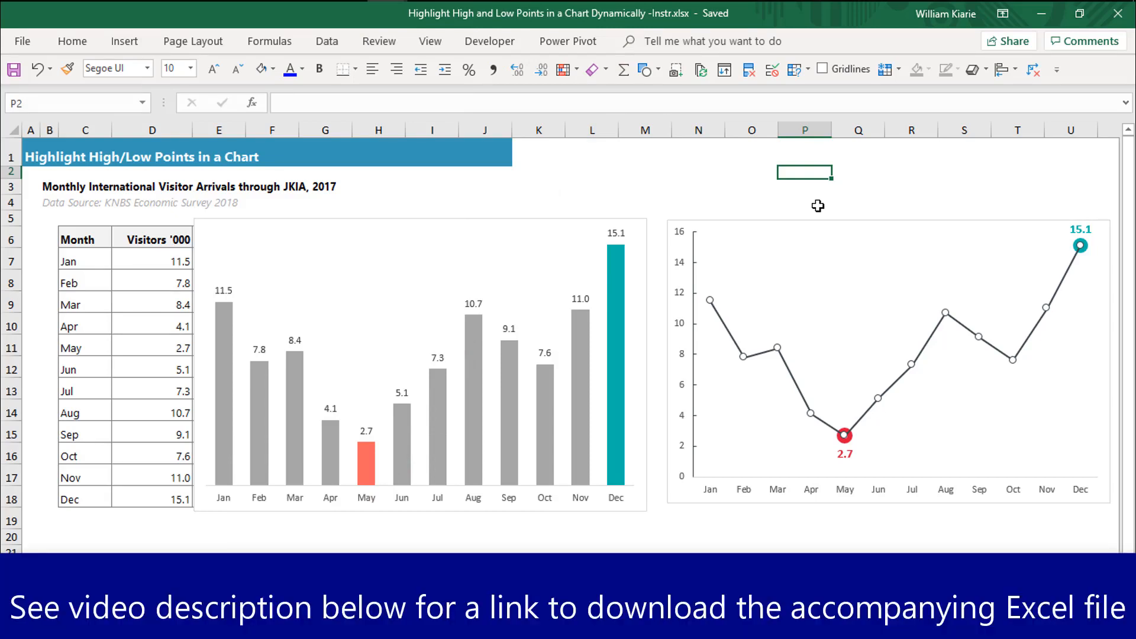
pyautogui.moveTo(289, 410)
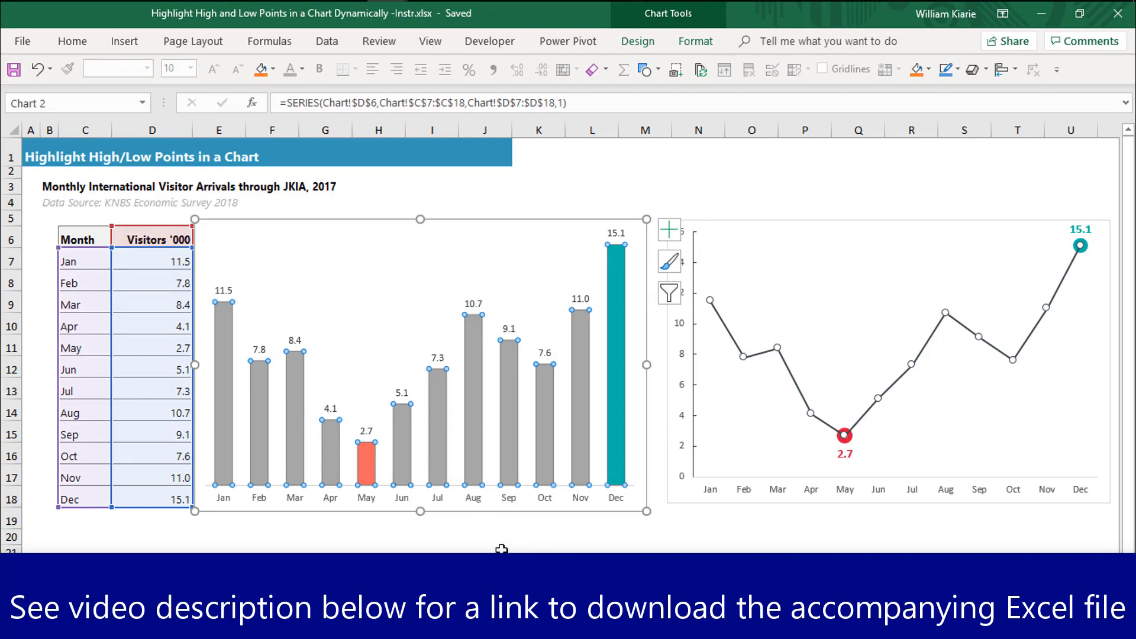
# Leave the bar chart and clear the selection, leaving the plain monthly visitor table.
pyautogui.click(326, 537)
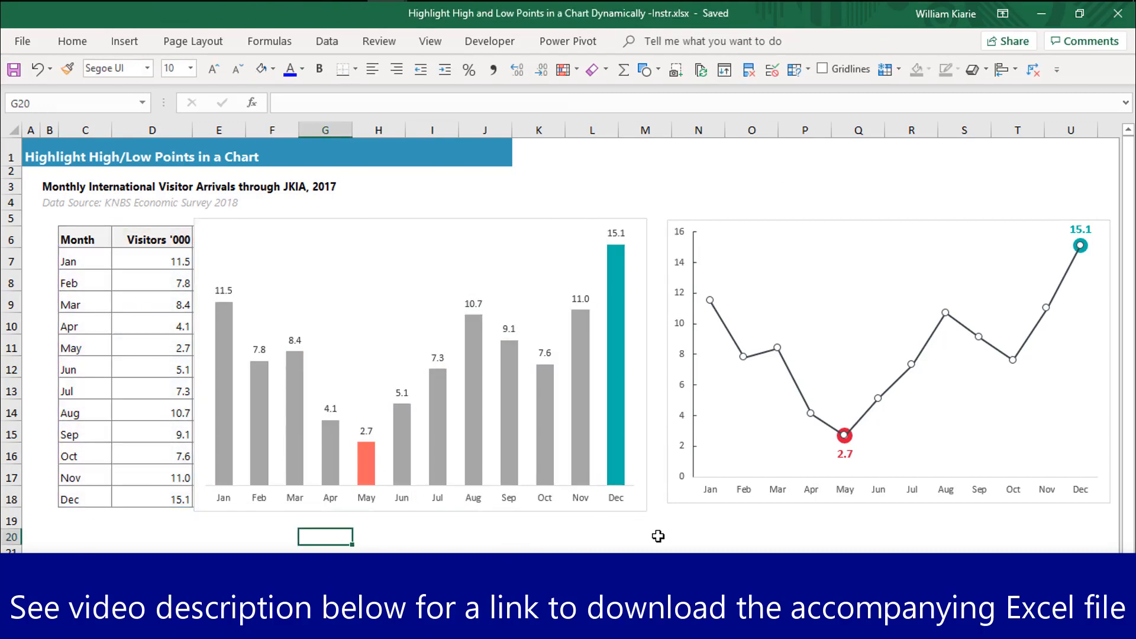
pyautogui.moveTo(437, 452)
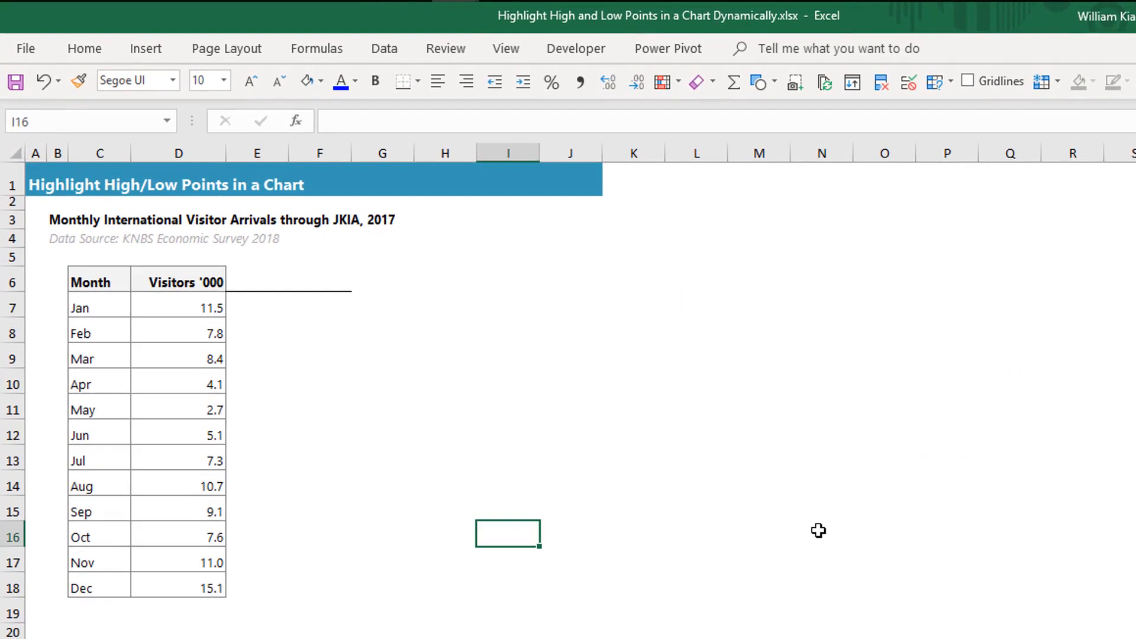
pyautogui.moveTo(290, 455)
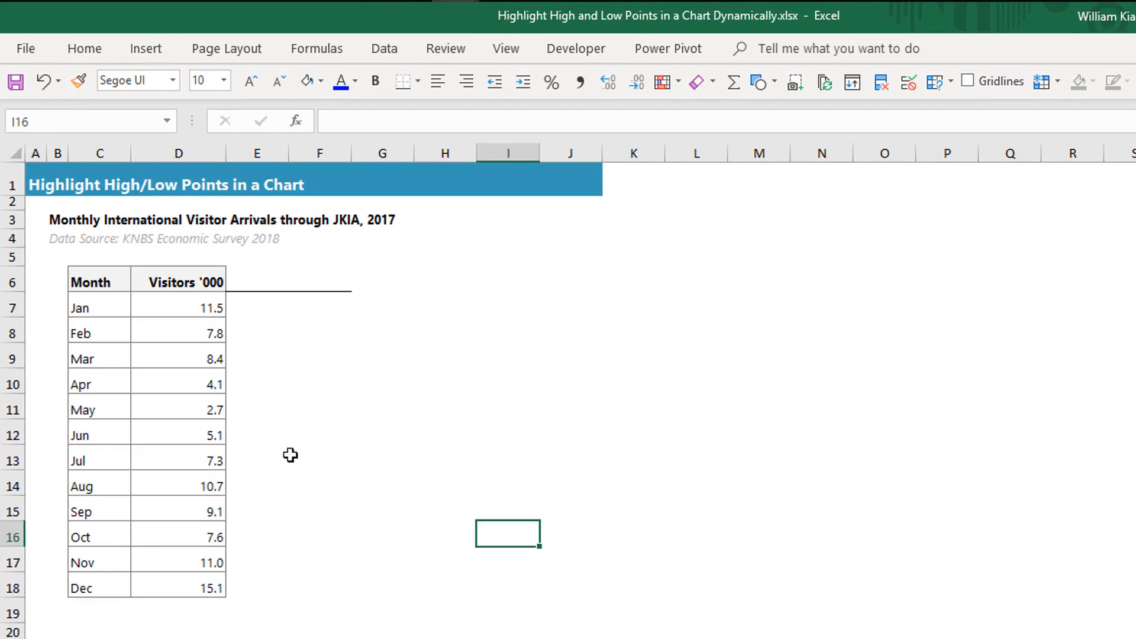
pyautogui.moveTo(479, 535)
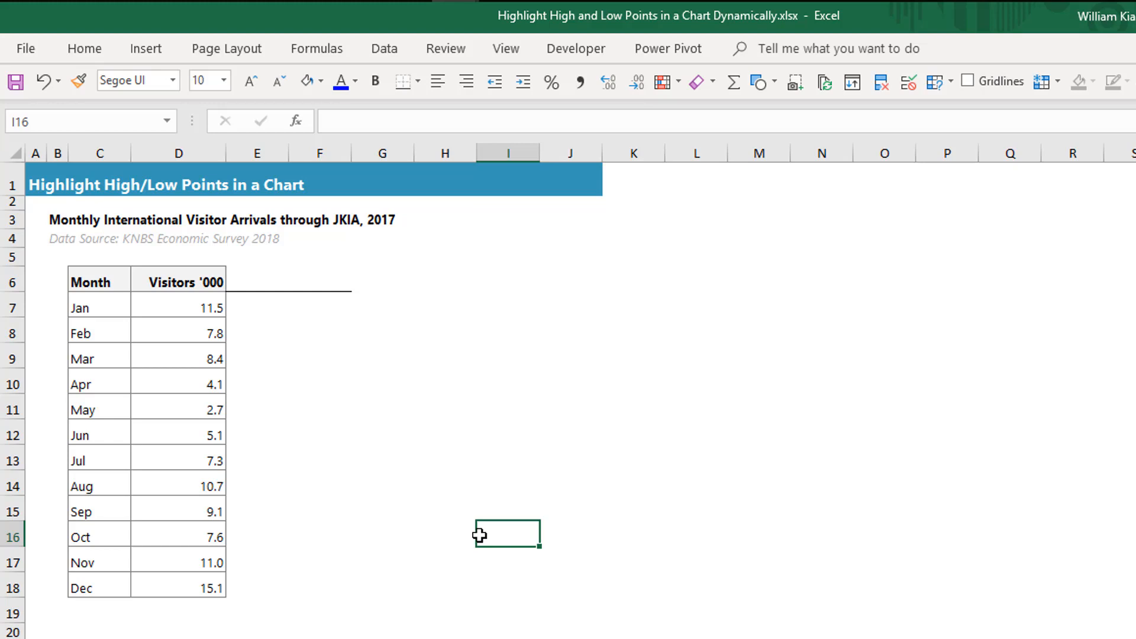
pyautogui.moveTo(177, 290)
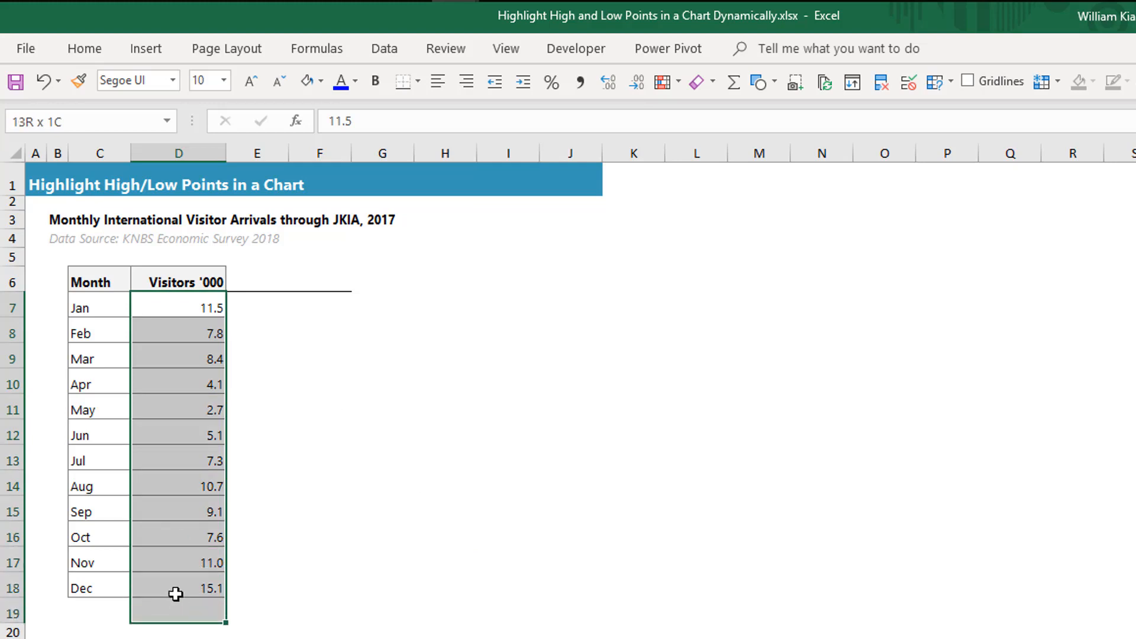
pyautogui.click(258, 458)
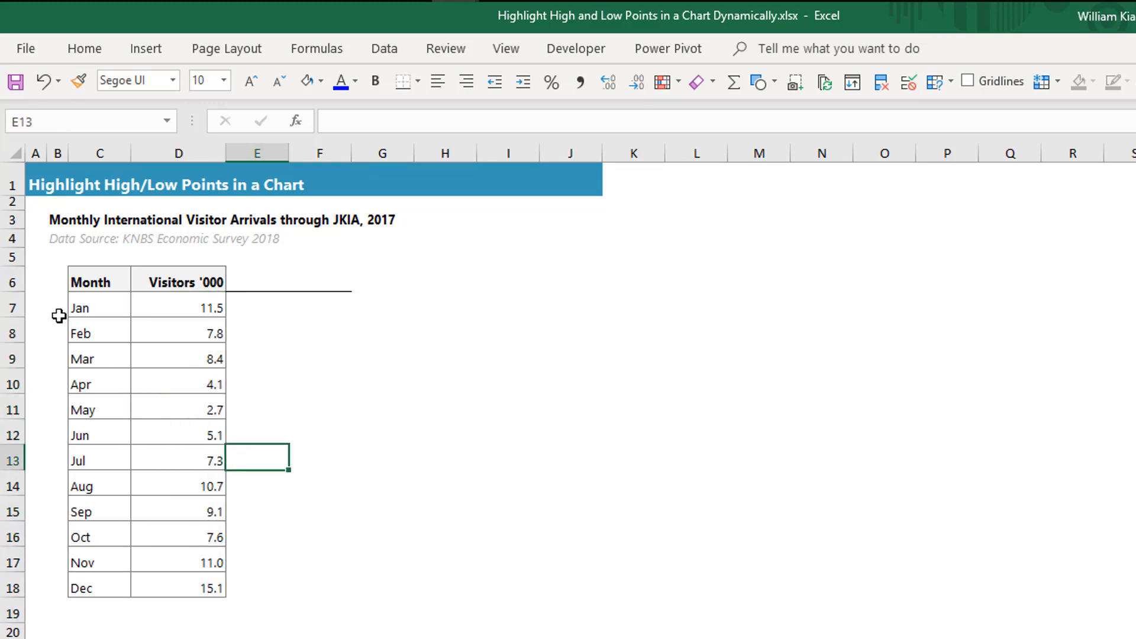
pyautogui.moveTo(101, 283)
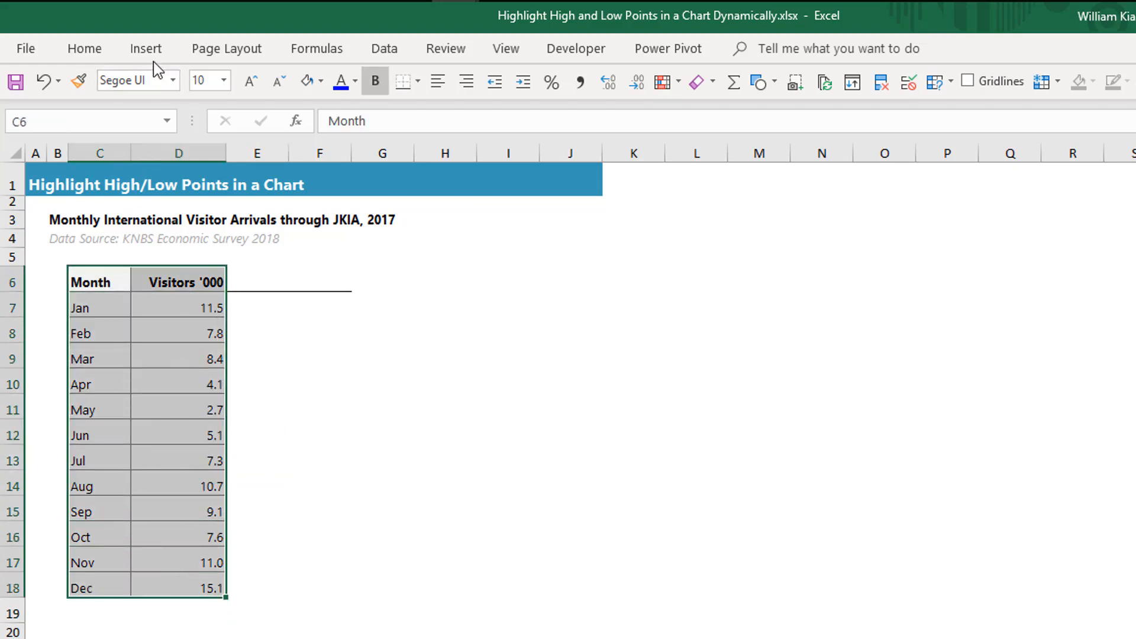
# Insert a 2-D clustered column chart of the Month and Visitors '000 data.
pyautogui.click(145, 49)
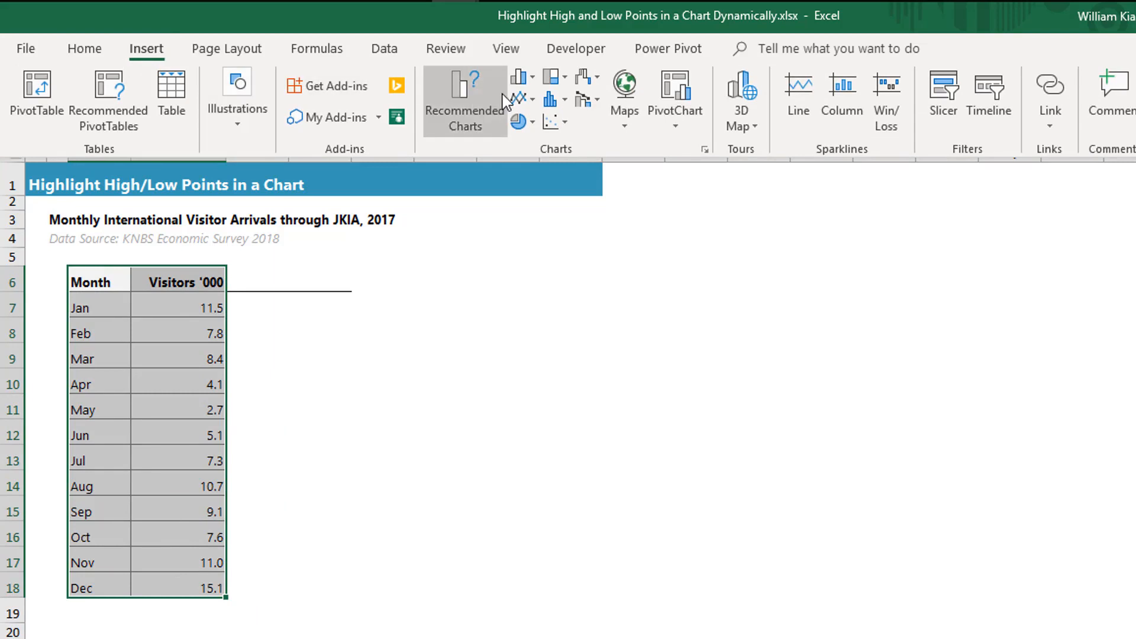
pyautogui.click(517, 76)
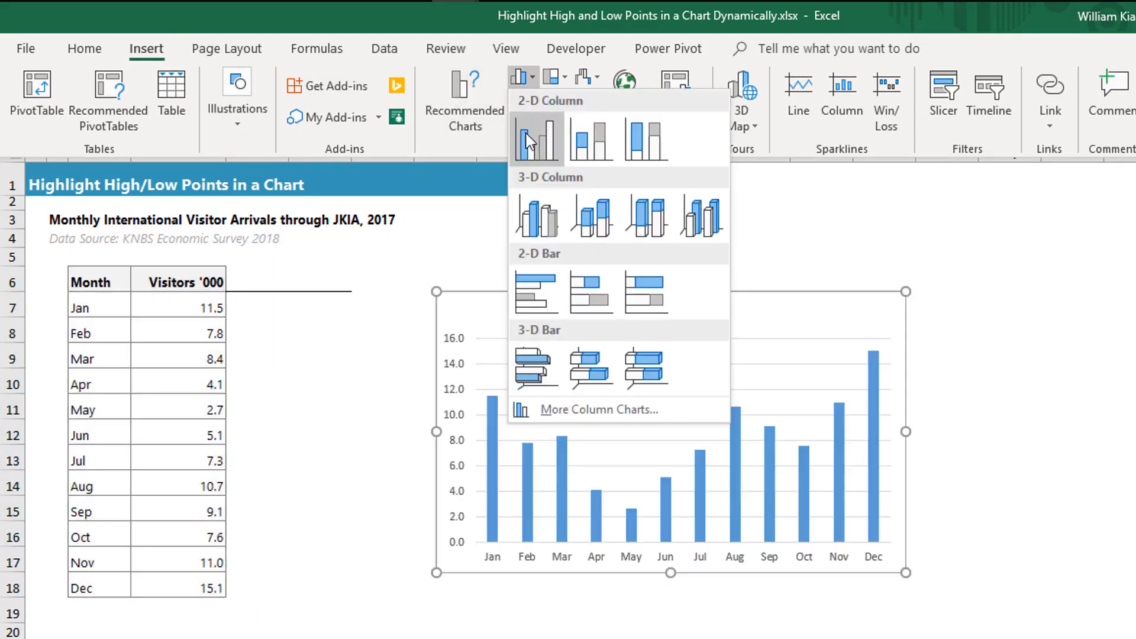
pyautogui.click(535, 137)
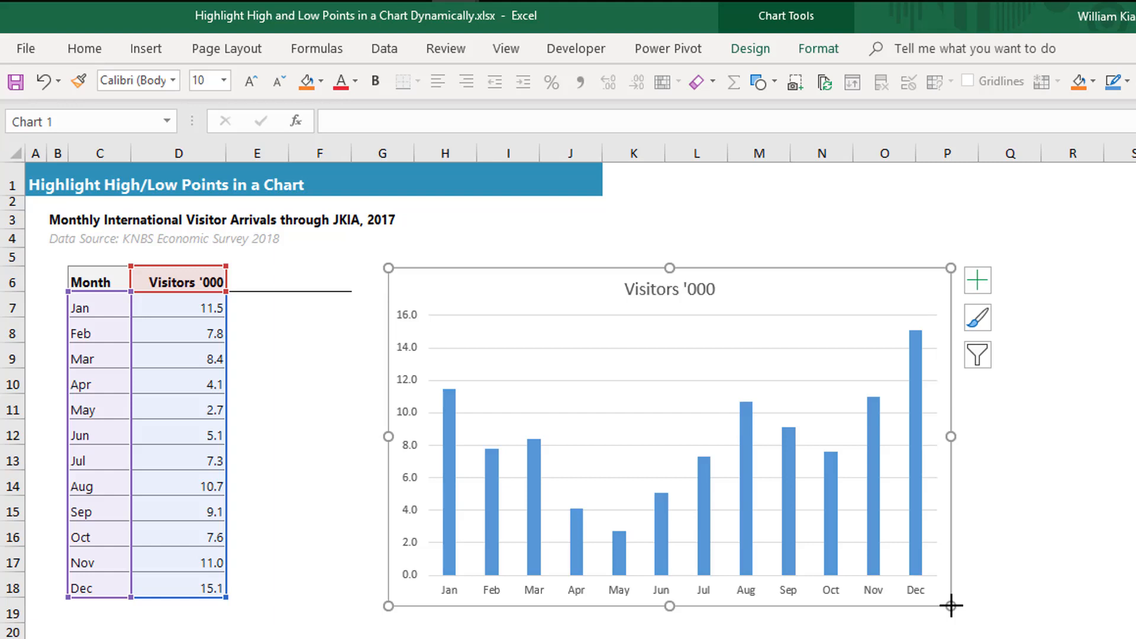
pyautogui.moveTo(622, 600)
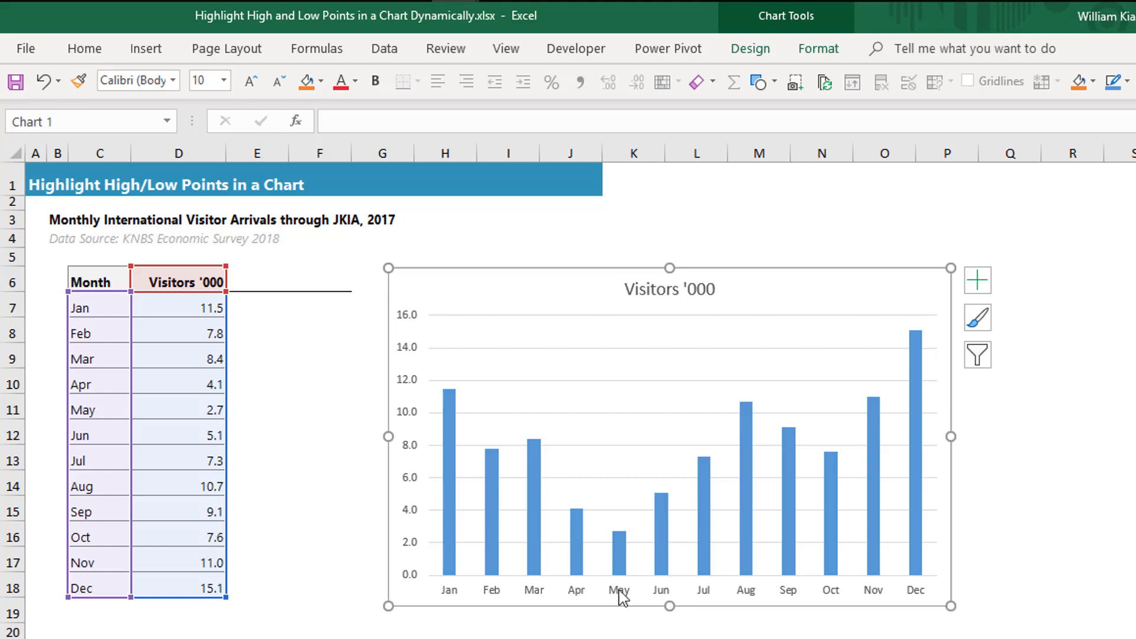
pyautogui.moveTo(616, 573)
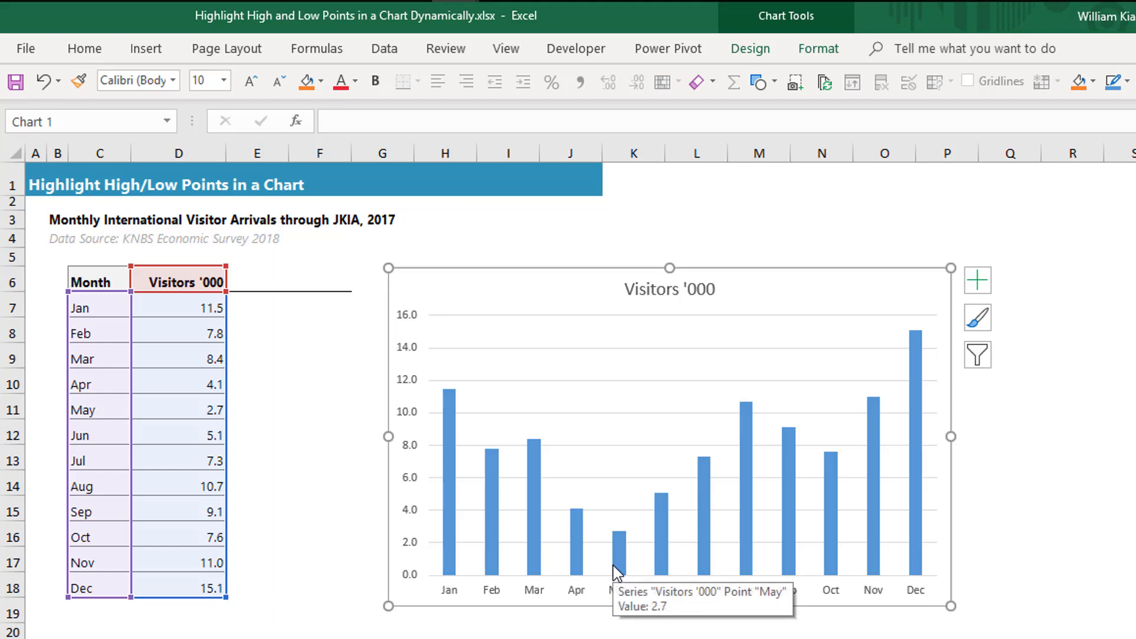
pyautogui.moveTo(917, 352)
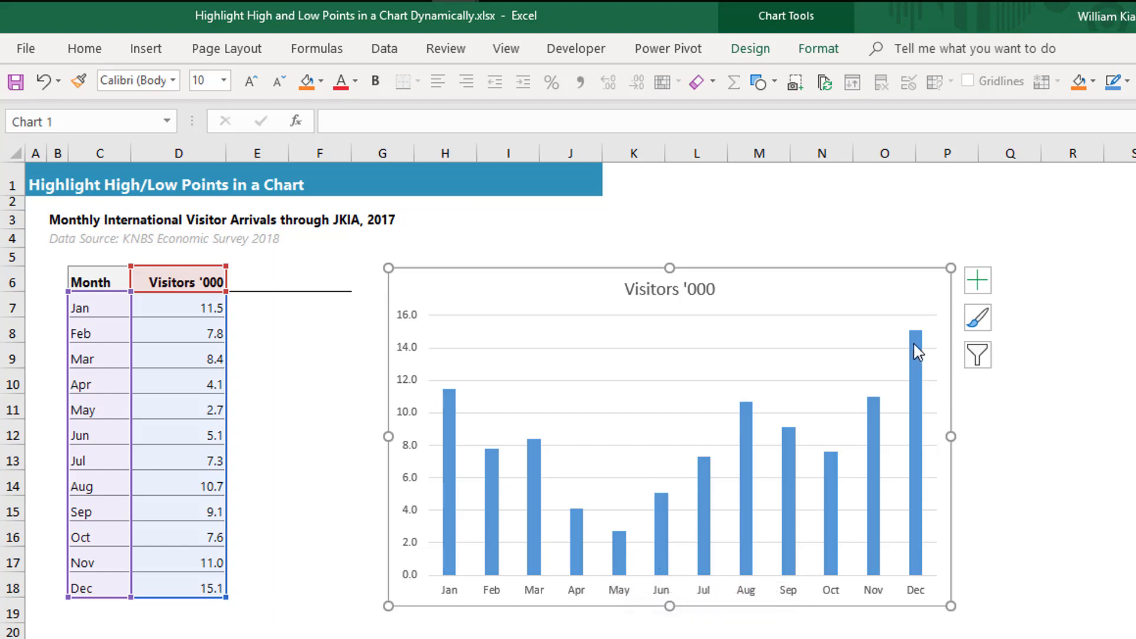
pyautogui.moveTo(896, 535)
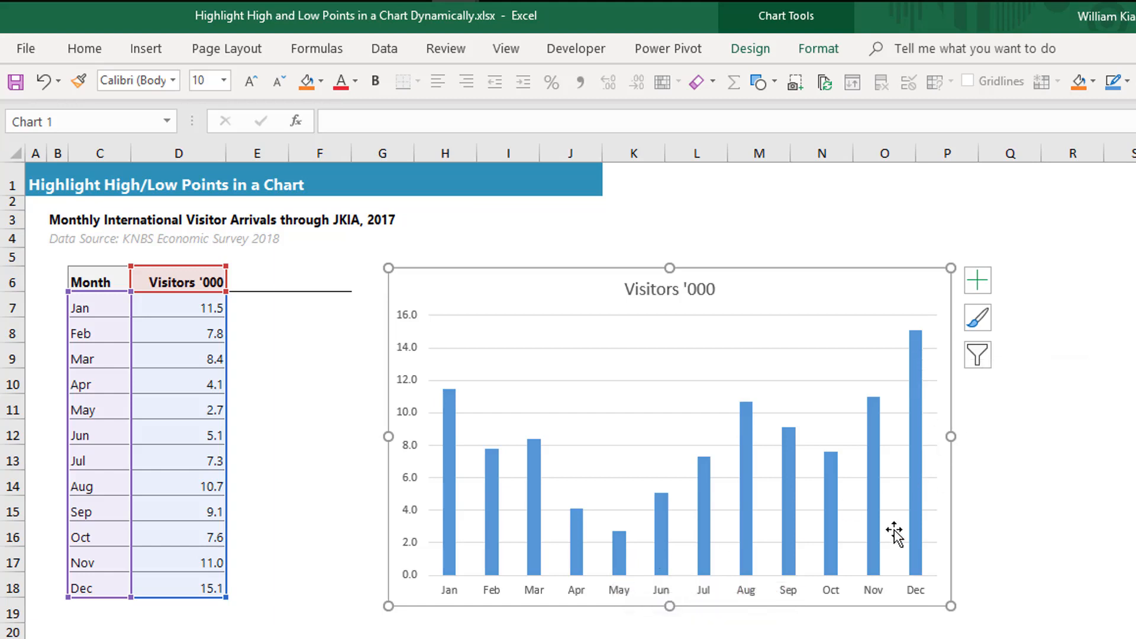
pyautogui.moveTo(897, 536)
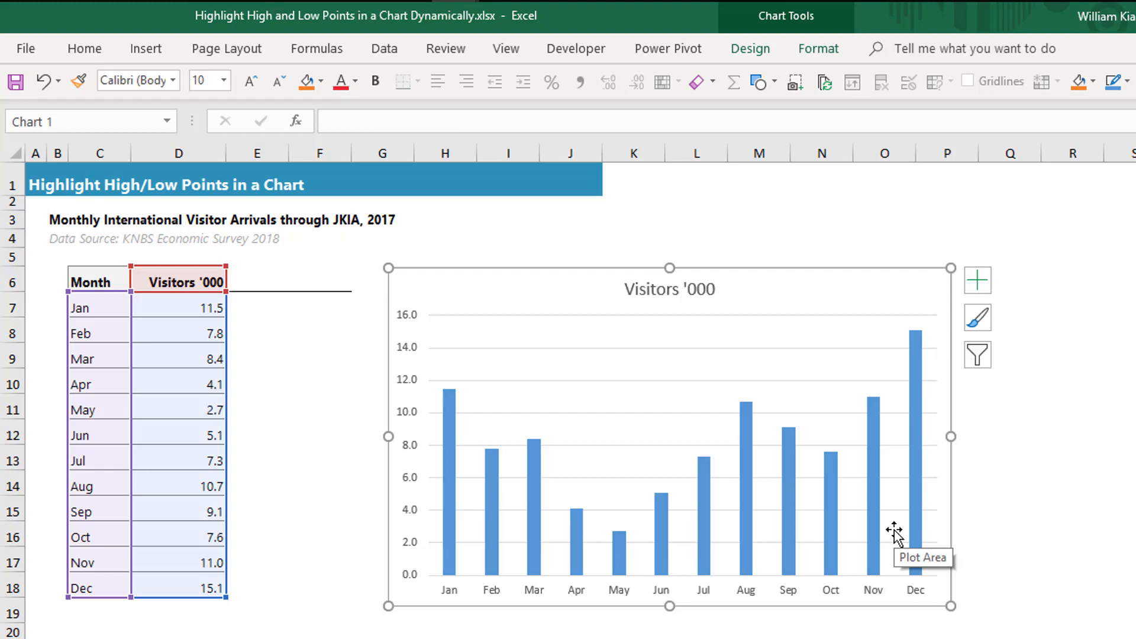
pyautogui.moveTo(750, 564)
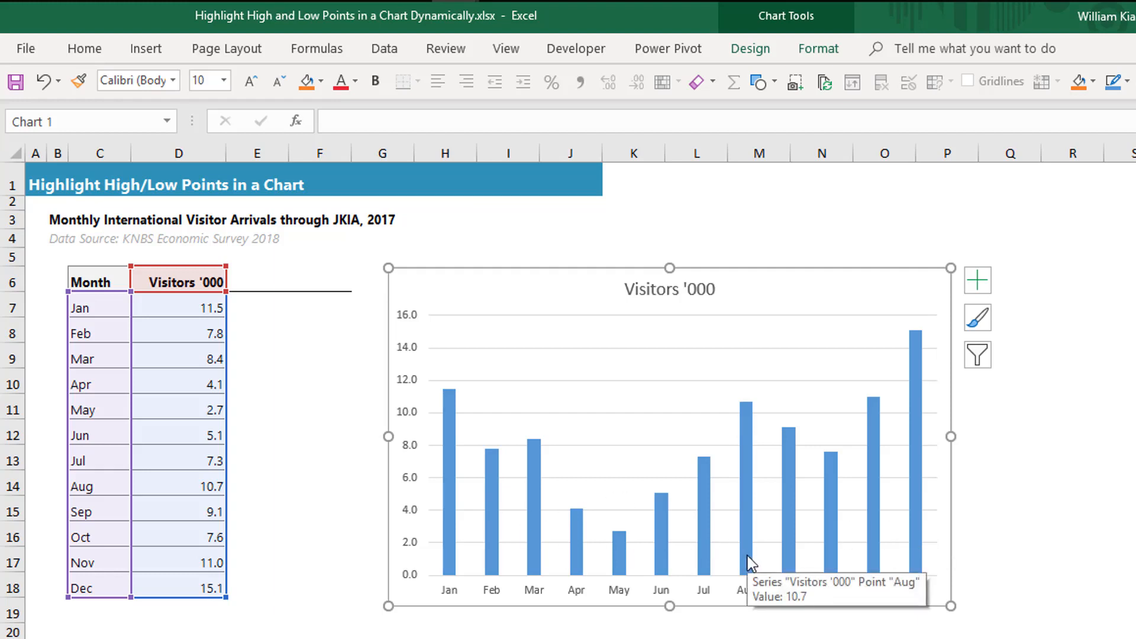
pyautogui.click(978, 280)
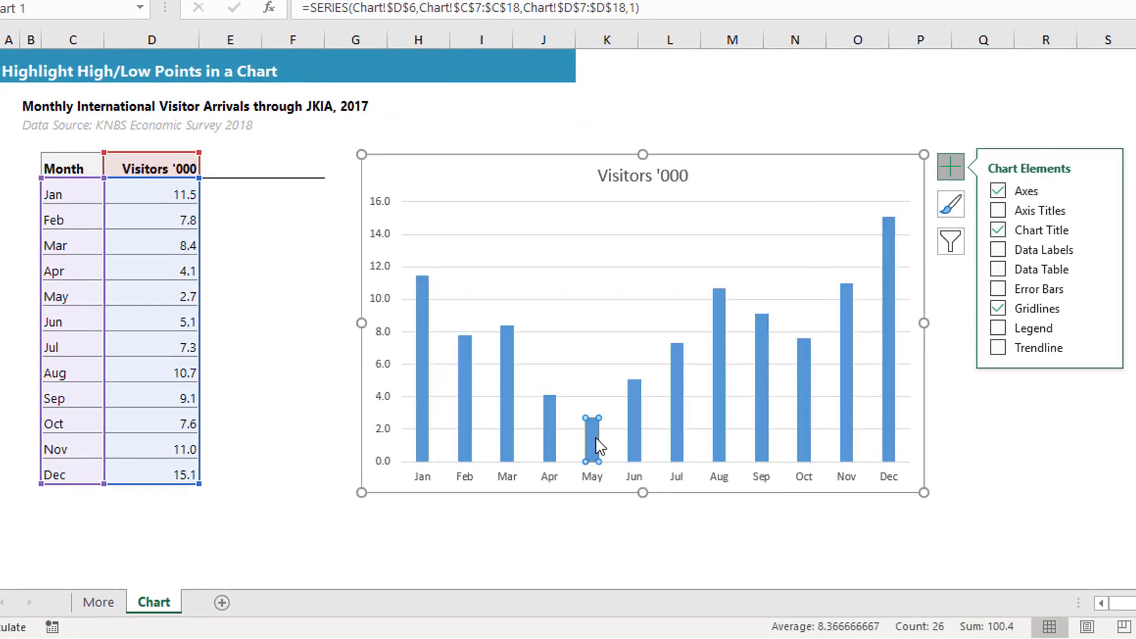
pyautogui.click(633, 378)
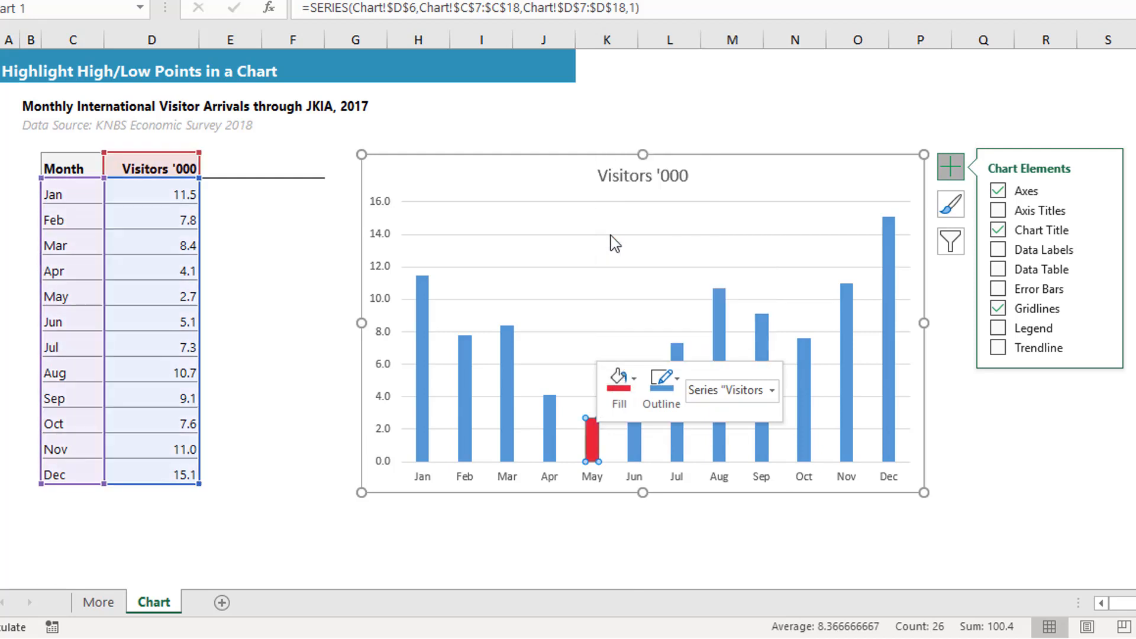
pyautogui.moveTo(892, 313)
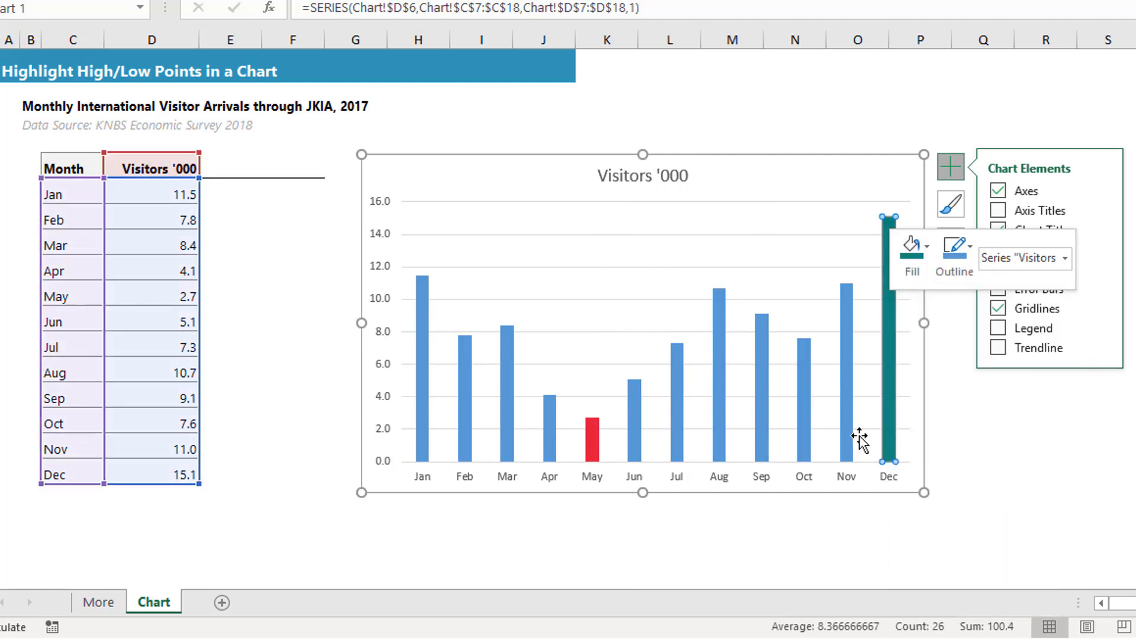
pyautogui.click(592, 439)
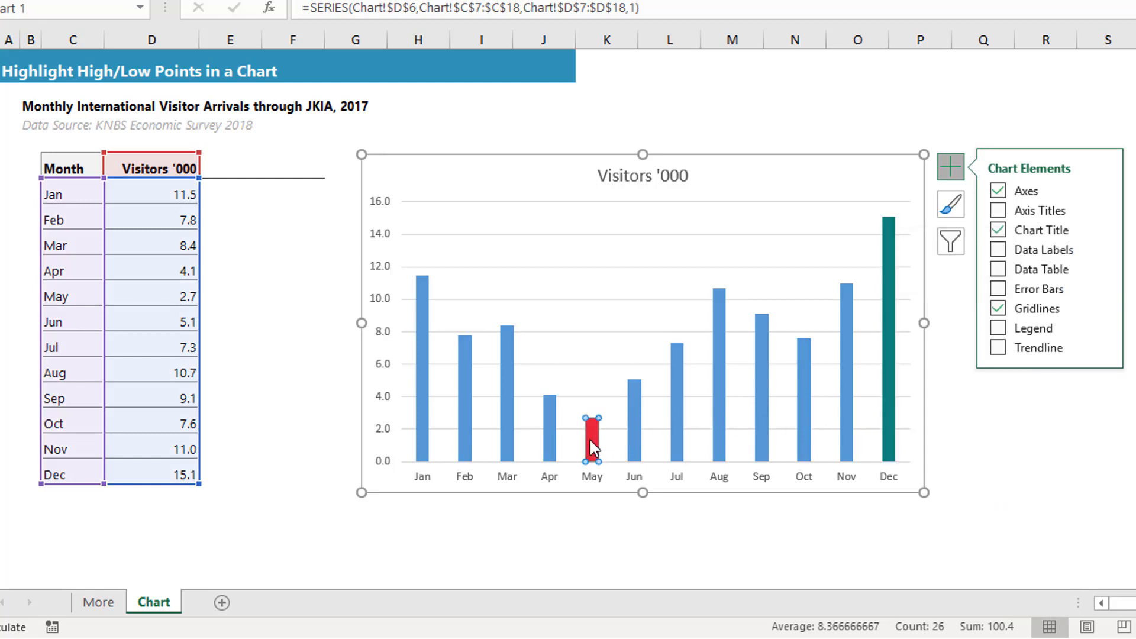
pyautogui.moveTo(897, 427)
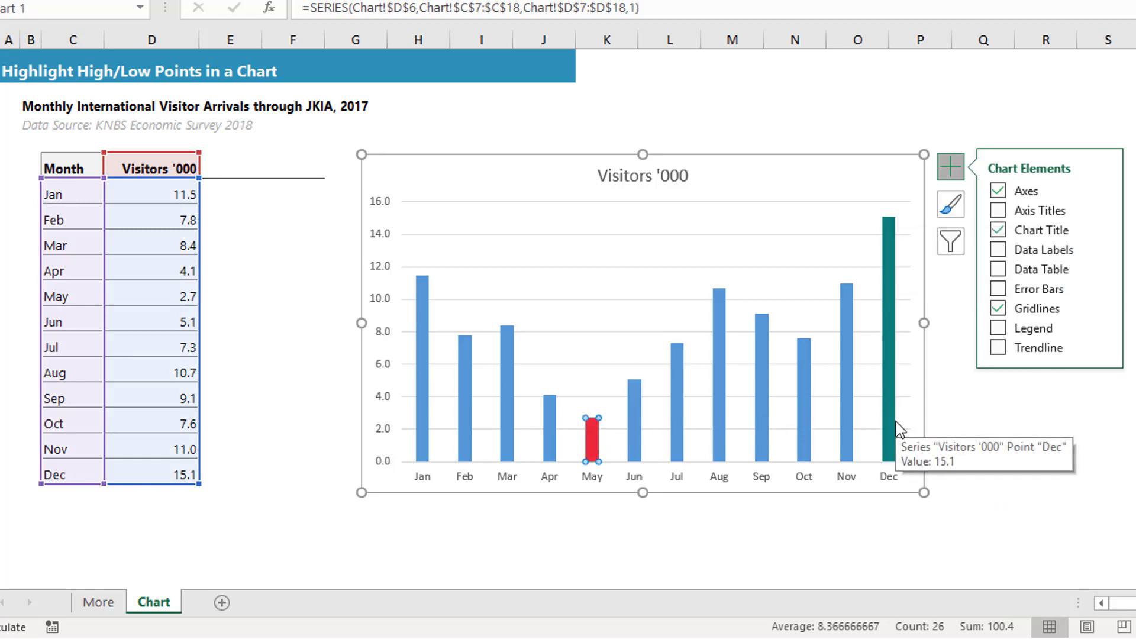
pyautogui.moveTo(334, 449)
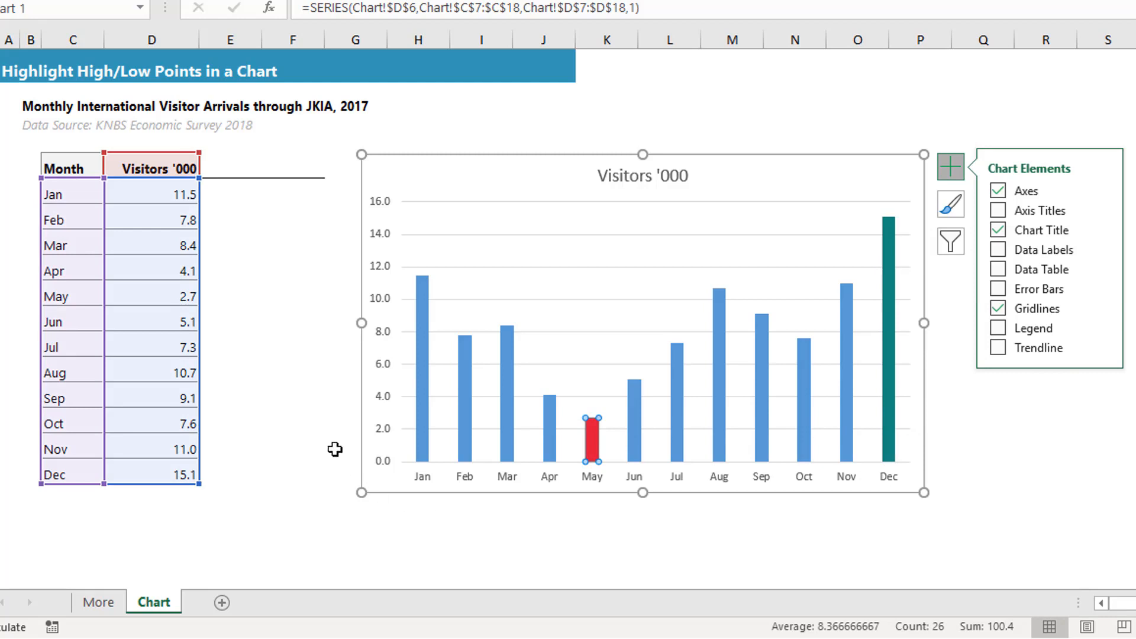
pyautogui.press('ctrl+z')
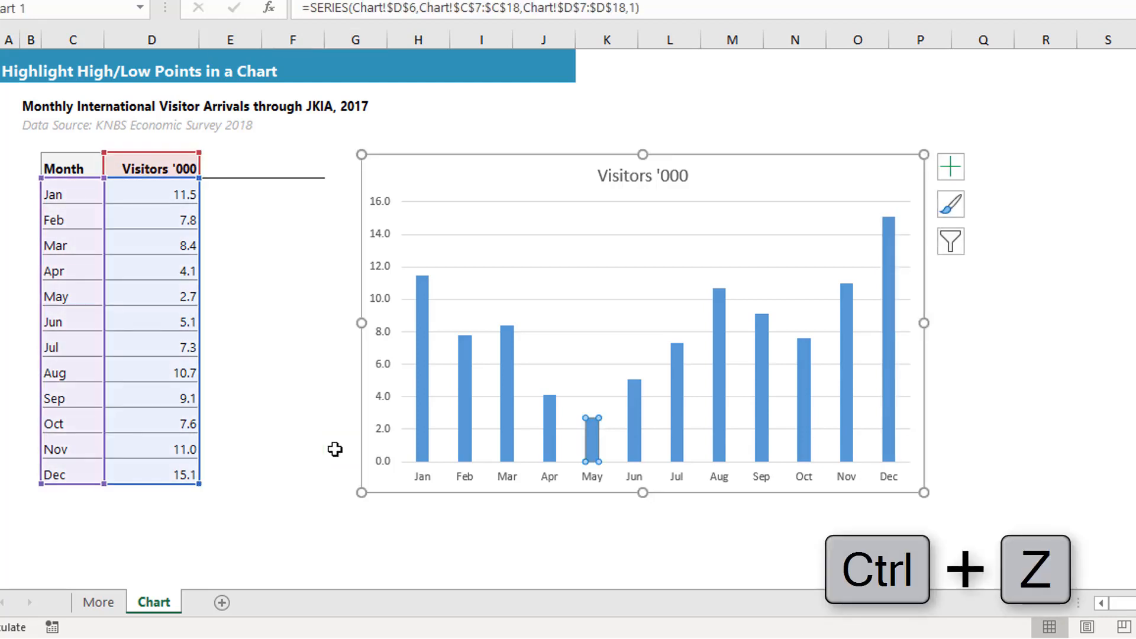
pyautogui.press('ctrl+z')
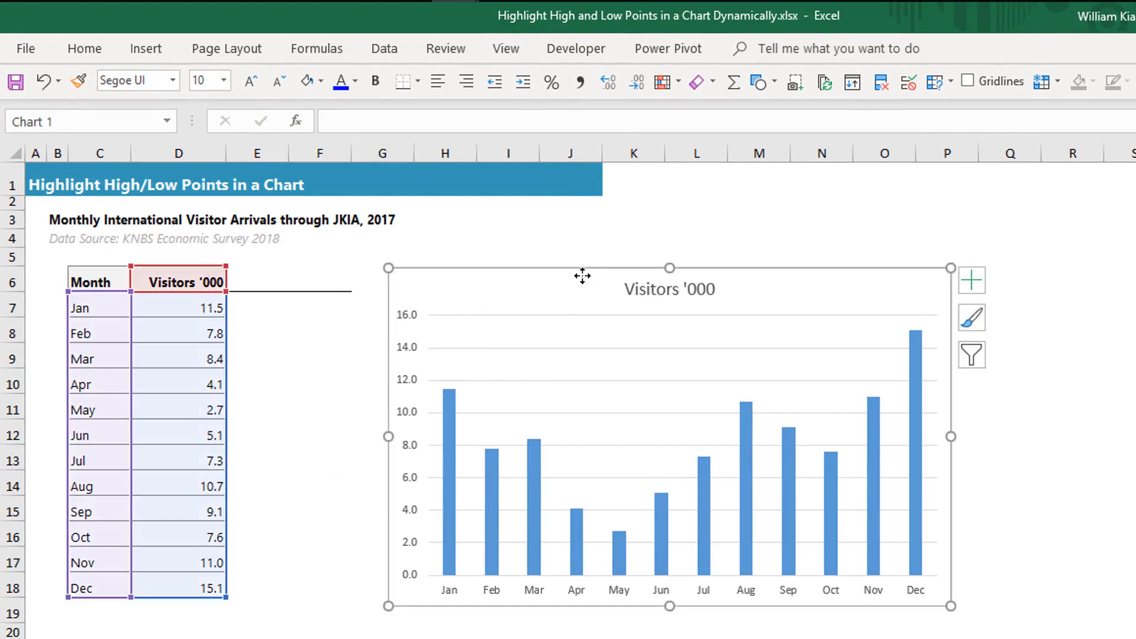
pyautogui.click(667, 435)
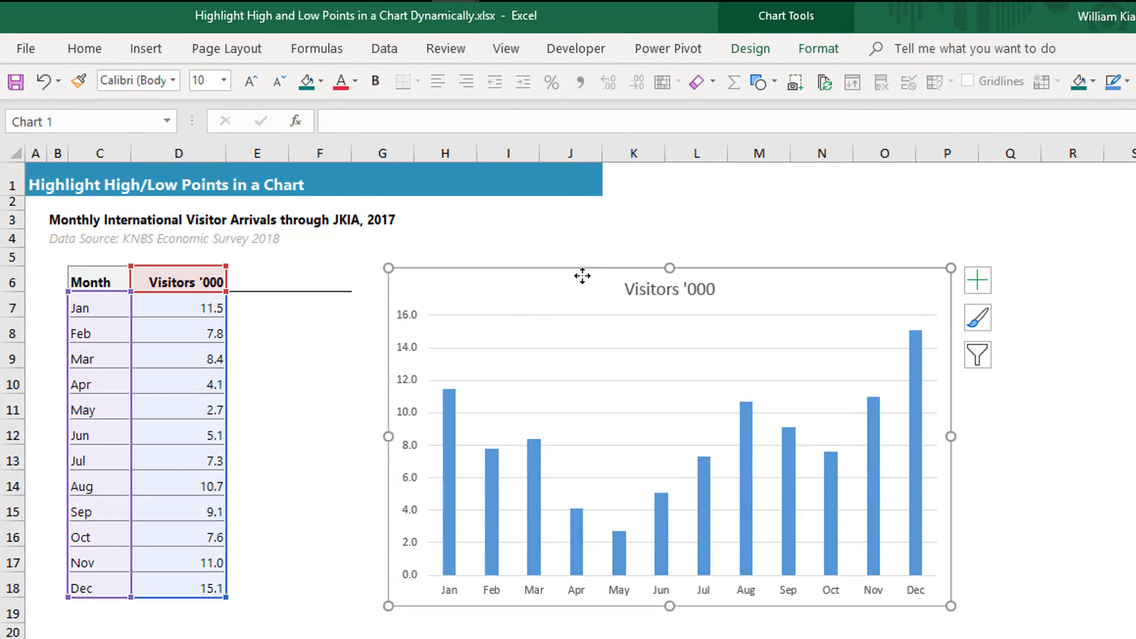
pyautogui.moveTo(248, 281)
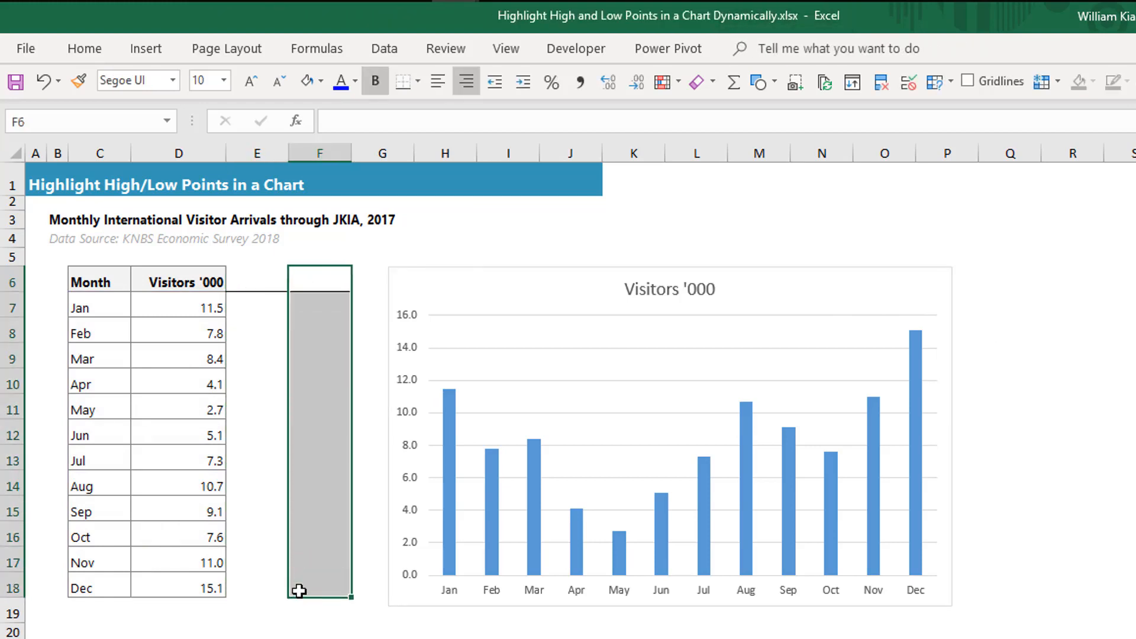
# Head E6 'Max' and start the IF/MAX formula in E7 referencing D7.
pyautogui.click(256, 280)
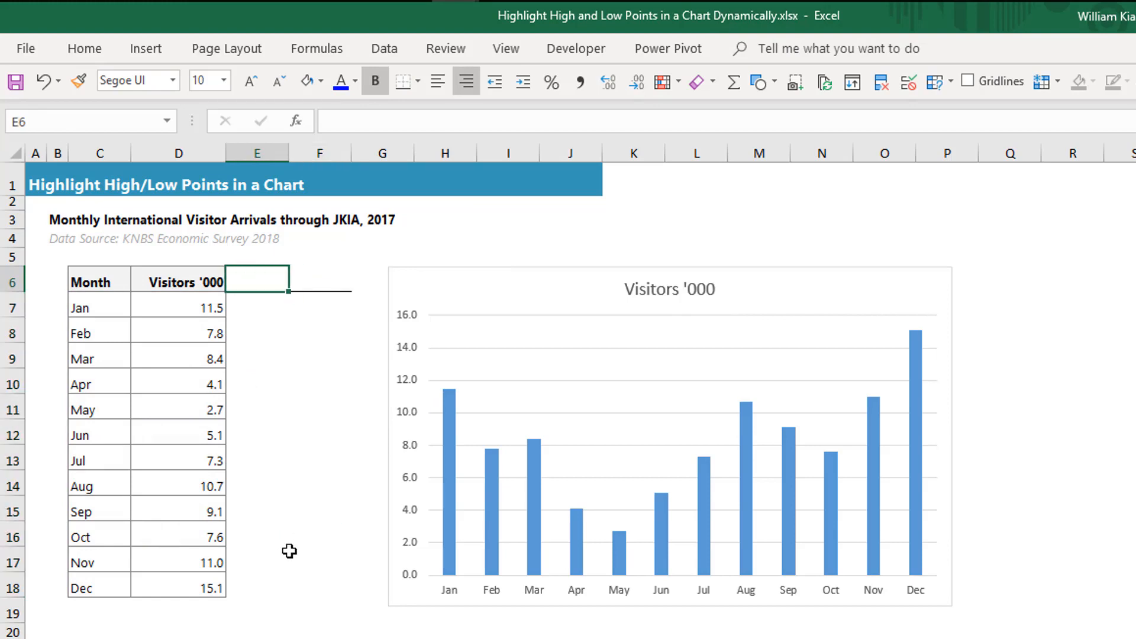
pyautogui.write('Max')
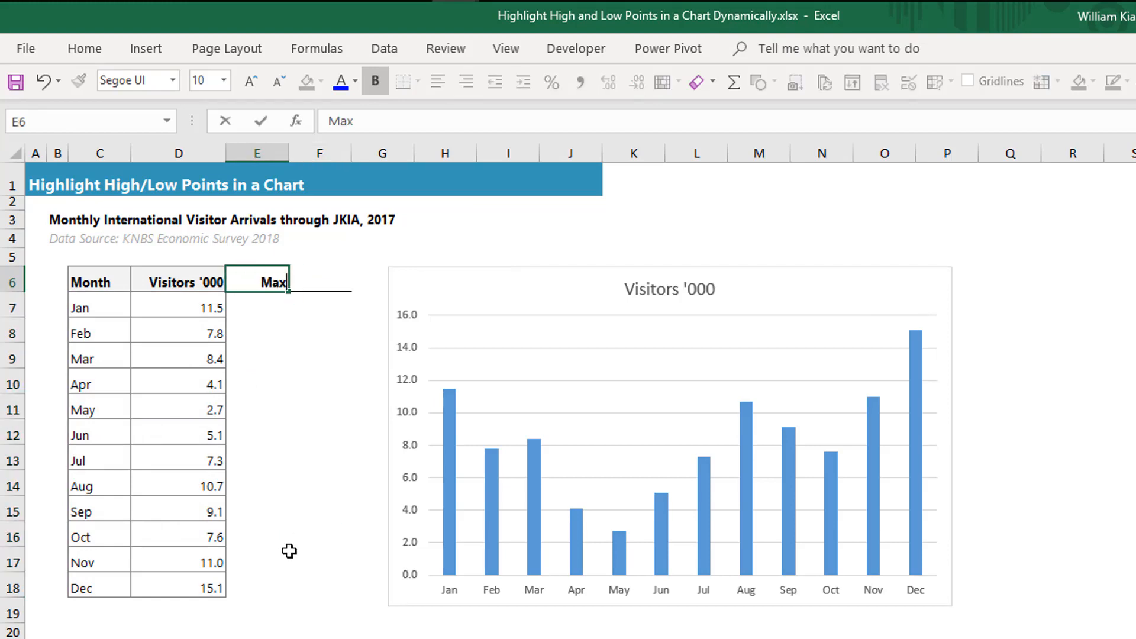
pyautogui.press('Return')
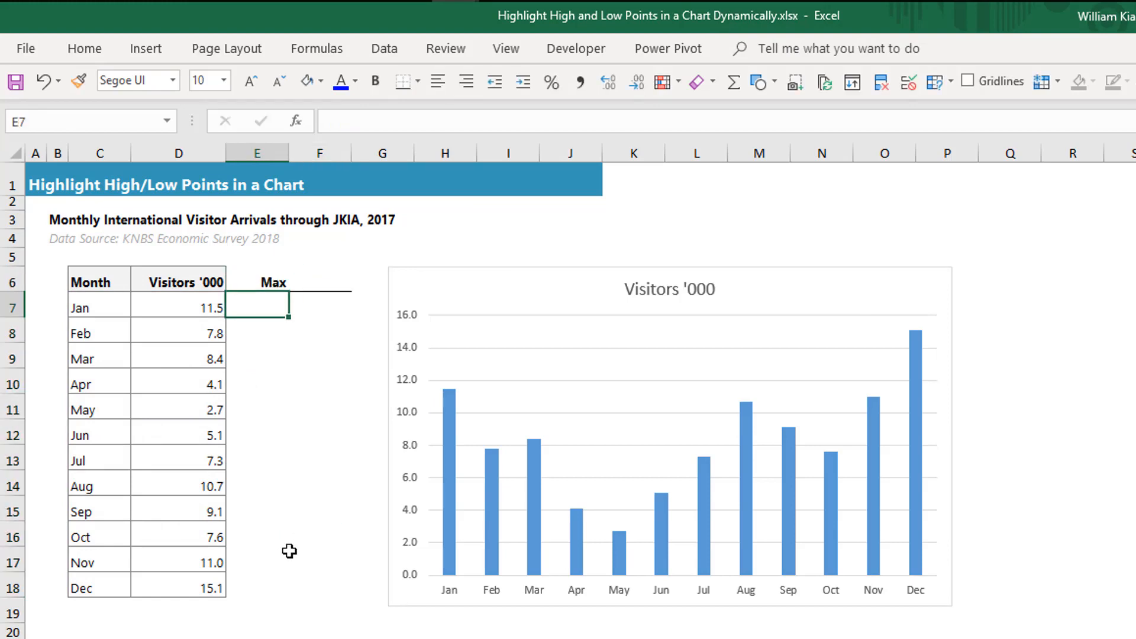
pyautogui.write('=if')
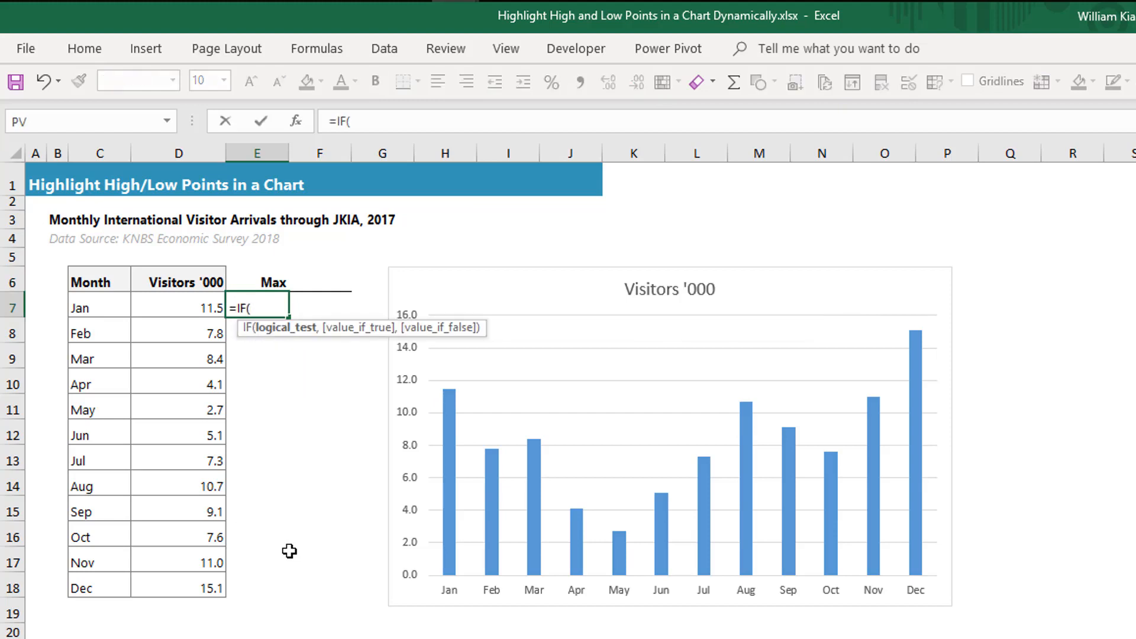
pyautogui.click(177, 306)
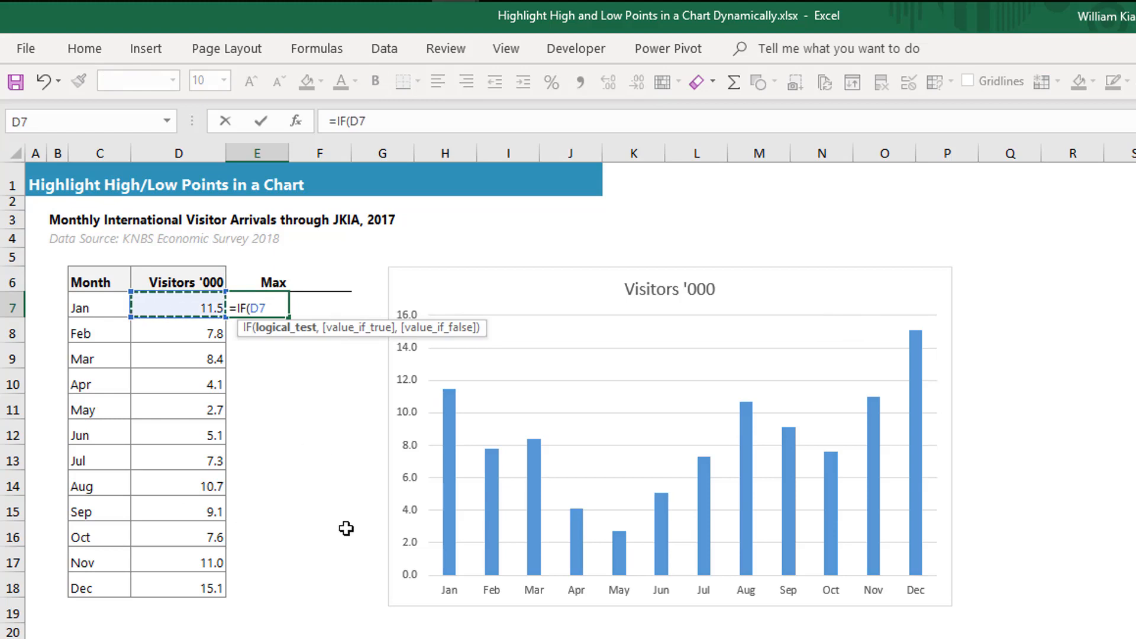
pyautogui.write('=')
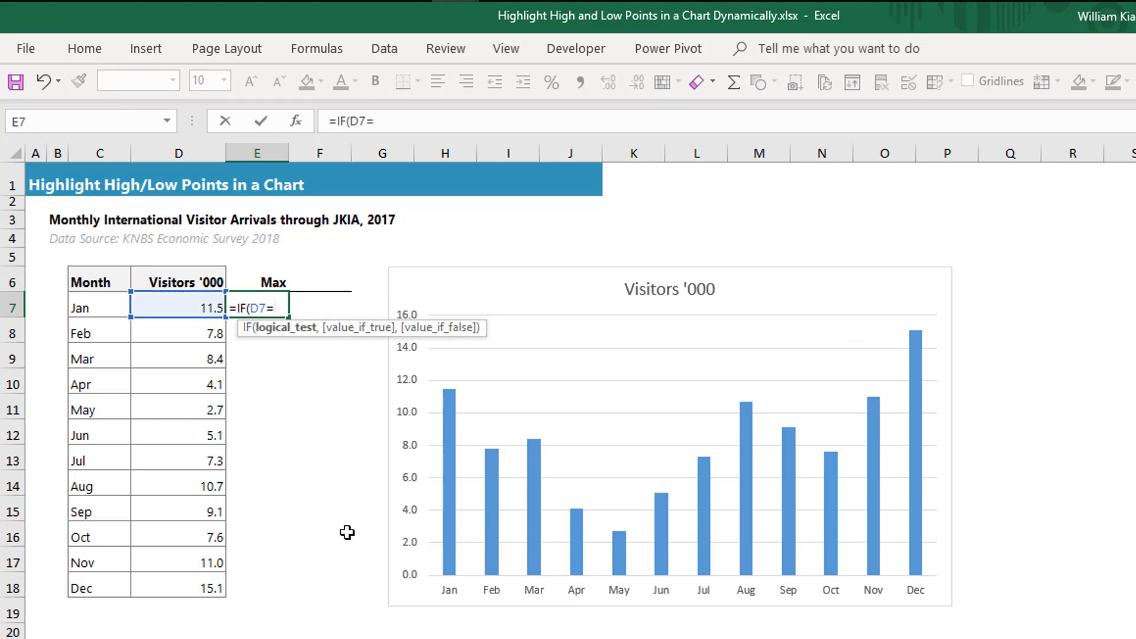
pyautogui.write('MAX(D7:D18')
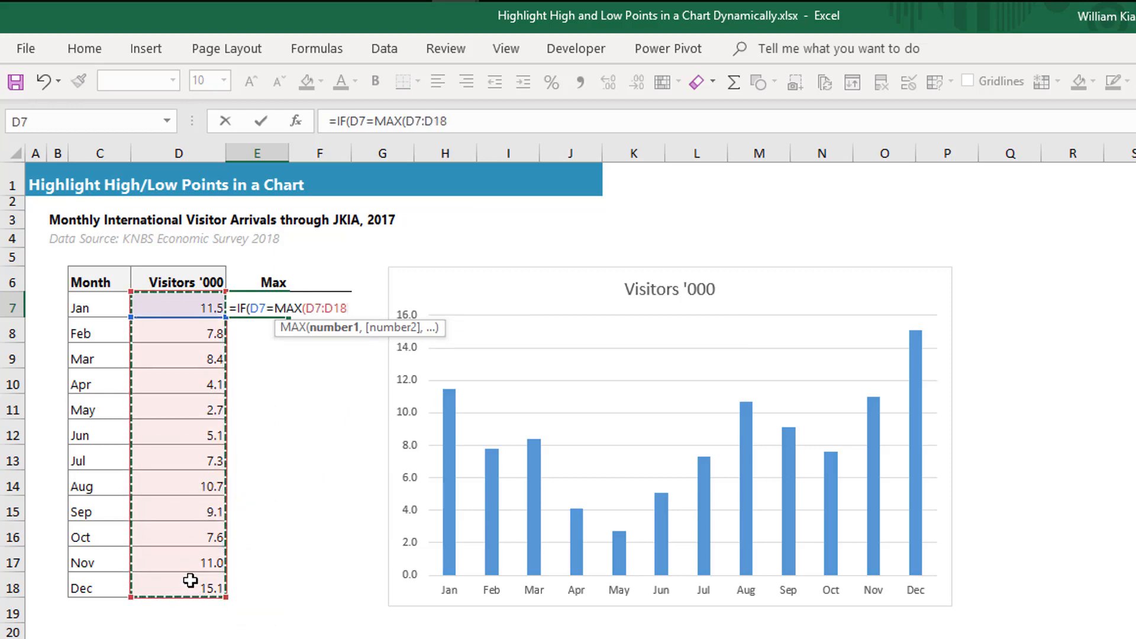
# Complete =IF(D7=MAX($D$7:$D$18),D7,"") with an absolute range and fill it down to E18.
pyautogui.press('f4')
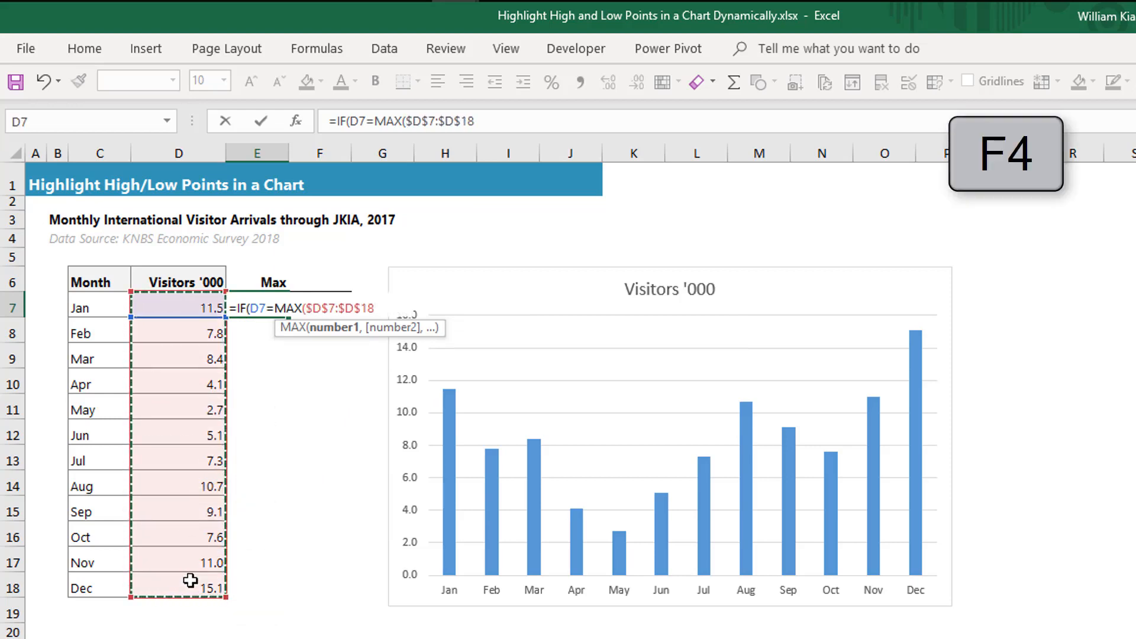
pyautogui.press('f4')
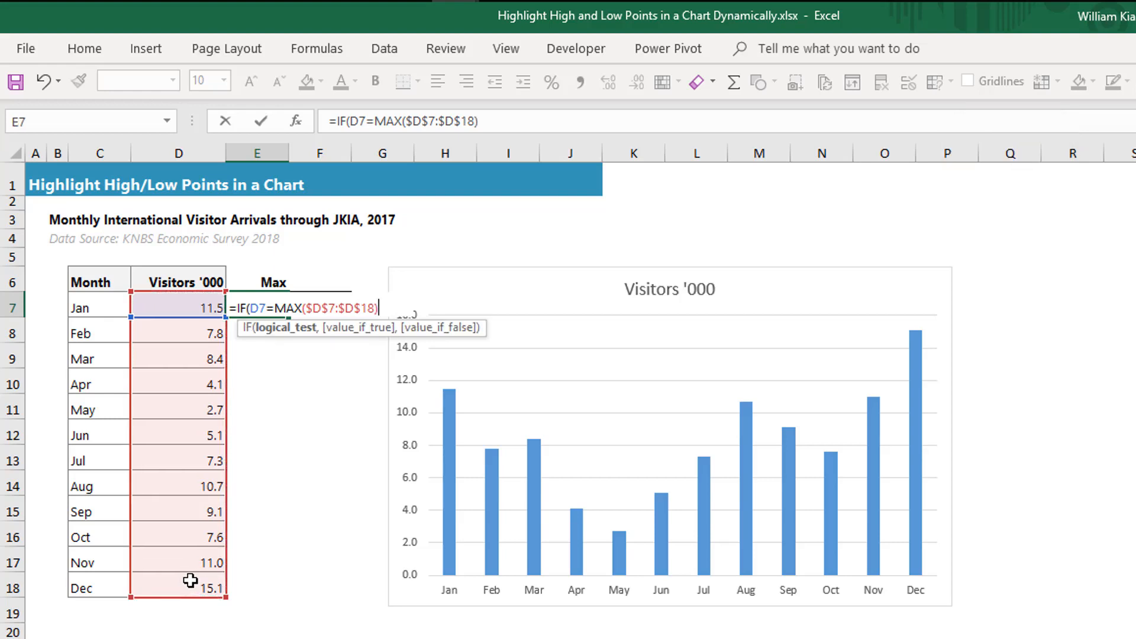
pyautogui.write(',')
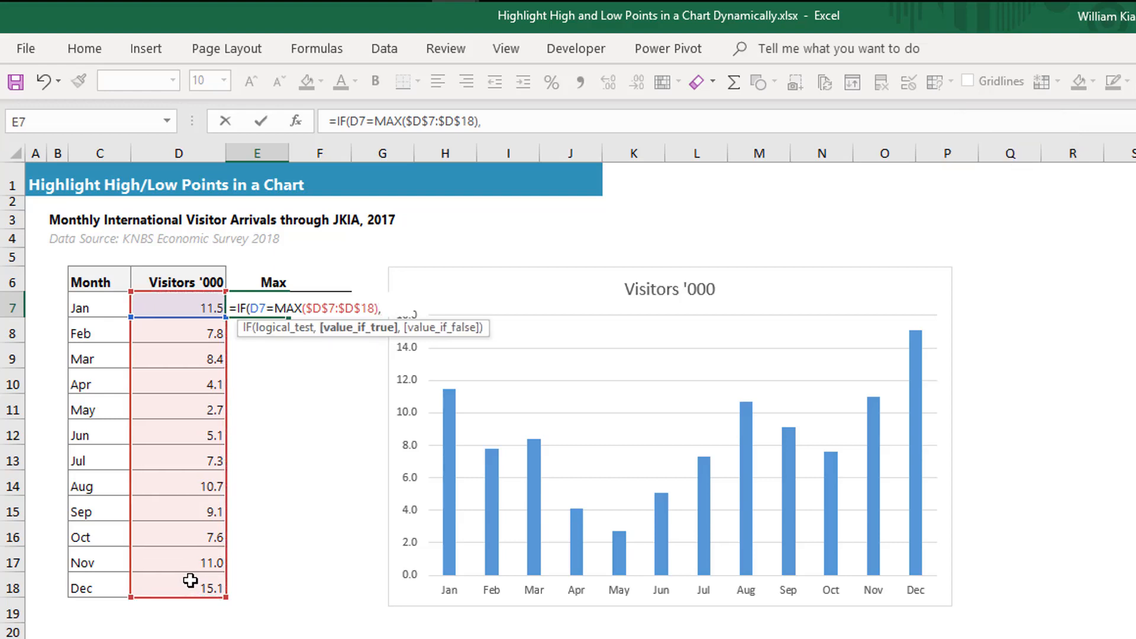
pyautogui.moveTo(152, 306)
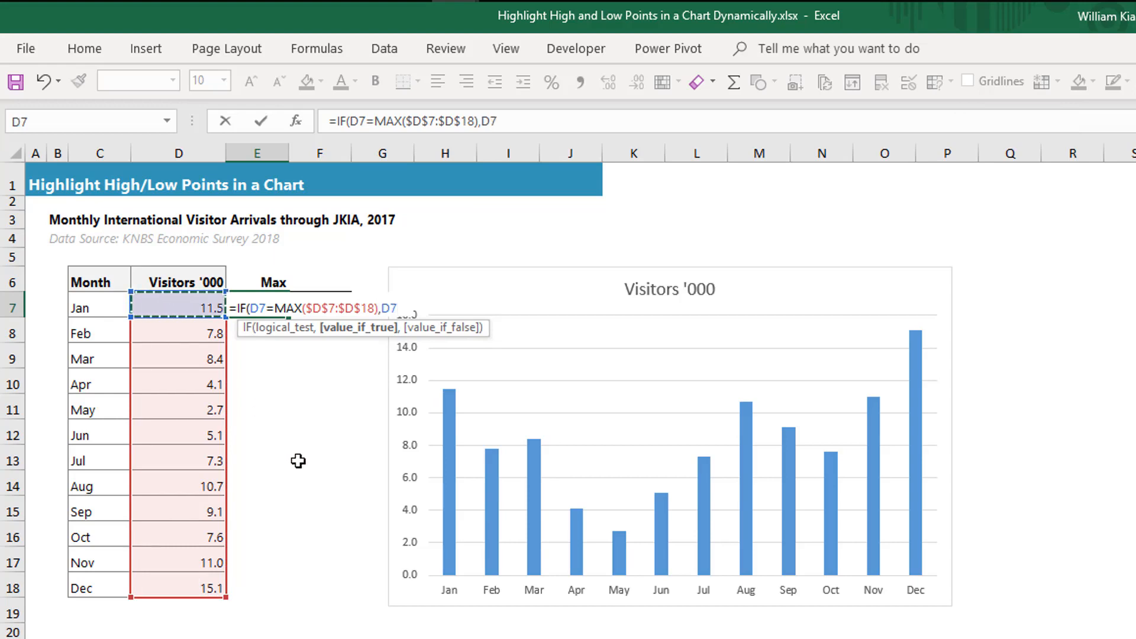
pyautogui.write(',')
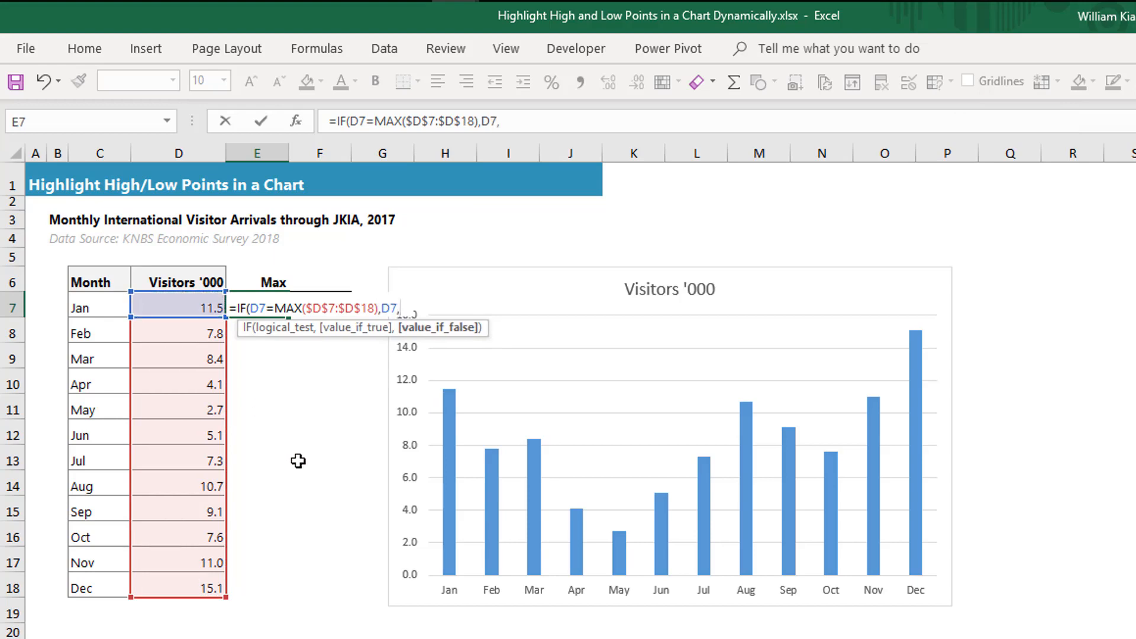
pyautogui.write('"")')
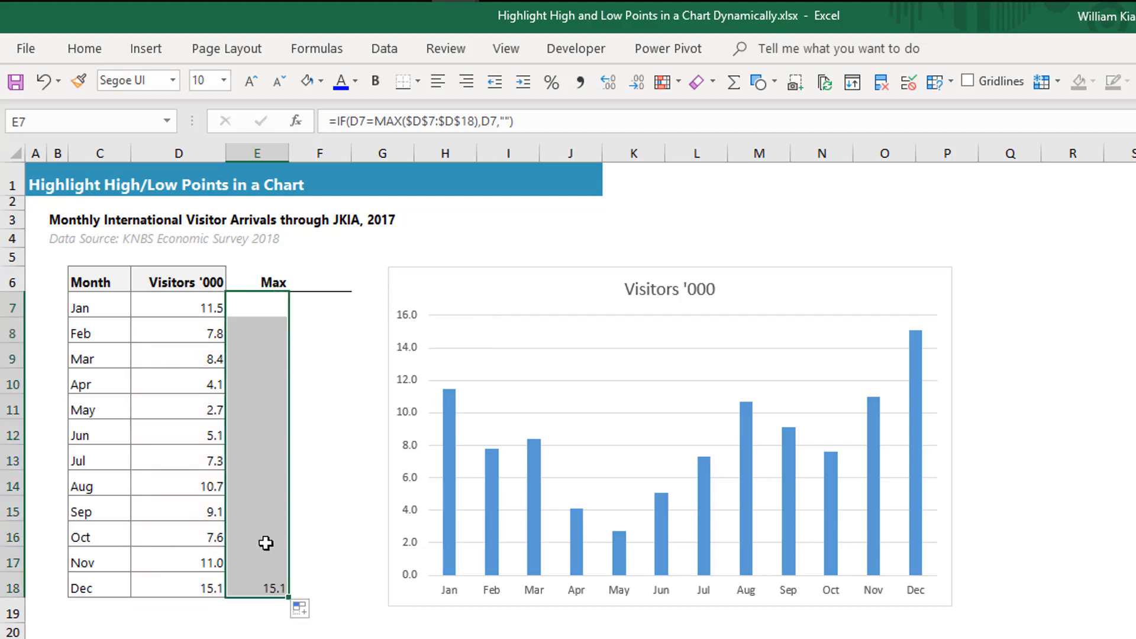
pyautogui.click(177, 587)
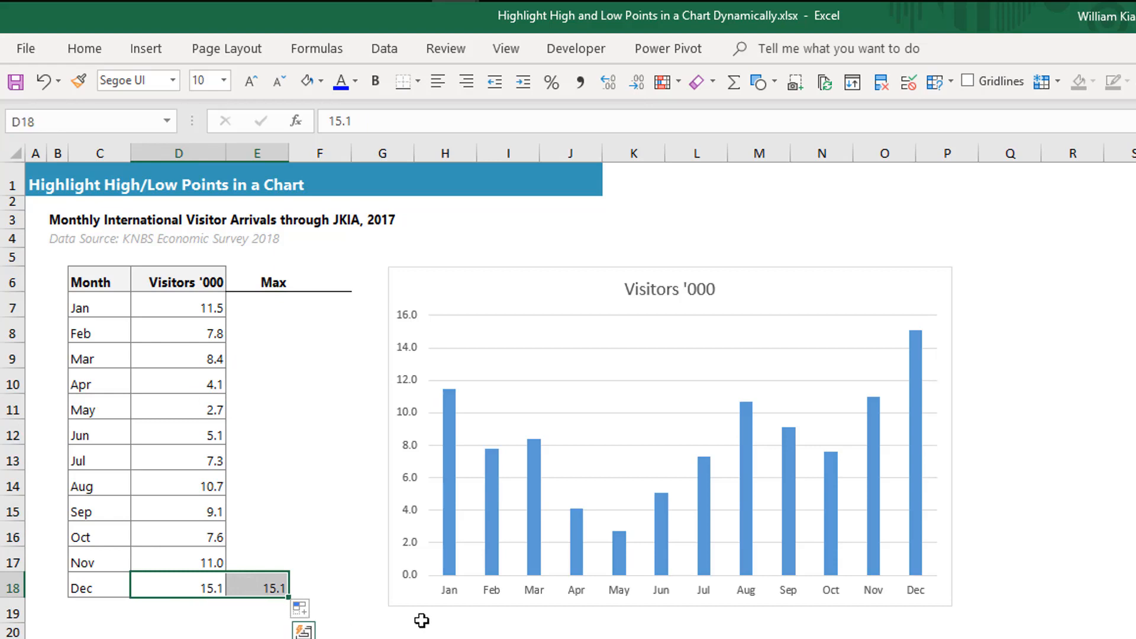
pyautogui.click(797, 435)
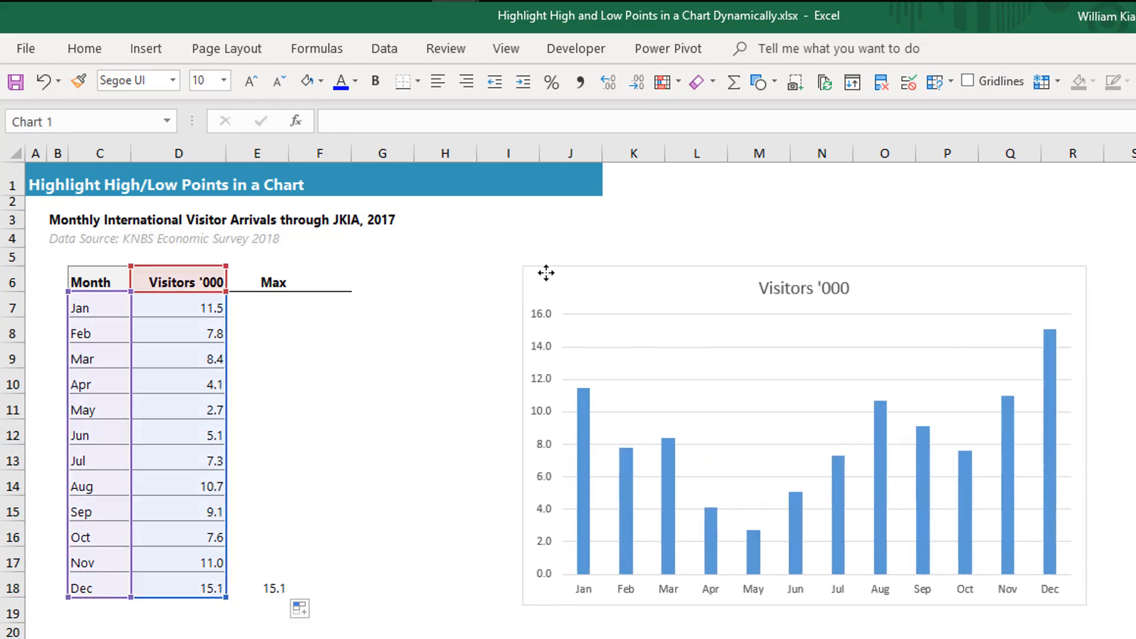
# Enter =IF(D7=MIN($D$7:$D$18),D7,"") in F7, fill to F18, and select E6:F18.
pyautogui.click(797, 435)
pyautogui.write('=')
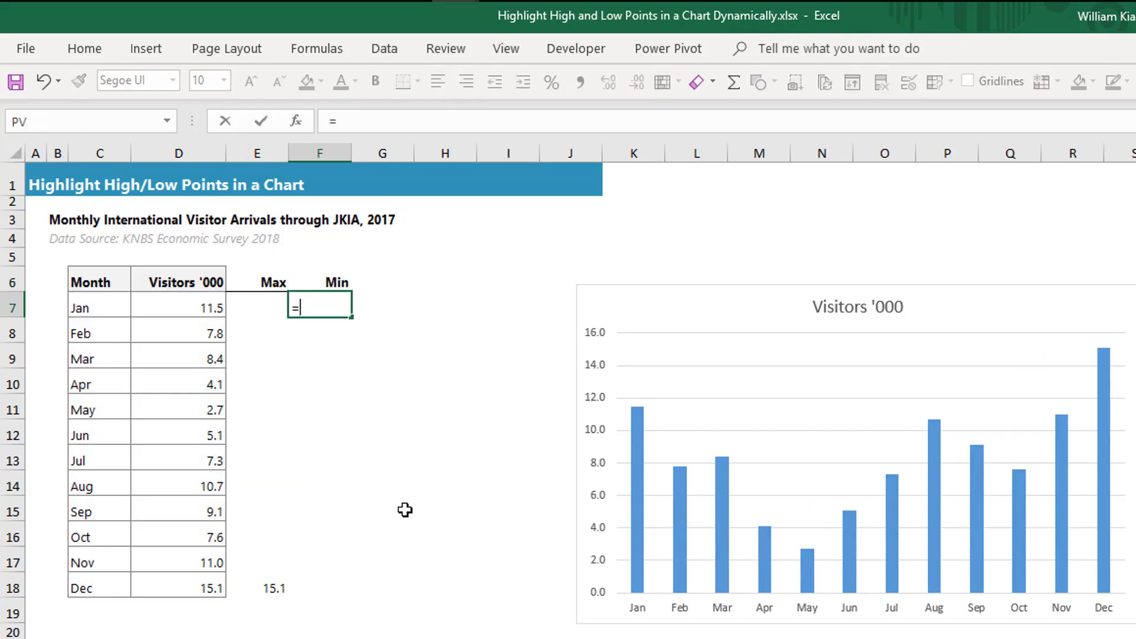
pyautogui.write('IF(D7')
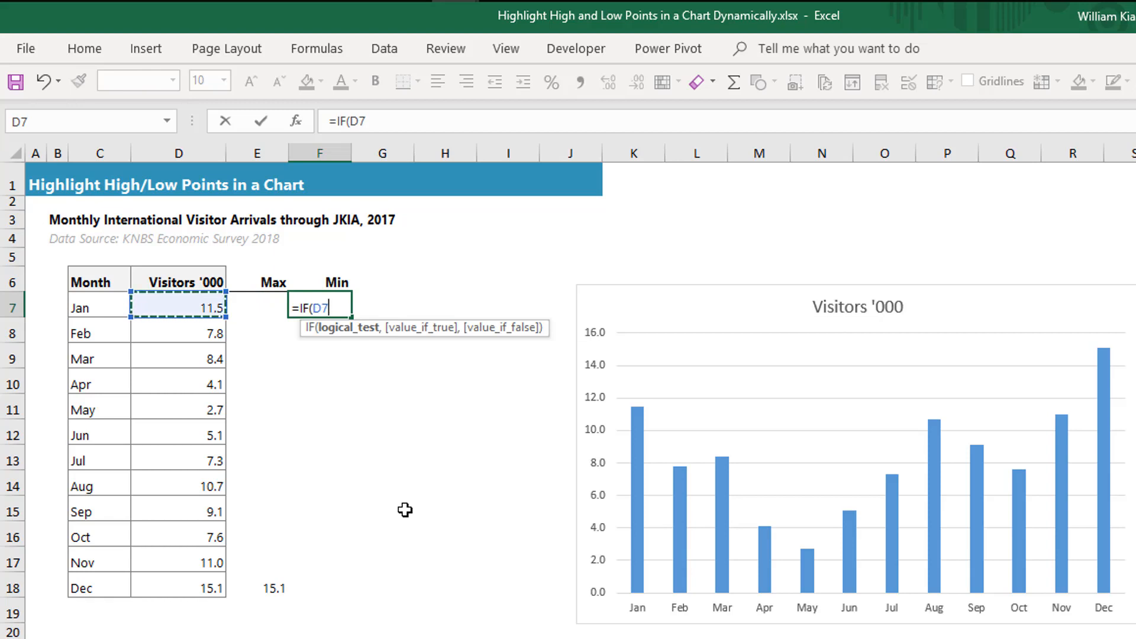
pyautogui.write('=MIN(')
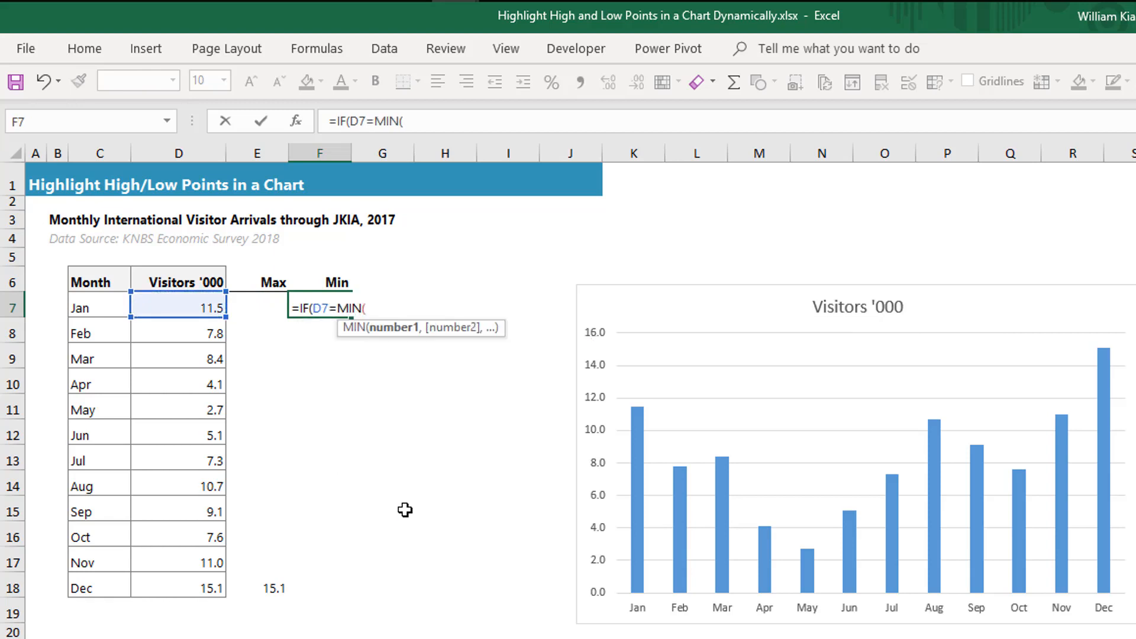
pyautogui.click(177, 307)
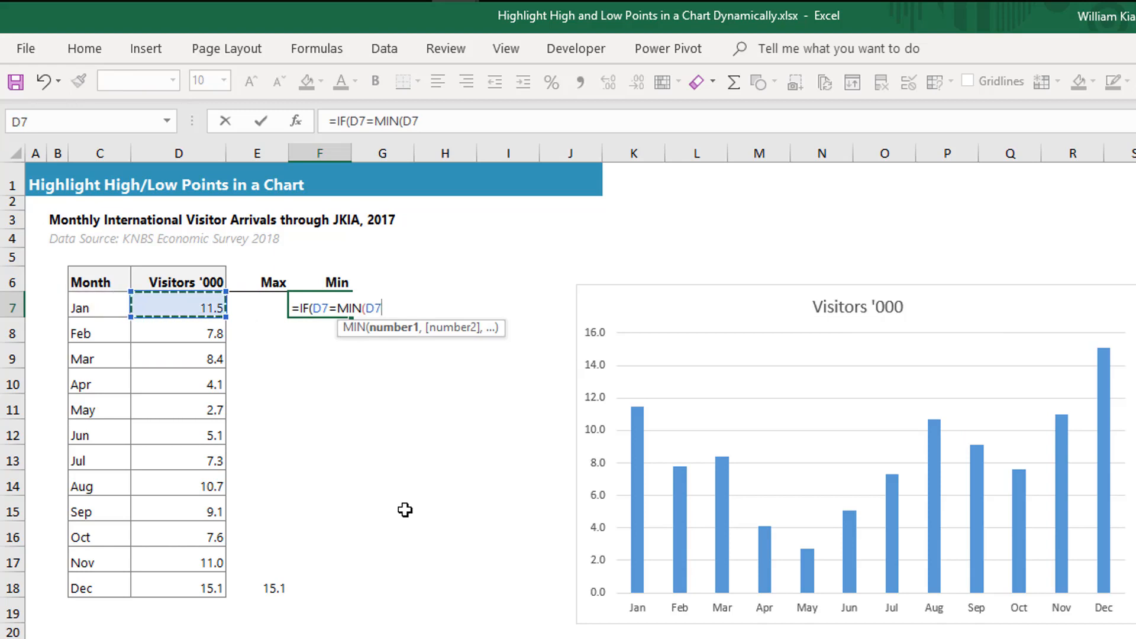
pyautogui.press('f4')
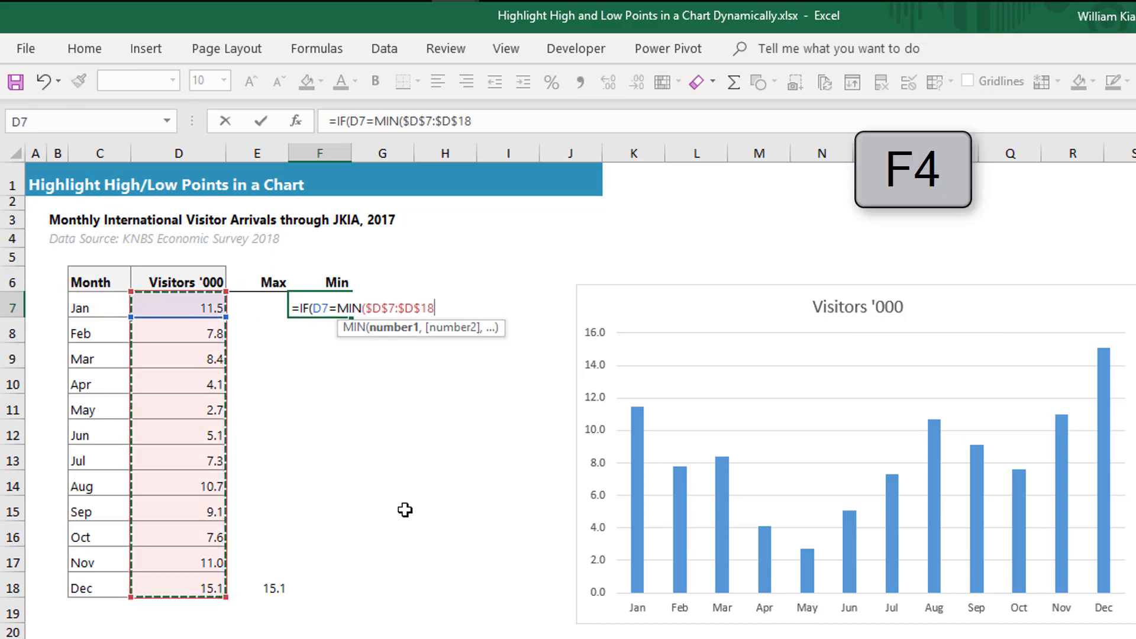
pyautogui.write(',')
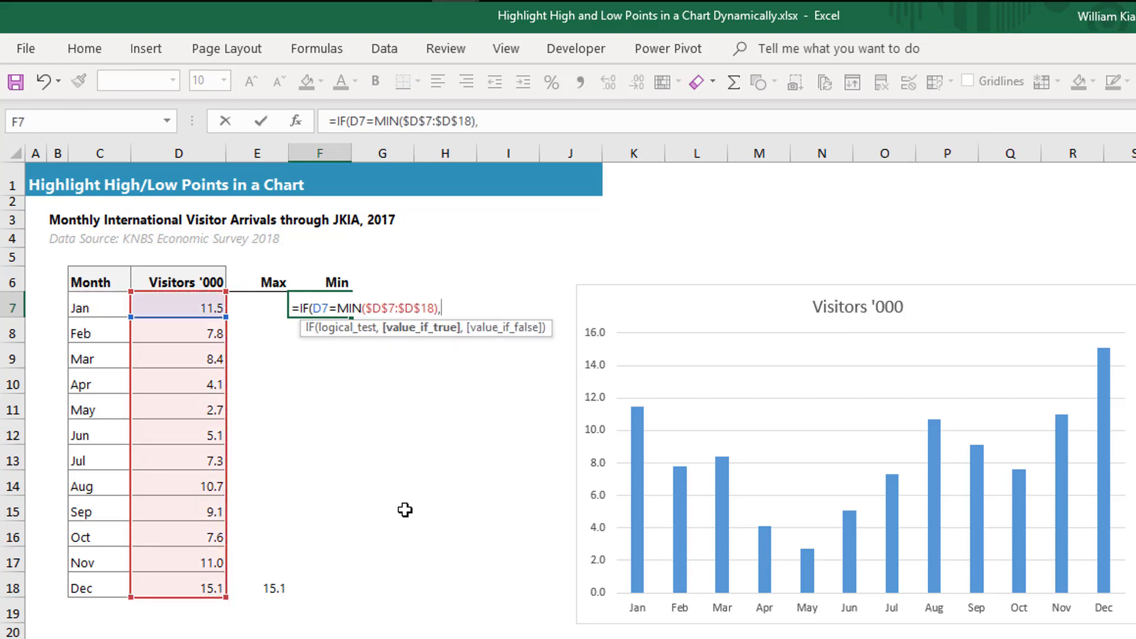
pyautogui.click(178, 307)
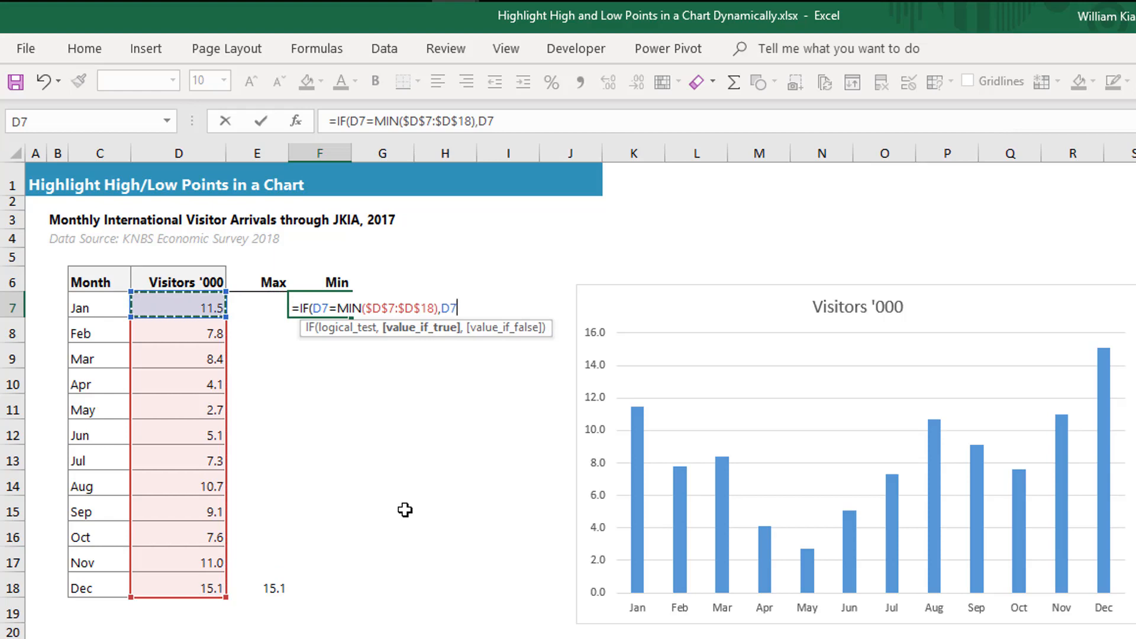
pyautogui.write(',"")')
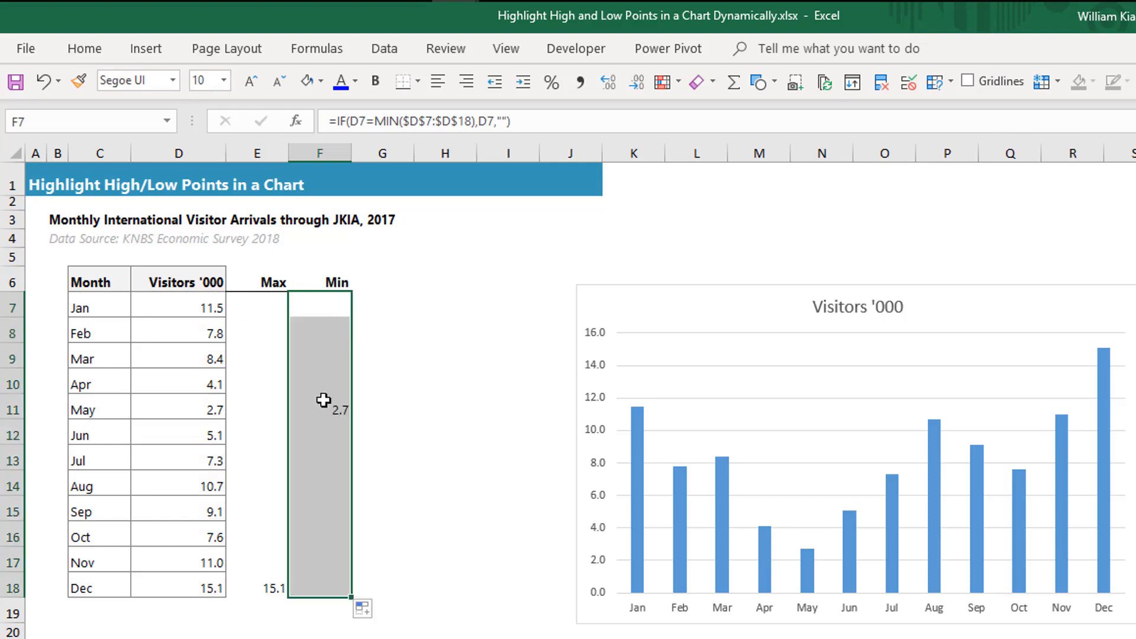
pyautogui.click(322, 409)
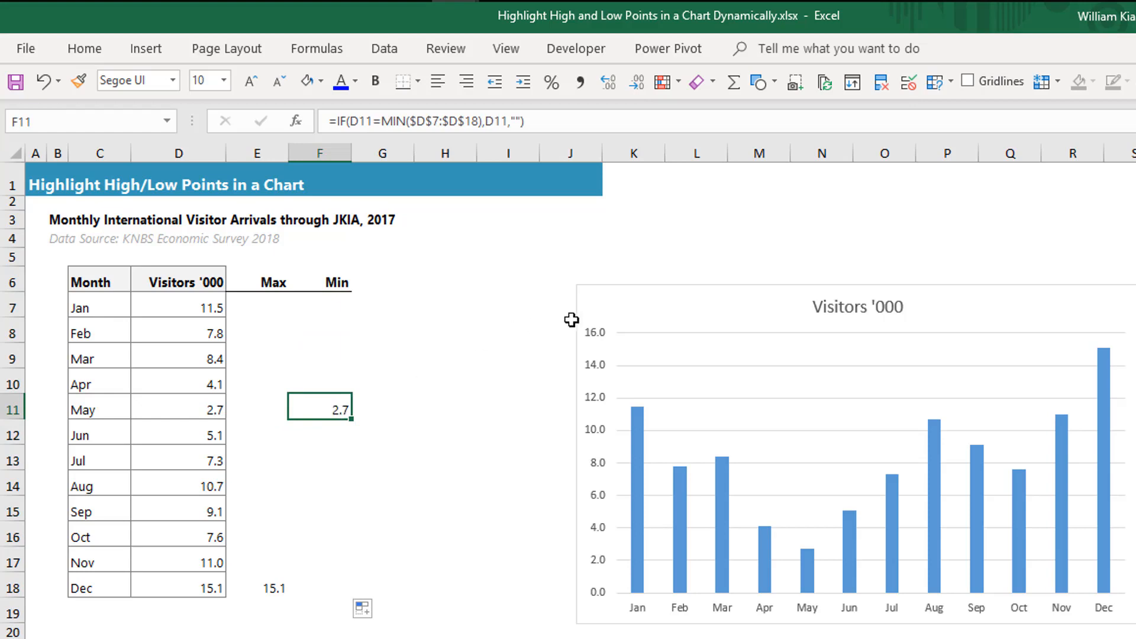
pyautogui.click(758, 219)
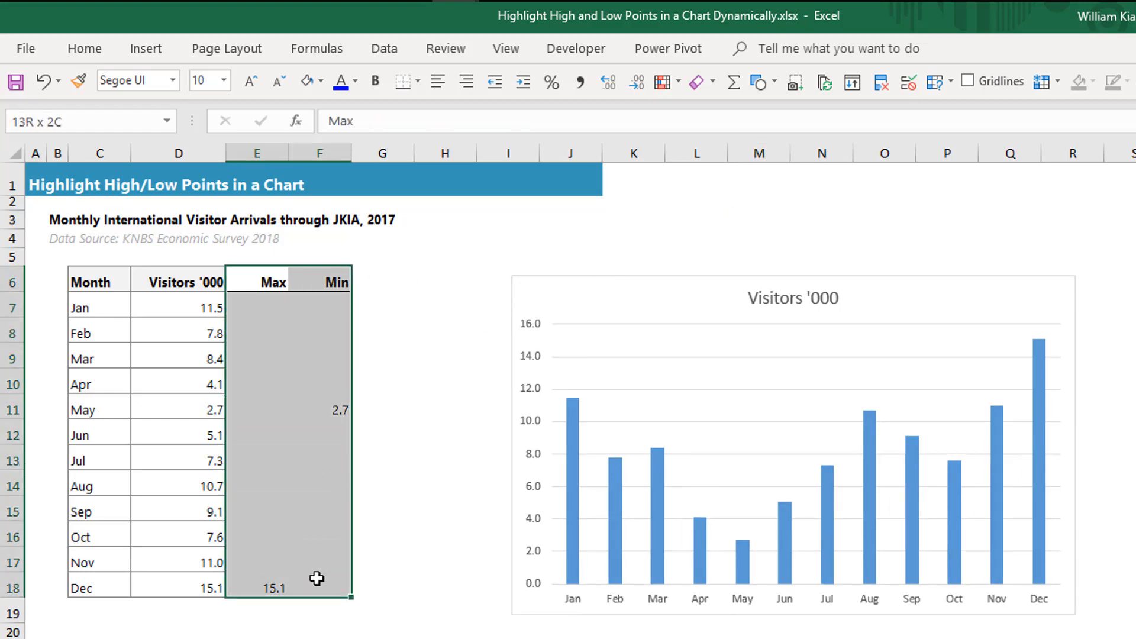
# Select the column chart to add the Max and Min helper series.
pyautogui.click(571, 256)
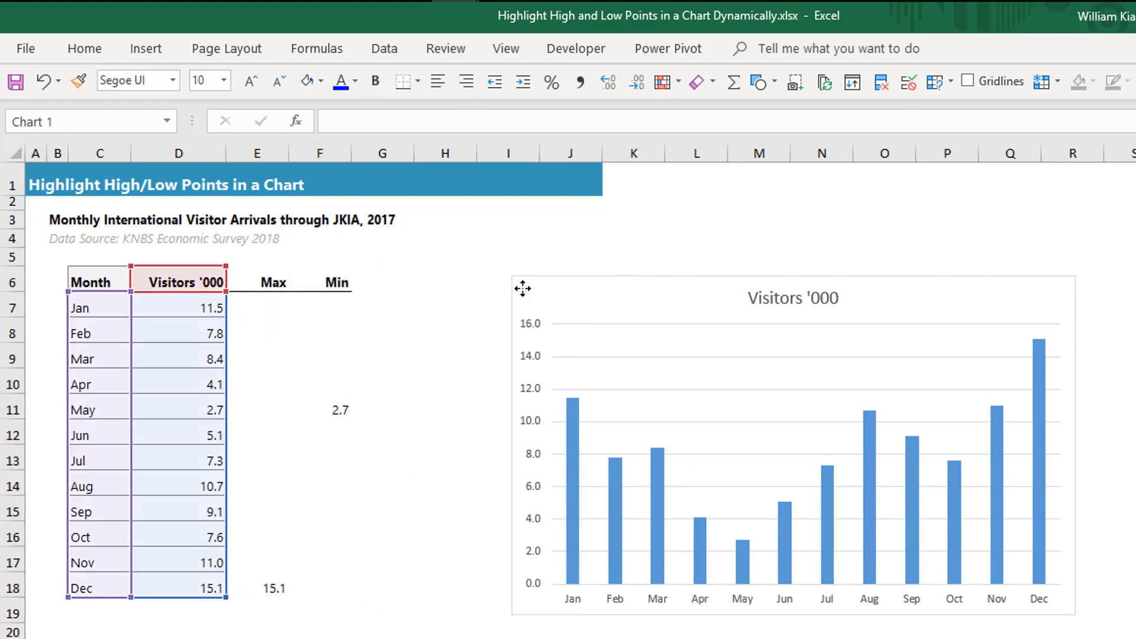
pyautogui.click(792, 398)
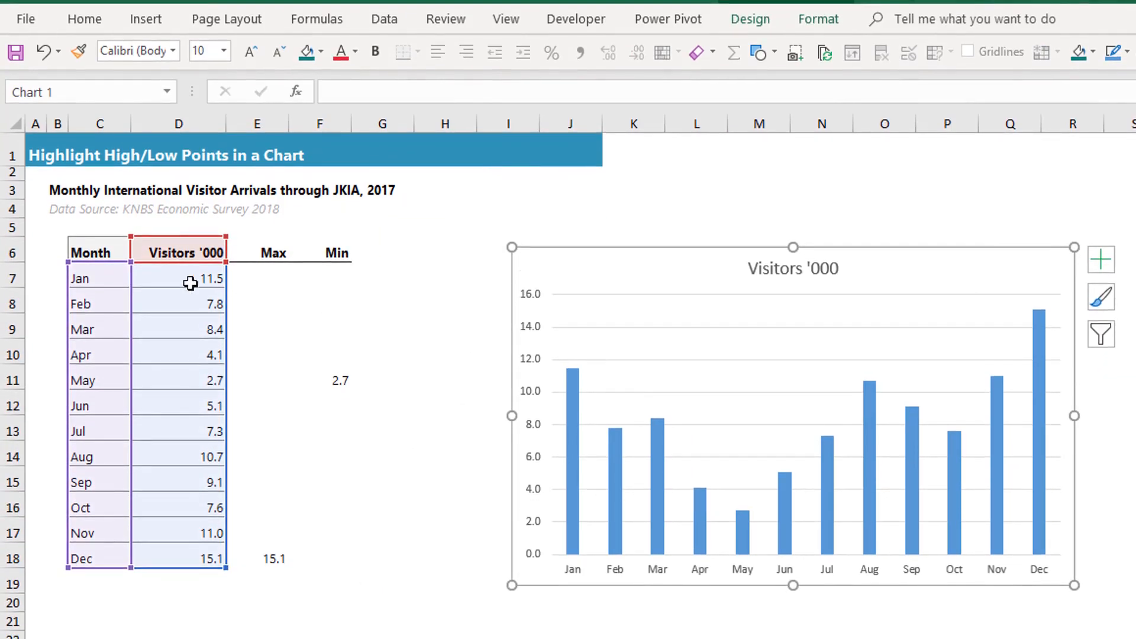
pyautogui.moveTo(201, 491)
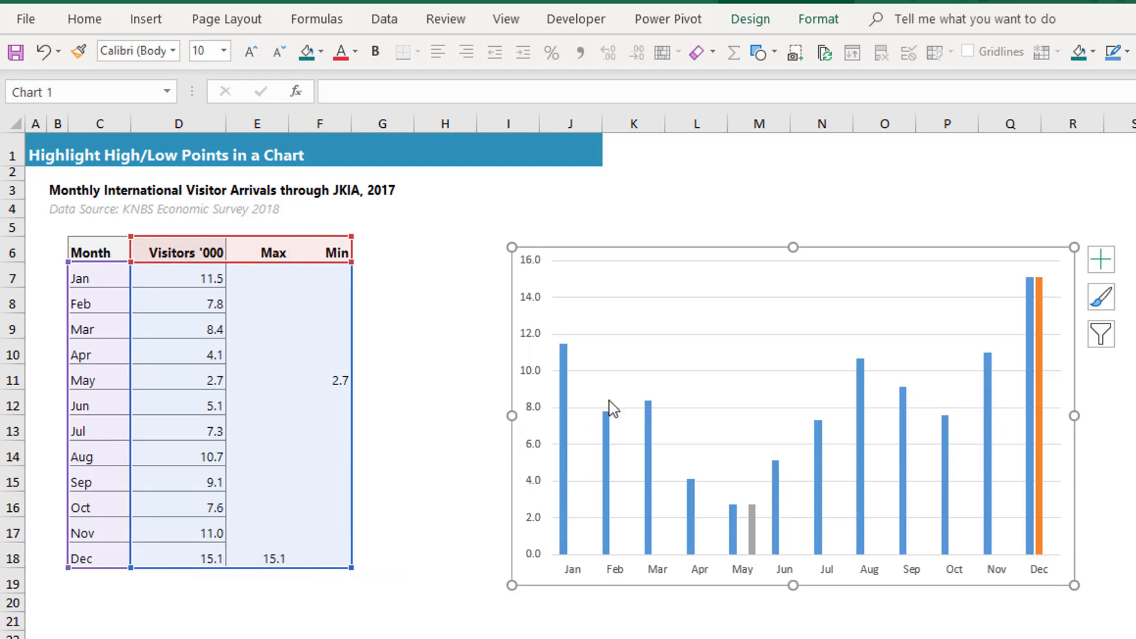
pyautogui.moveTo(594, 248)
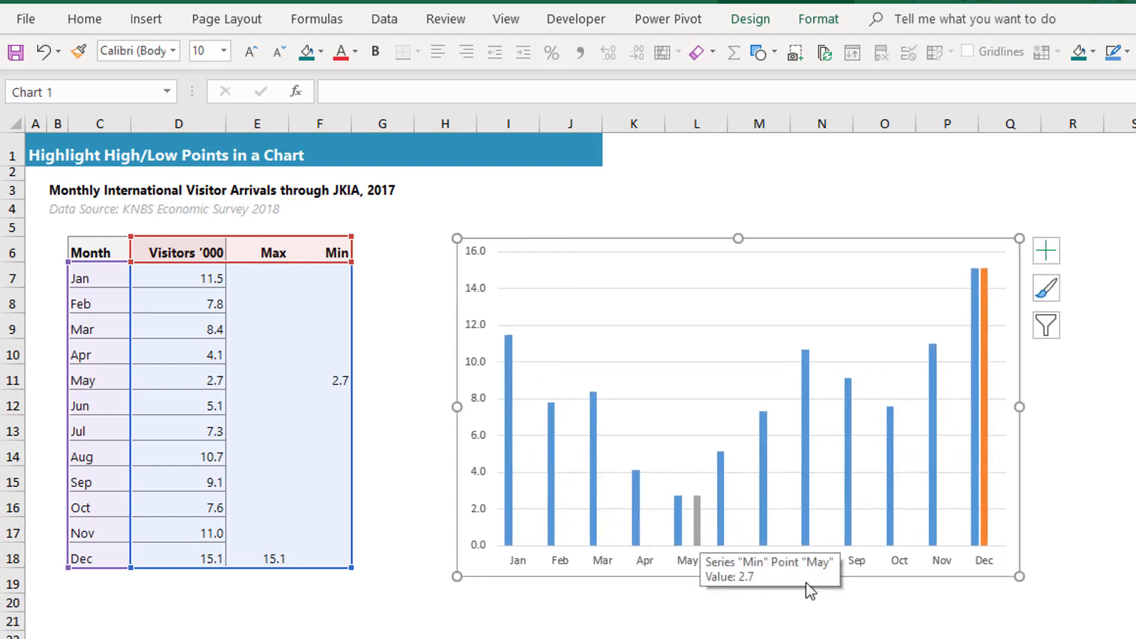
pyautogui.moveTo(996, 555)
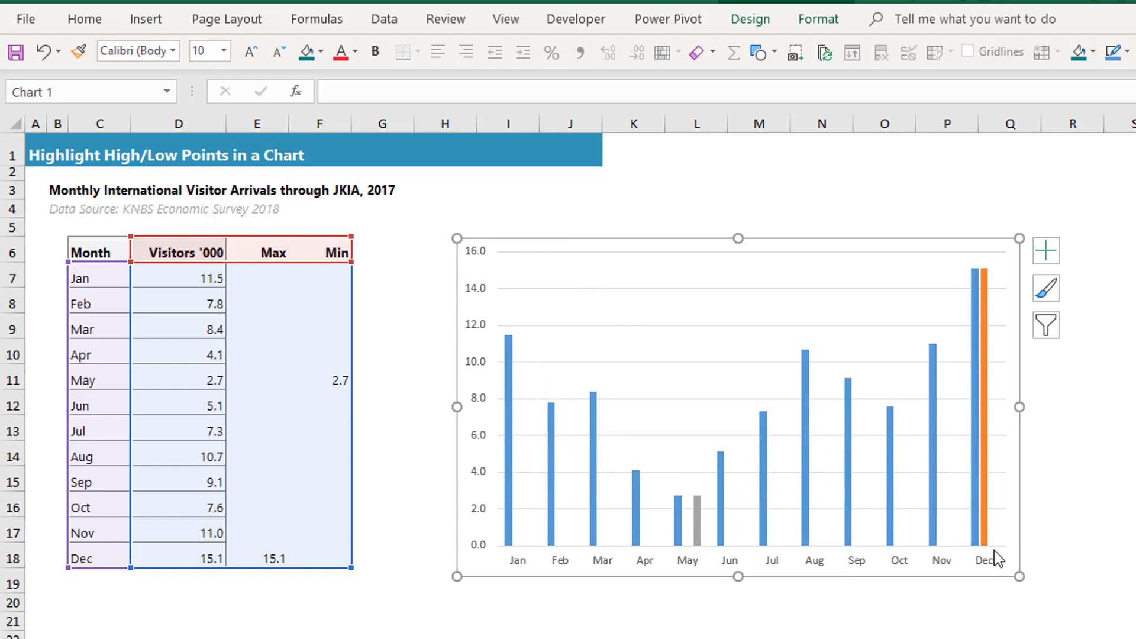
pyautogui.moveTo(596, 504)
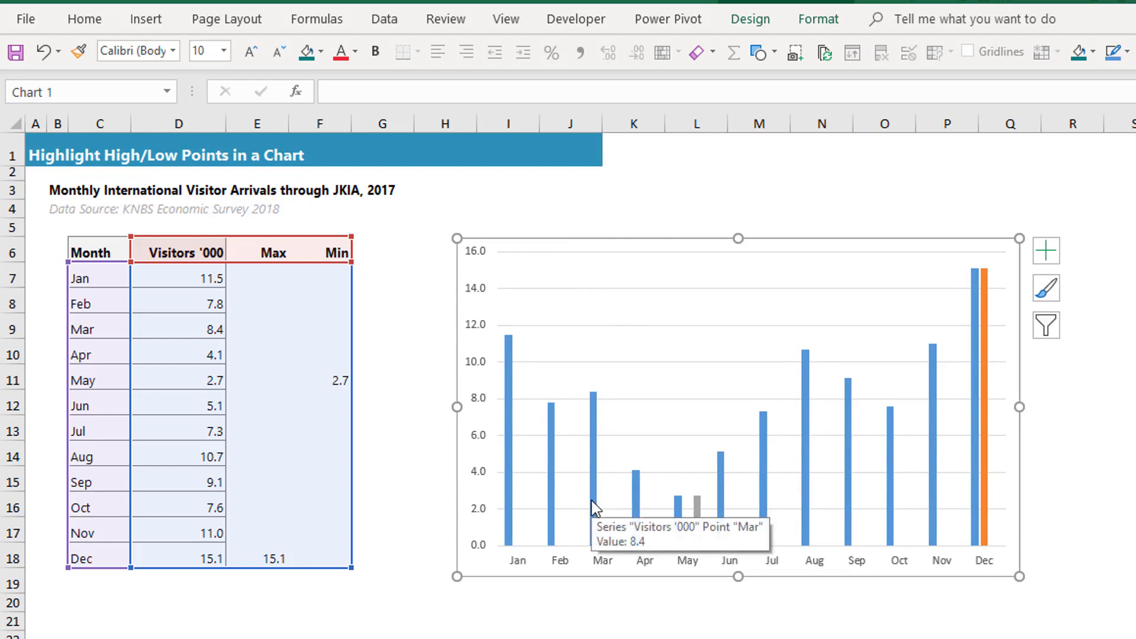
pyautogui.moveTo(644, 538)
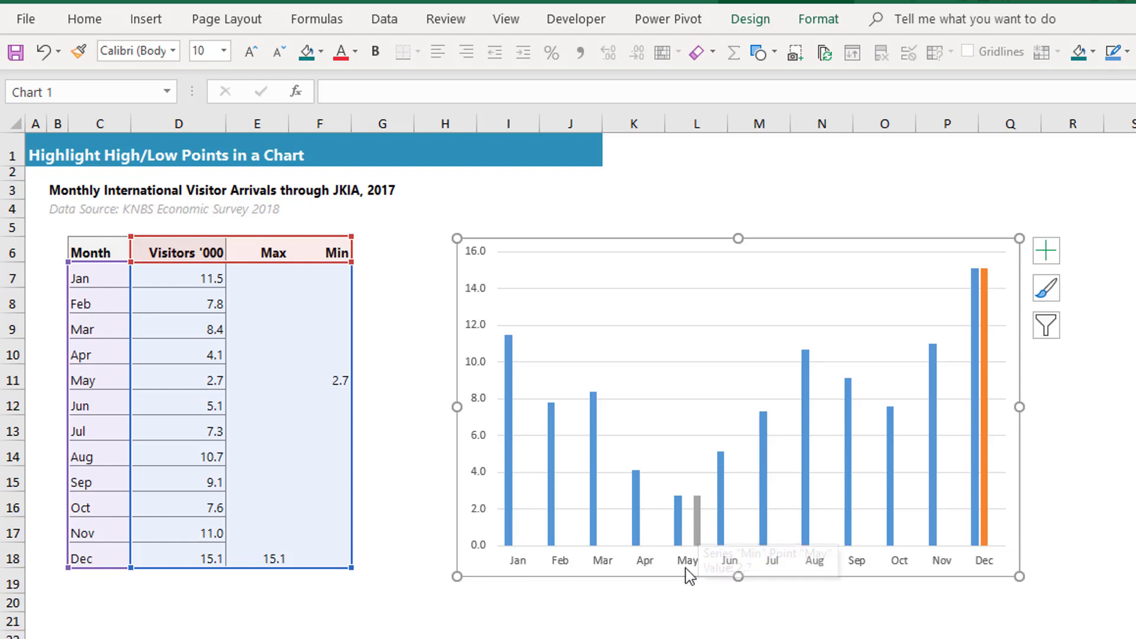
pyautogui.moveTo(993, 547)
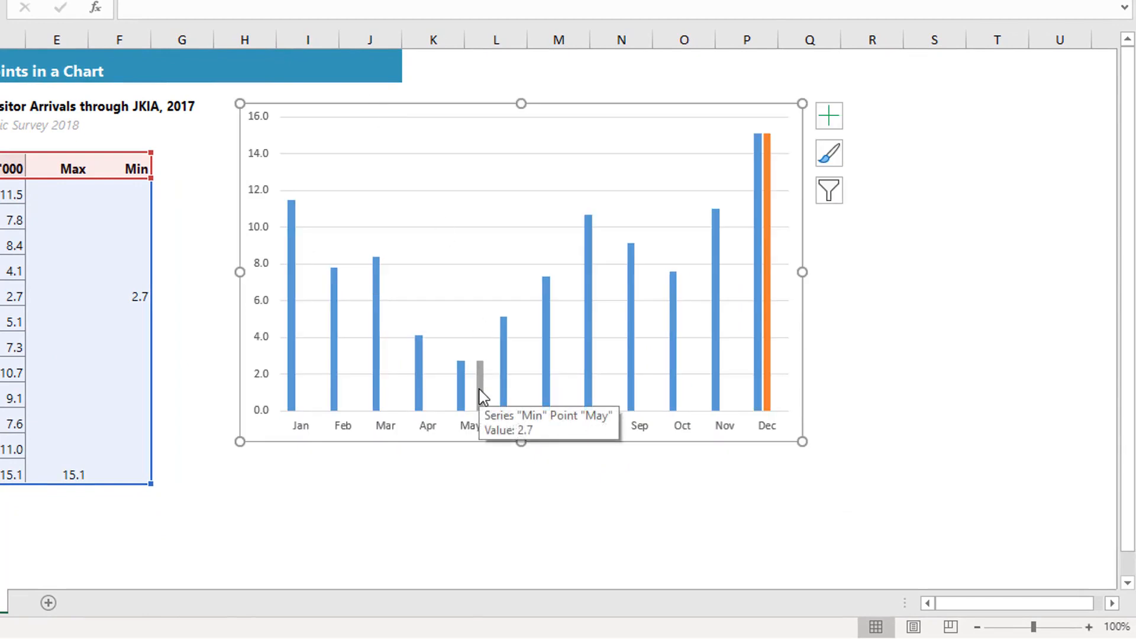
# Open Format Data Series for the Min series to adjust overlap and gap width.
pyautogui.rightClick(475, 377)
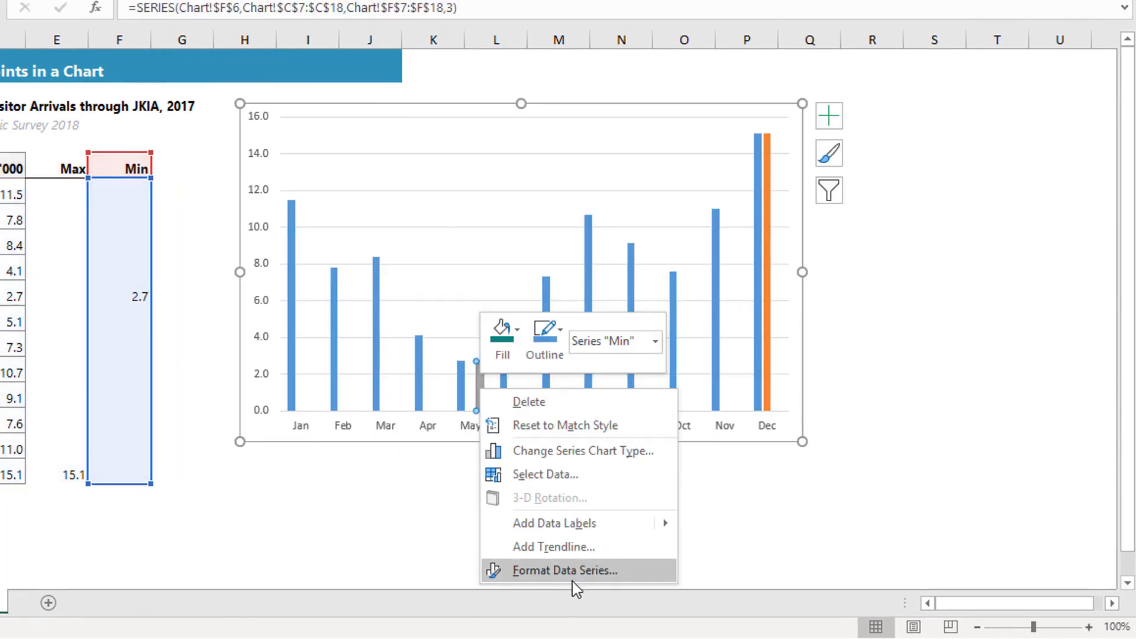
pyautogui.click(567, 571)
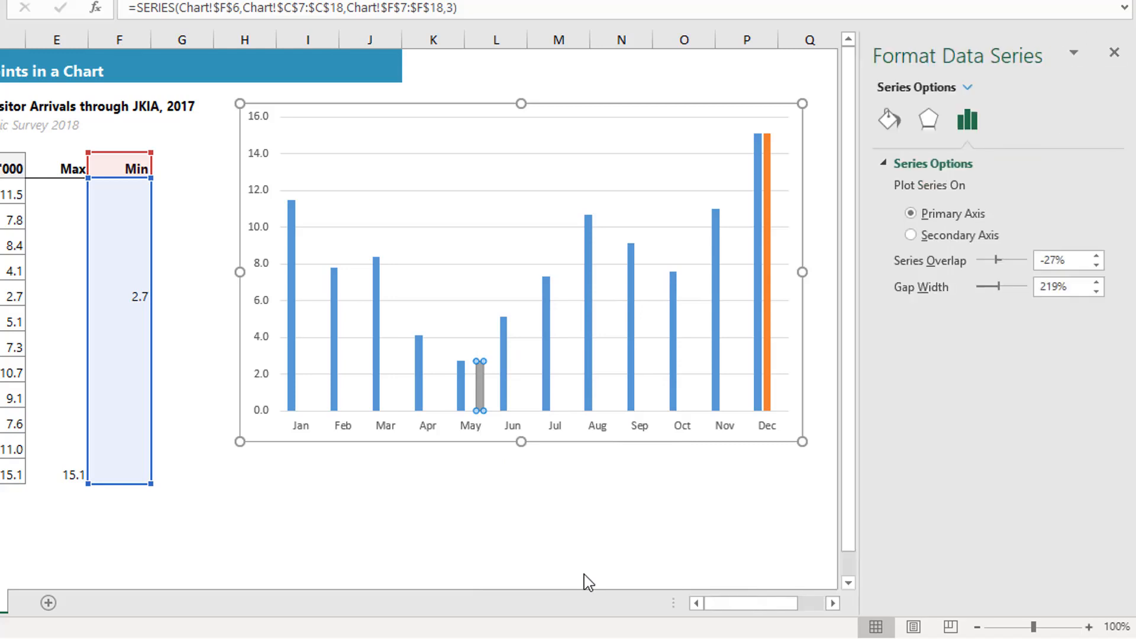
pyautogui.moveTo(1024, 211)
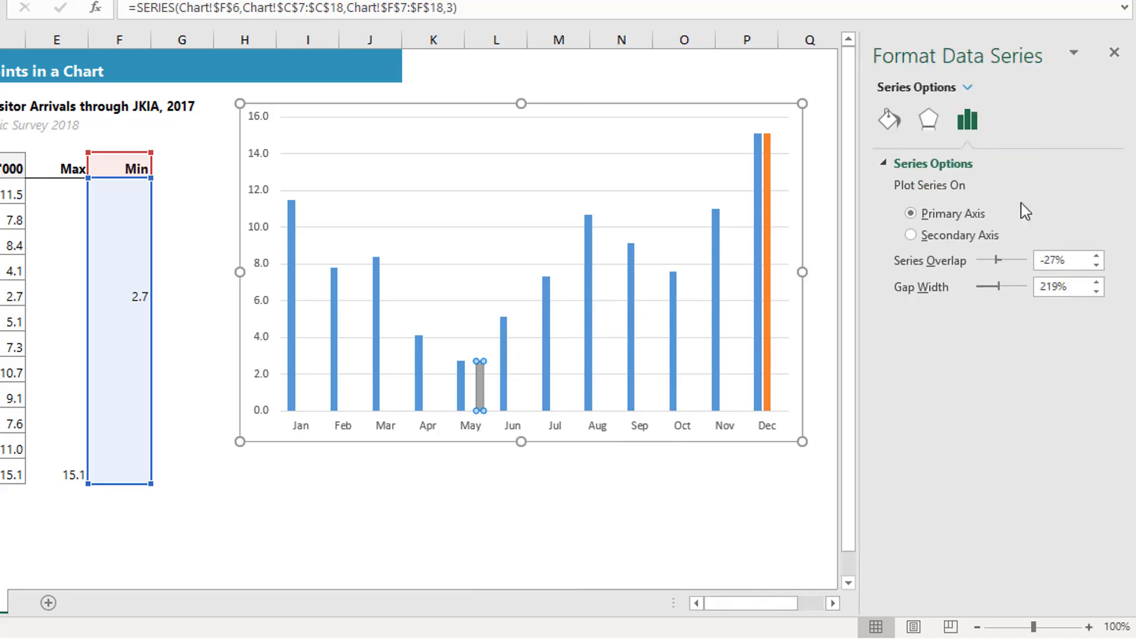
pyautogui.moveTo(1020, 274)
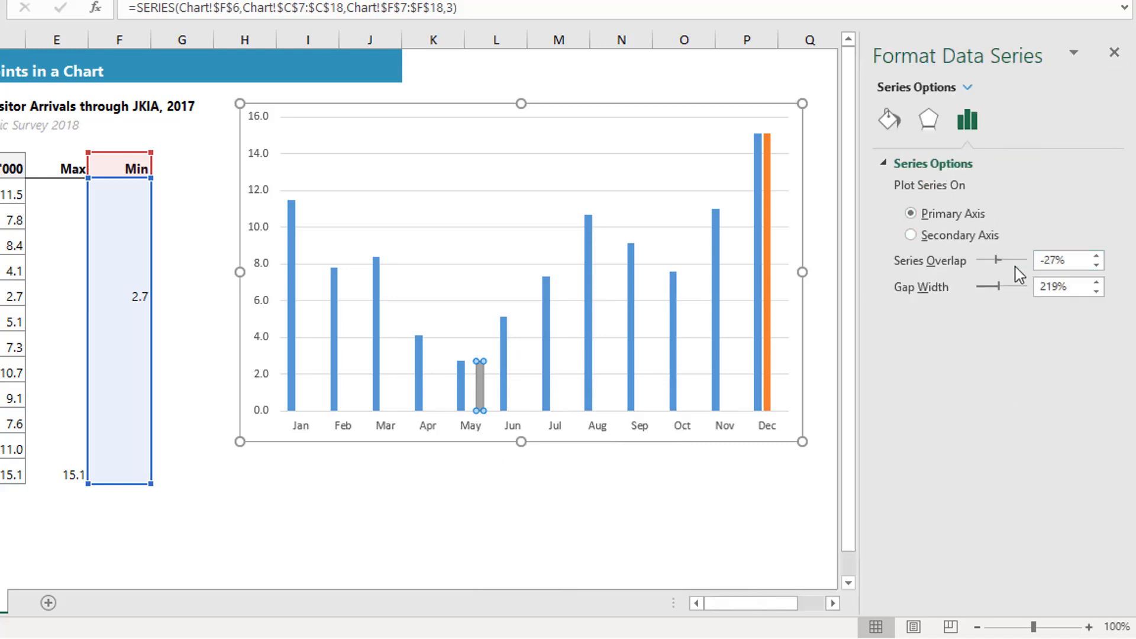
pyautogui.moveTo(997, 267)
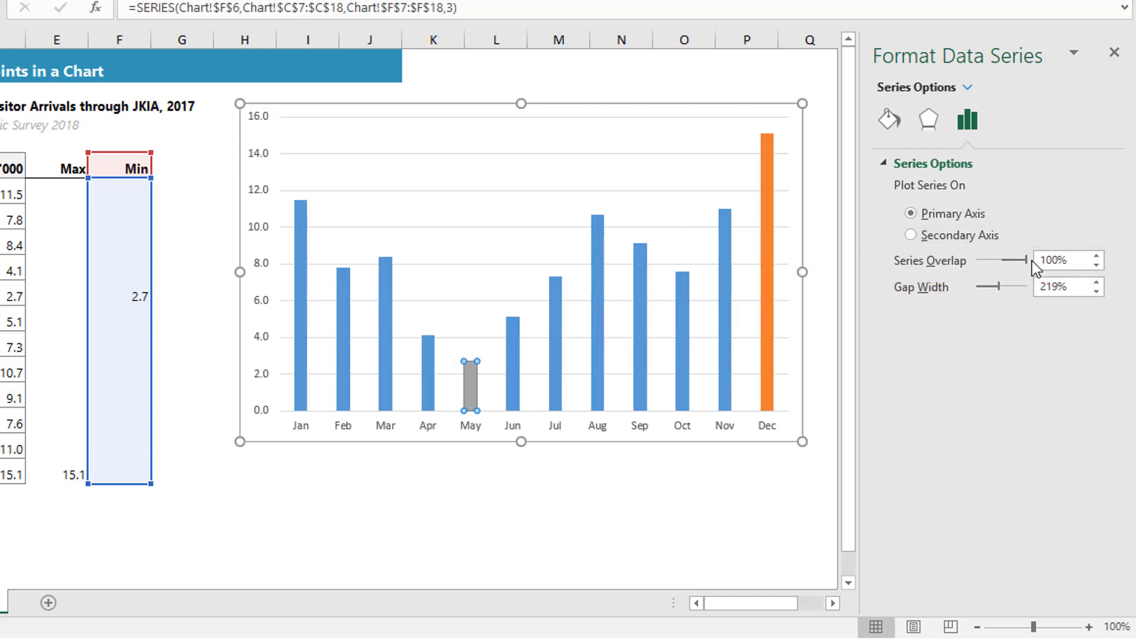
pyautogui.moveTo(771, 290)
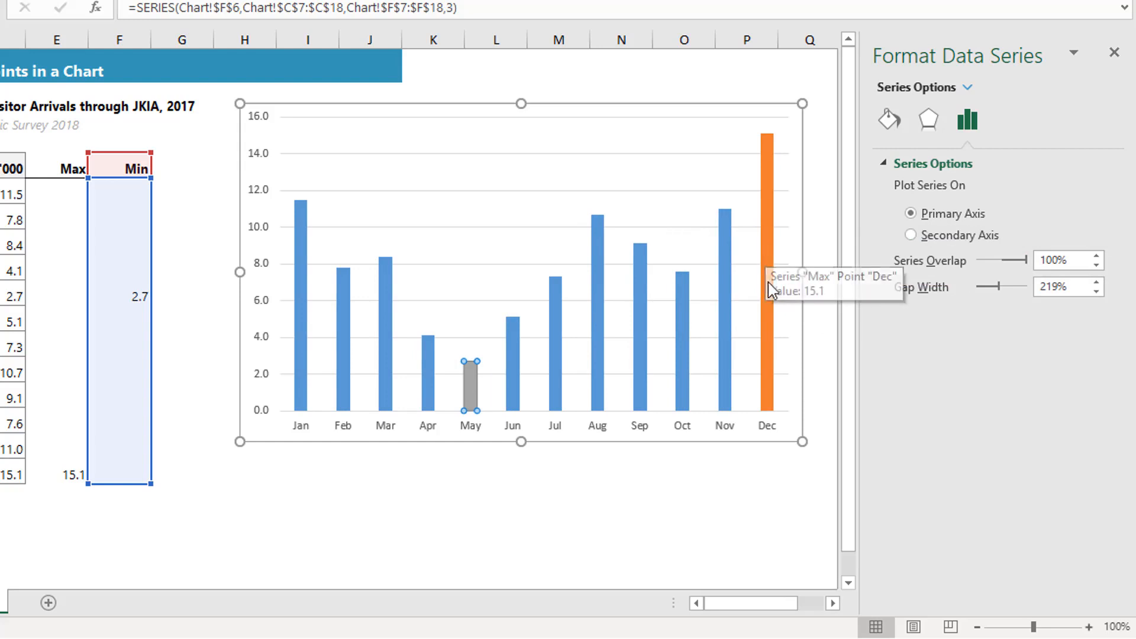
pyautogui.moveTo(774, 344)
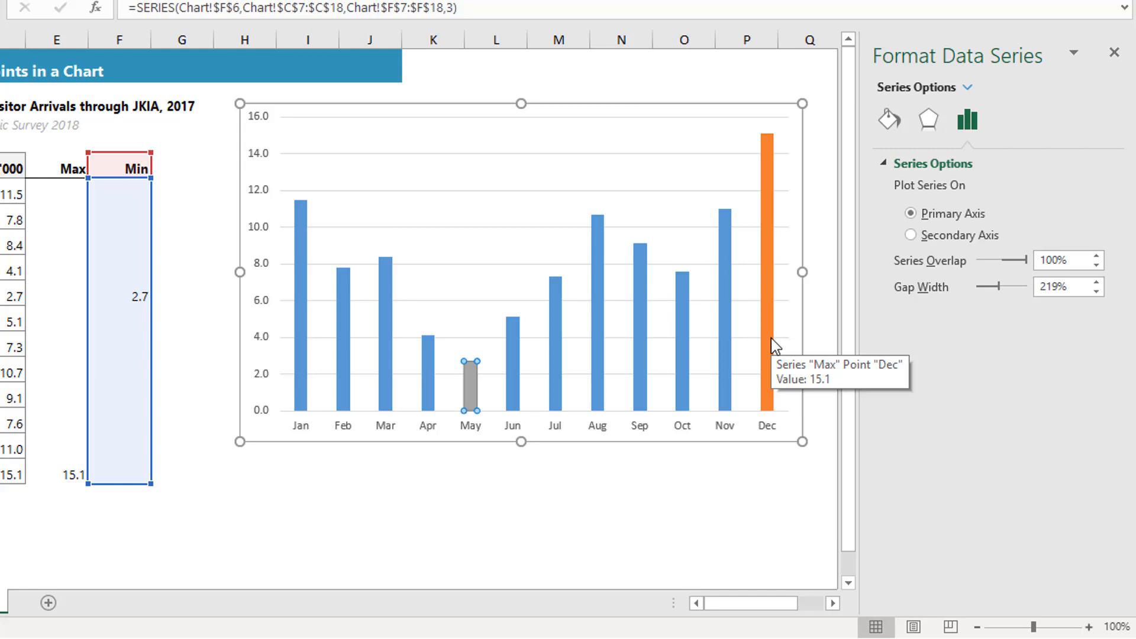
pyautogui.moveTo(994, 293)
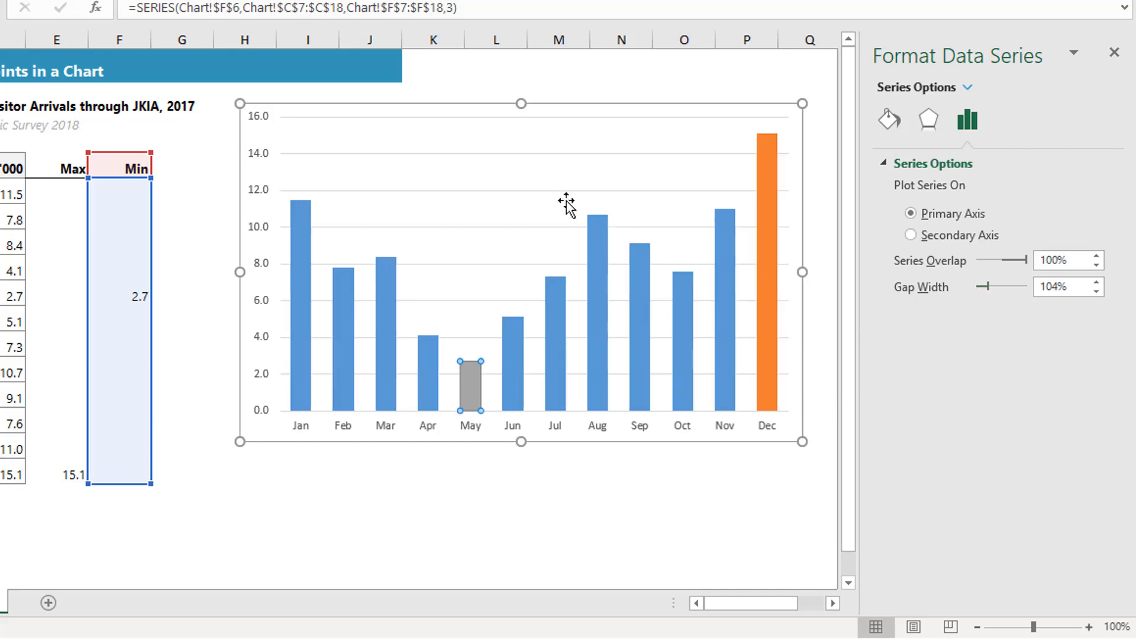
pyautogui.moveTo(733, 246)
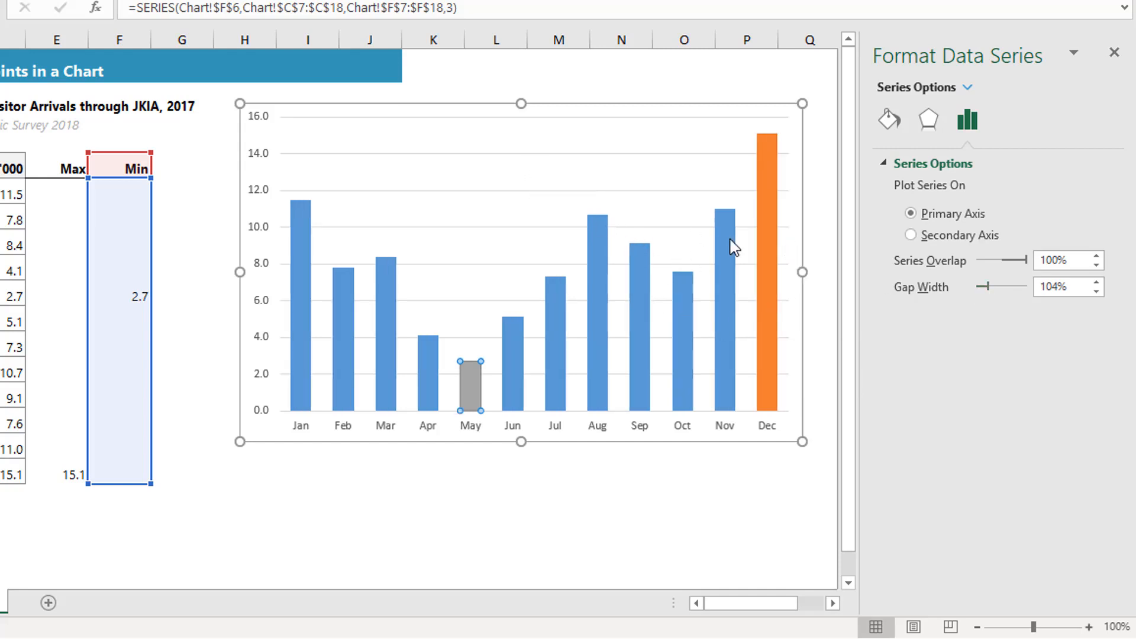
pyautogui.moveTo(467, 402)
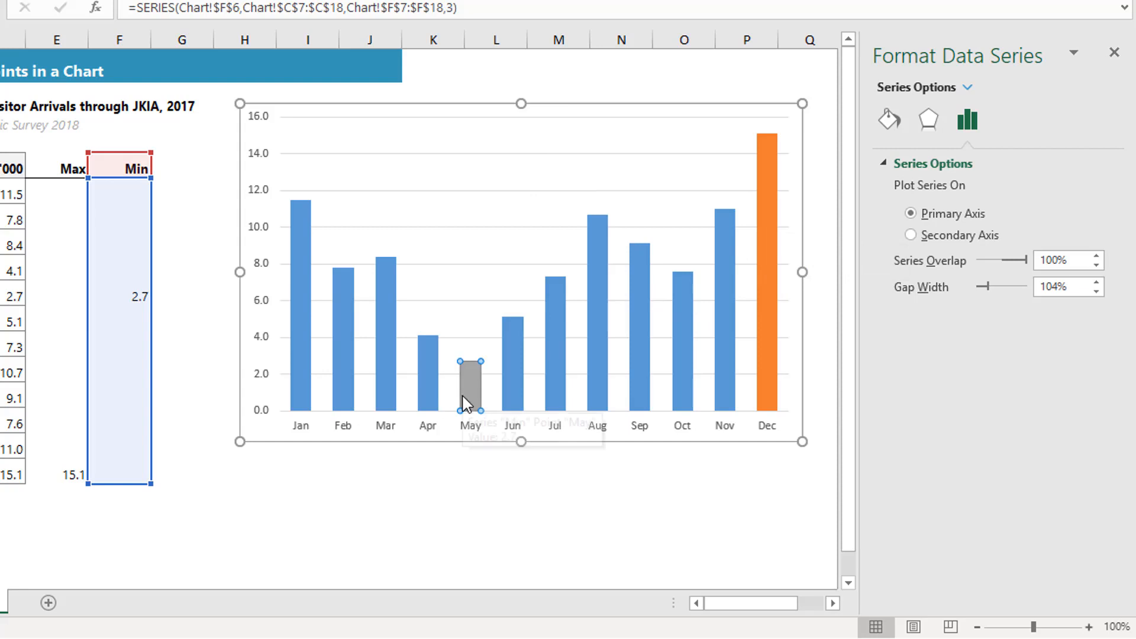
pyautogui.moveTo(776, 163)
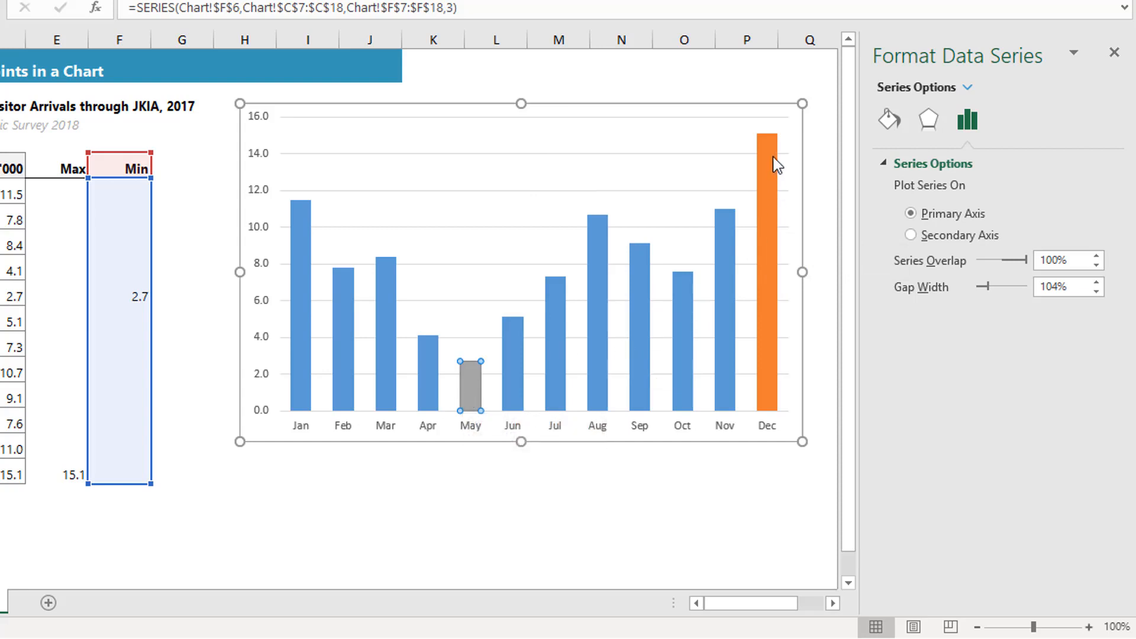
# Select the Max series from the Format tab's chart elements list.
pyautogui.click(766, 145)
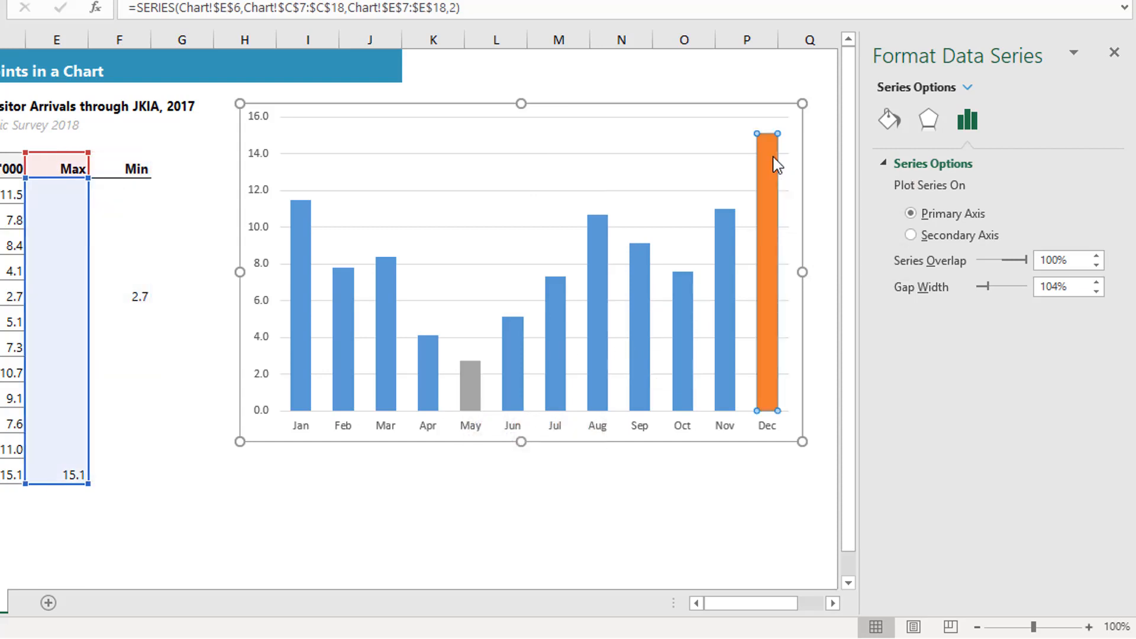
pyautogui.moveTo(444, 356)
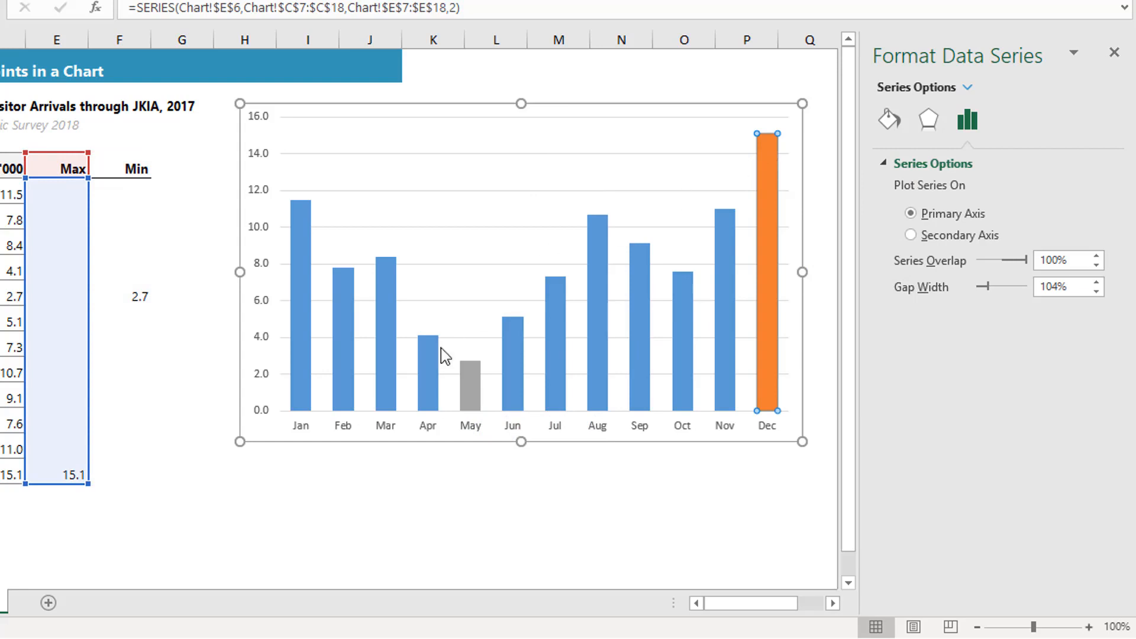
pyautogui.moveTo(753, 283)
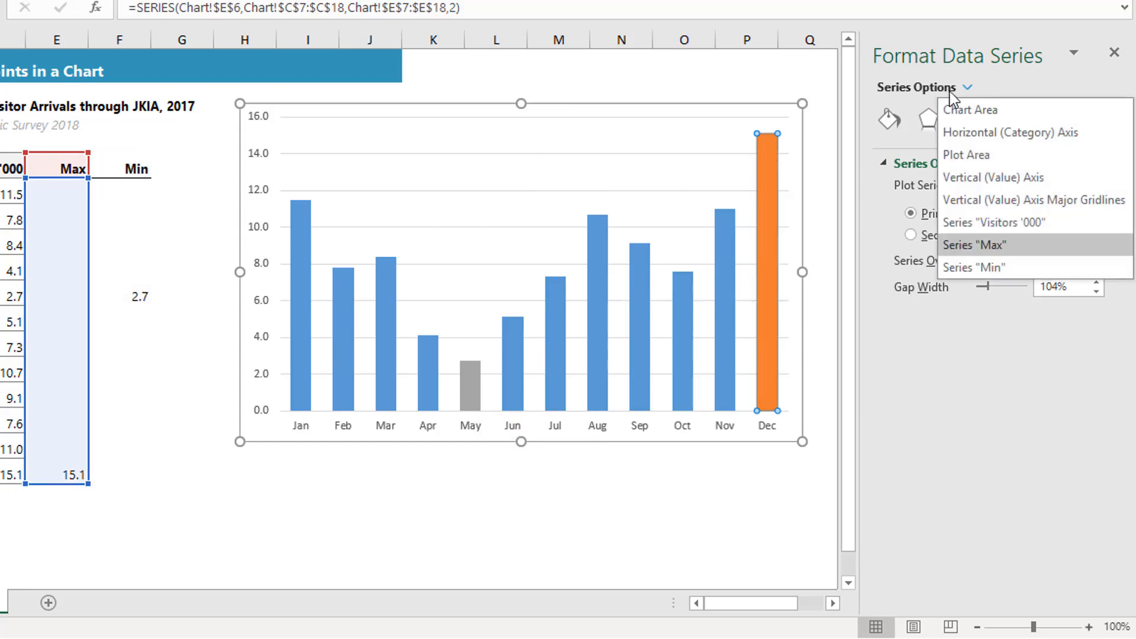
pyautogui.moveTo(1007, 258)
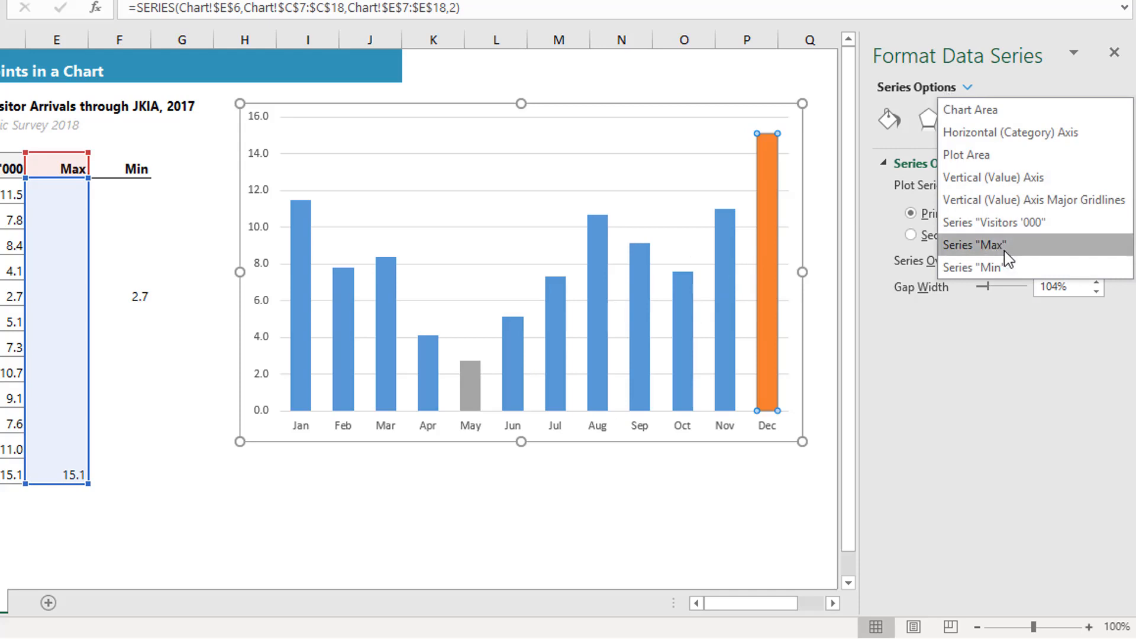
pyautogui.moveTo(980, 263)
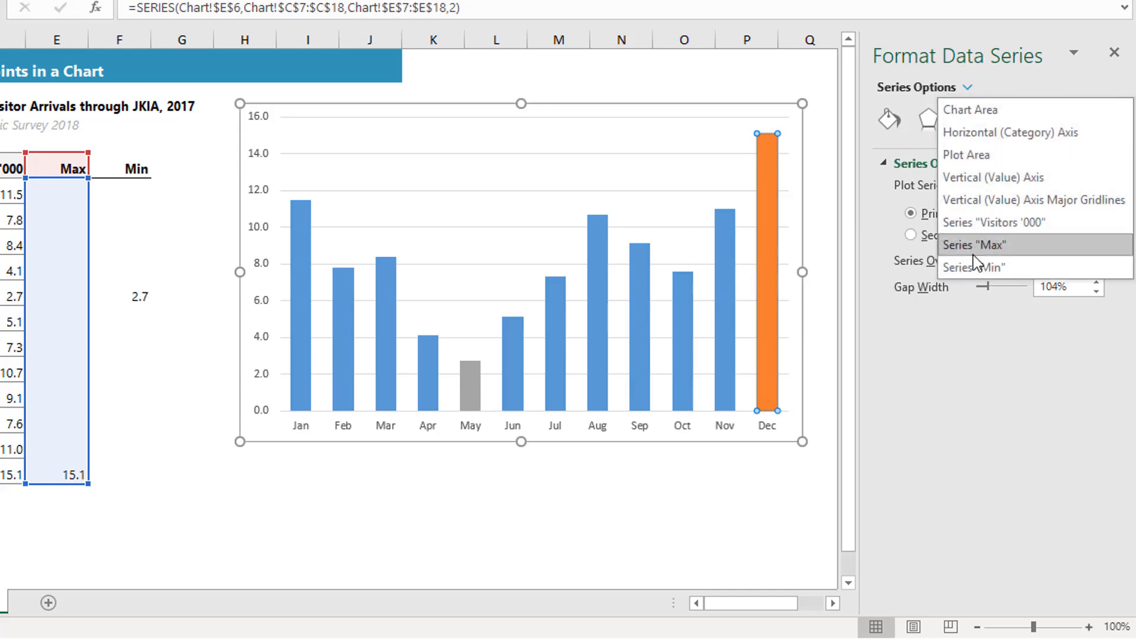
pyautogui.click(974, 267)
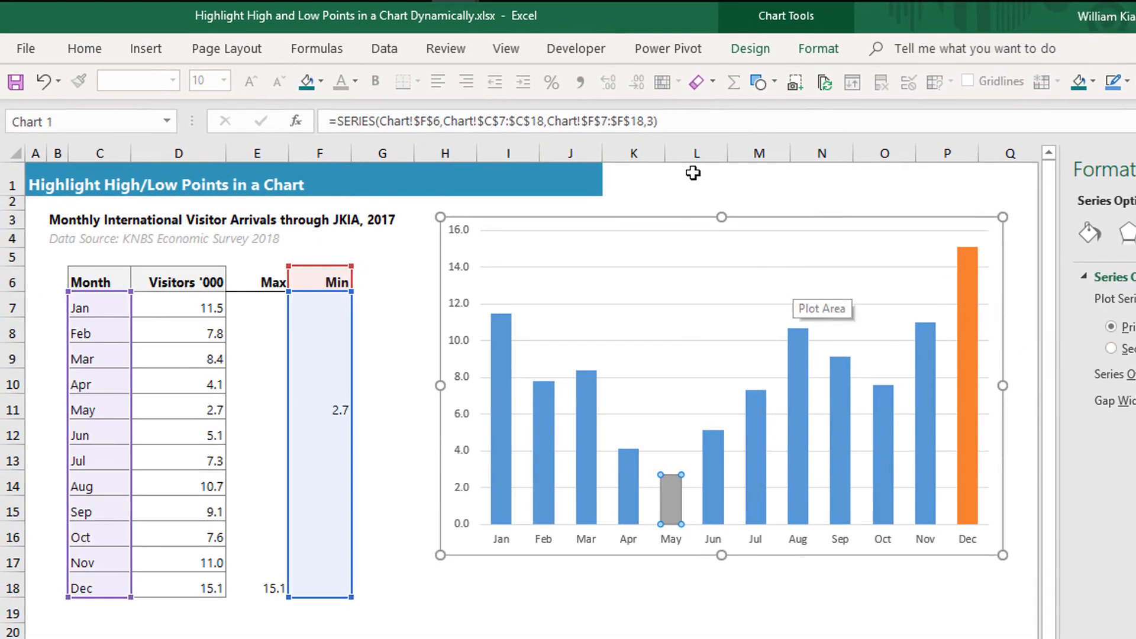
pyautogui.click(818, 48)
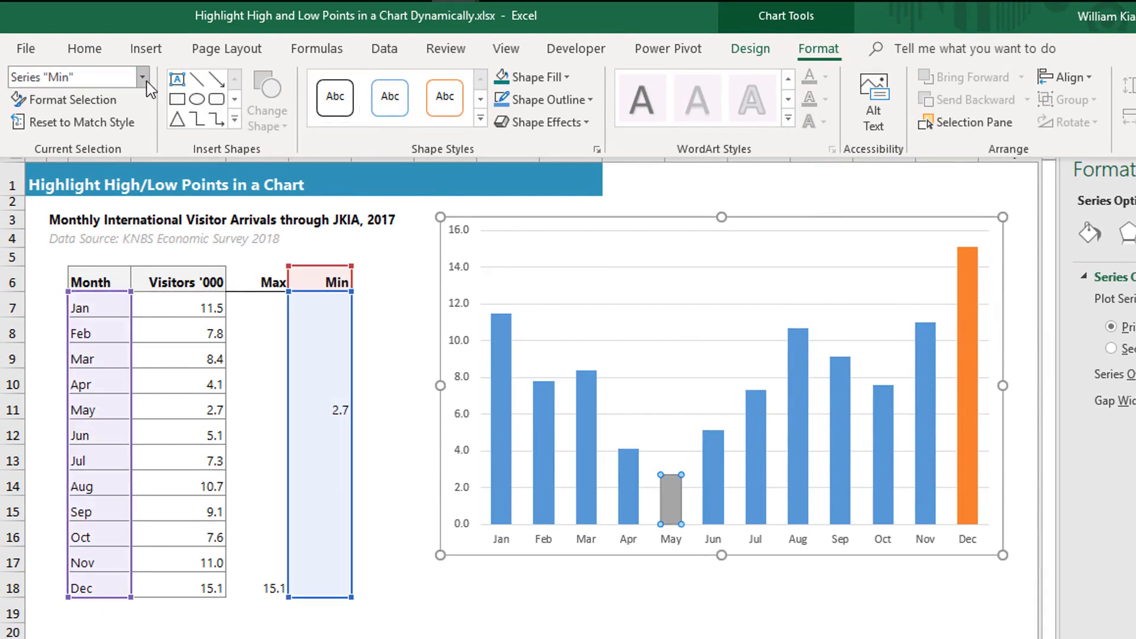
pyautogui.click(142, 77)
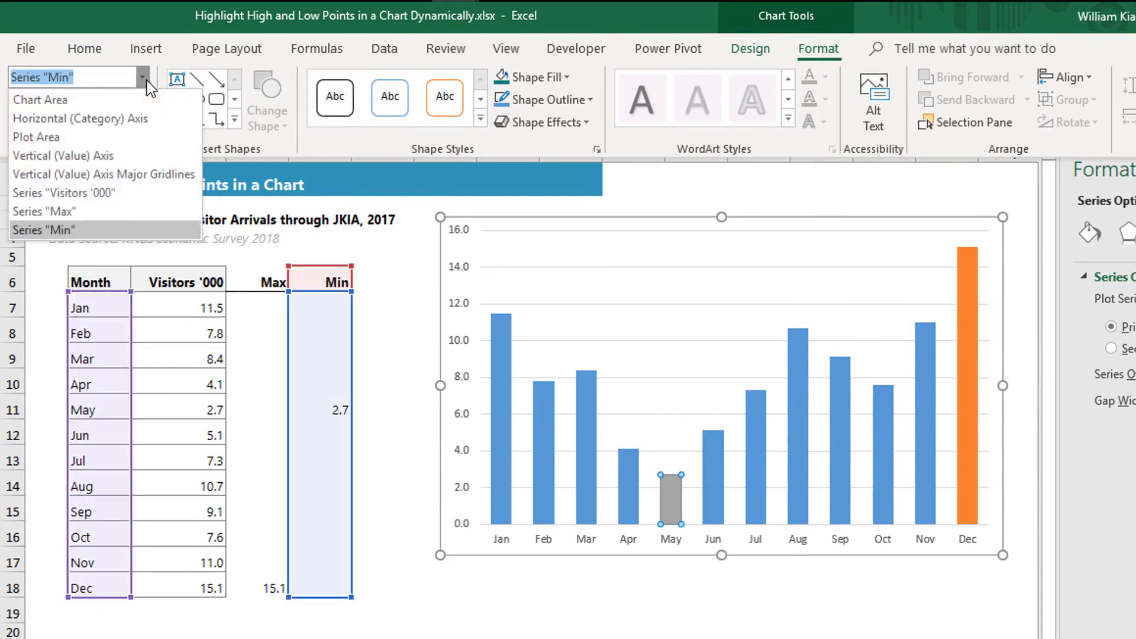
pyautogui.moveTo(109, 211)
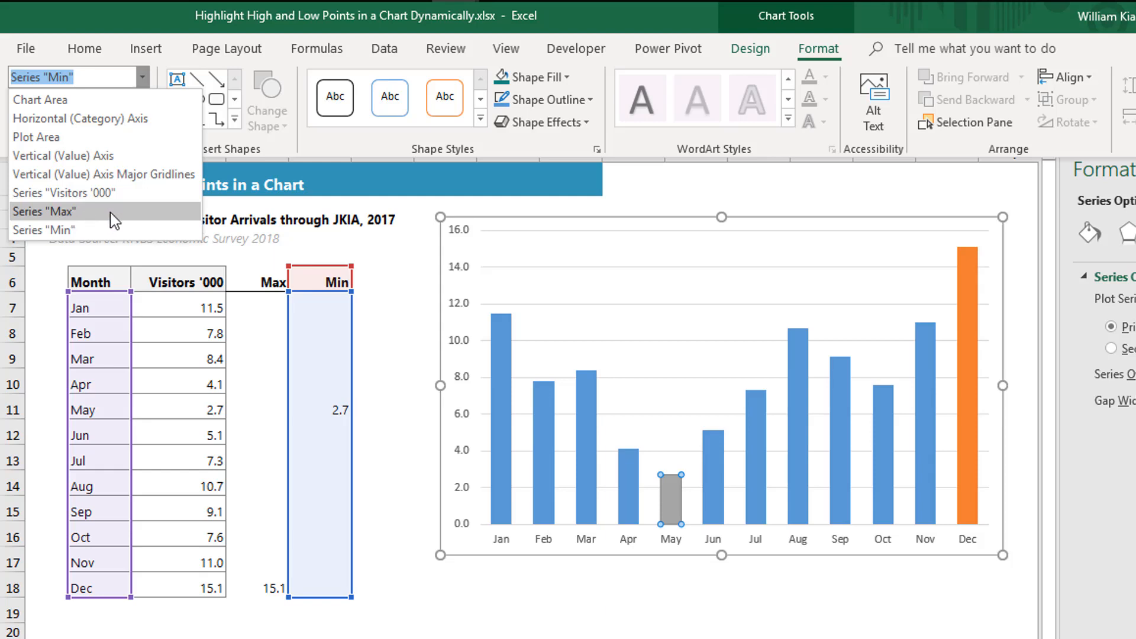
pyautogui.click(45, 211)
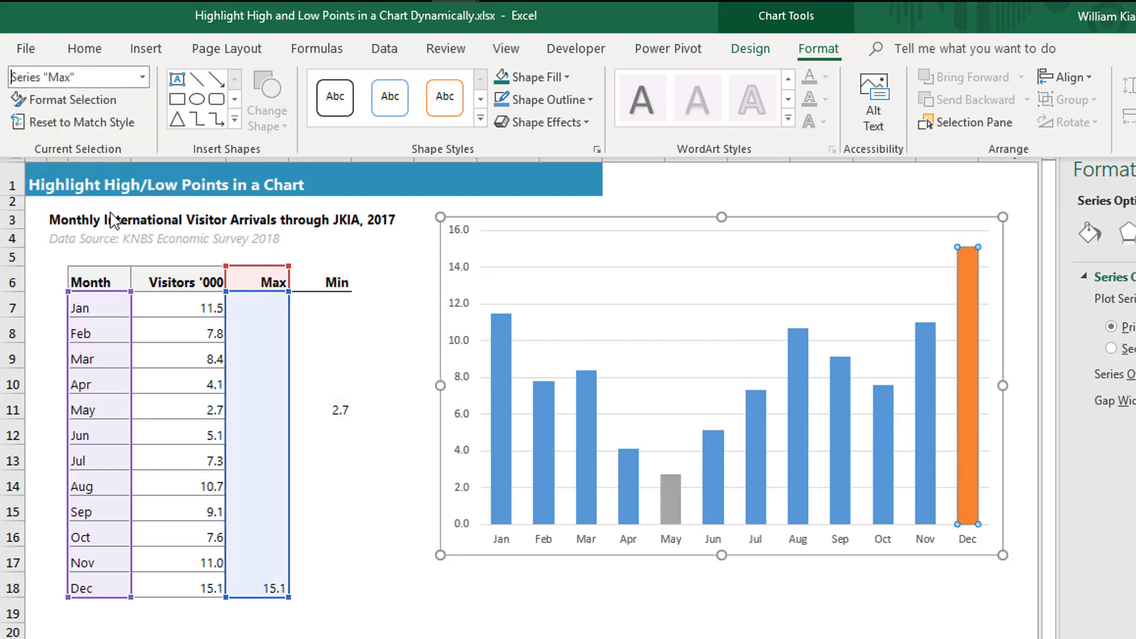
pyautogui.moveTo(72, 99)
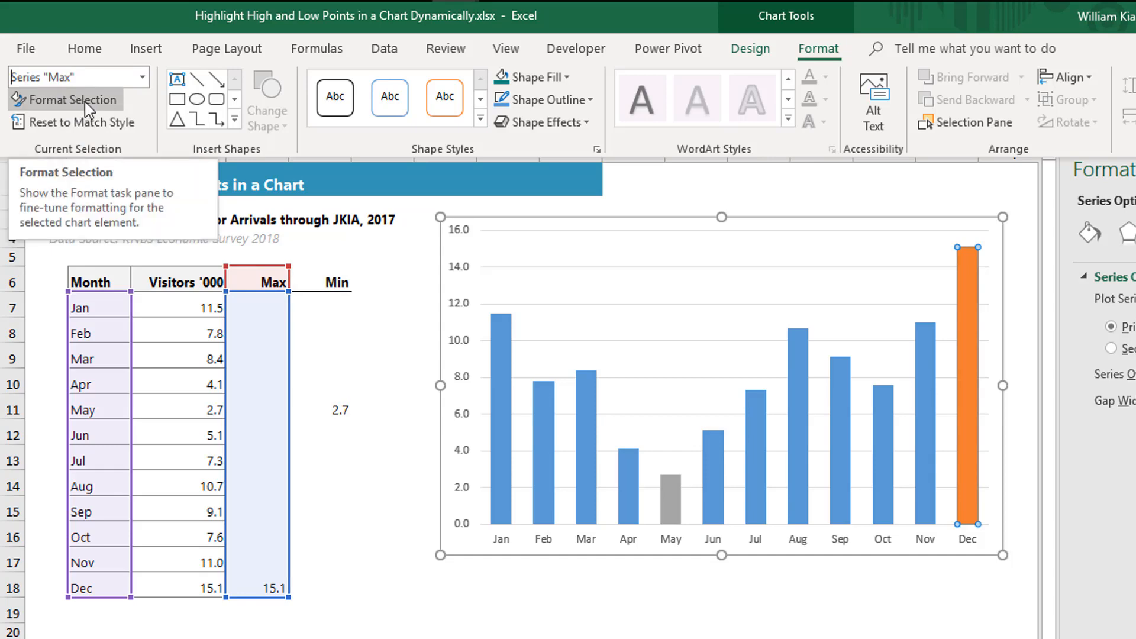
# Give the Max series a solid teal fill.
pyautogui.click(65, 99)
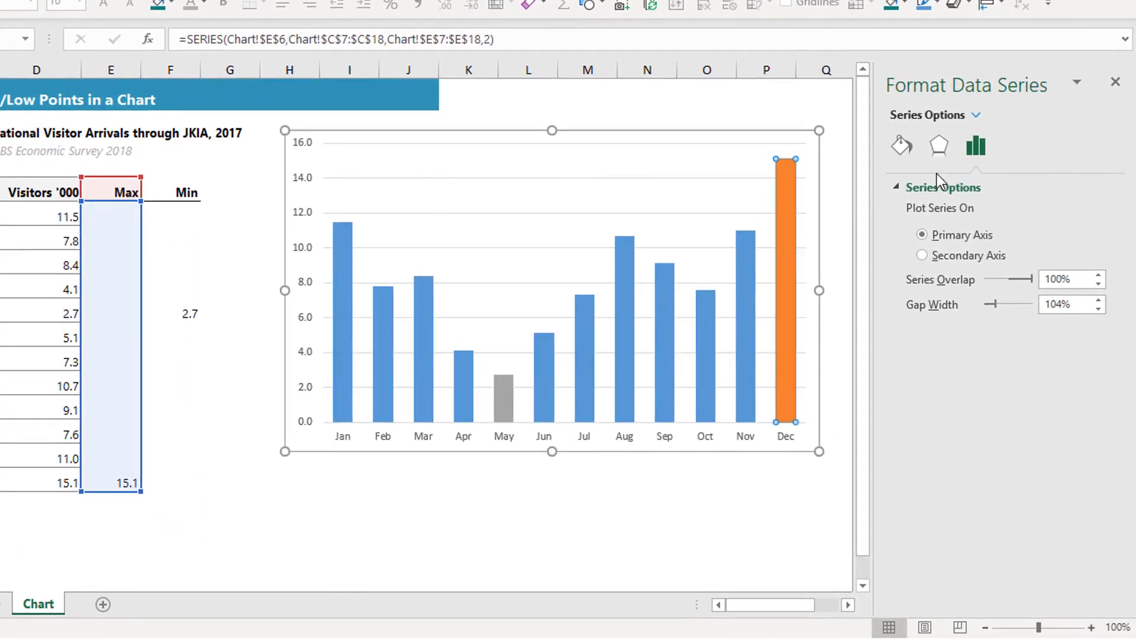
pyautogui.click(900, 146)
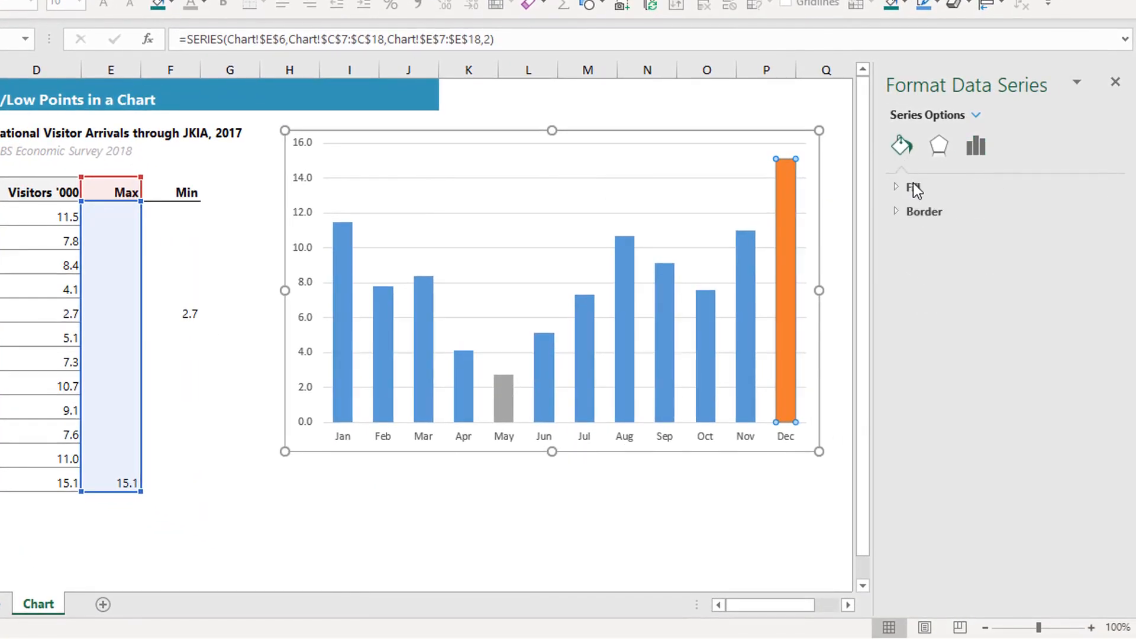
pyautogui.click(904, 187)
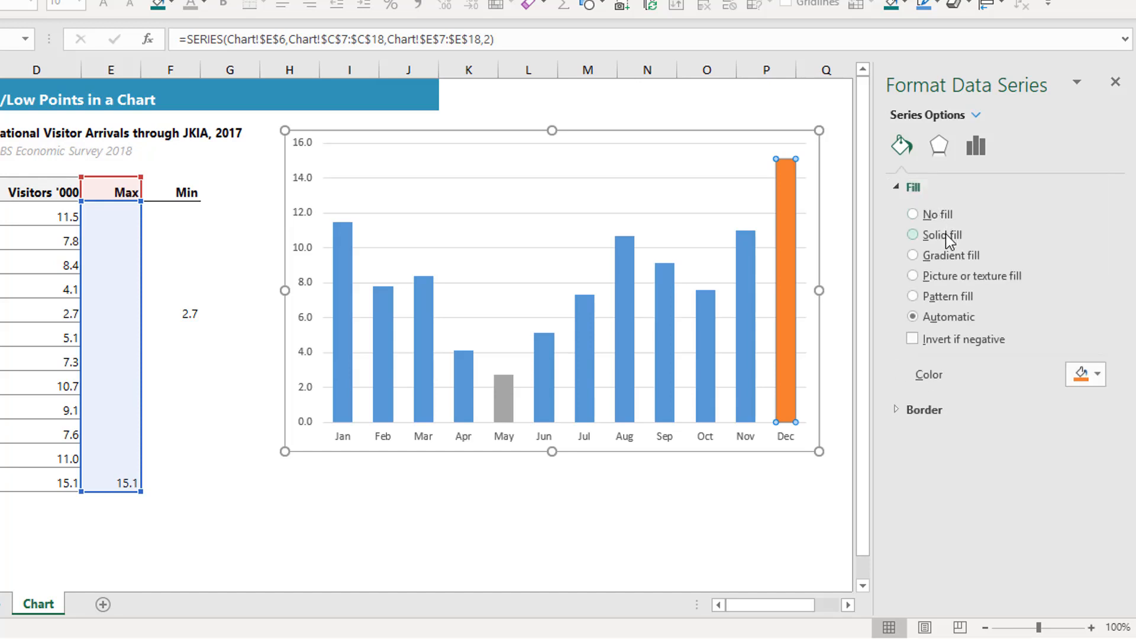
pyautogui.click(943, 234)
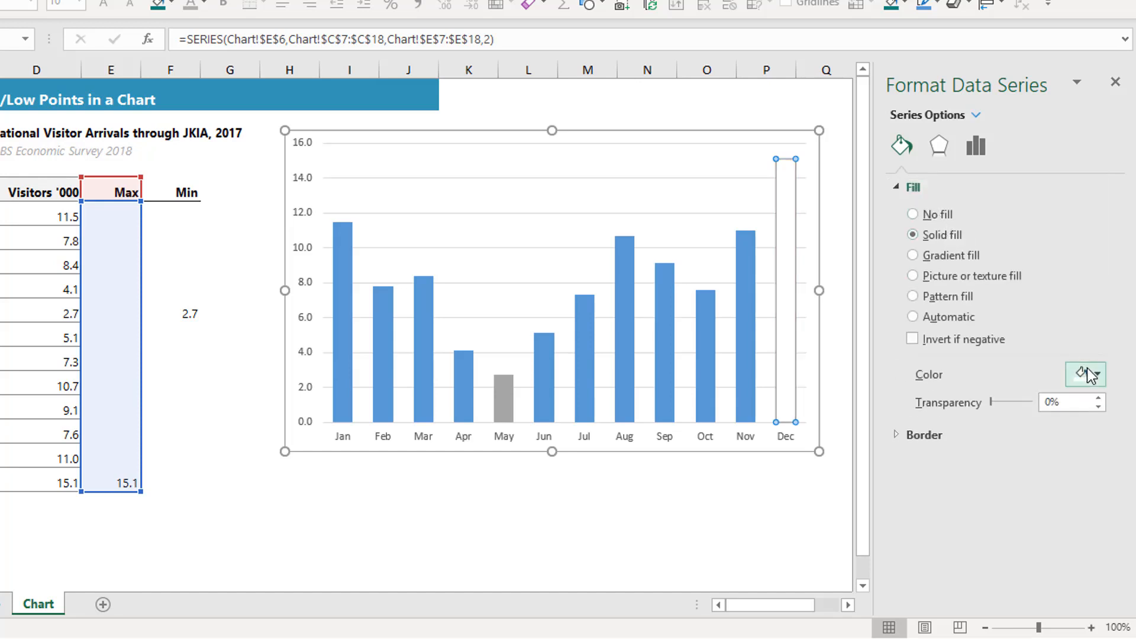
pyautogui.click(1087, 374)
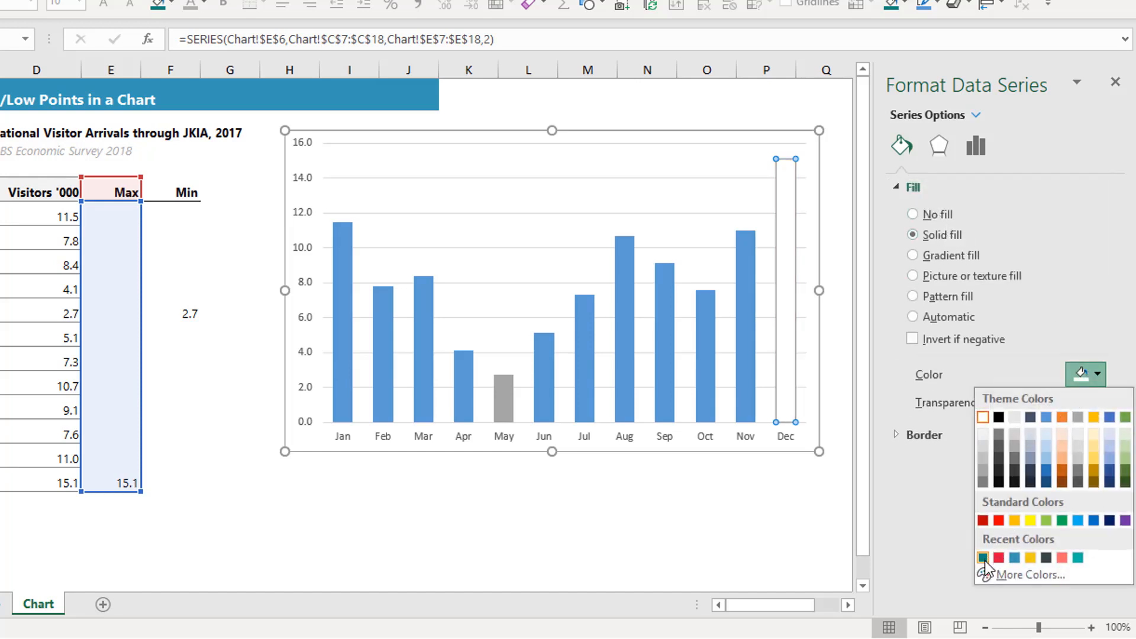
pyautogui.click(982, 557)
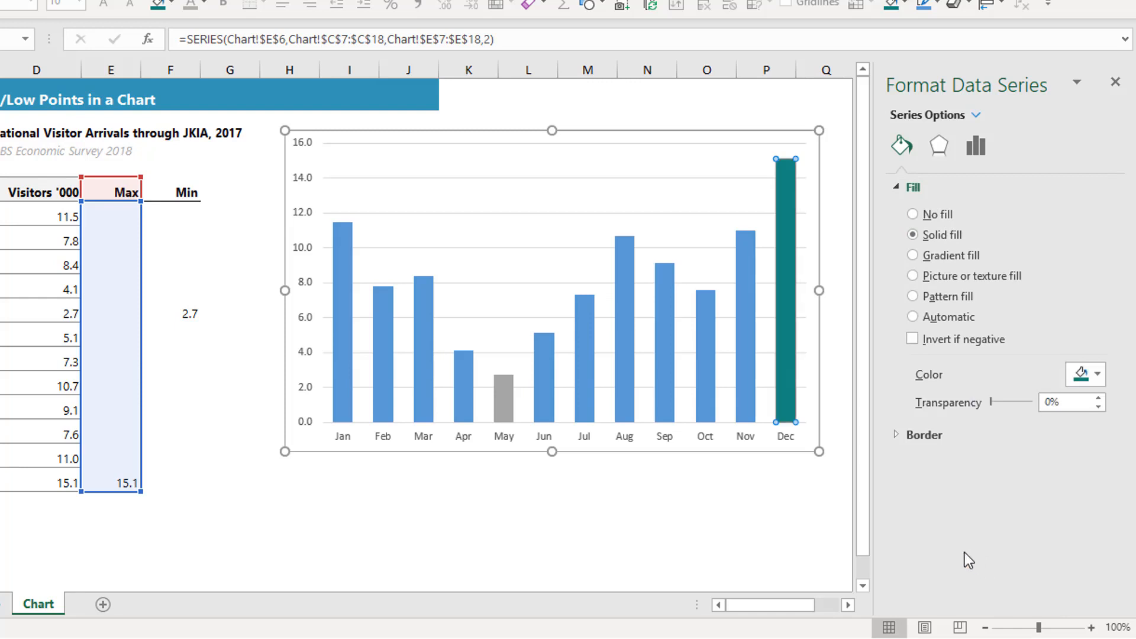
pyautogui.moveTo(982, 127)
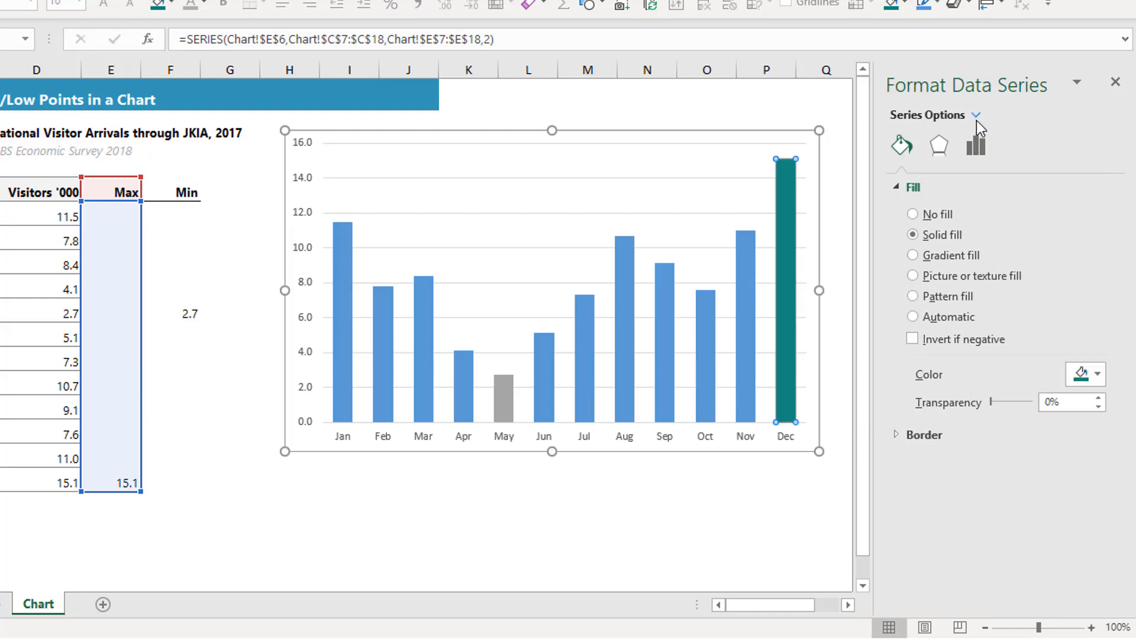
# Give the Min series a solid red fill.
pyautogui.click(503, 397)
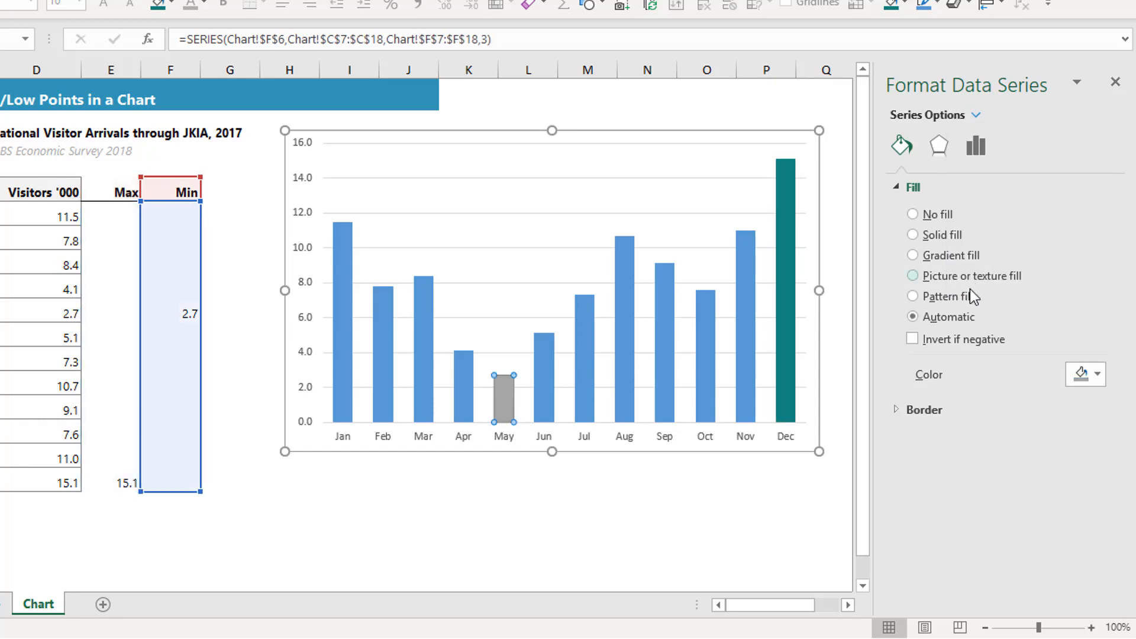
pyautogui.click(913, 234)
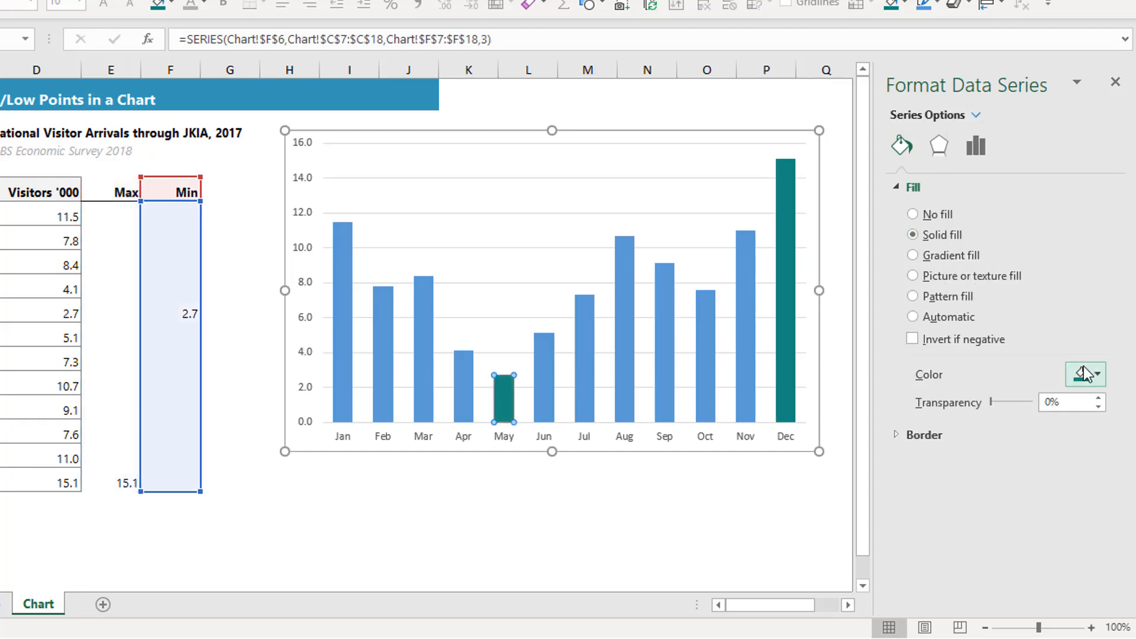
pyautogui.click(1079, 374)
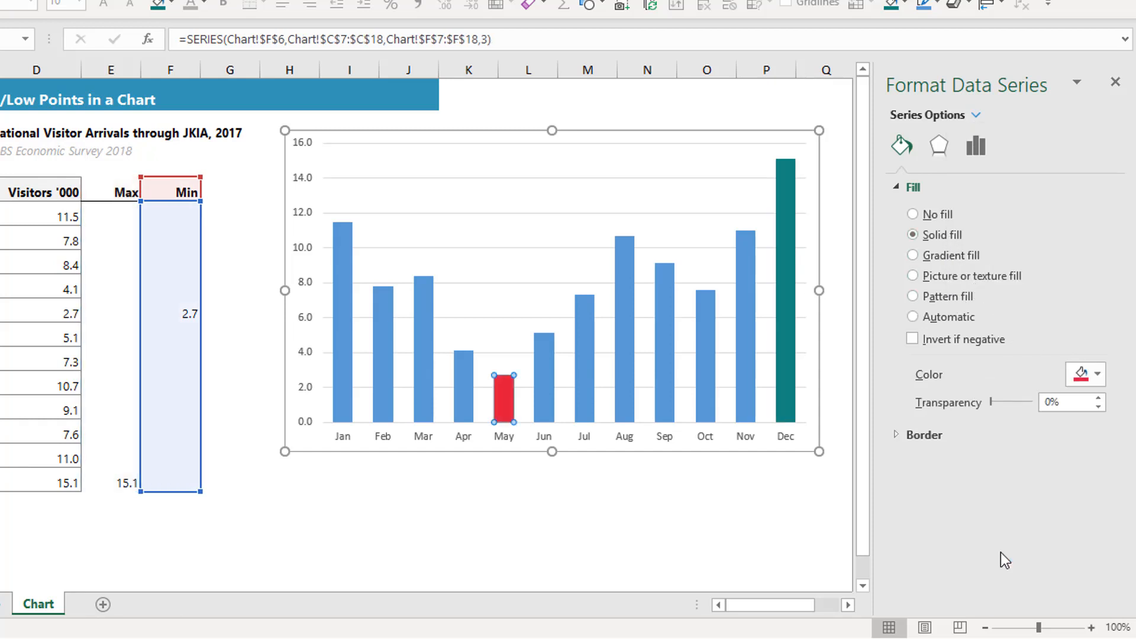
pyautogui.moveTo(609, 413)
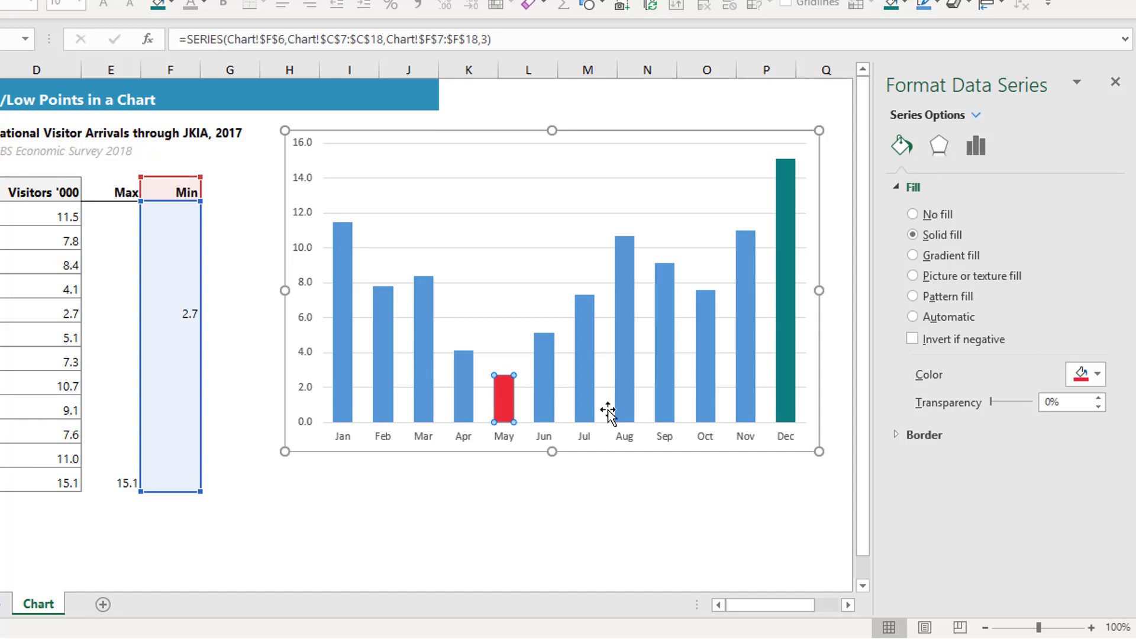
pyautogui.moveTo(349, 310)
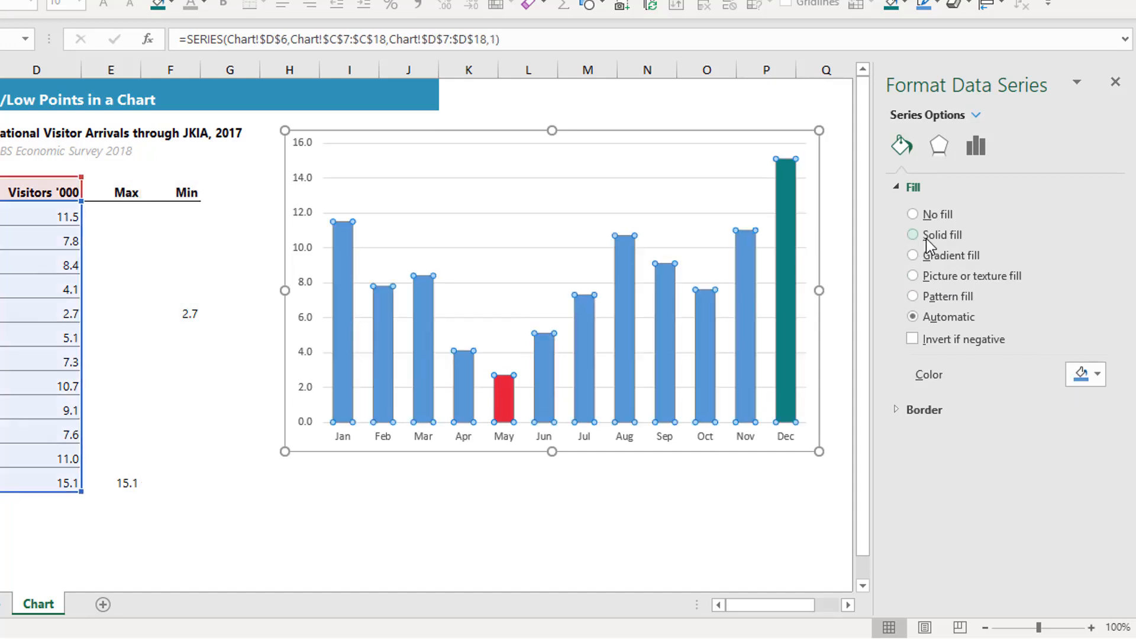
# Fill the Visitors '000 series bars with solid grey.
pyautogui.click(1096, 374)
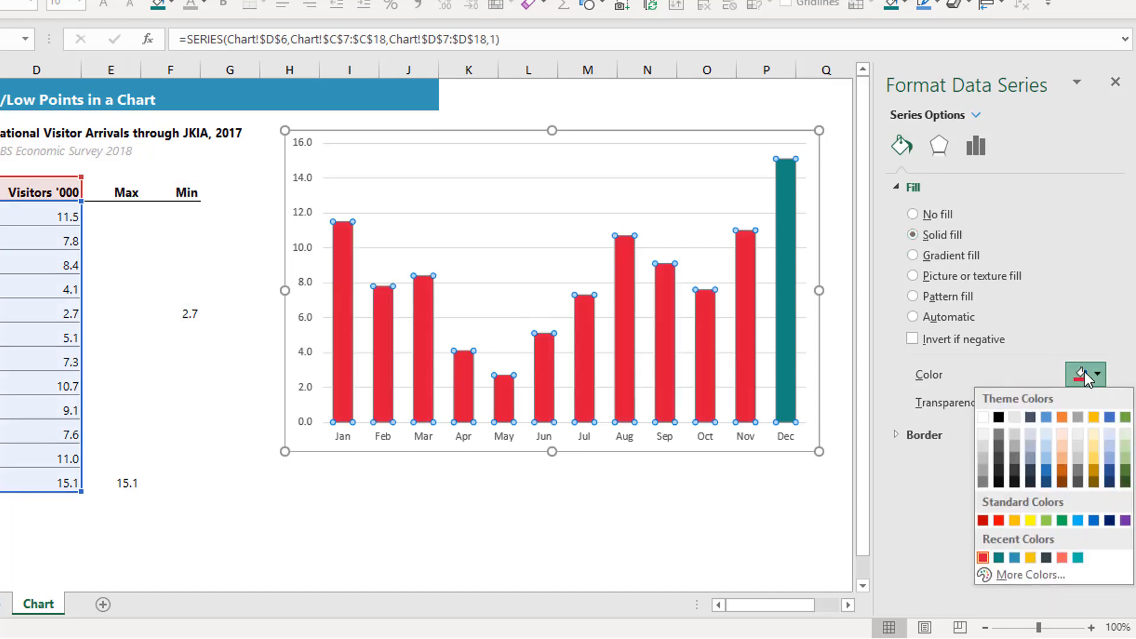
pyautogui.moveTo(984, 460)
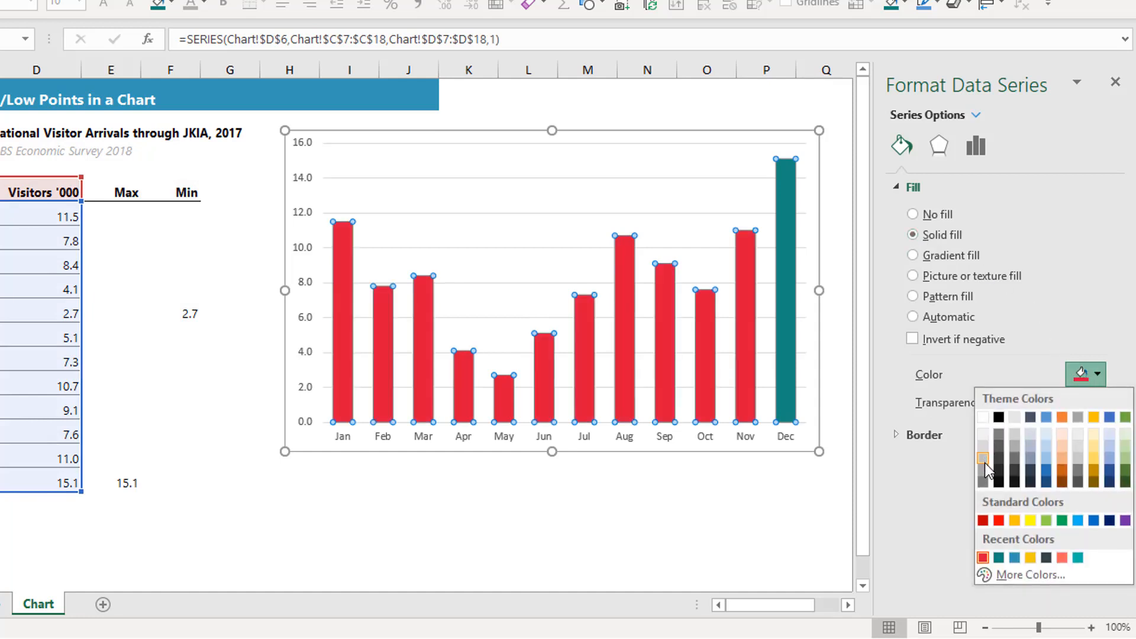
pyautogui.click(983, 458)
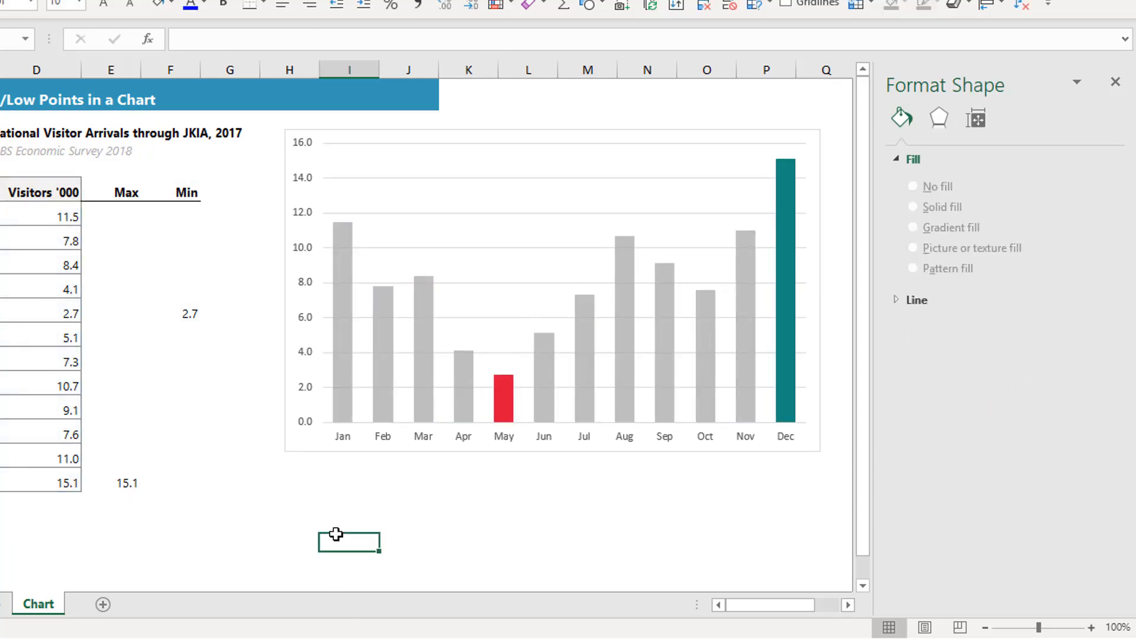
pyautogui.moveTo(724, 413)
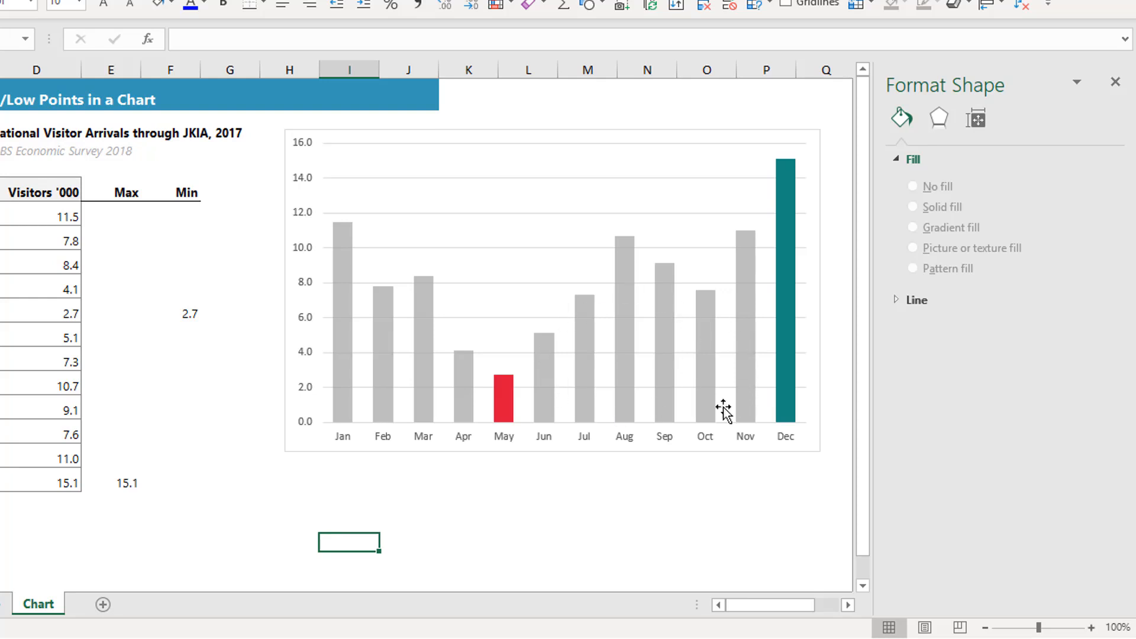
pyautogui.moveTo(356, 312)
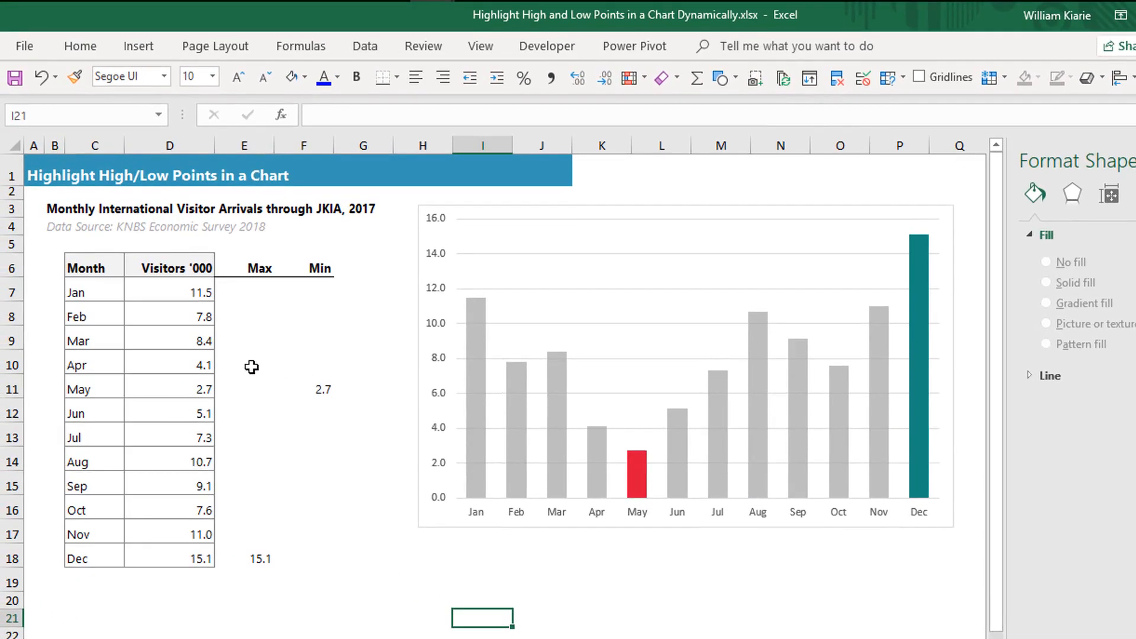
# Change April's visitors in D10 to 2.1, then select the column chart.
pyautogui.click(170, 364)
pyautogui.write('2.1')
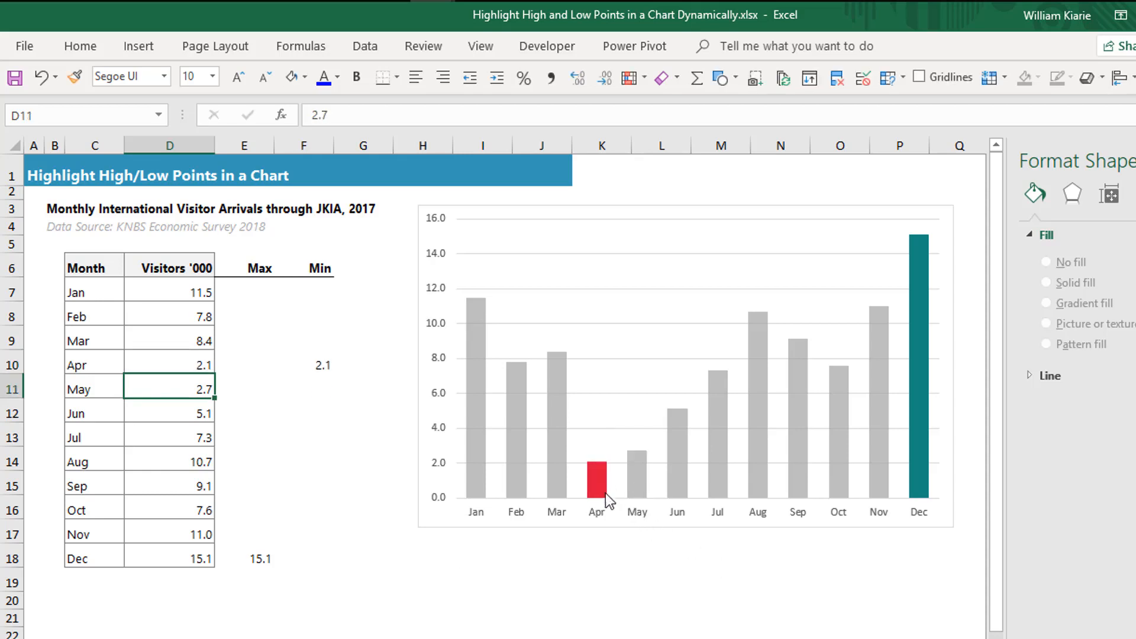
pyautogui.moveTo(601, 545)
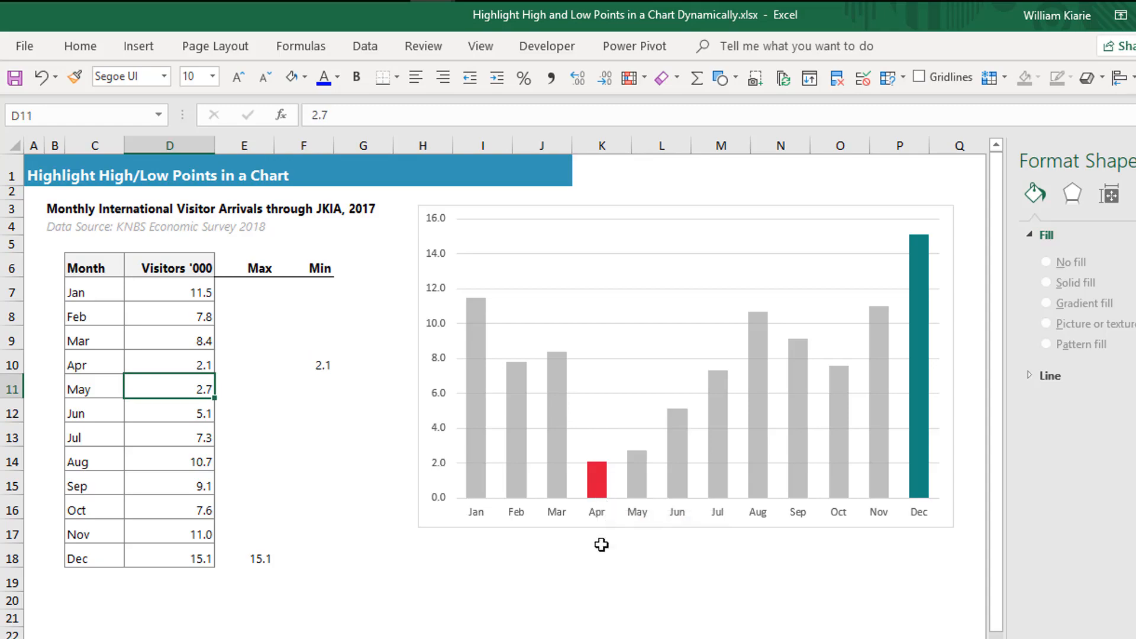
pyautogui.click(661, 411)
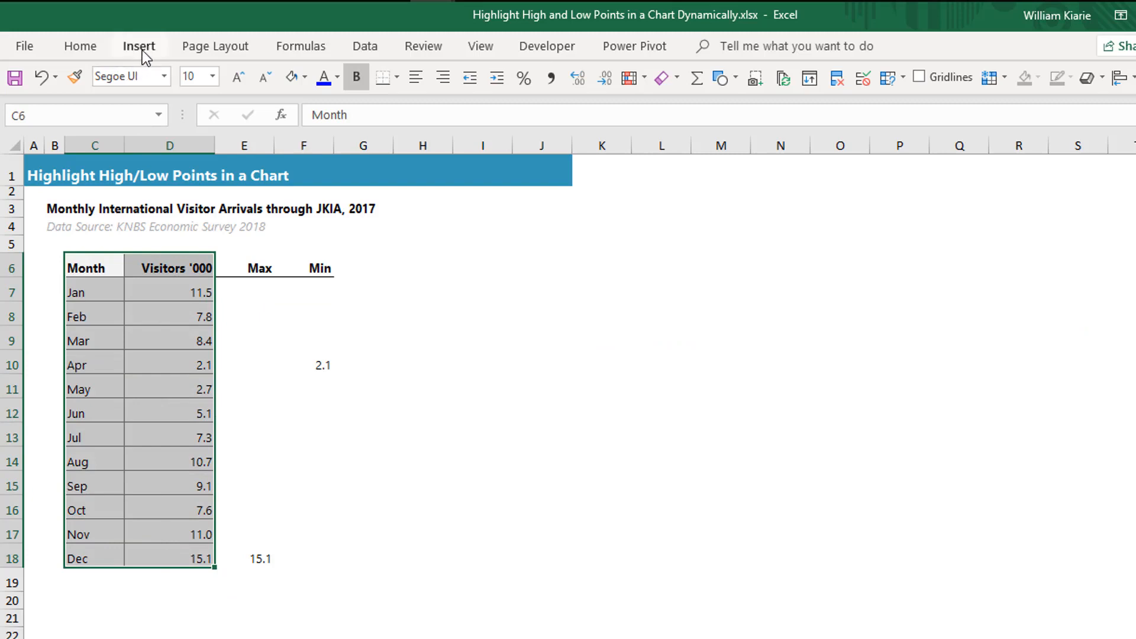
# Insert a Line with Markers chart of the monthly visitor figures.
pyautogui.click(491, 92)
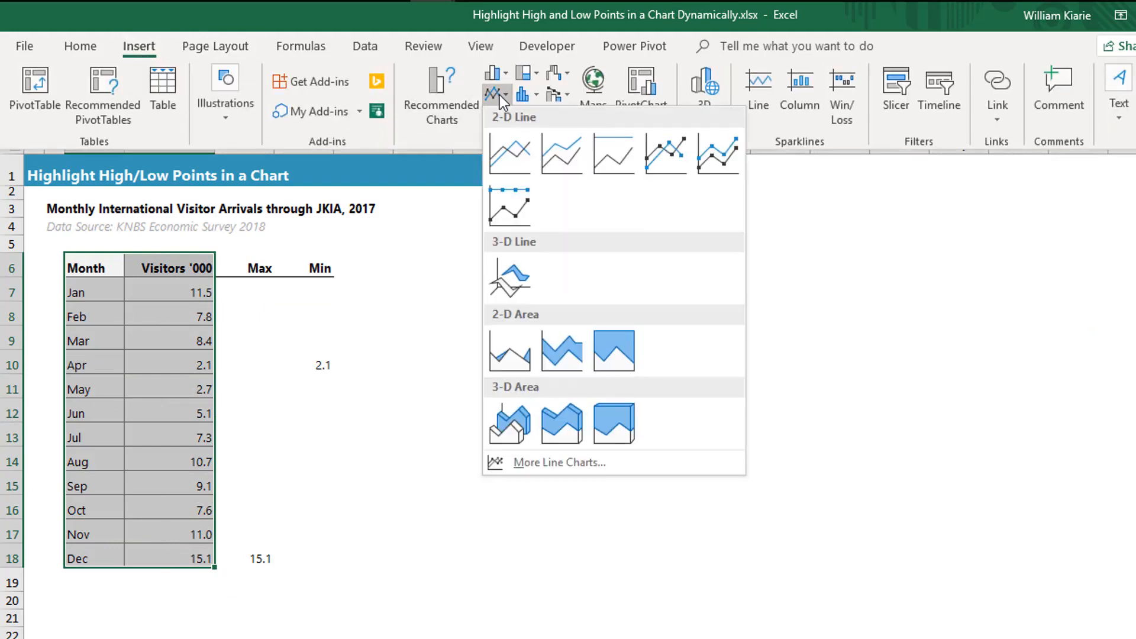
pyautogui.click(509, 152)
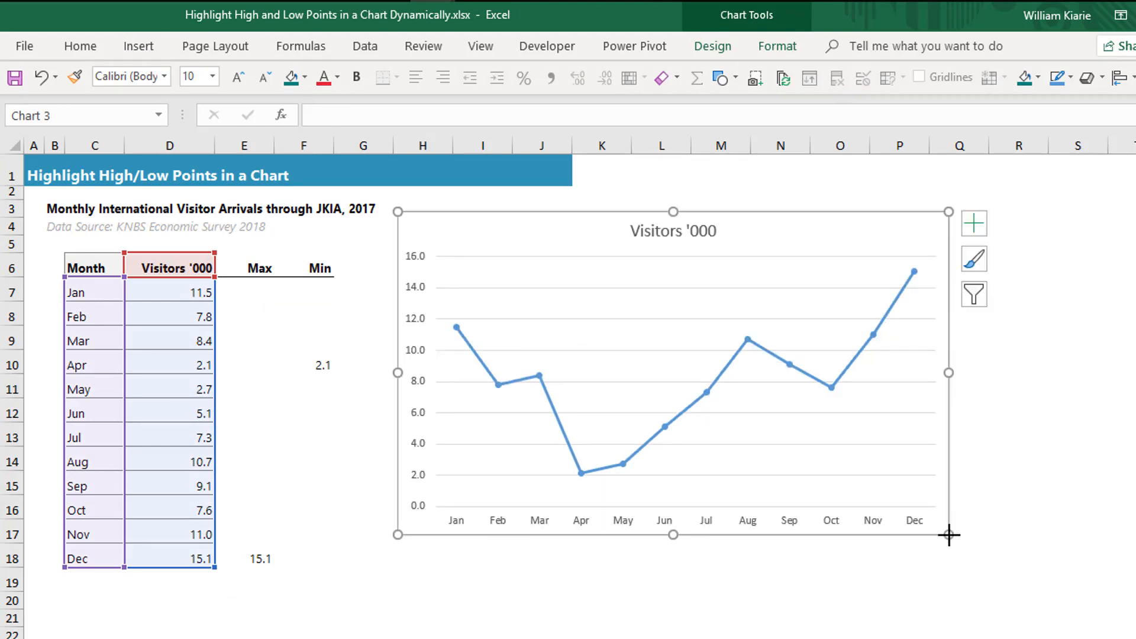
pyautogui.moveTo(520, 406)
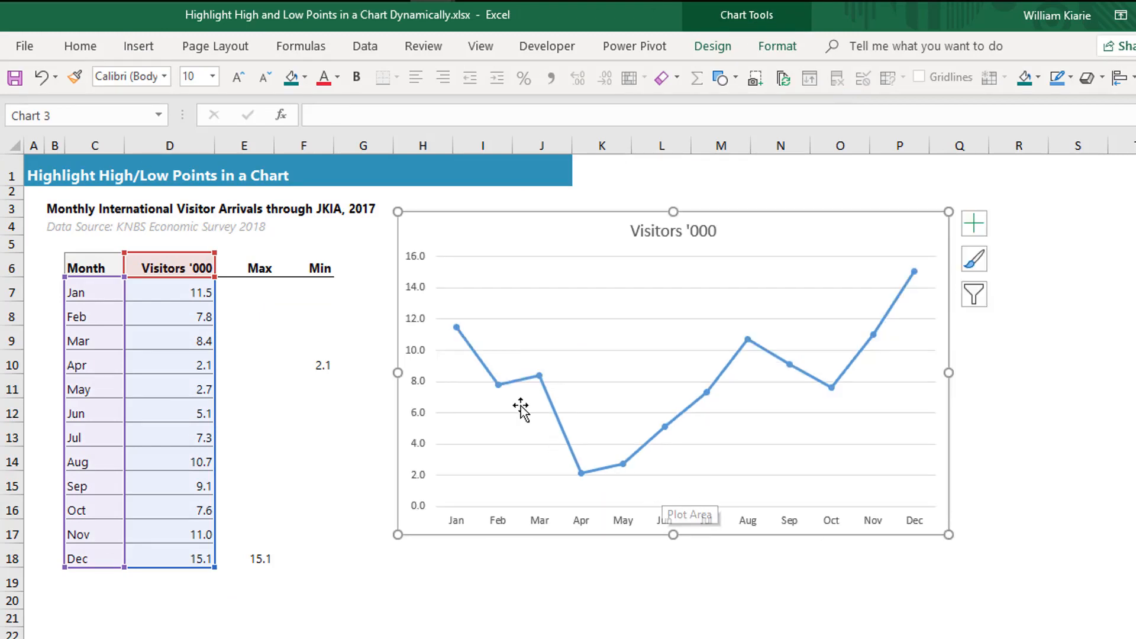
pyautogui.moveTo(540, 377)
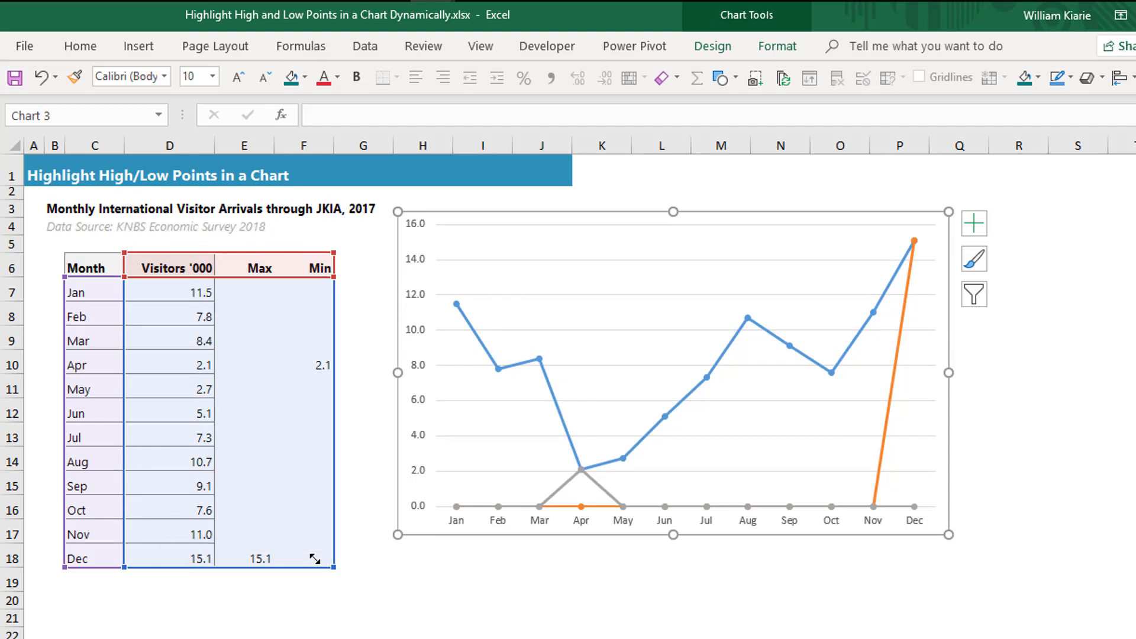
pyautogui.moveTo(480, 516)
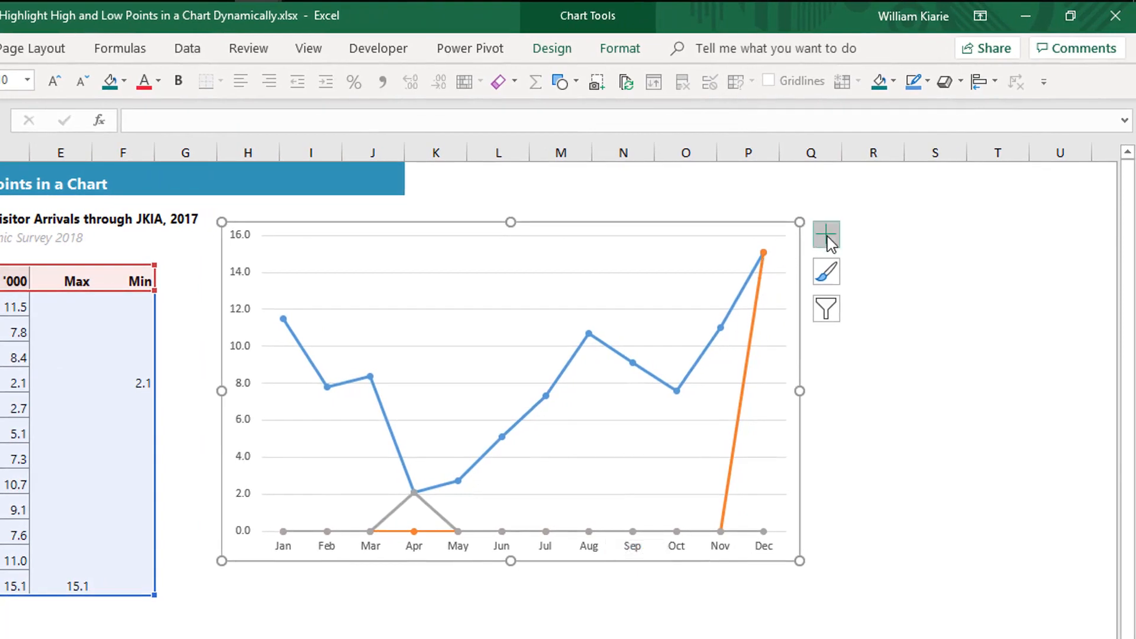
# Turn on the chart legend at the top, then deselect the chart.
pyautogui.click(827, 235)
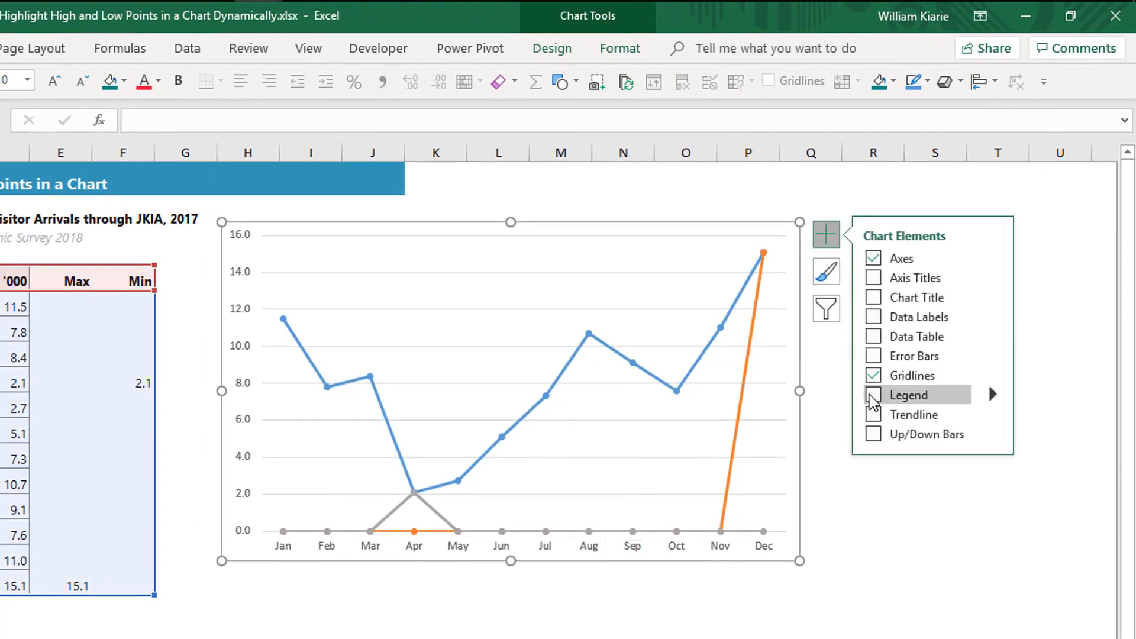
pyautogui.click(874, 394)
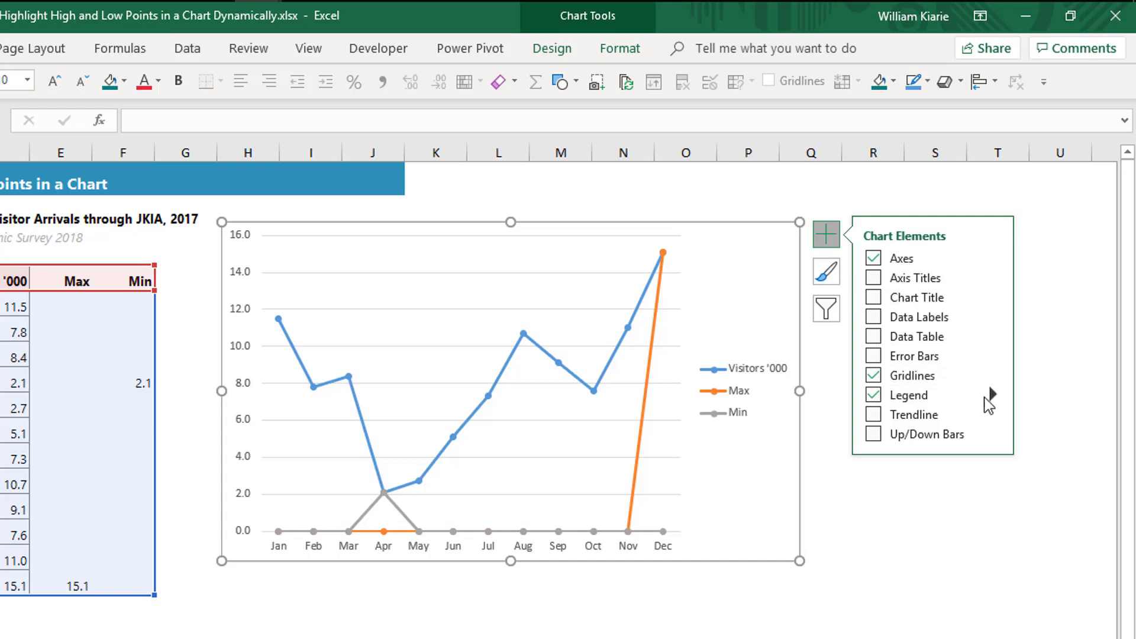
pyautogui.click(990, 394)
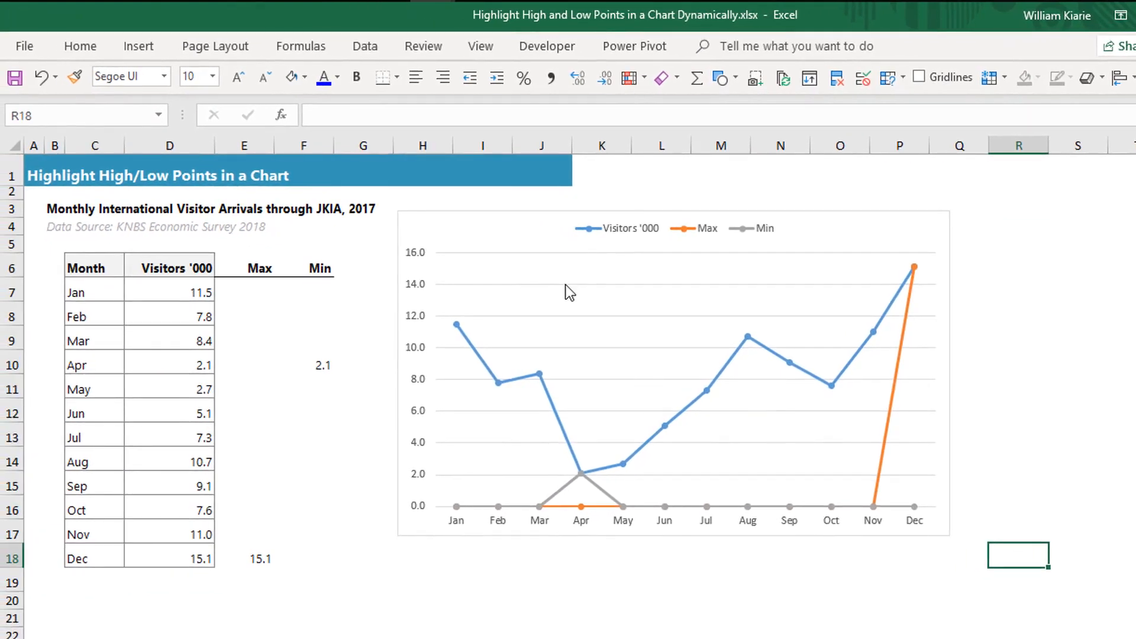
pyautogui.moveTo(687, 232)
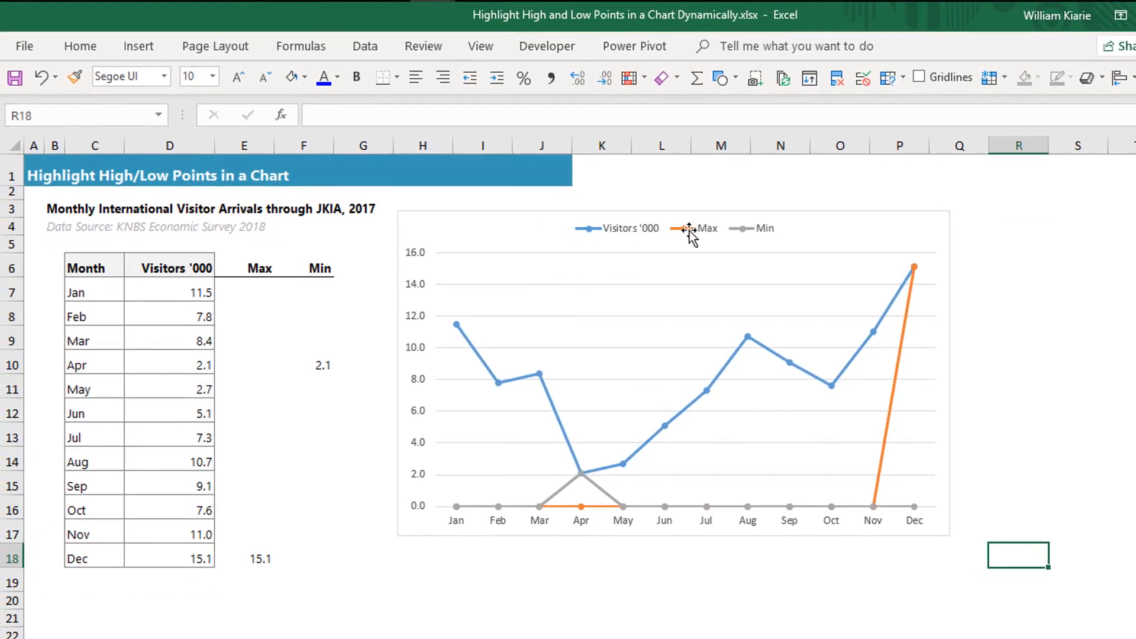
pyautogui.moveTo(741, 238)
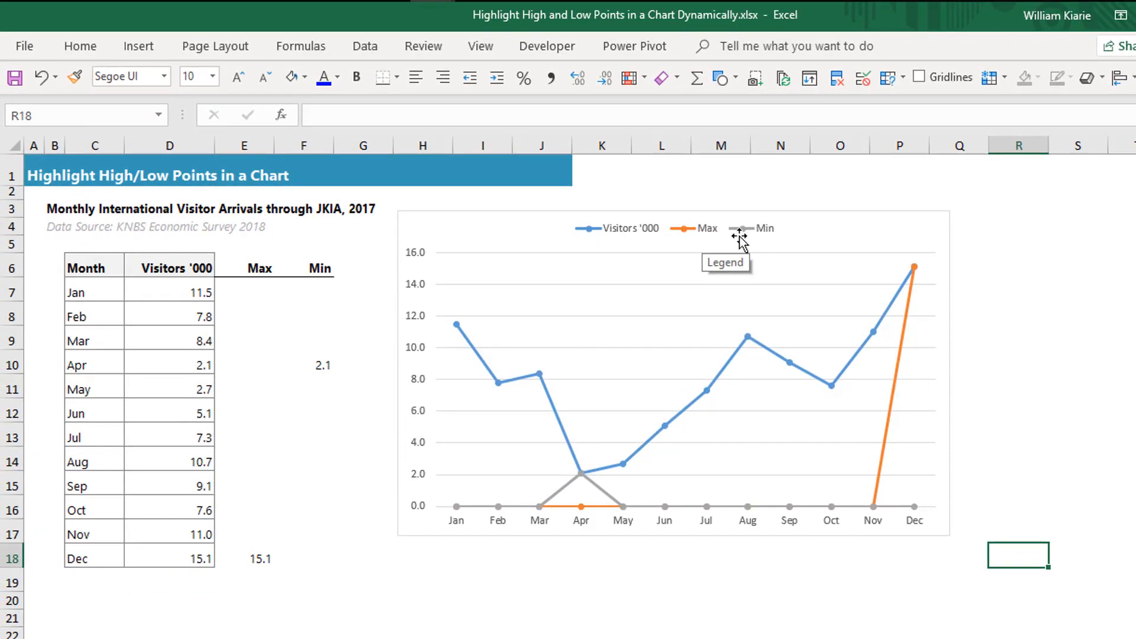
pyautogui.moveTo(572, 484)
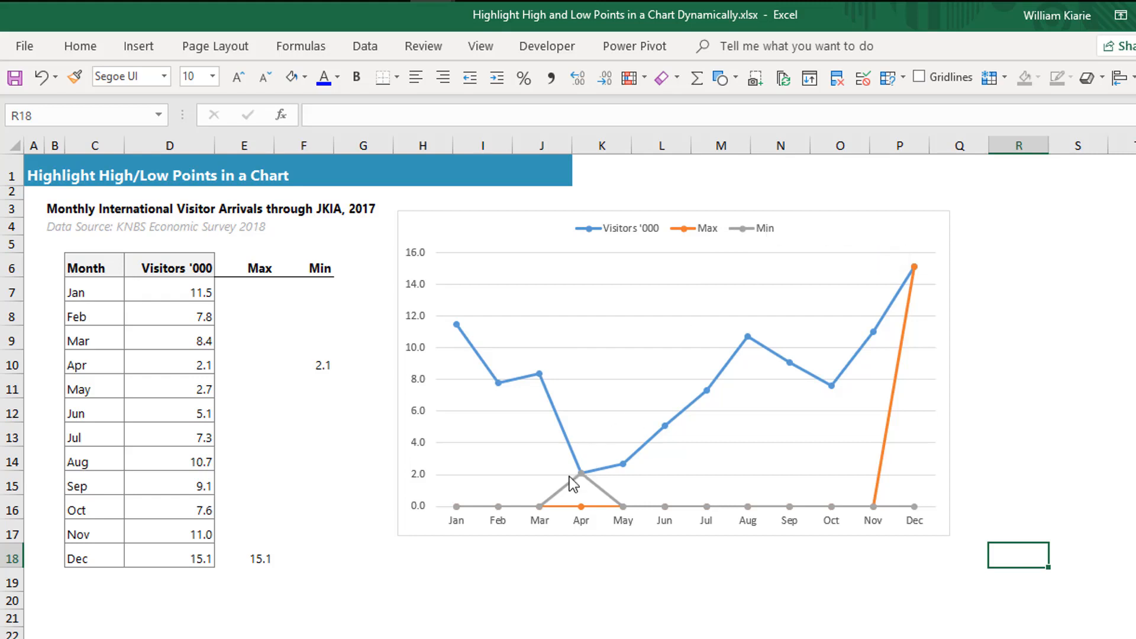
pyautogui.moveTo(574, 493)
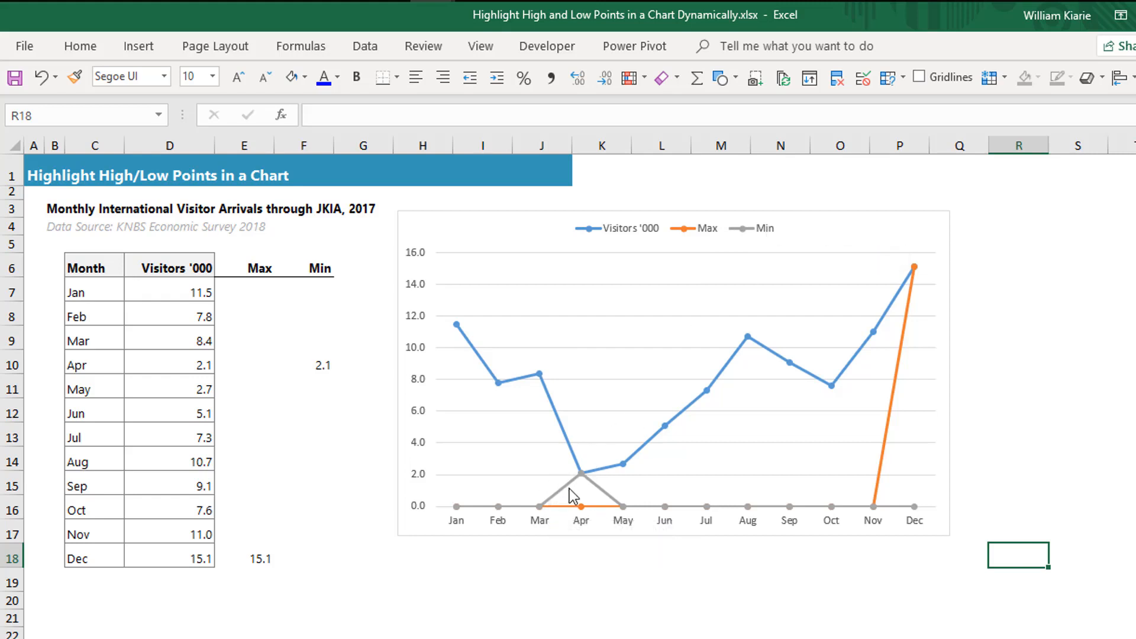
pyautogui.moveTo(707, 515)
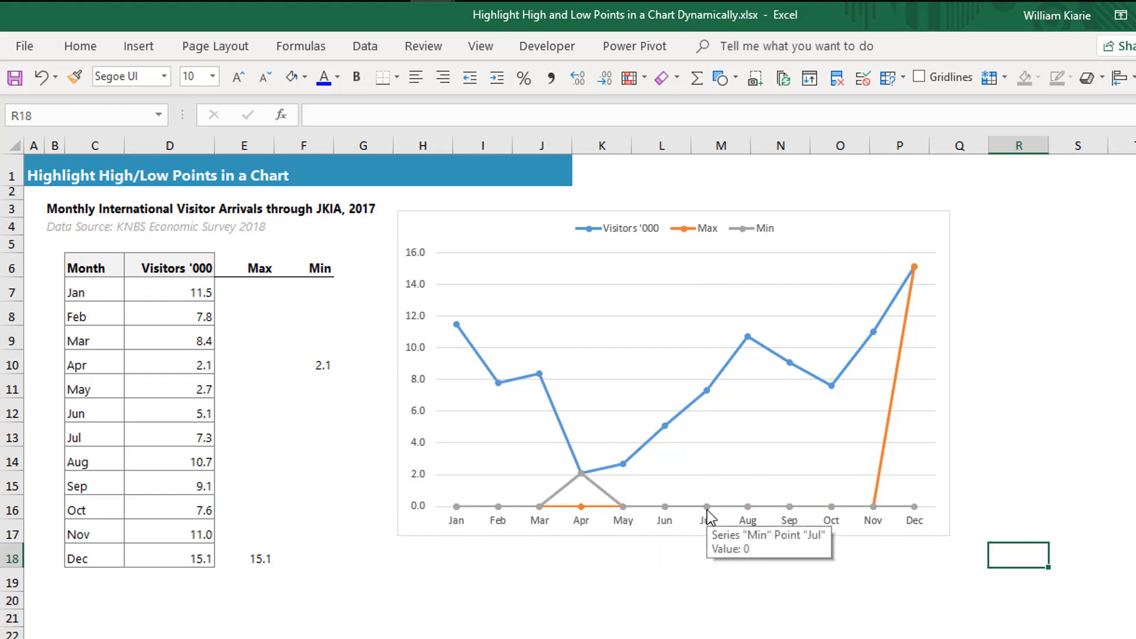
pyautogui.moveTo(470, 511)
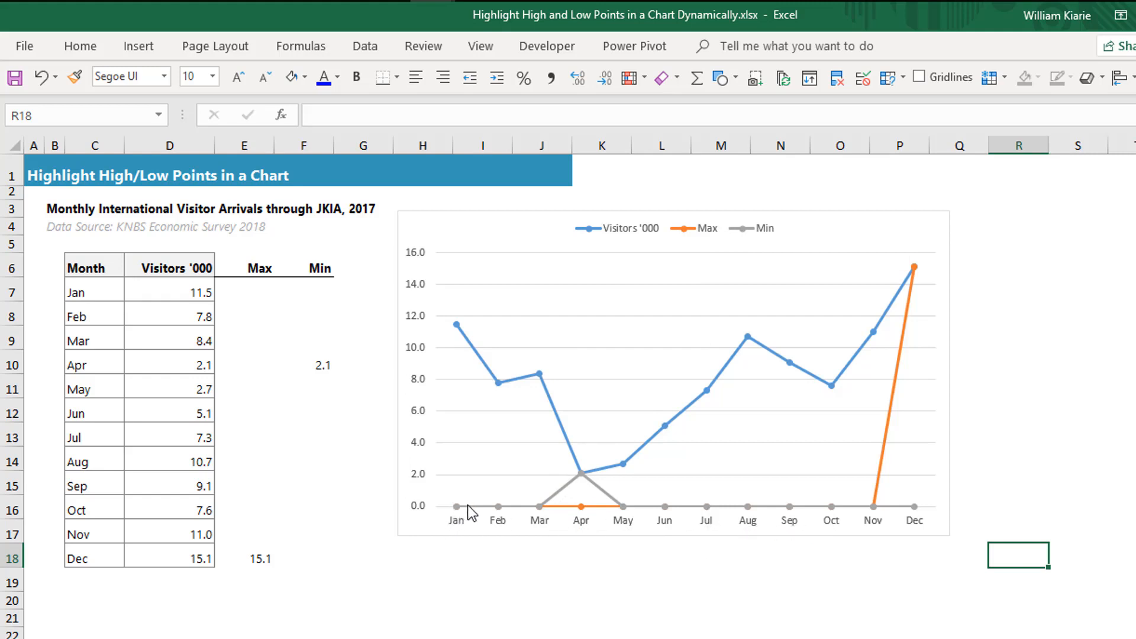
pyautogui.moveTo(517, 510)
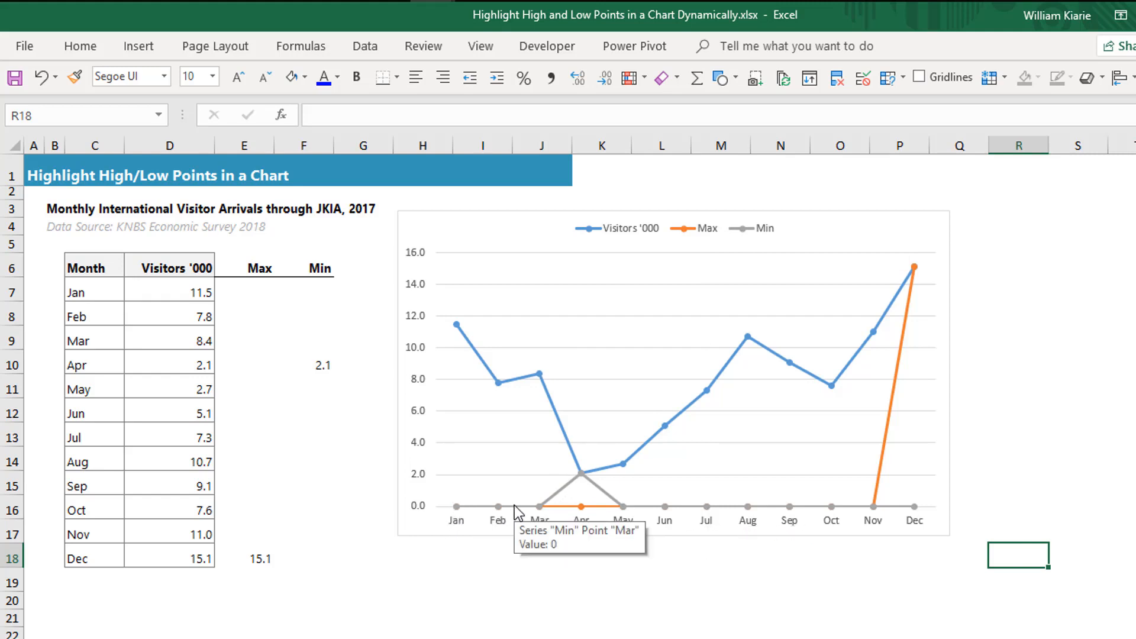
pyautogui.moveTo(745, 582)
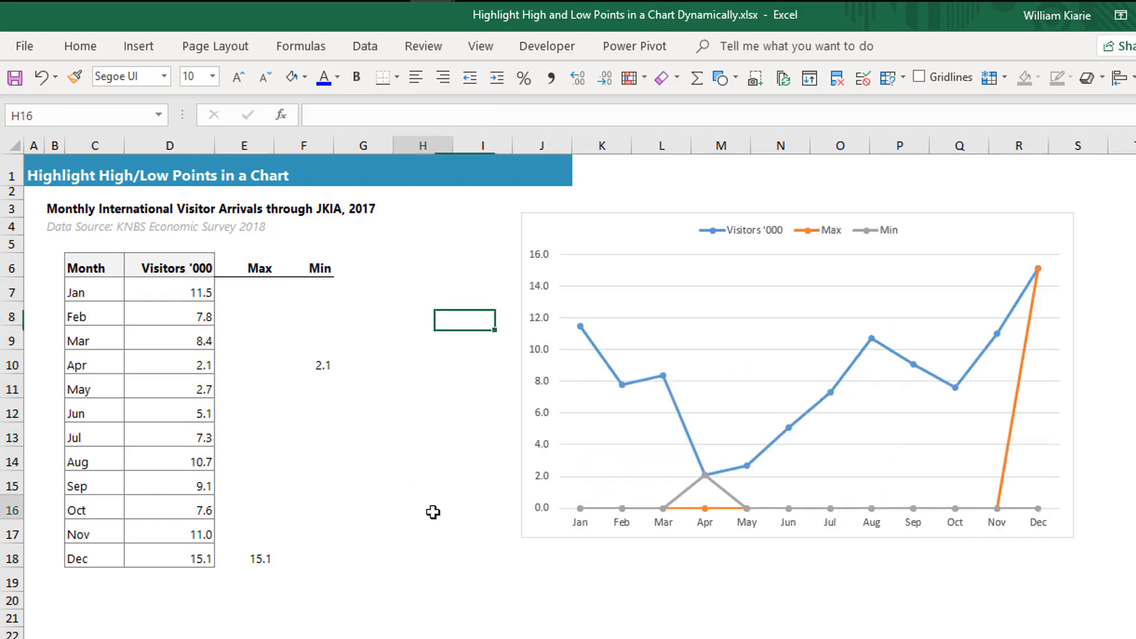
pyautogui.click(423, 506)
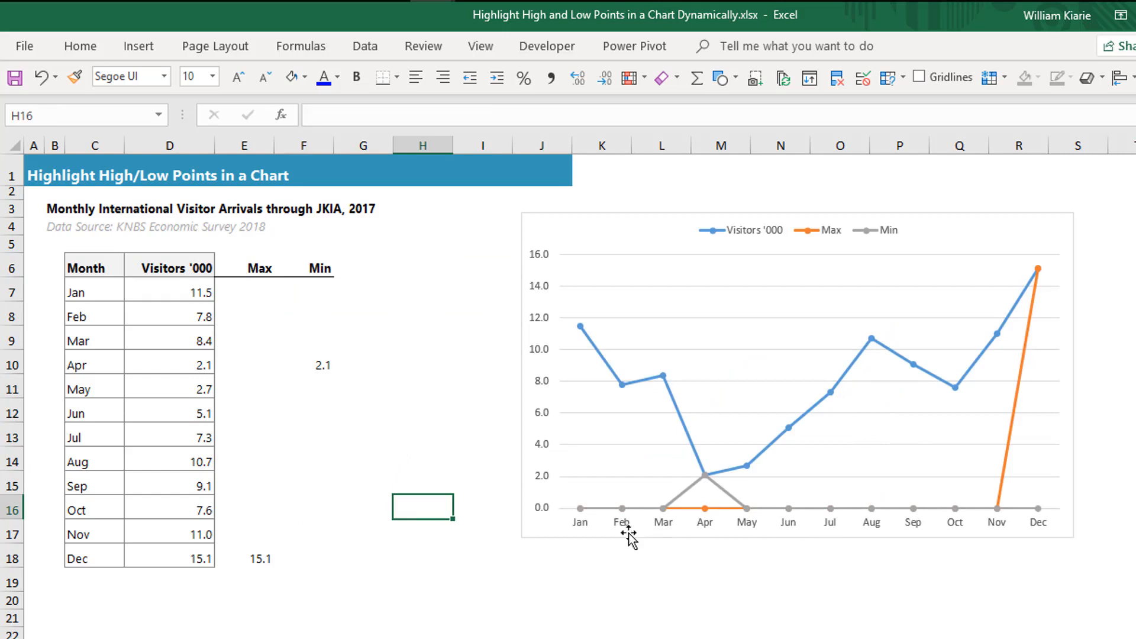
pyautogui.moveTo(732, 503)
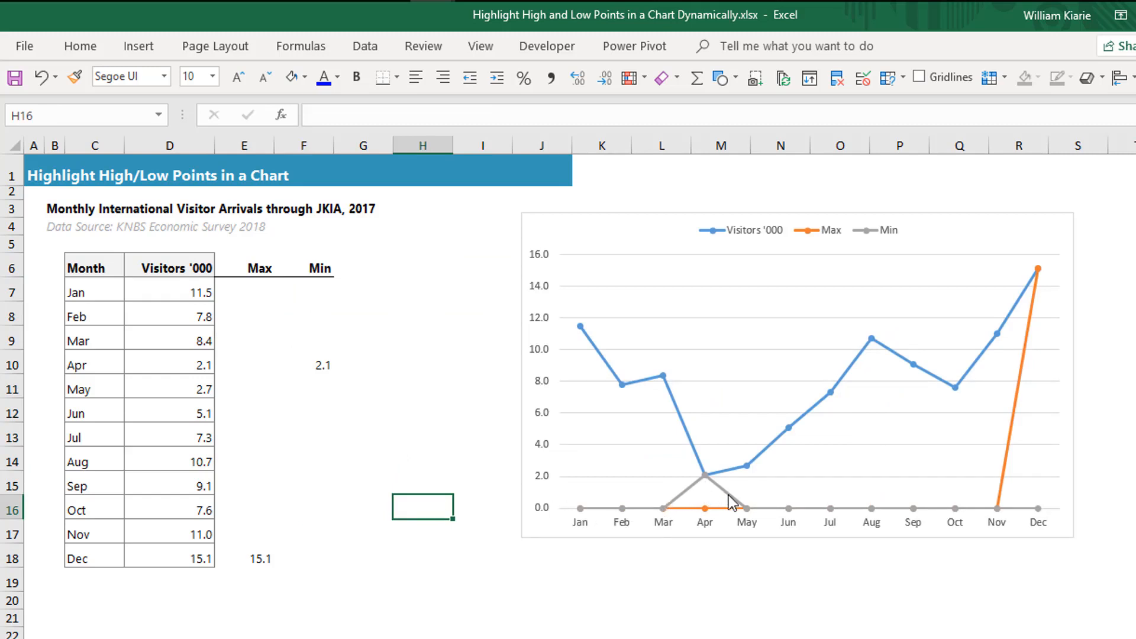
pyautogui.moveTo(934, 516)
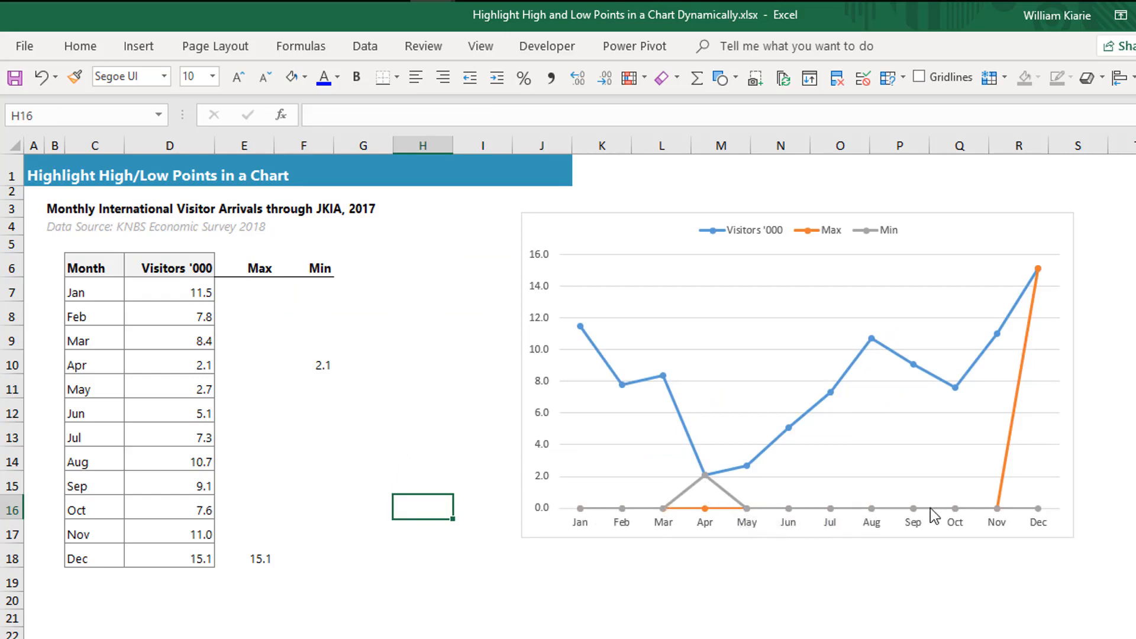
pyautogui.moveTo(952, 511)
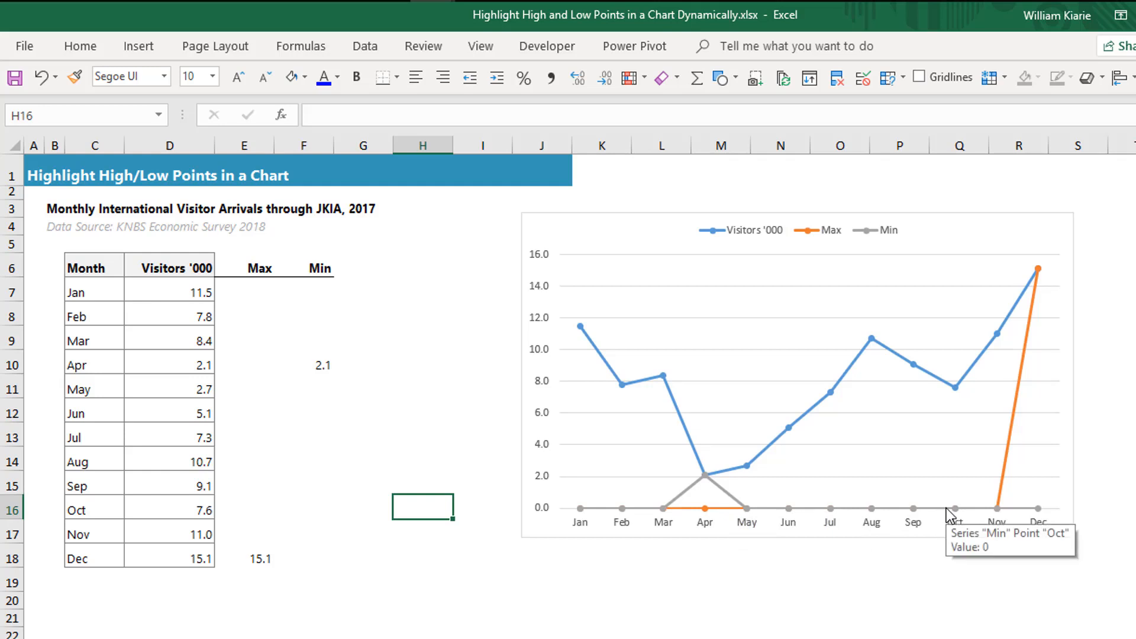
pyautogui.moveTo(261, 288)
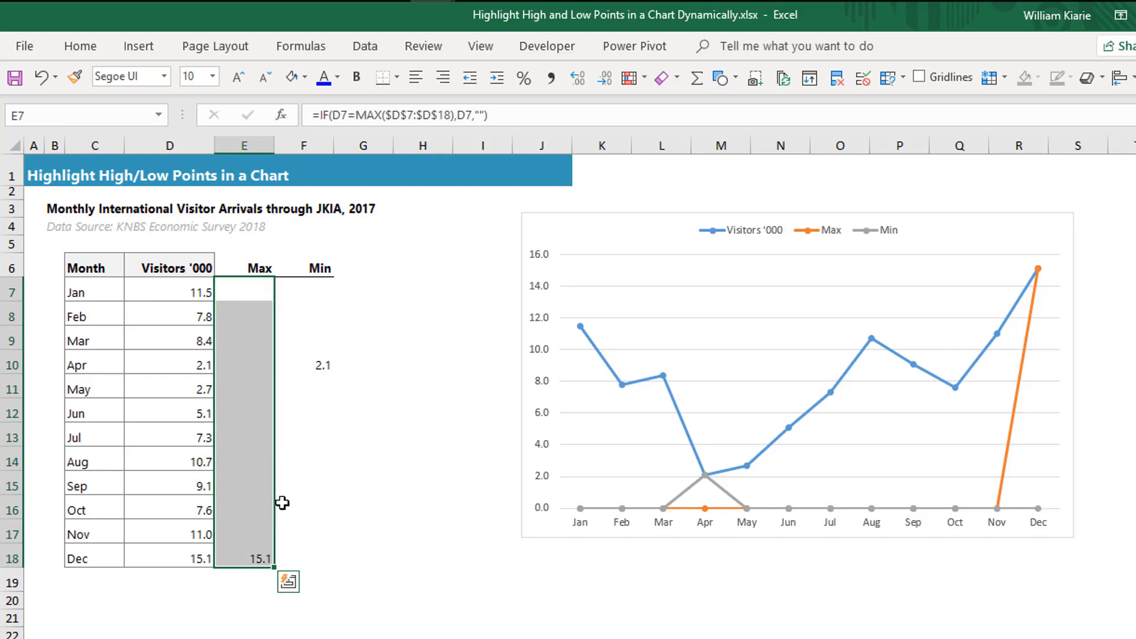
# Replace the blank result in the Max IF formula with NA() and verify the cells.
pyautogui.press('f2')
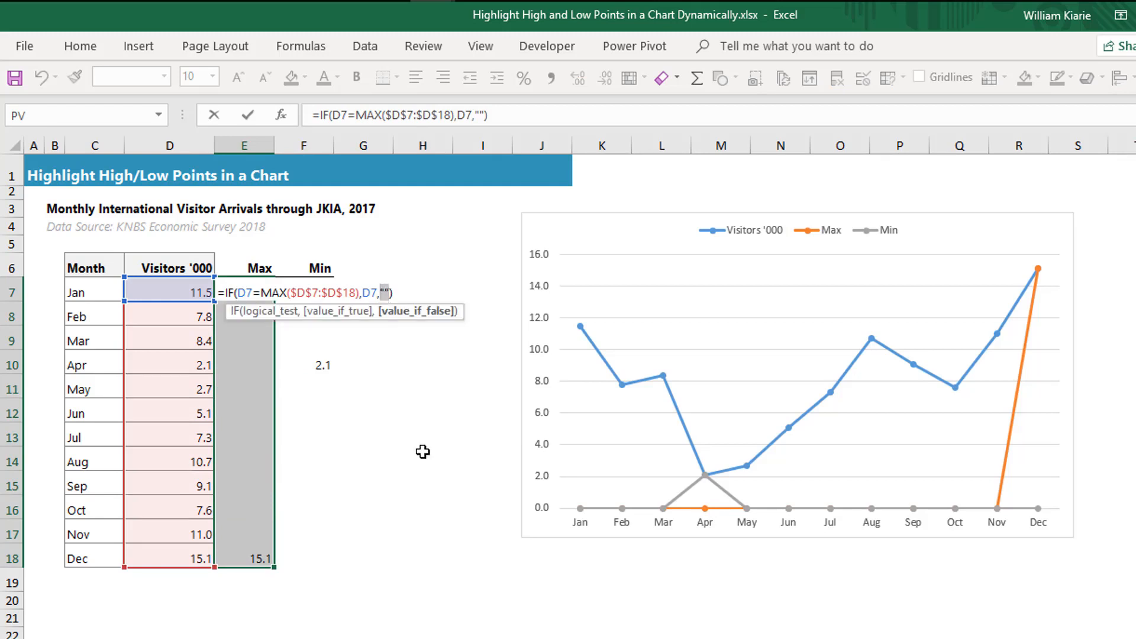
pyautogui.write('na')
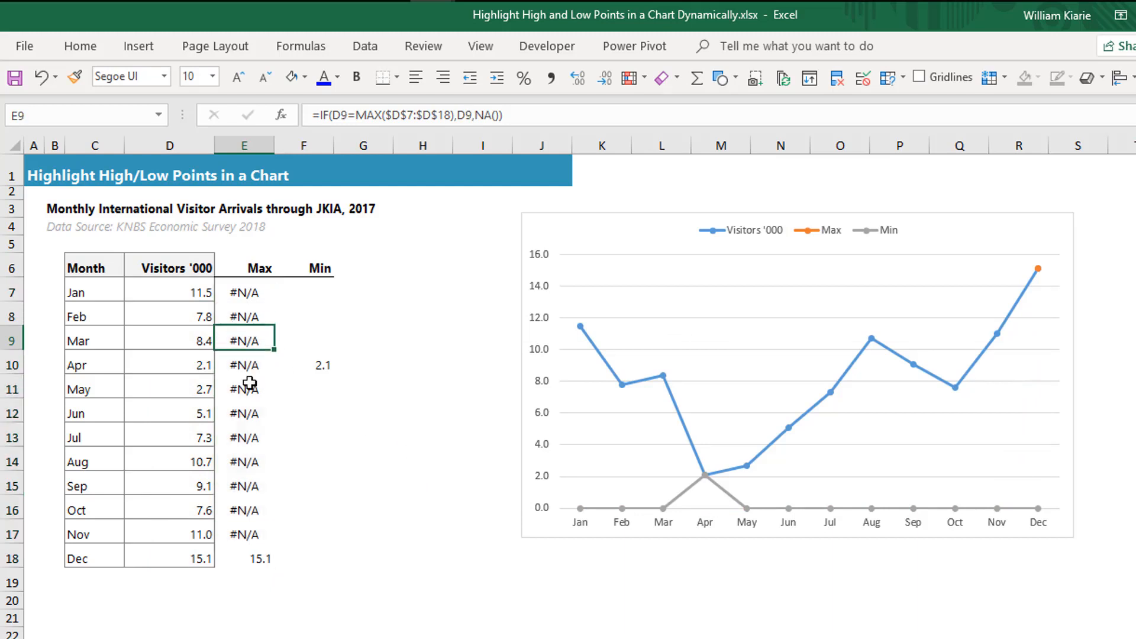
pyautogui.click(245, 557)
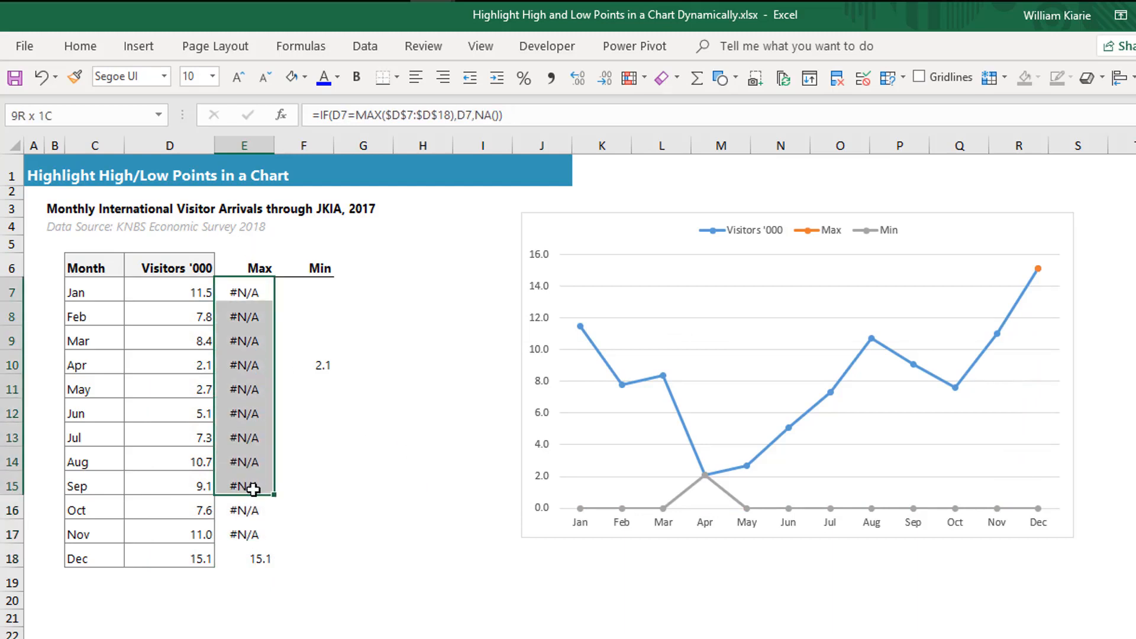
pyautogui.click(245, 436)
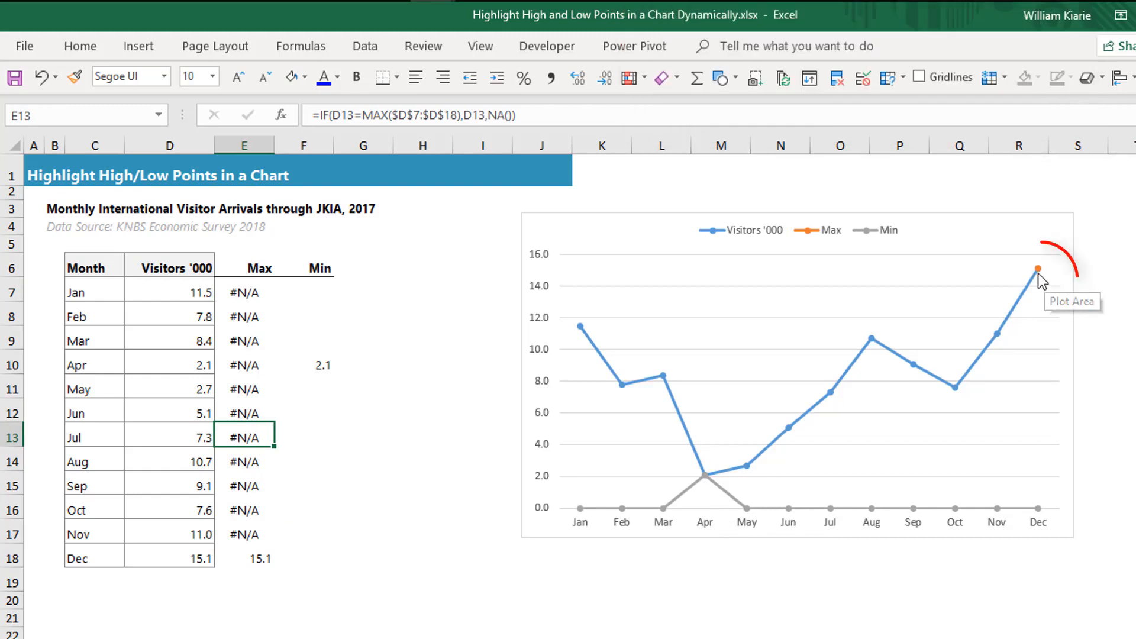
pyautogui.moveTo(1037, 272)
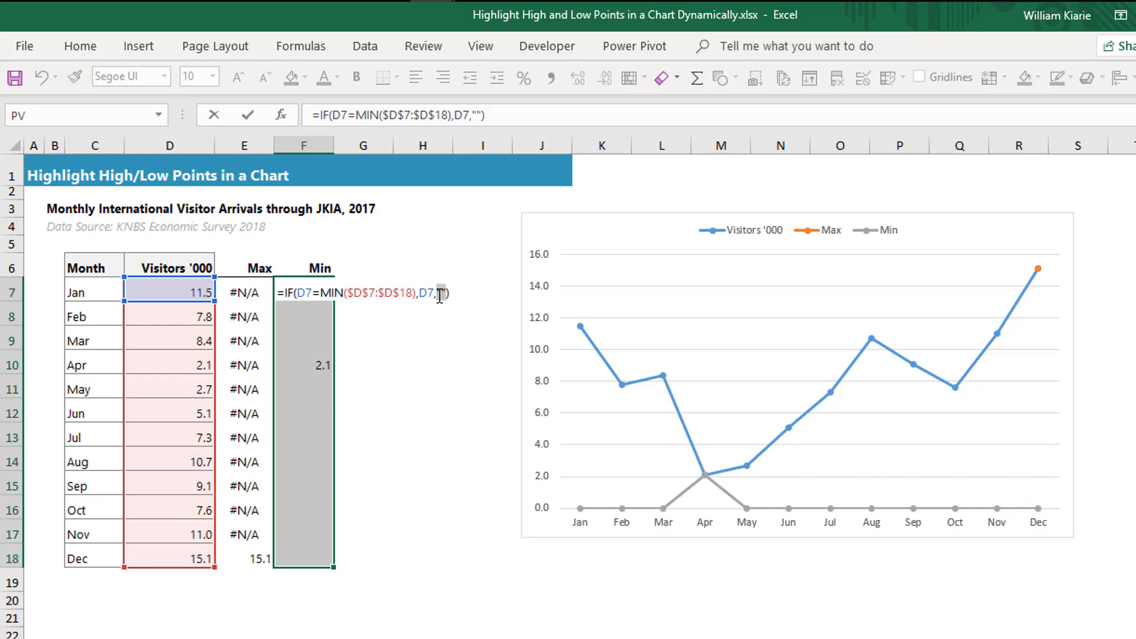
# Replace the blank result in the Min IF formula with NA().
pyautogui.write('NA(')
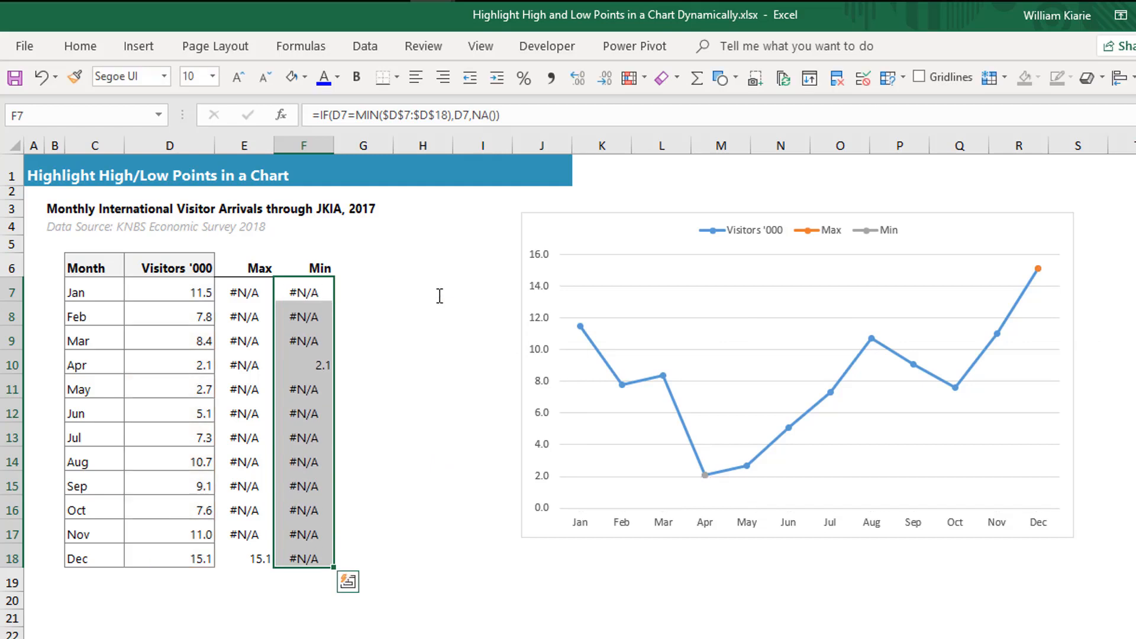
pyautogui.moveTo(710, 484)
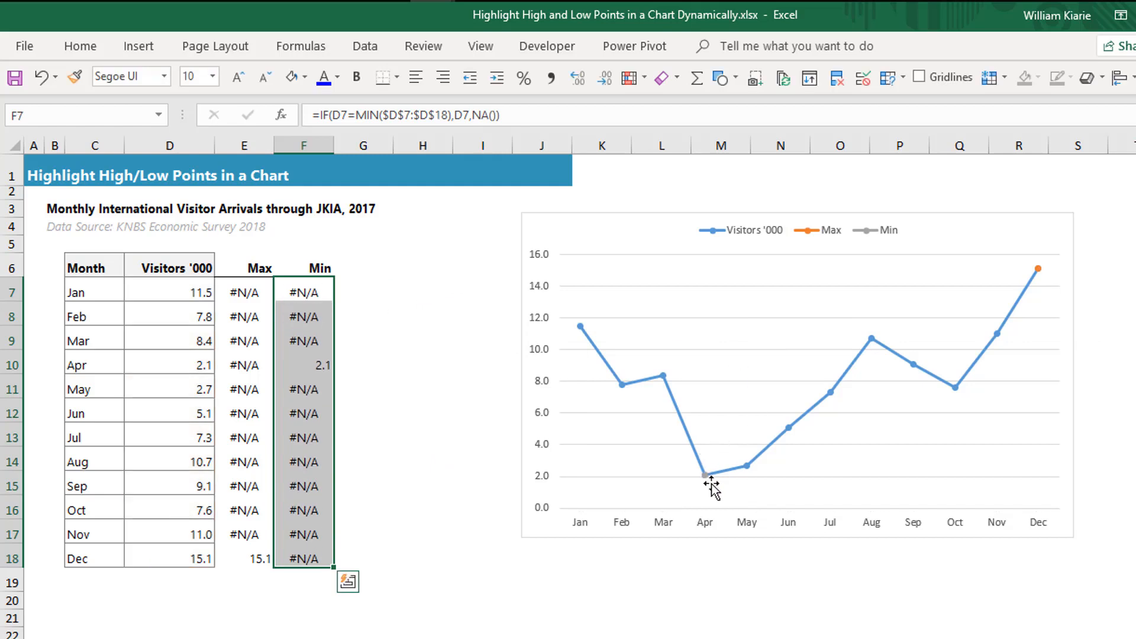
pyautogui.moveTo(702, 487)
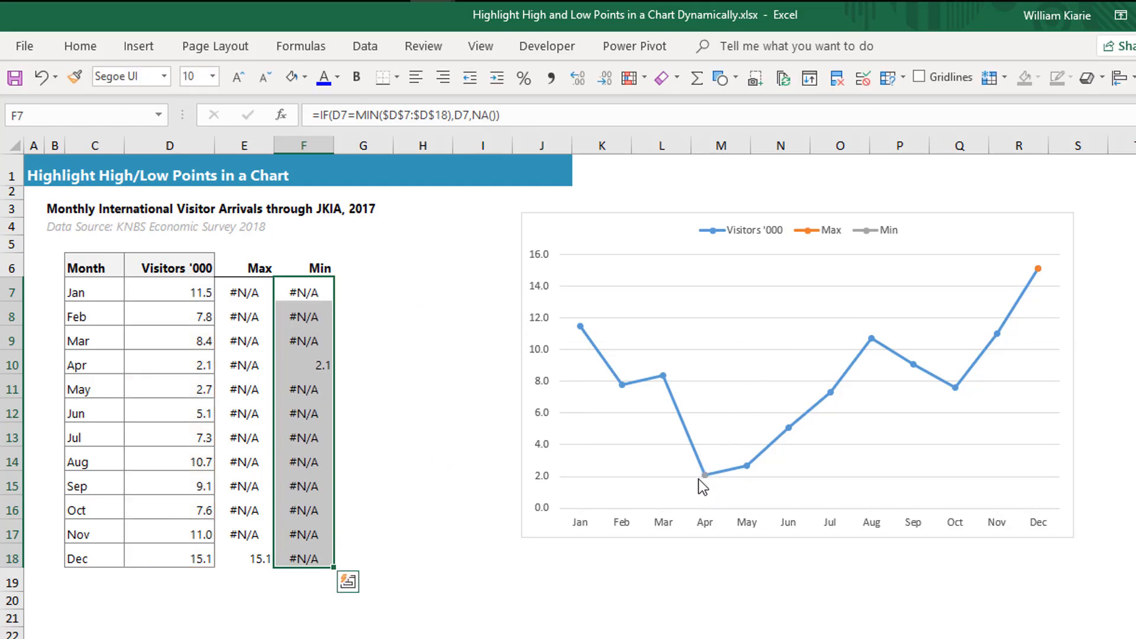
pyautogui.moveTo(707, 485)
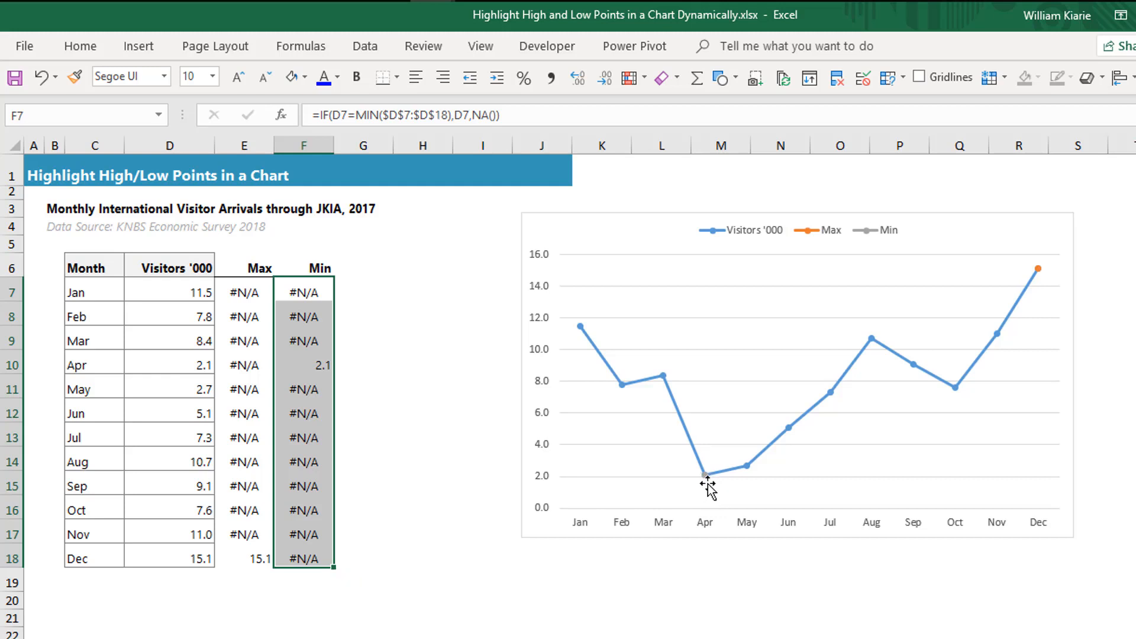
pyautogui.moveTo(714, 487)
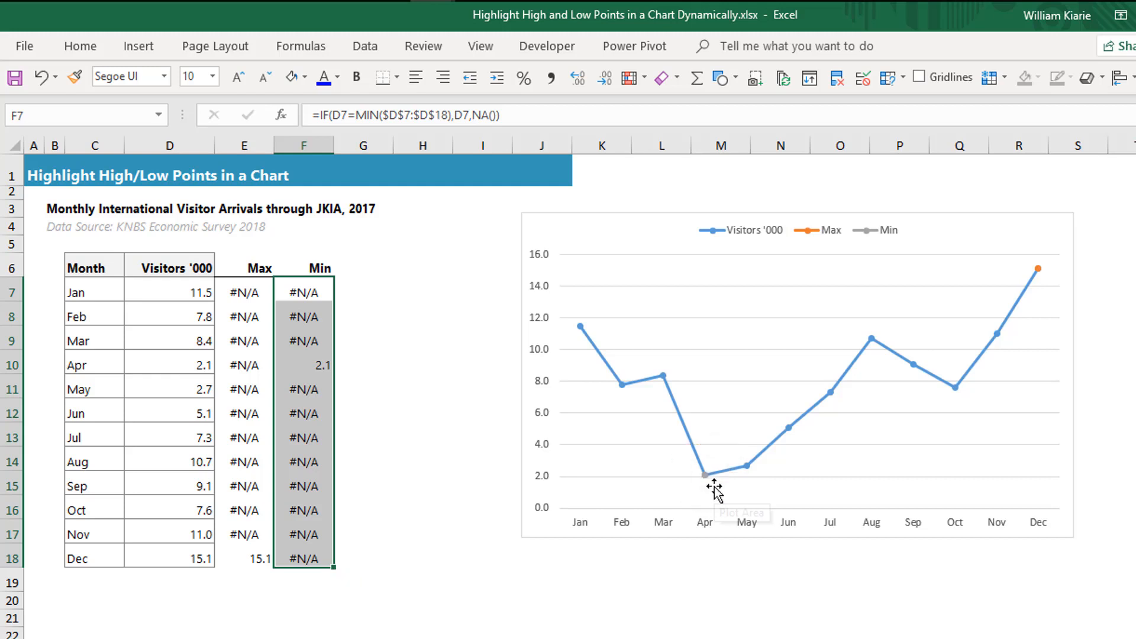
pyautogui.moveTo(449, 371)
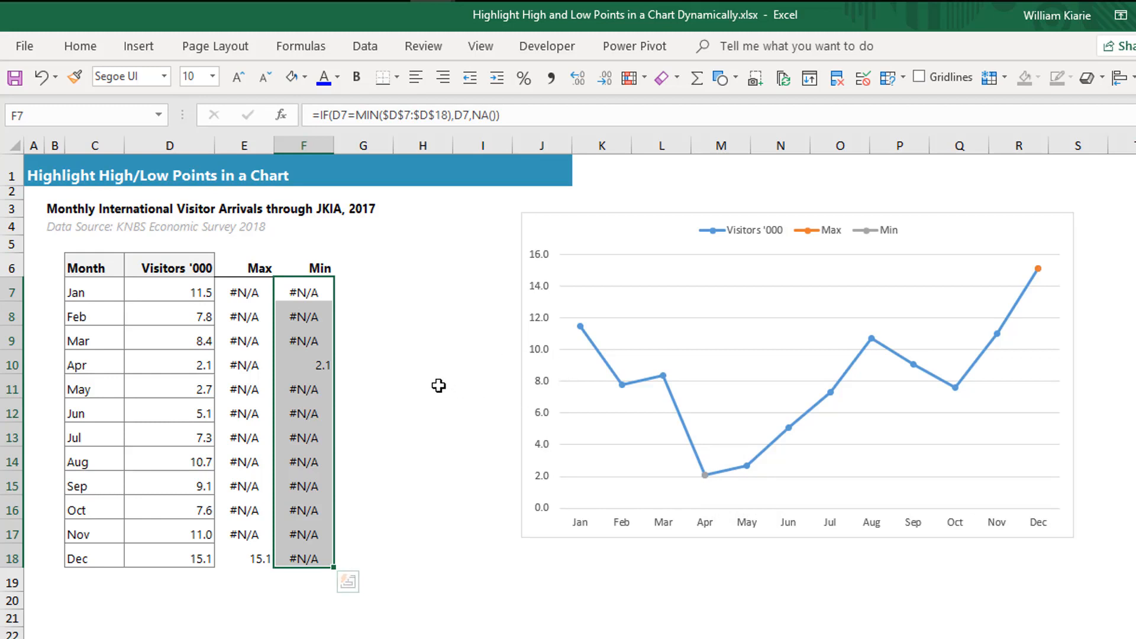
pyautogui.moveTo(636, 220)
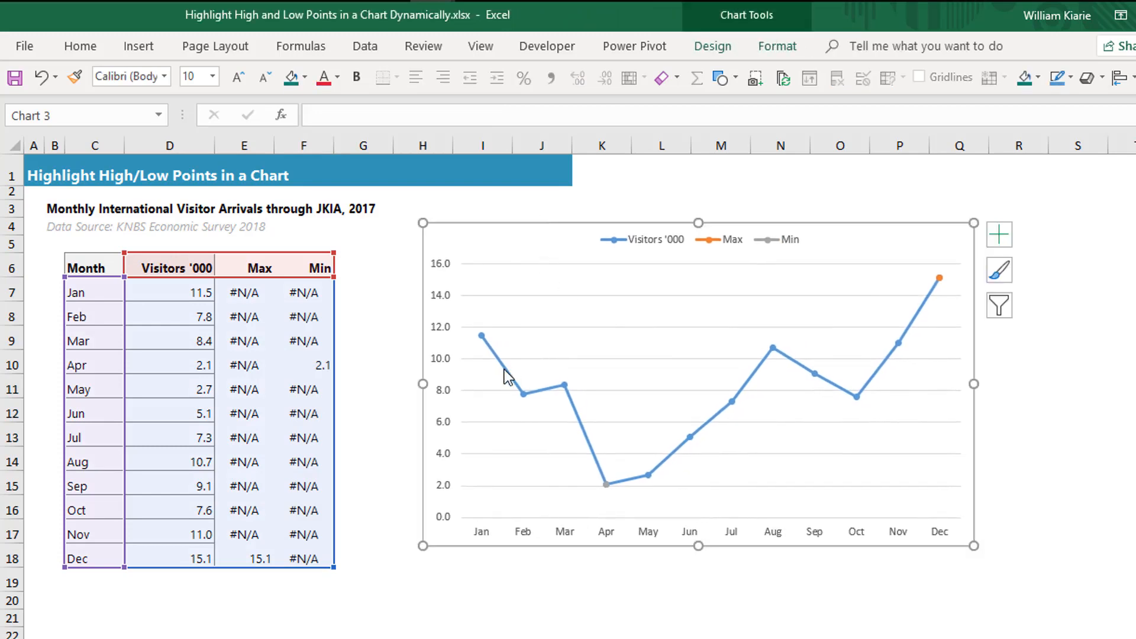
# Format the Visitors '000 series line as a solid dark grey line.
pyautogui.rightClick(508, 375)
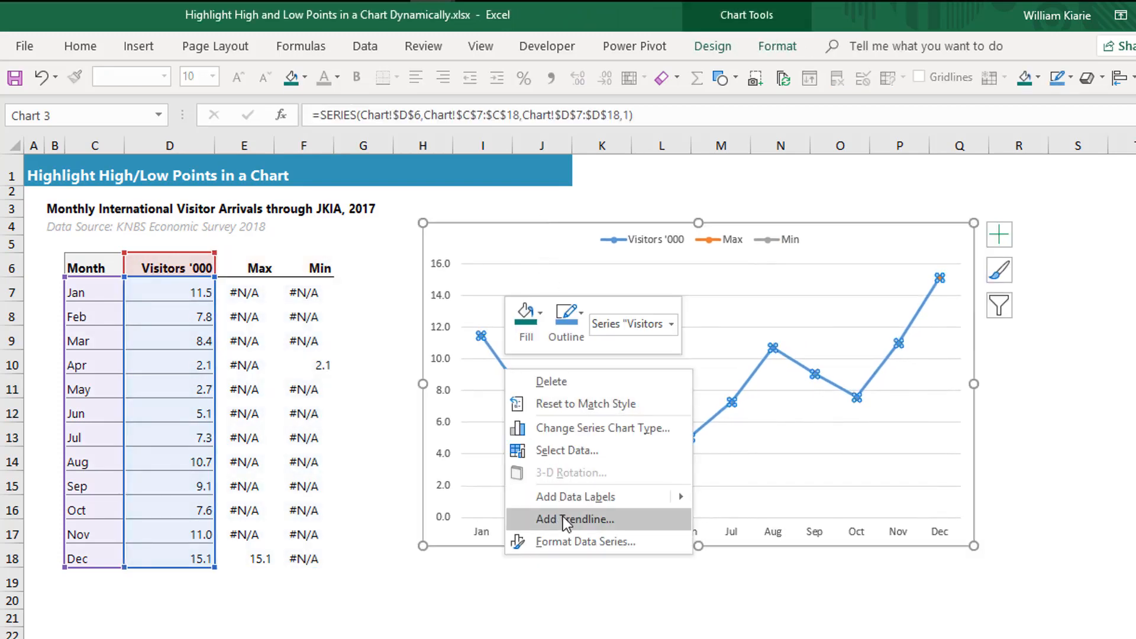
pyautogui.click(585, 542)
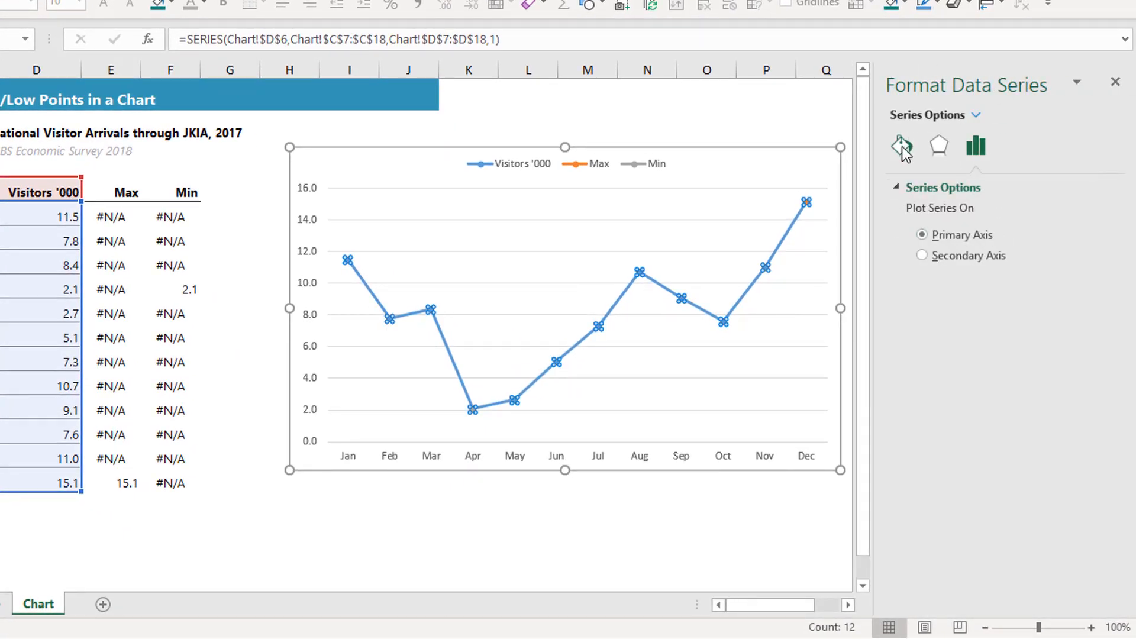
pyautogui.click(901, 146)
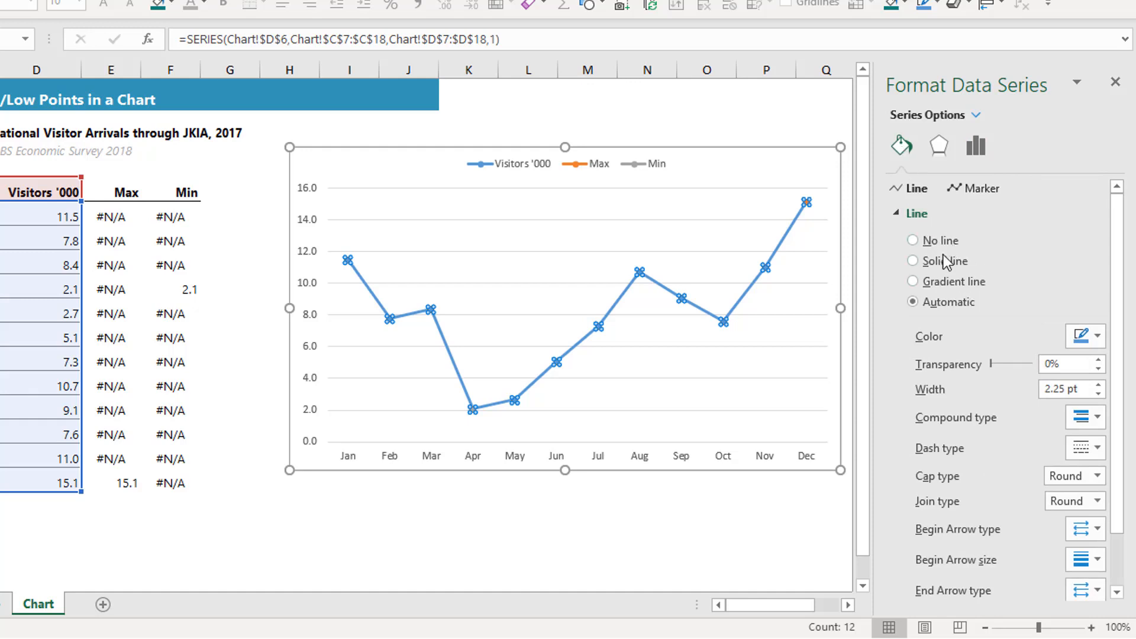
pyautogui.click(912, 261)
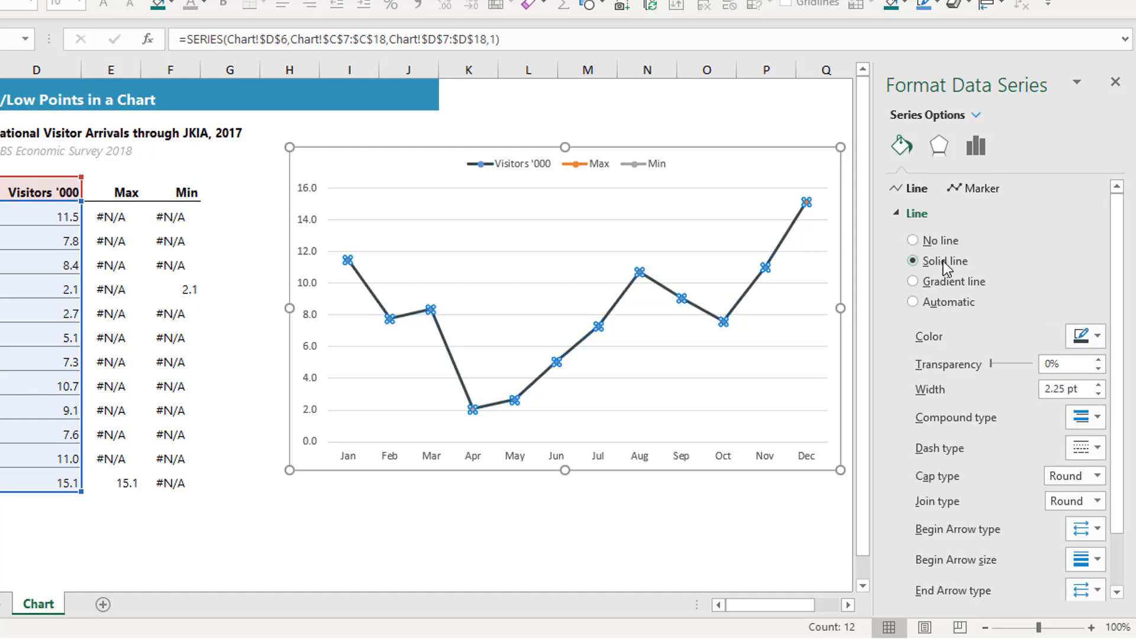
pyautogui.click(1079, 336)
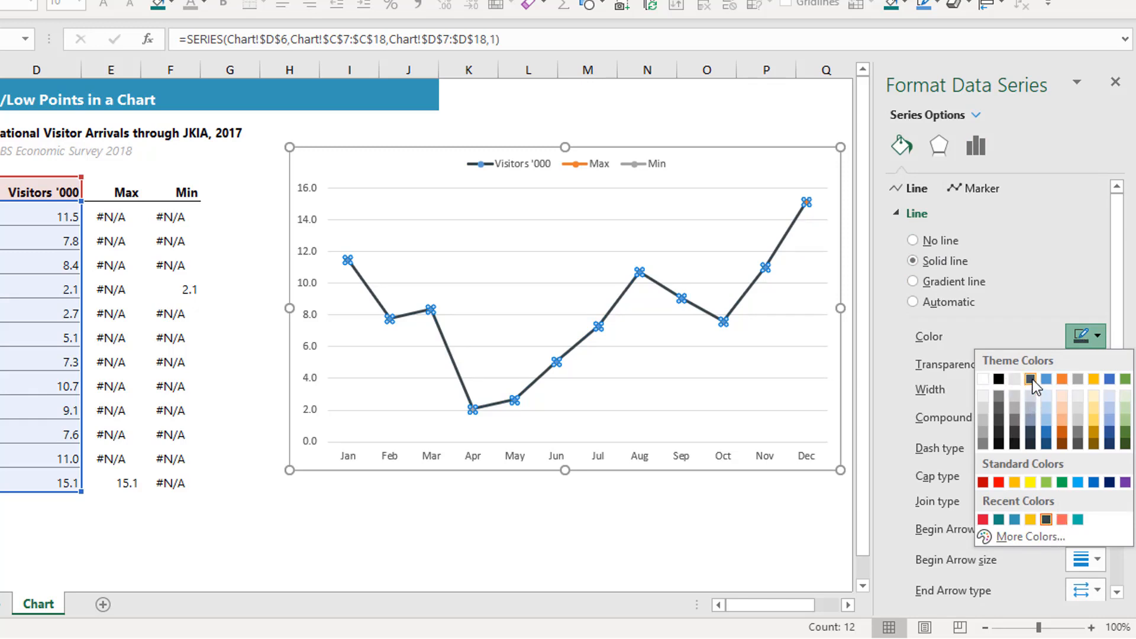
pyautogui.click(1033, 378)
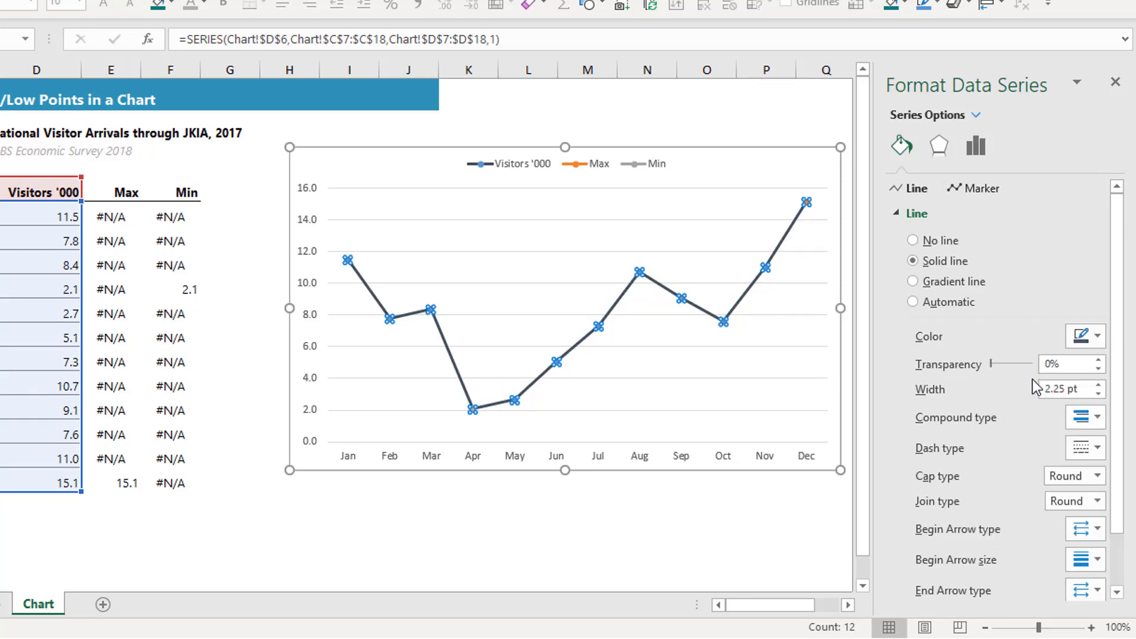
pyautogui.click(915, 213)
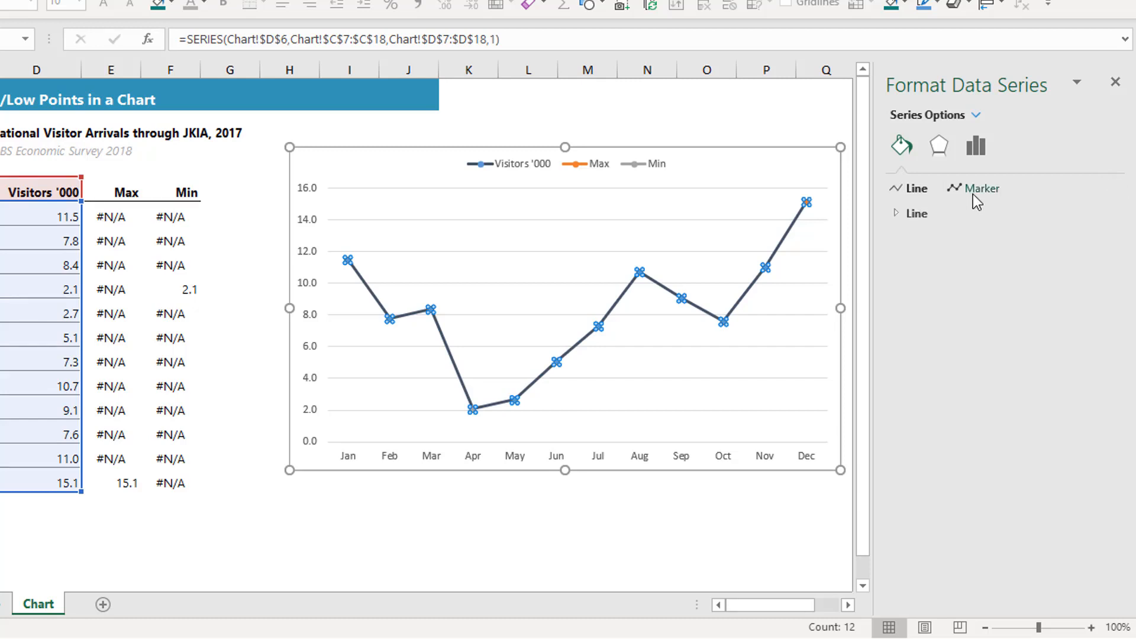
# Give the Visitors '000 markers a built-in style with a solid 0.25 pt border.
pyautogui.click(981, 188)
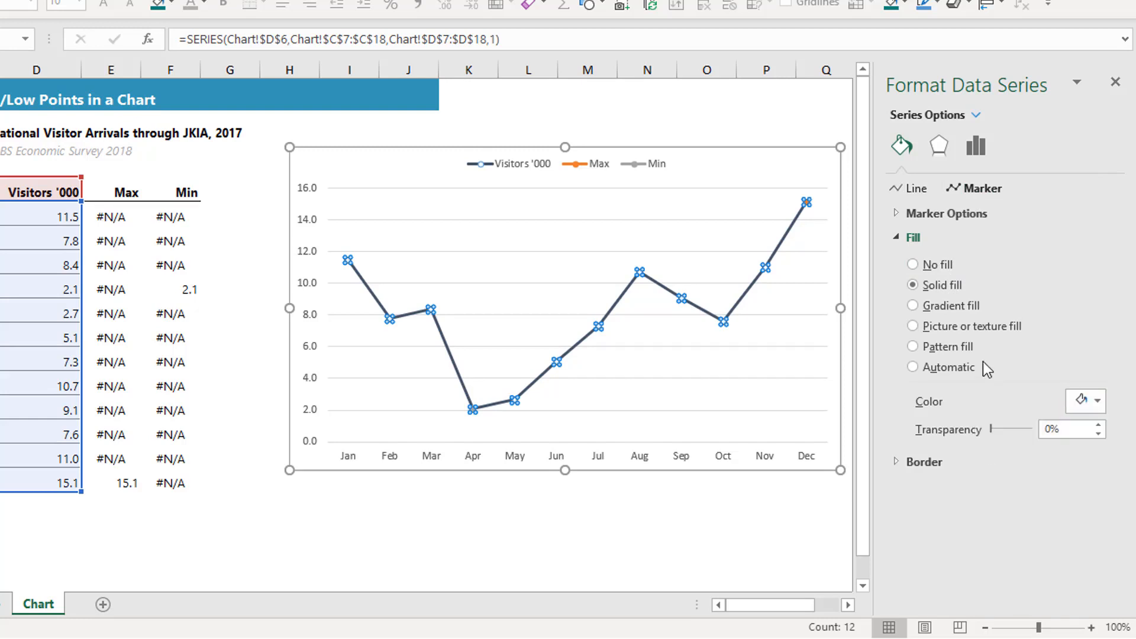
pyautogui.click(913, 236)
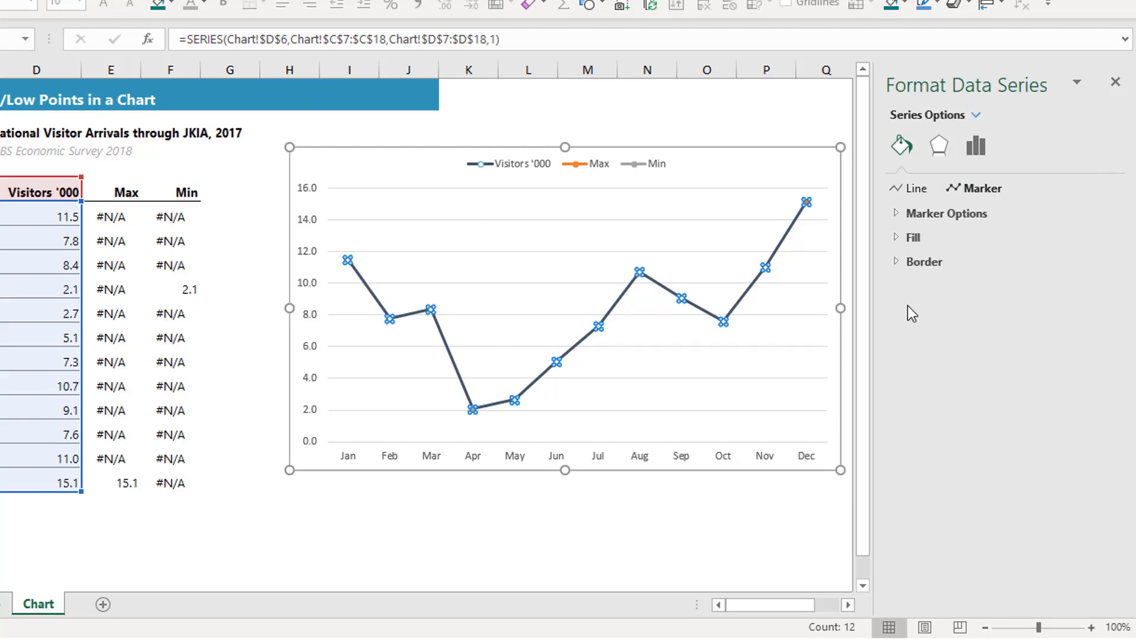
pyautogui.click(923, 262)
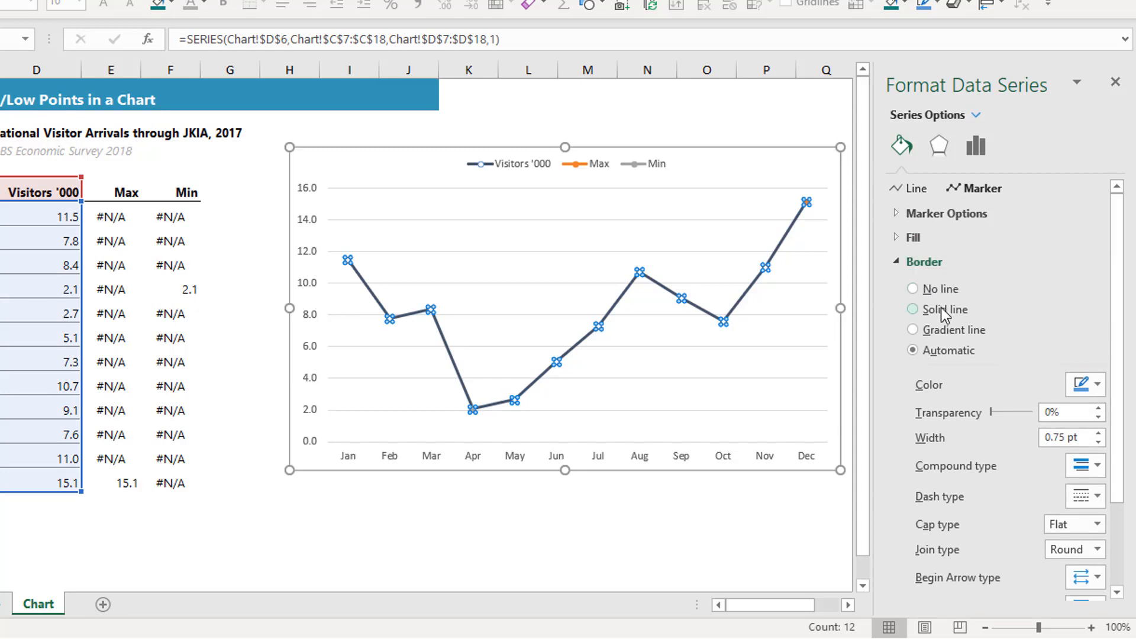
pyautogui.click(913, 309)
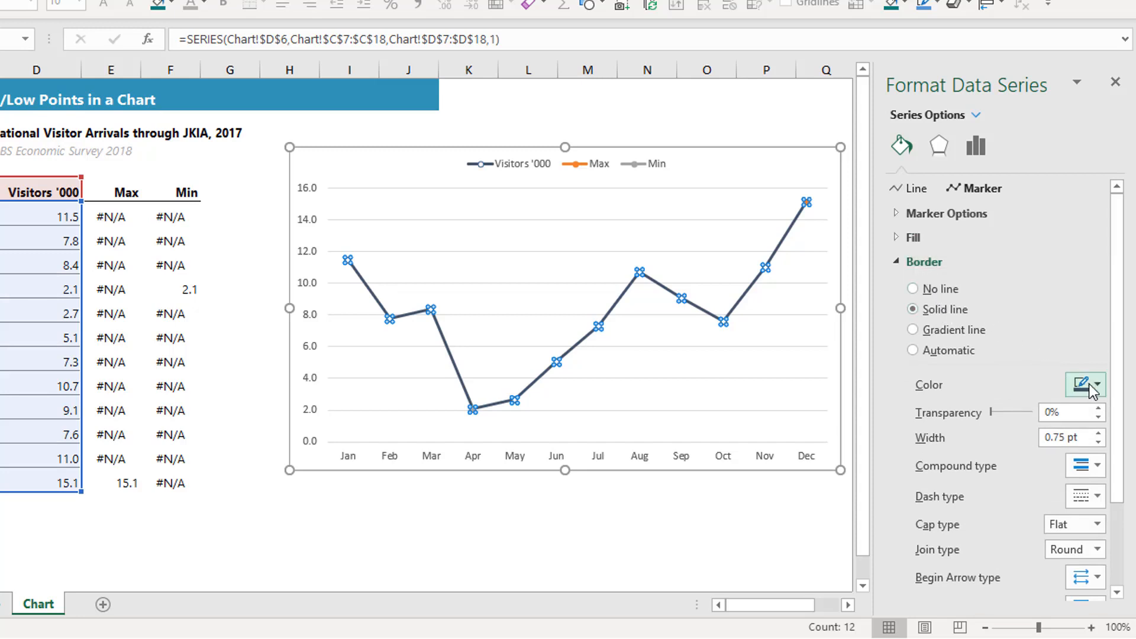
pyautogui.click(1098, 384)
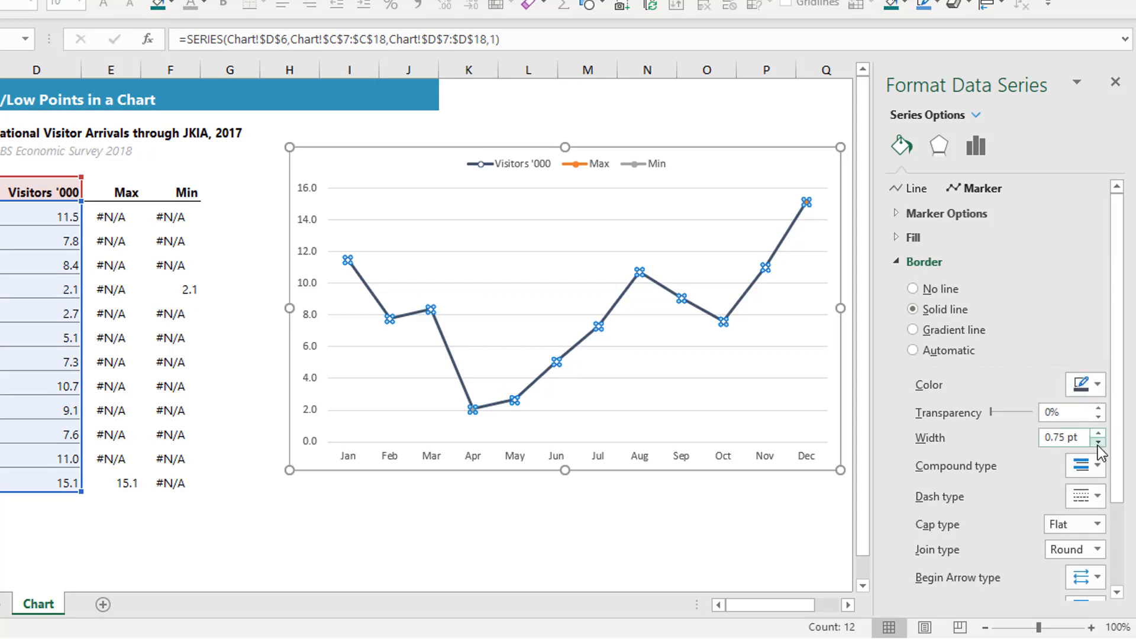
pyautogui.click(1100, 442)
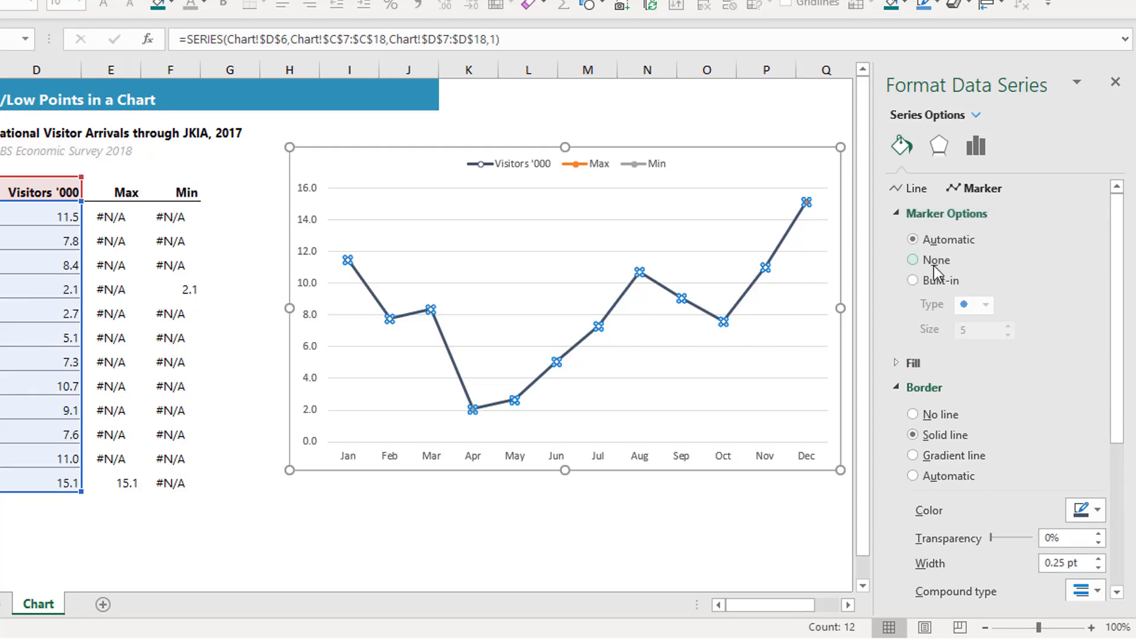
pyautogui.click(912, 280)
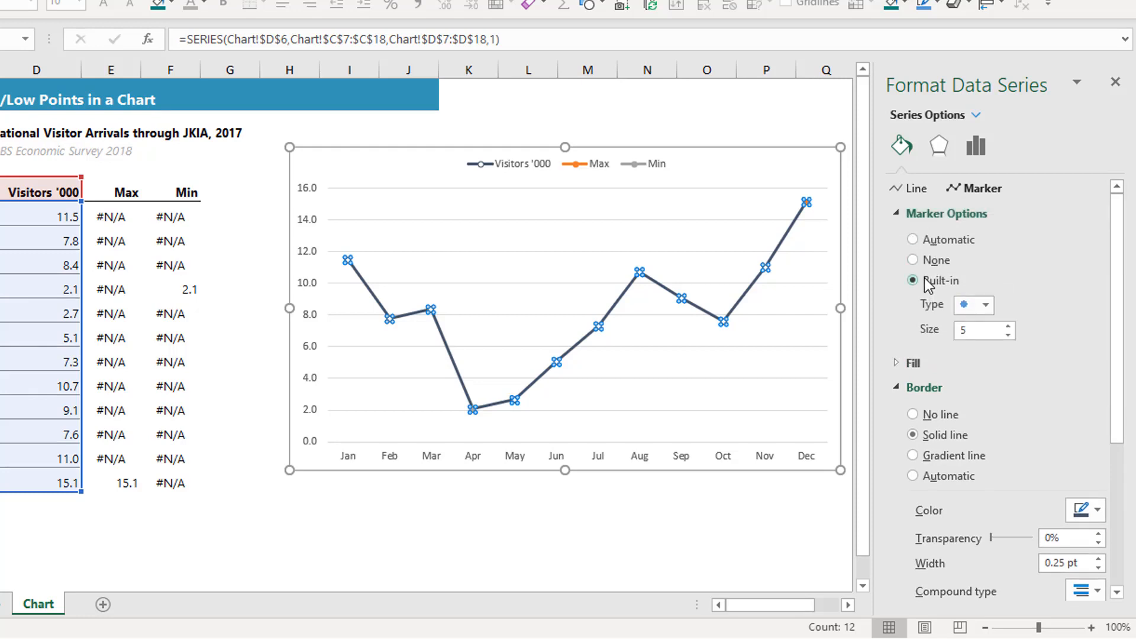
pyautogui.click(1004, 326)
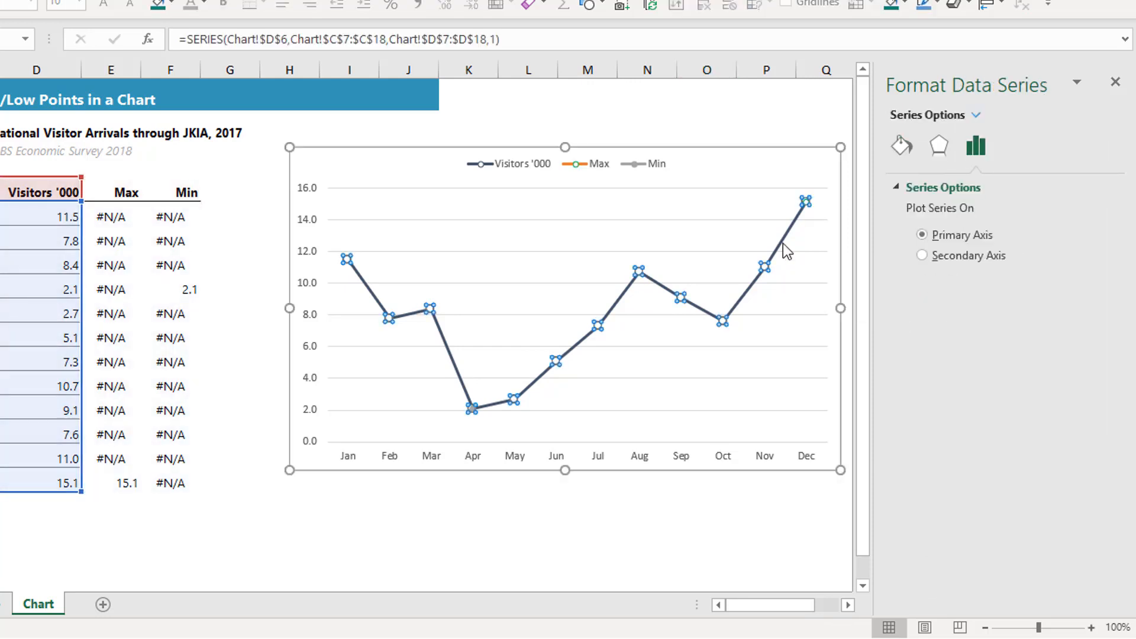
# Pick Series "Max" from the chart elements list and show its Fill & Line settings.
pyautogui.click(978, 114)
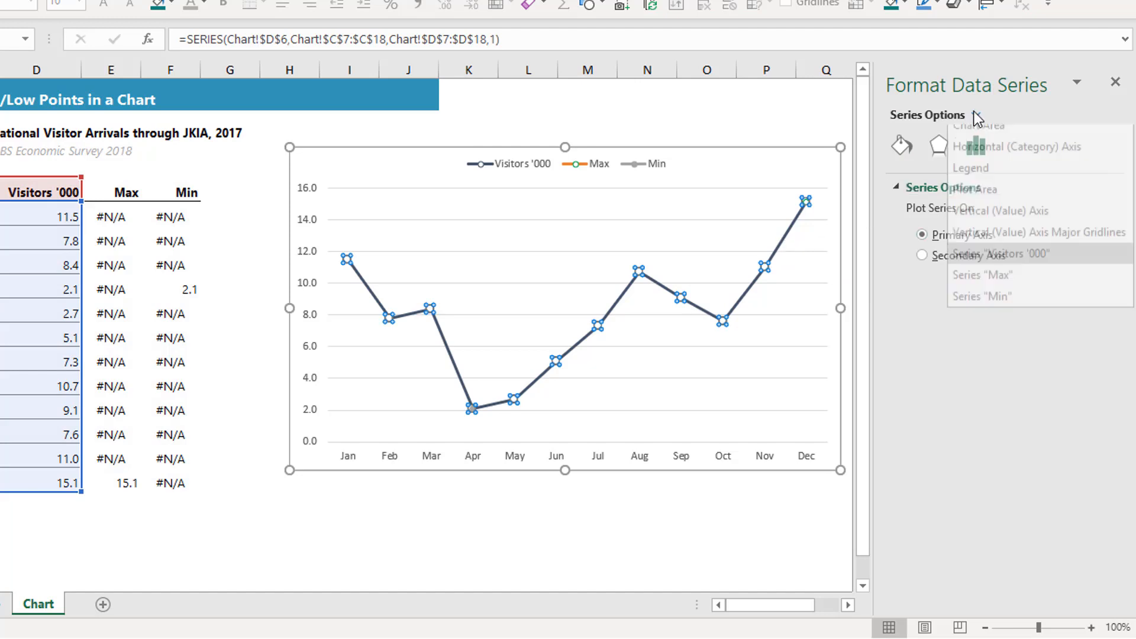
pyautogui.click(984, 115)
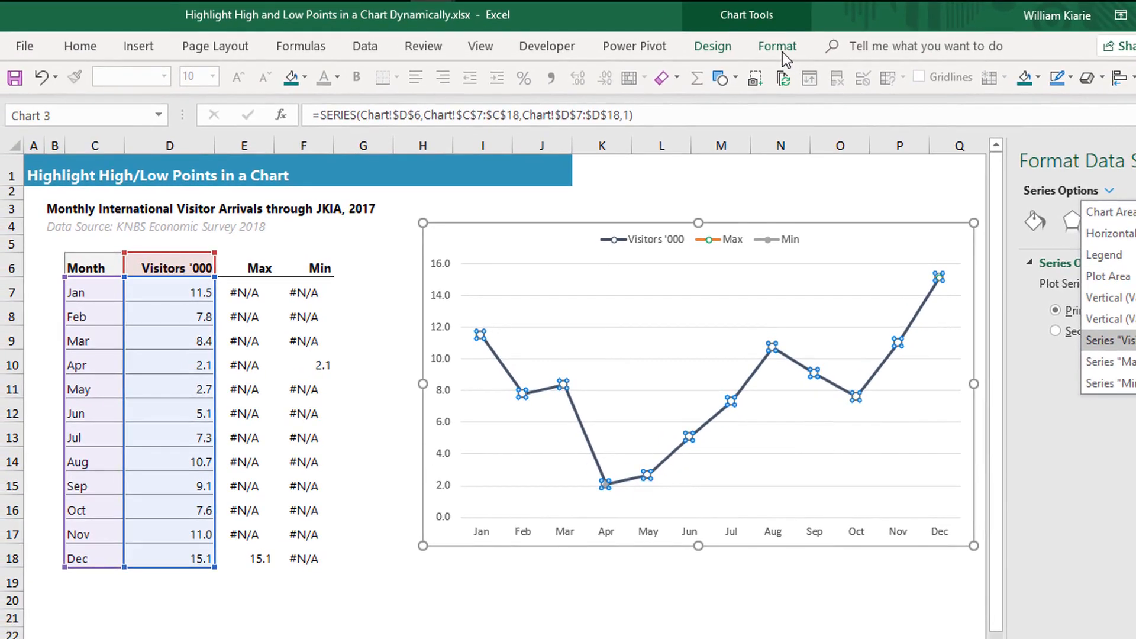
pyautogui.click(777, 46)
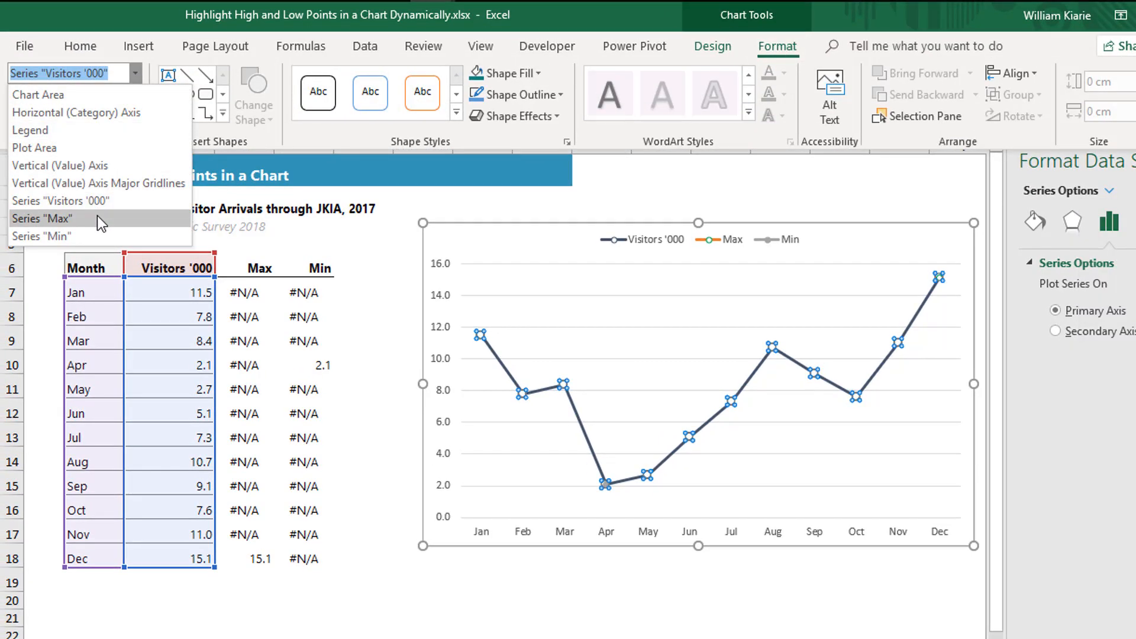
pyautogui.click(42, 218)
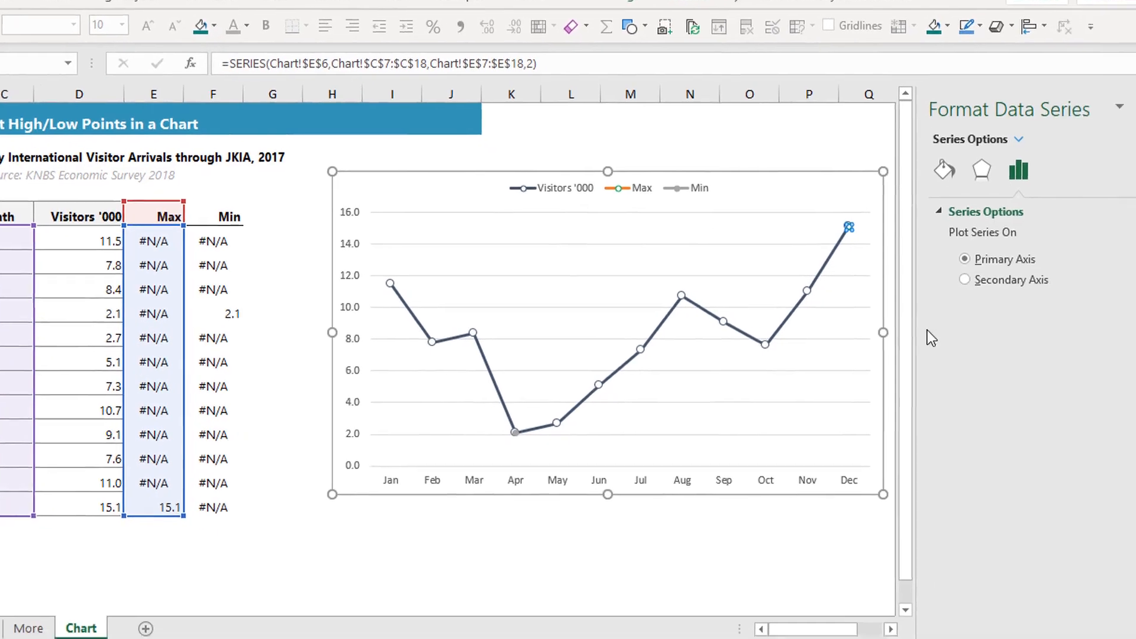
pyautogui.click(944, 170)
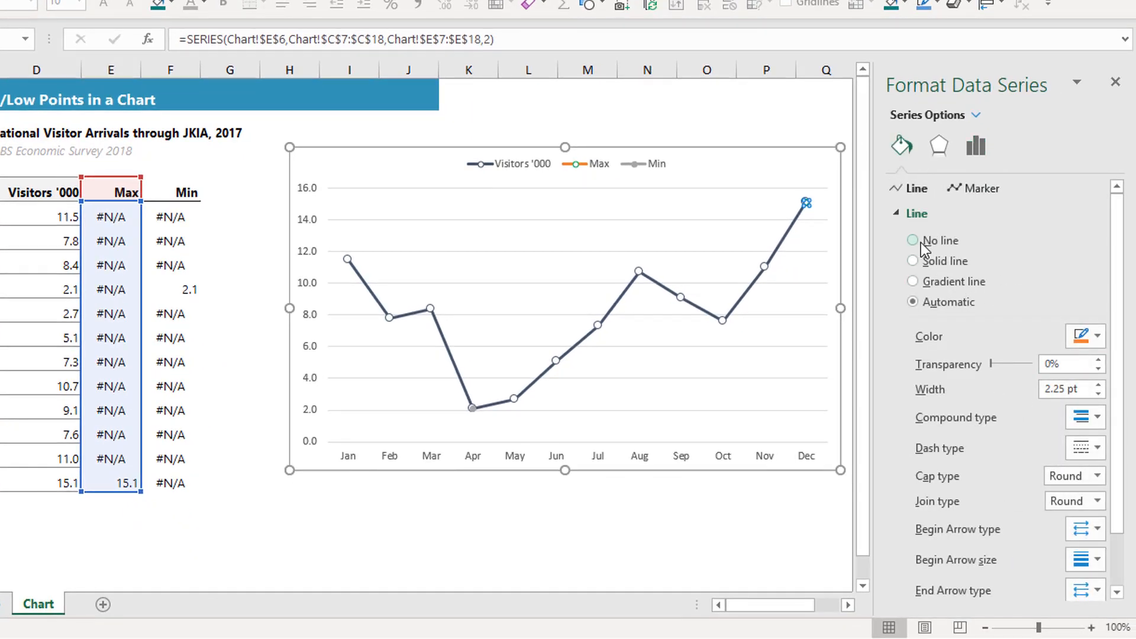
# Set the Max series to No line with a built-in marker of size 10.
pyautogui.click(913, 241)
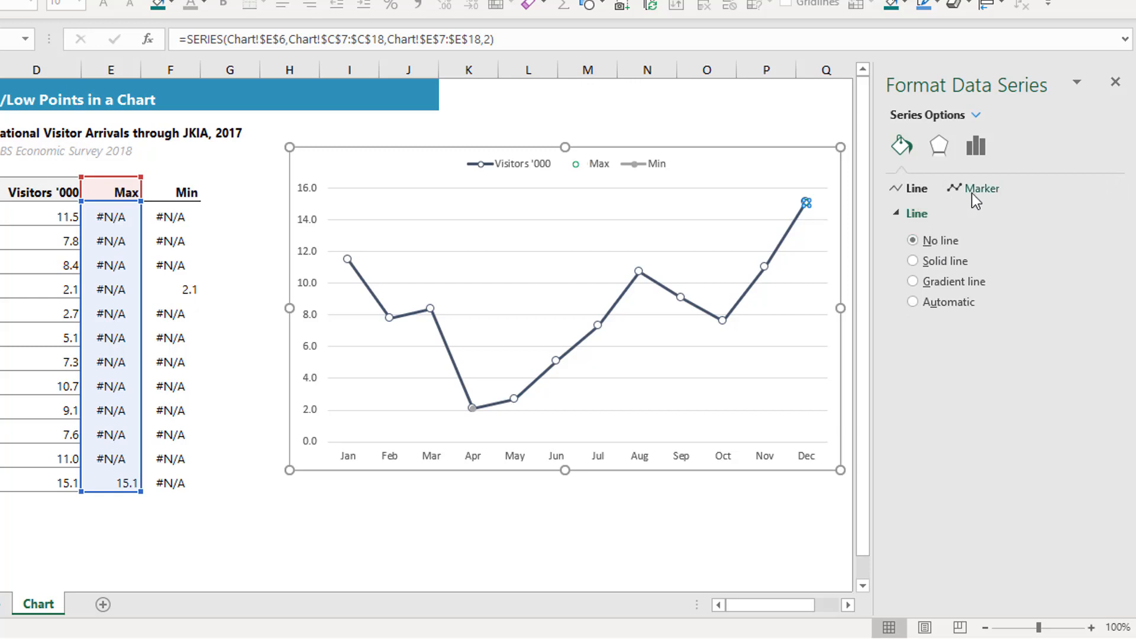
pyautogui.click(981, 188)
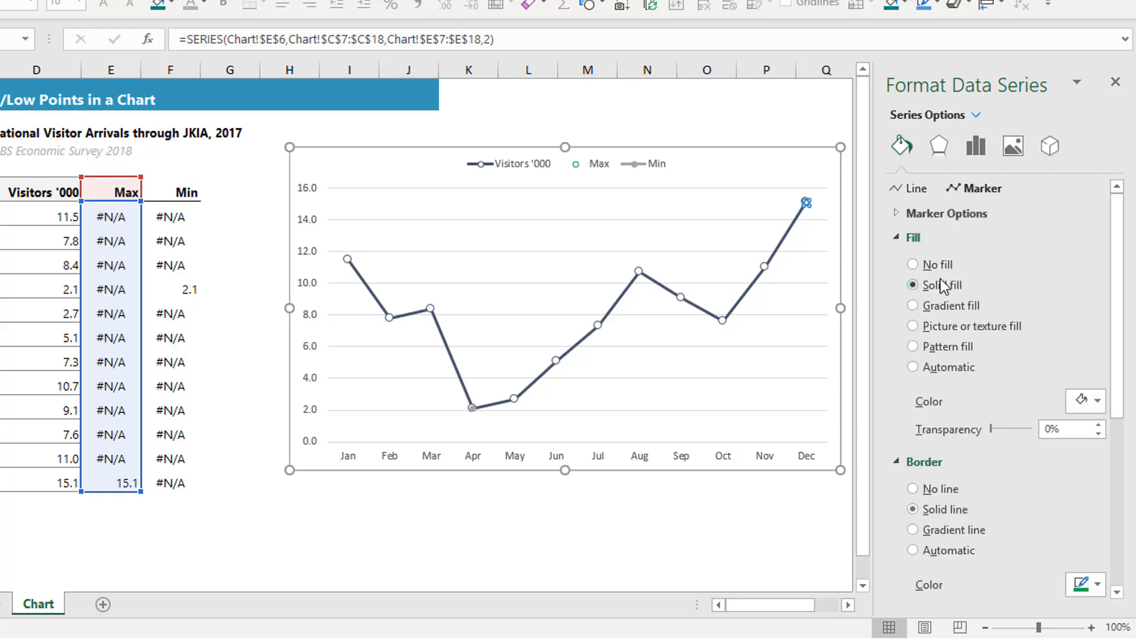
pyautogui.click(913, 236)
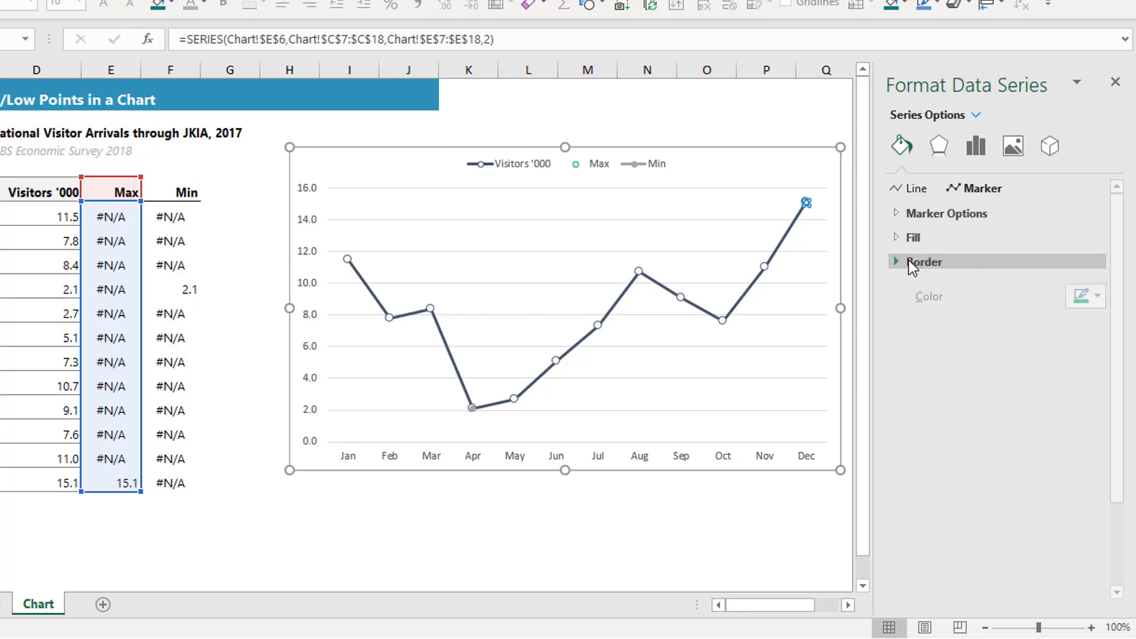
pyautogui.click(922, 261)
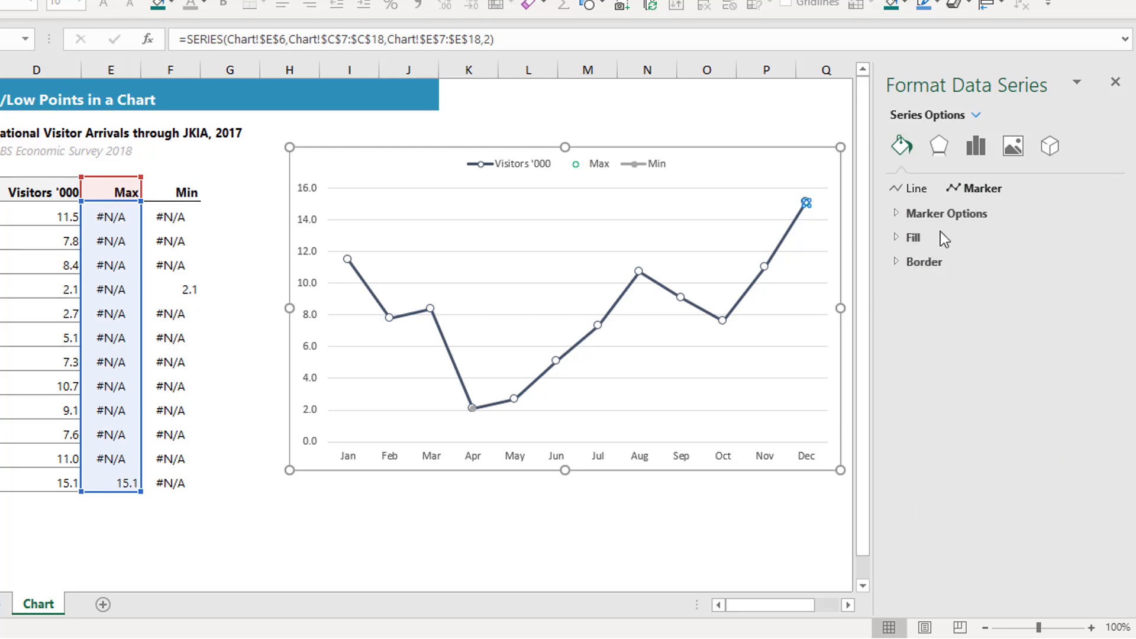
pyautogui.moveTo(939, 261)
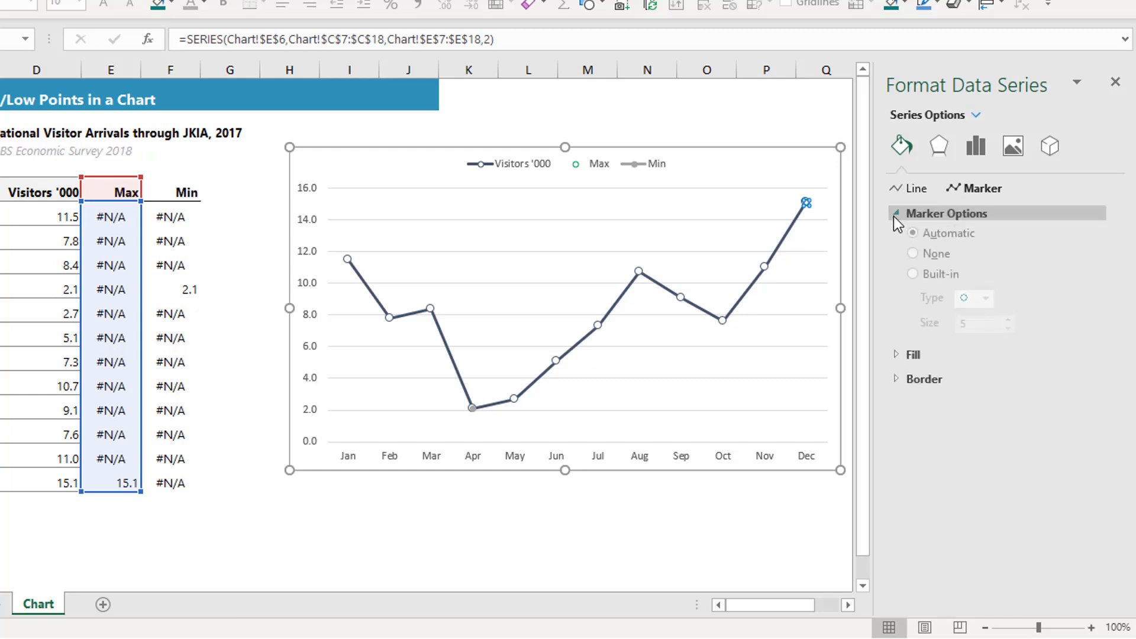
pyautogui.click(912, 281)
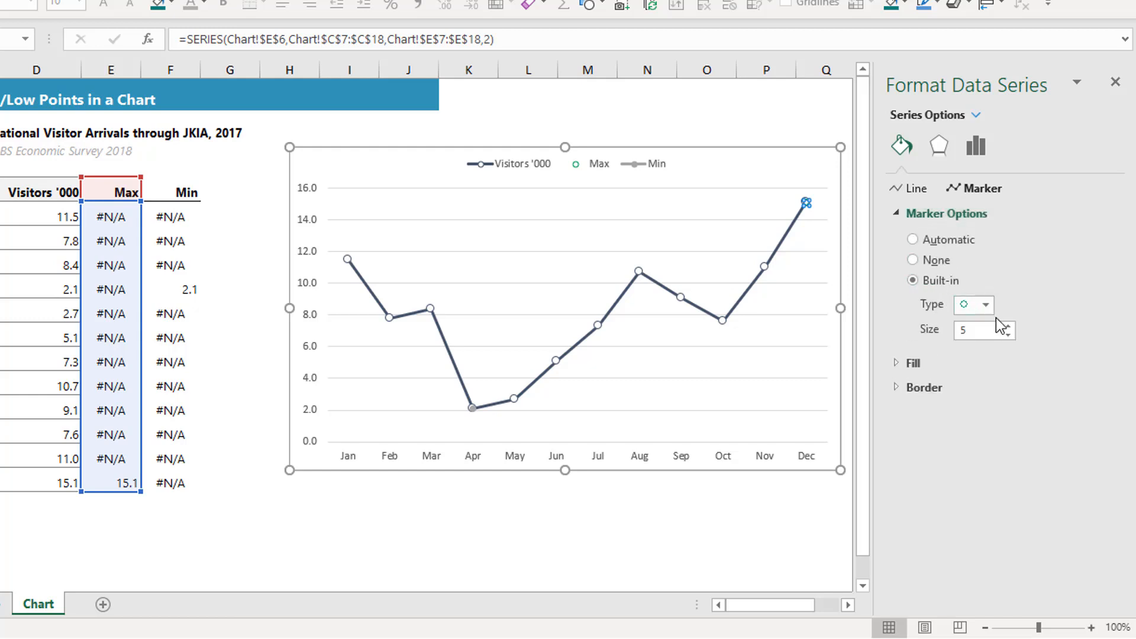
pyautogui.click(1008, 325)
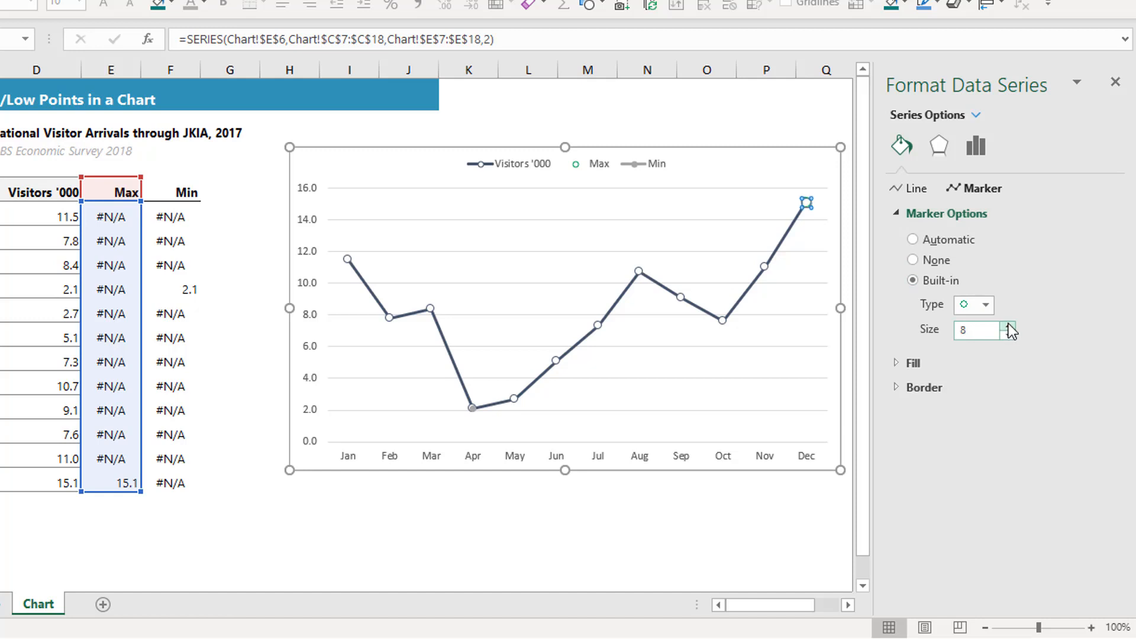
pyautogui.click(1007, 326)
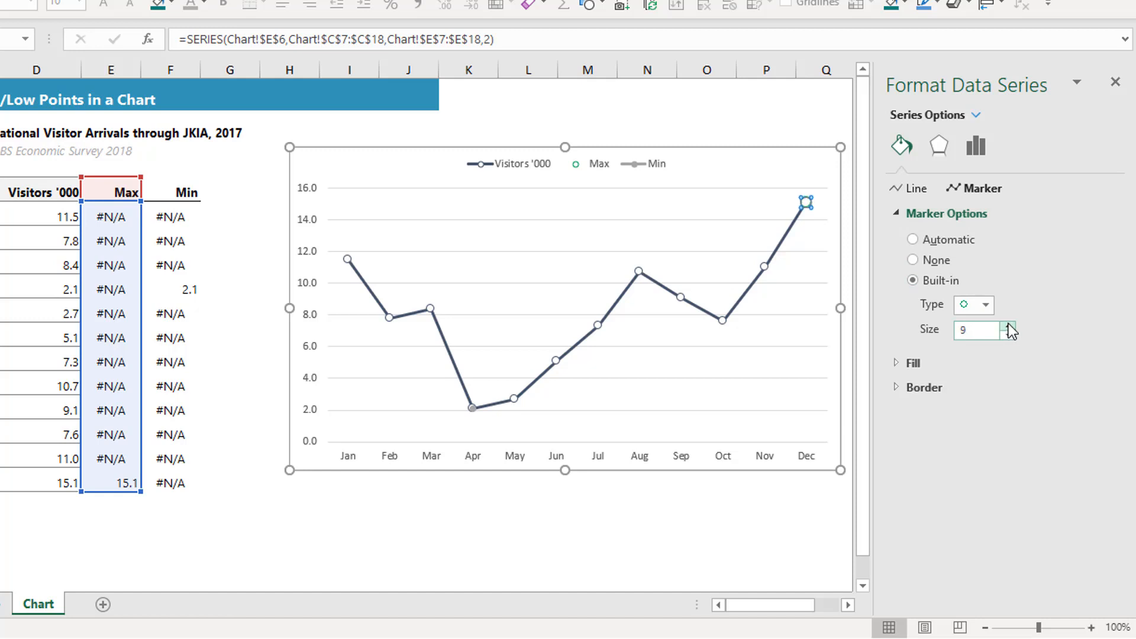
pyautogui.click(1011, 326)
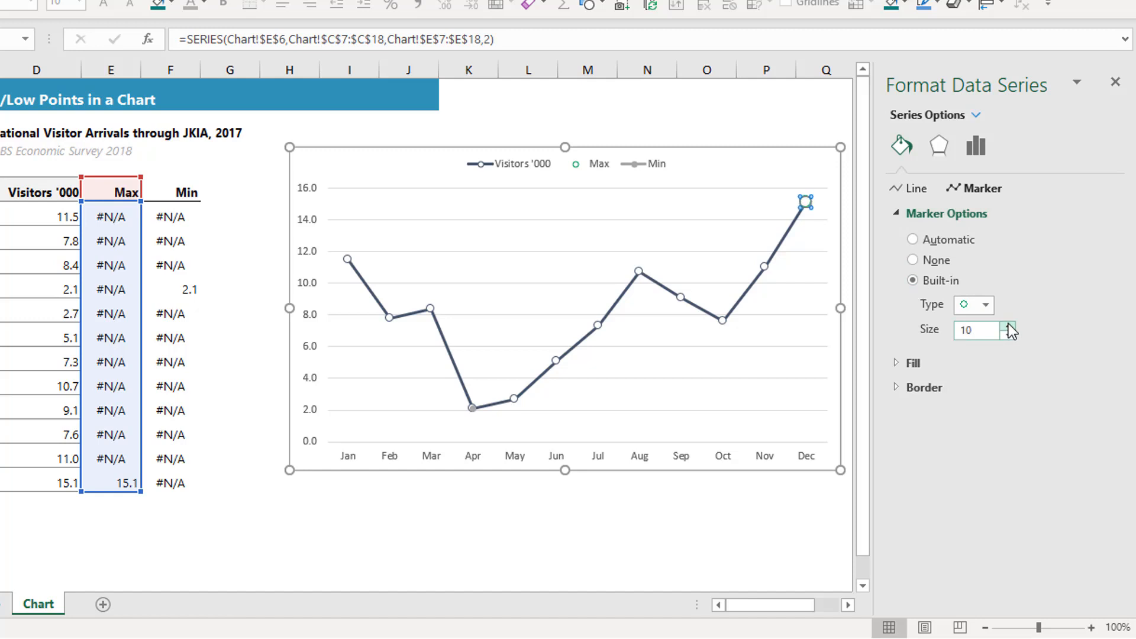
pyautogui.click(1011, 325)
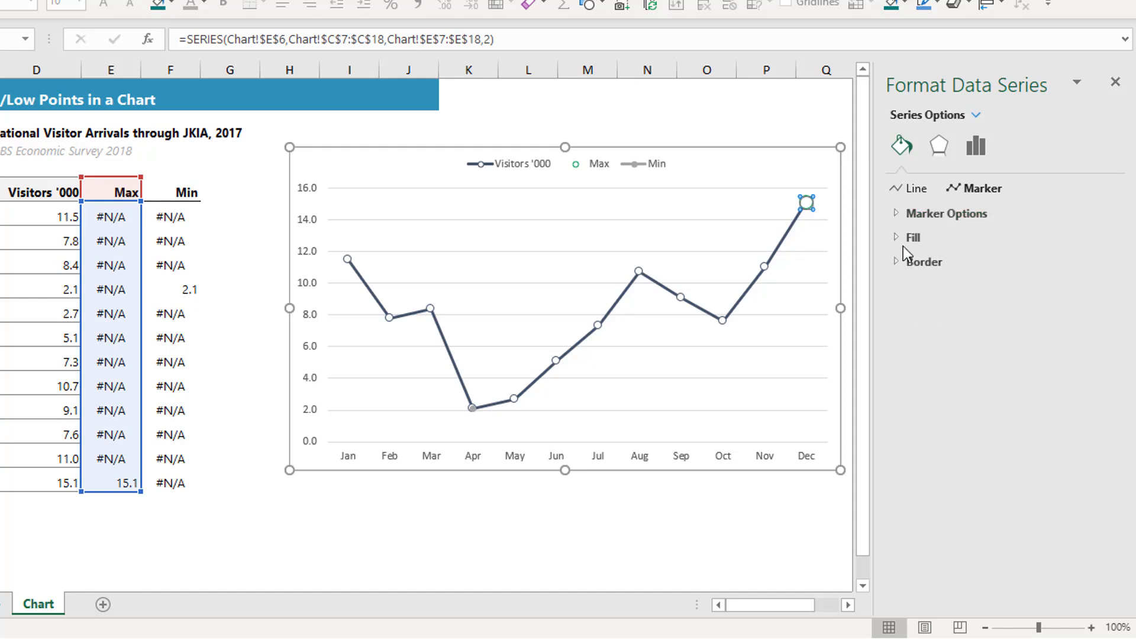
pyautogui.click(911, 236)
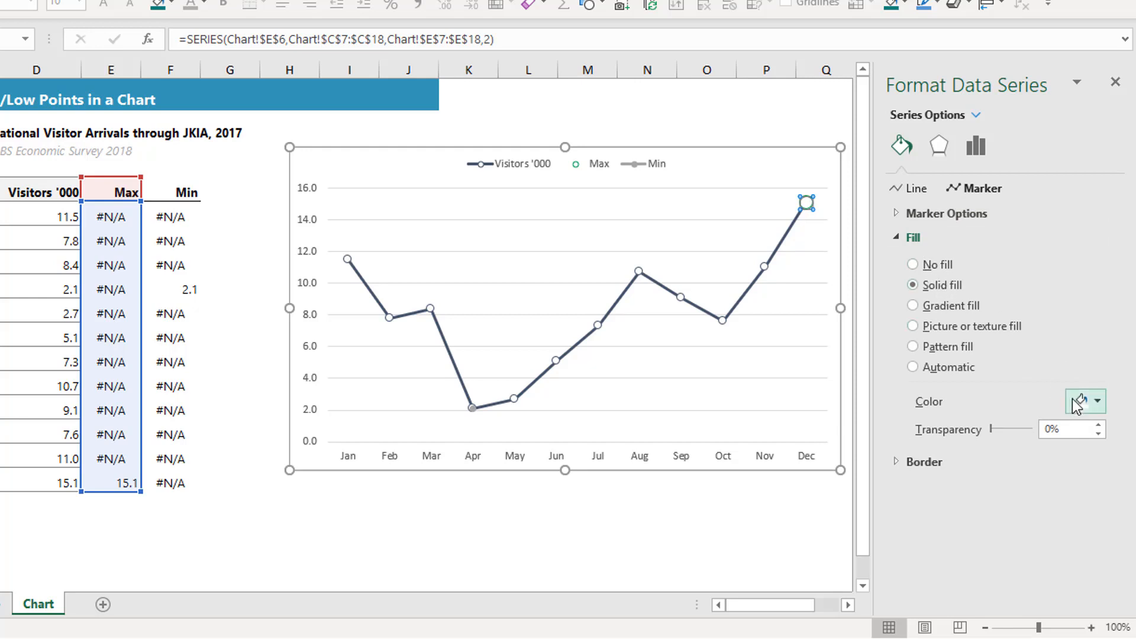
pyautogui.moveTo(988, 451)
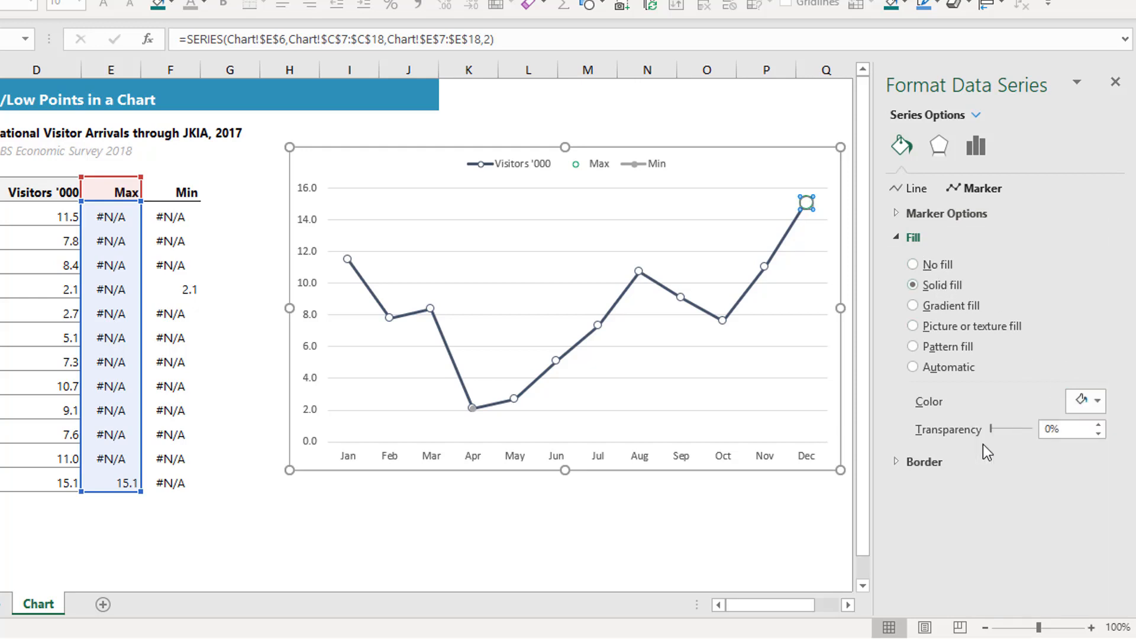
# Give the Max marker a solid border thickened to 2.75 pt.
pyautogui.click(907, 236)
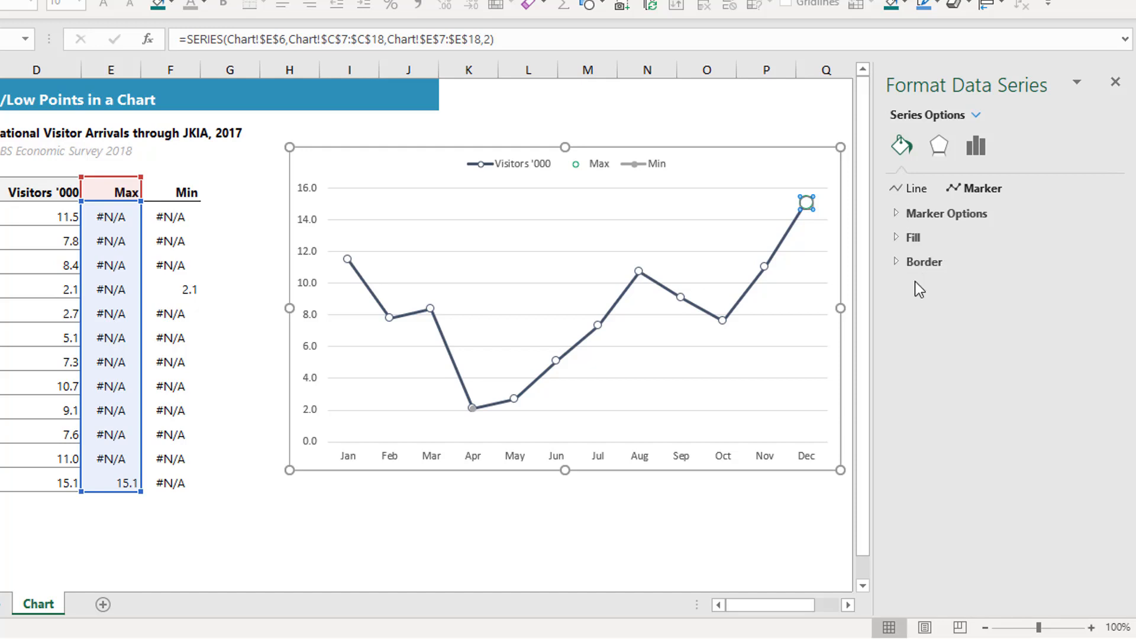
pyautogui.click(923, 262)
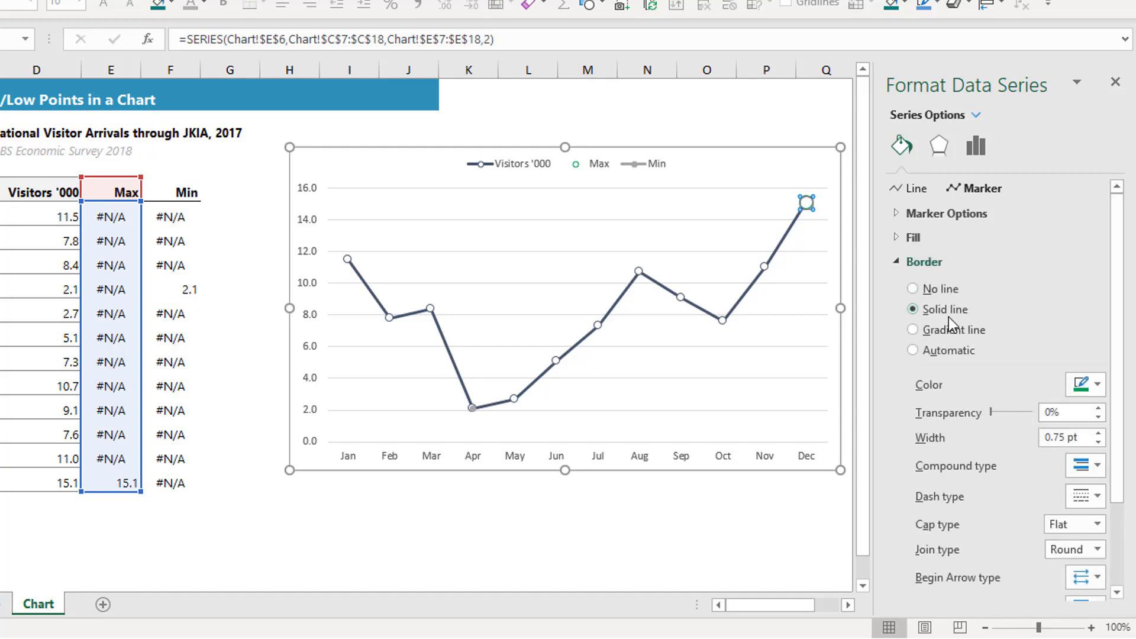
pyautogui.click(1097, 385)
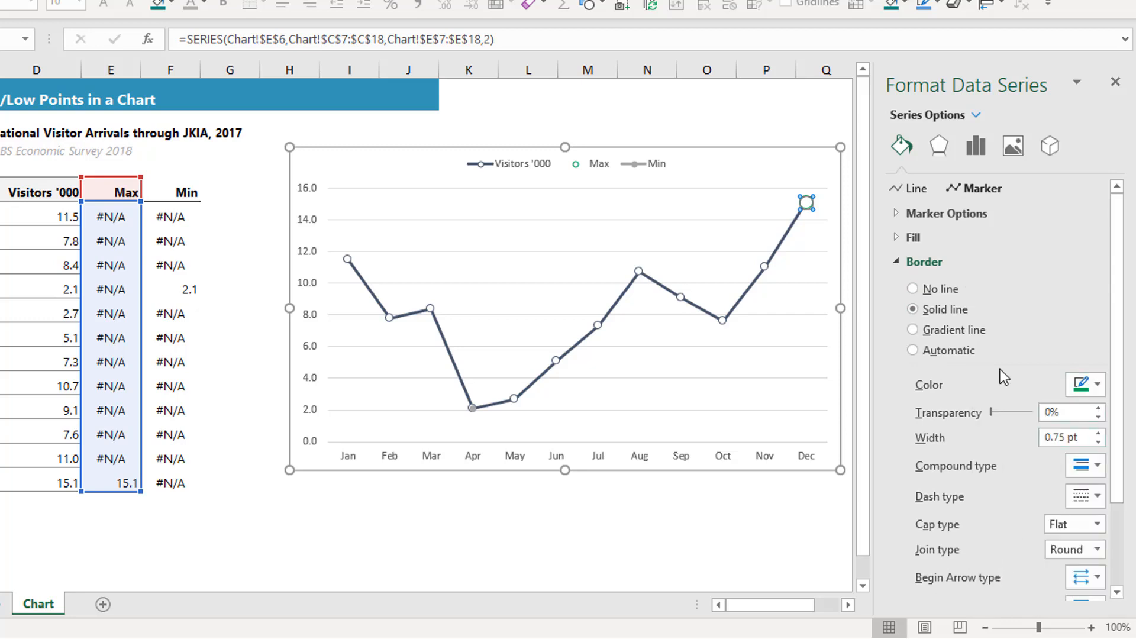
pyautogui.moveTo(1042, 404)
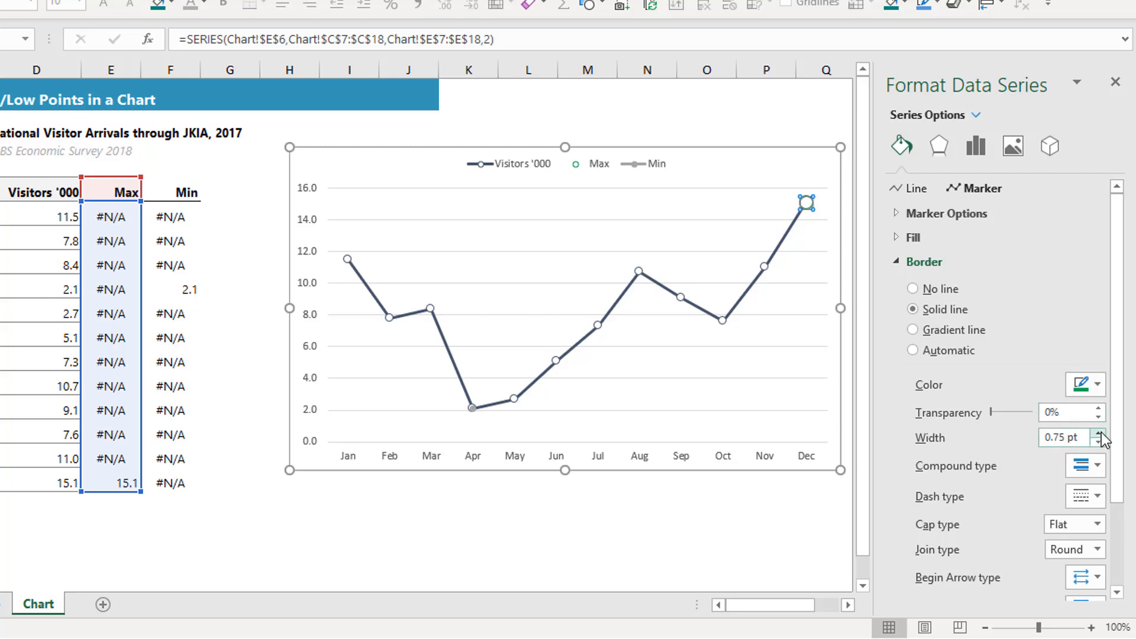
pyautogui.click(1100, 435)
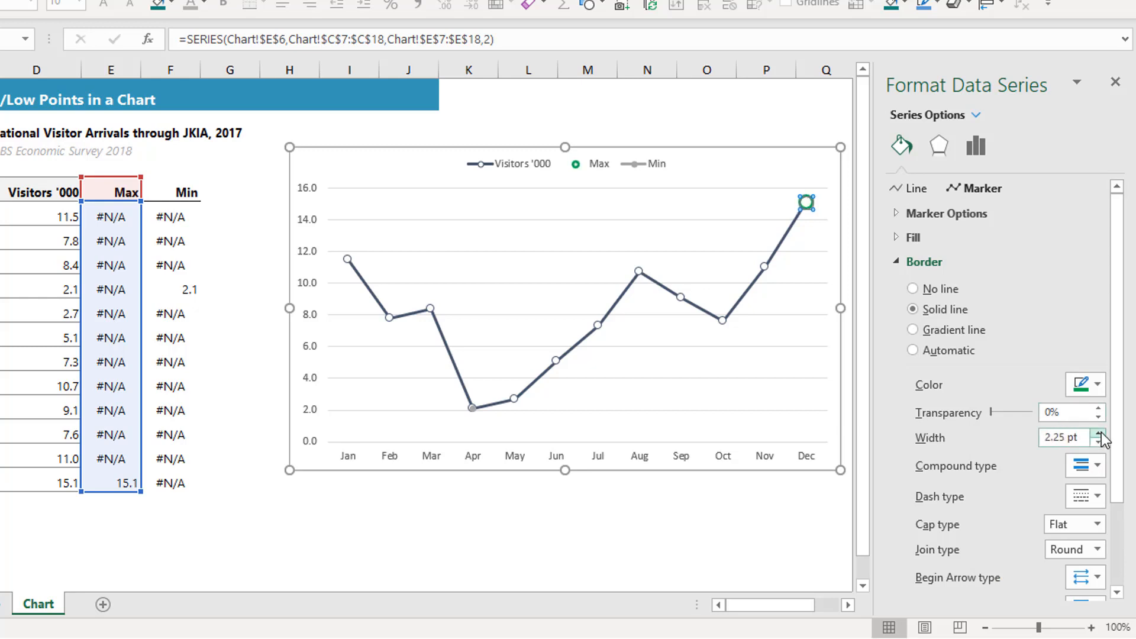
pyautogui.click(1100, 433)
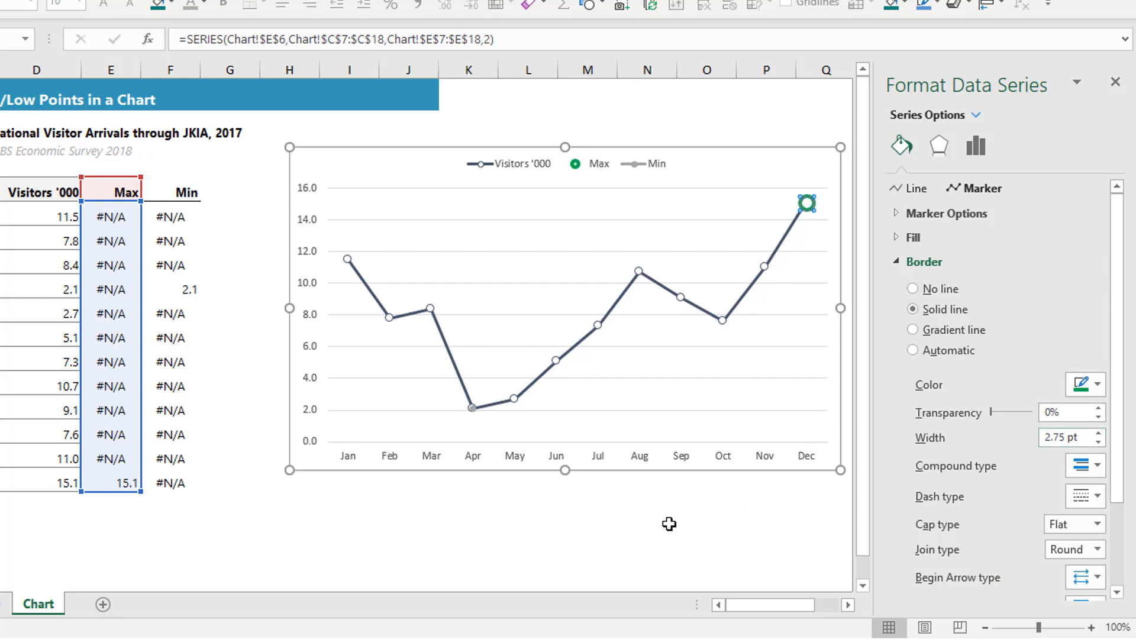
# Select only the December Max data point and bring up its actions.
pyautogui.click(975, 145)
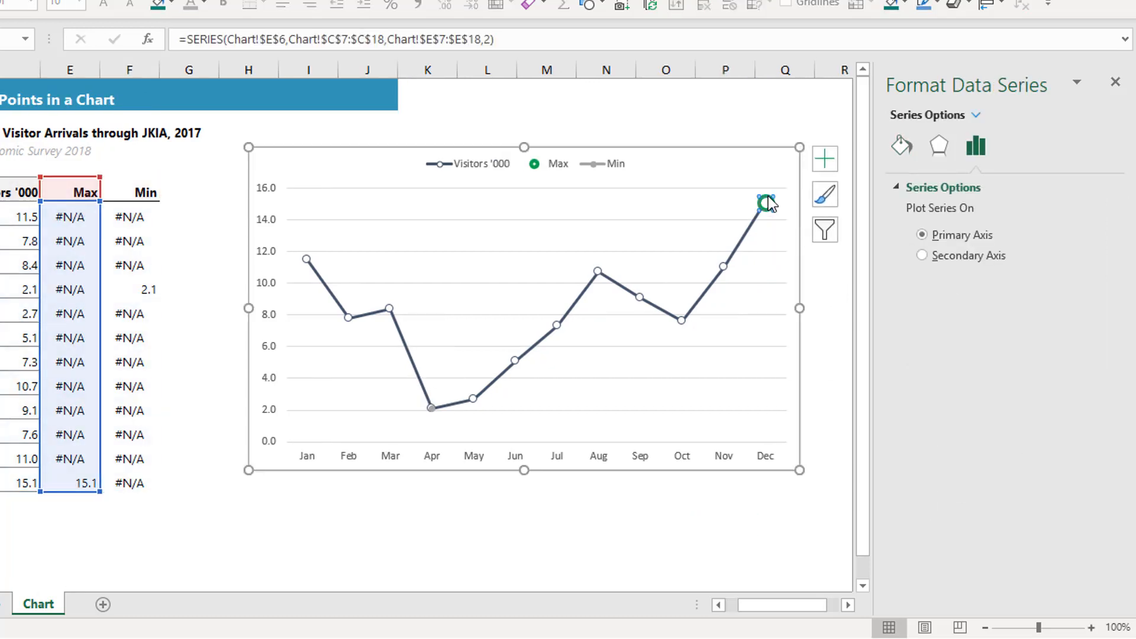
pyautogui.click(762, 203)
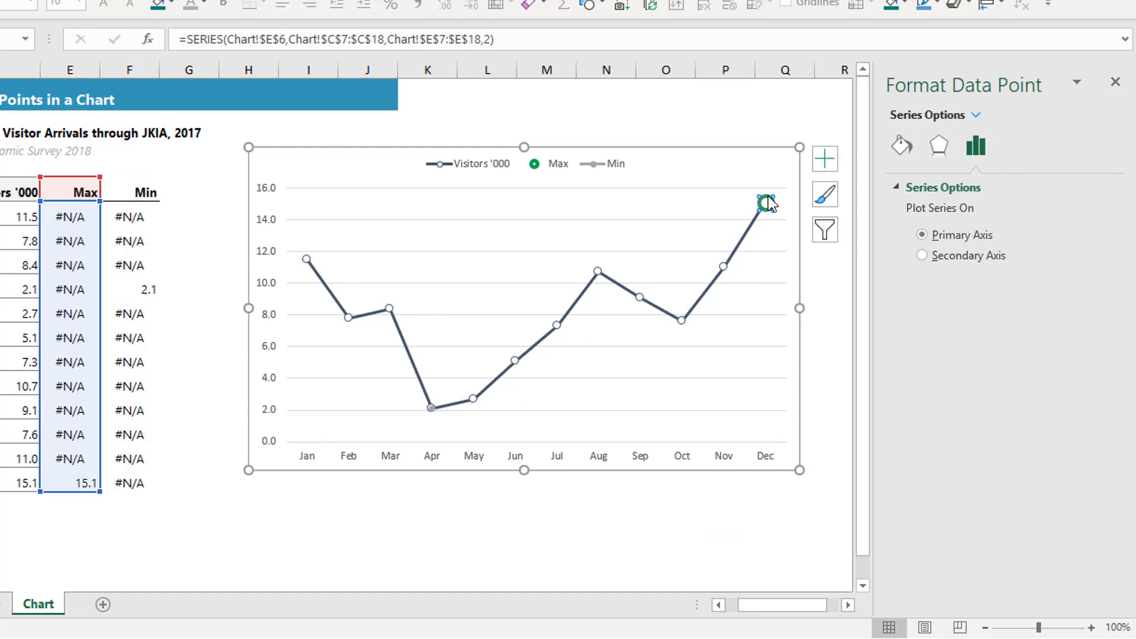
pyautogui.rightClick(762, 203)
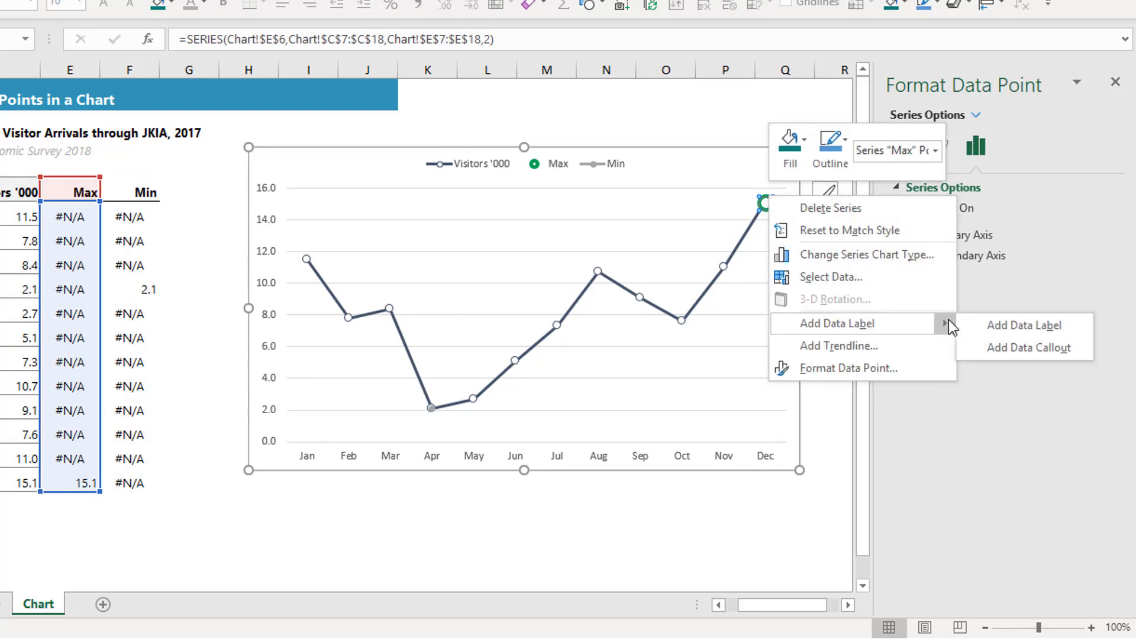
# Add a 15.1 data label to the December Max point, positioned Above.
pyautogui.click(1024, 324)
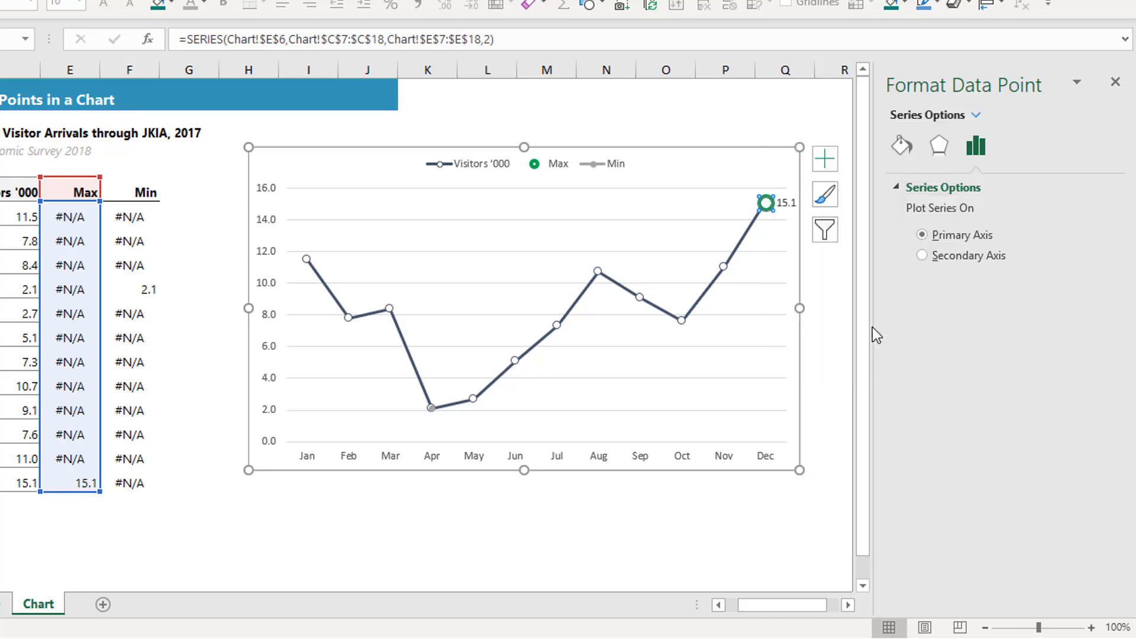
pyautogui.moveTo(787, 206)
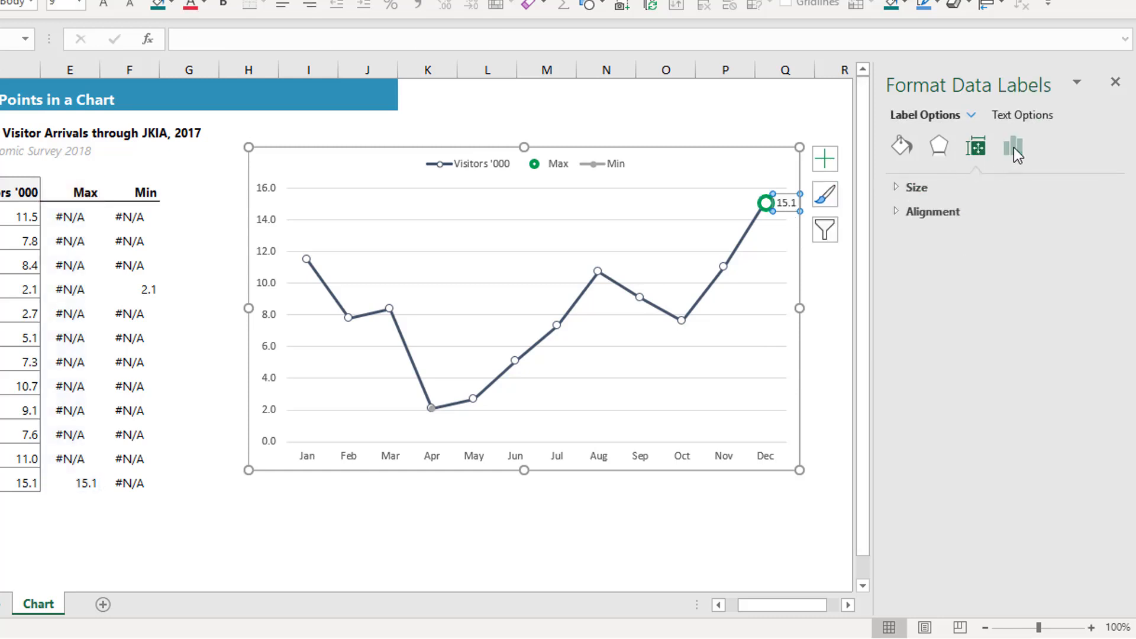
pyautogui.click(1013, 146)
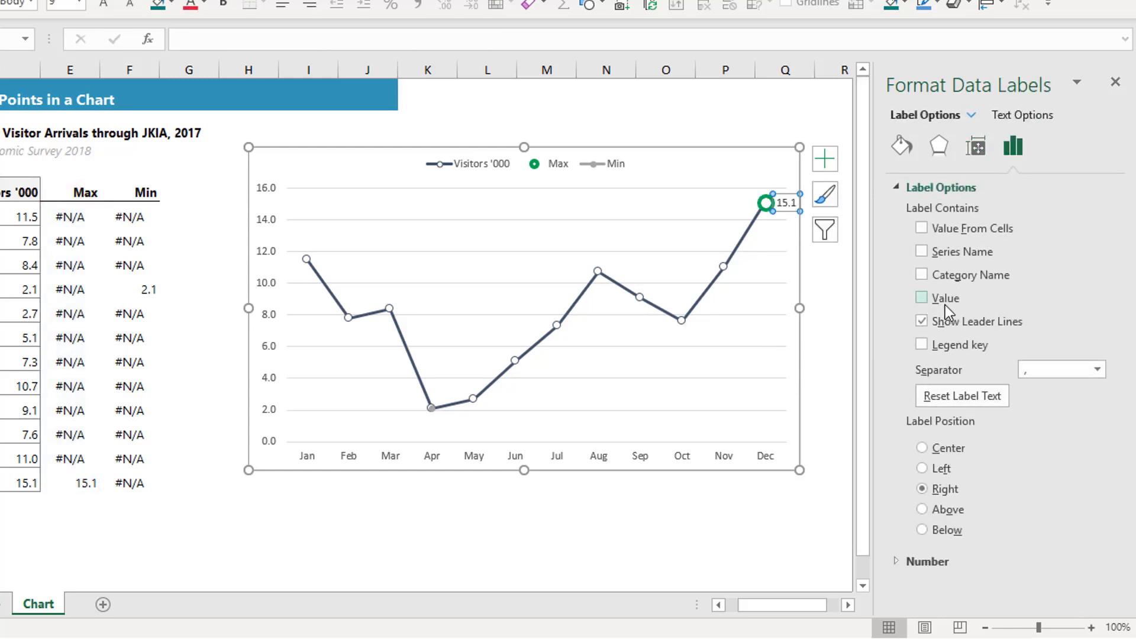
pyautogui.click(922, 298)
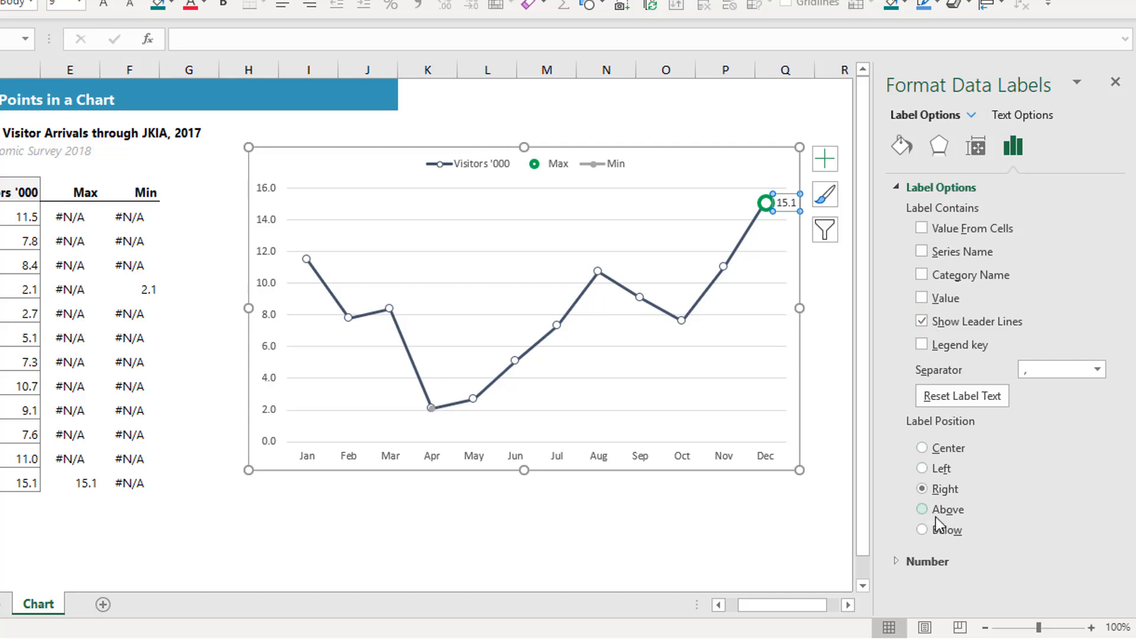
pyautogui.moveTo(957, 518)
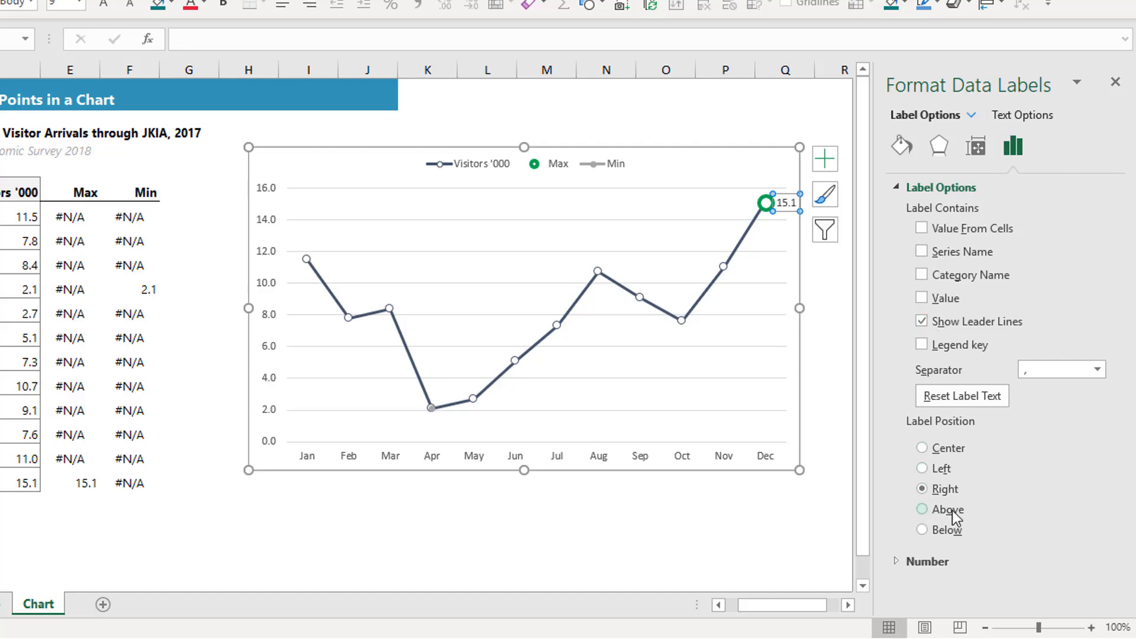
pyautogui.click(922, 509)
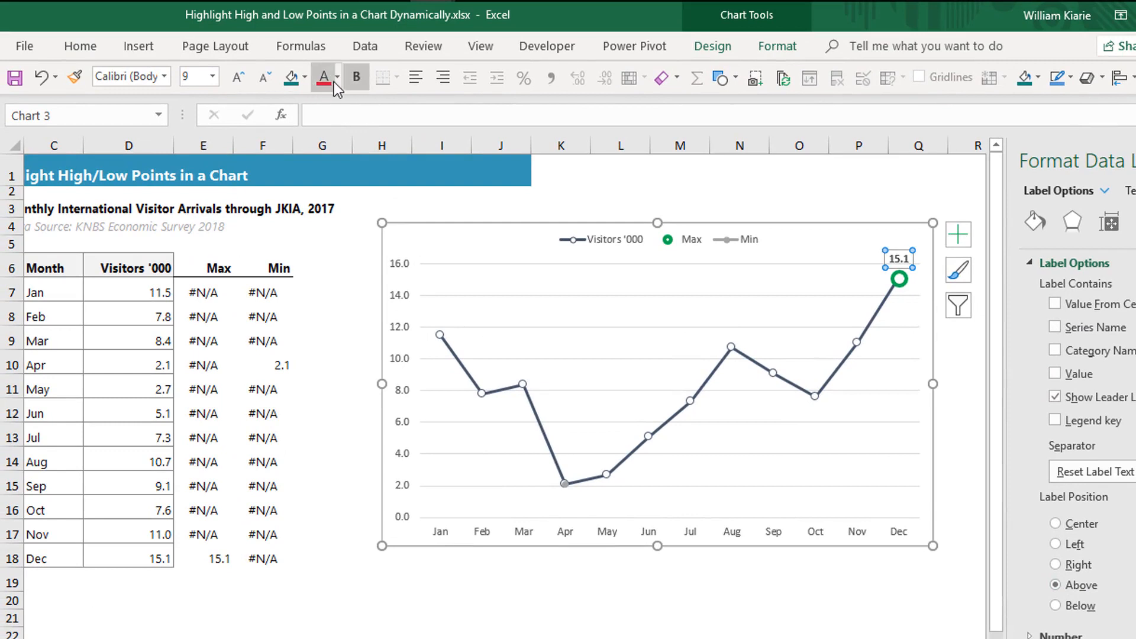
# Colour the December 15.1 Max label green and enlarge its font twice to size 11.
pyautogui.click(335, 77)
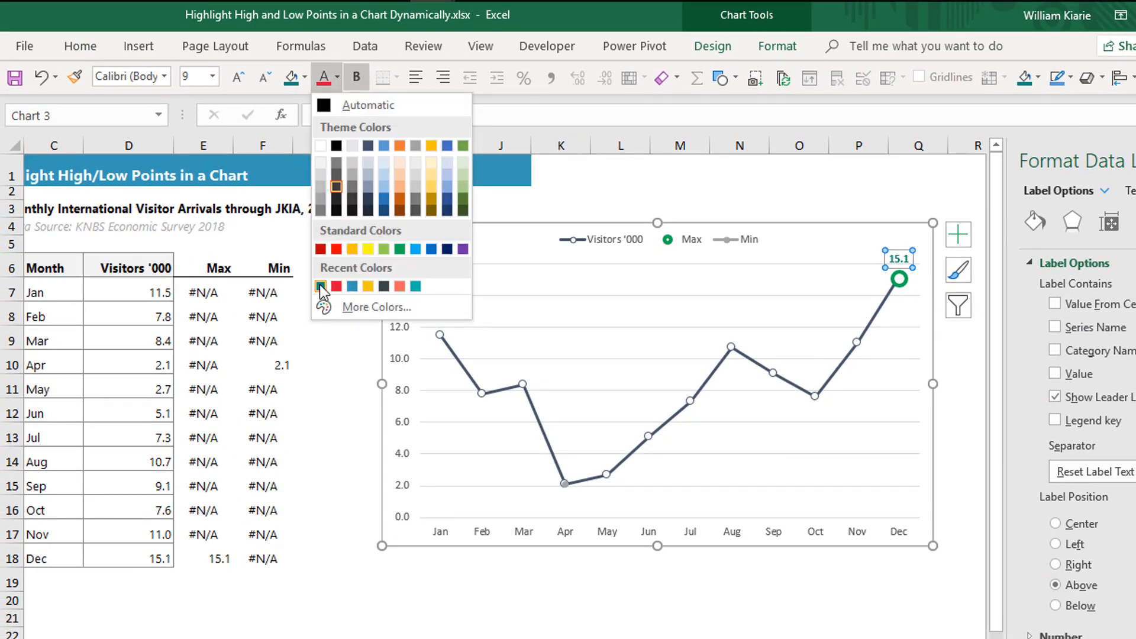
pyautogui.click(322, 286)
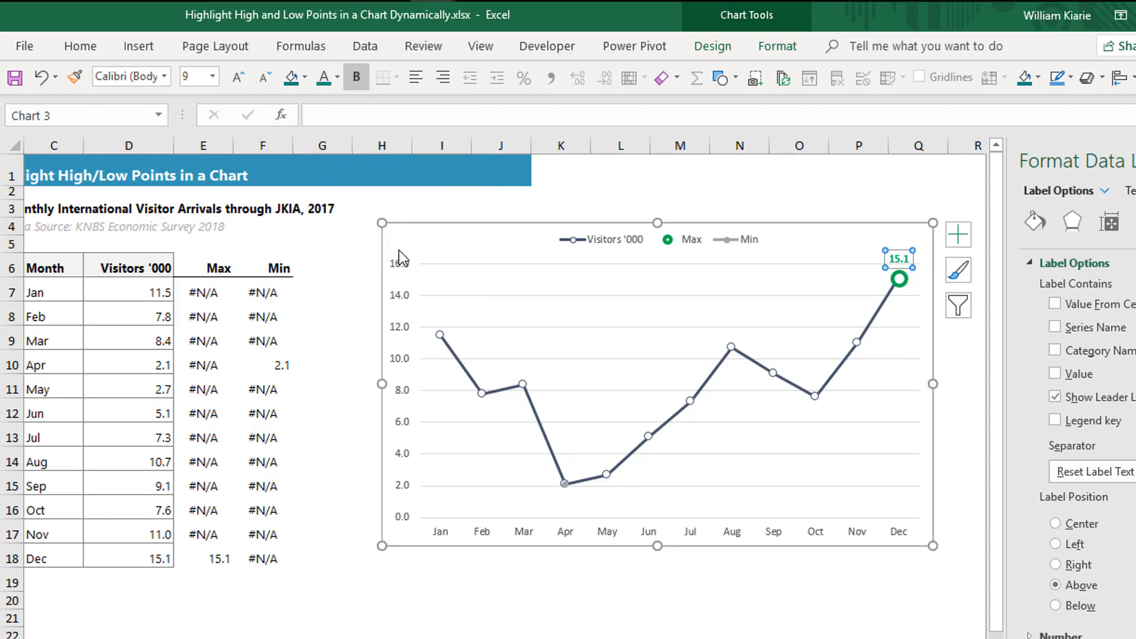
pyautogui.click(239, 77)
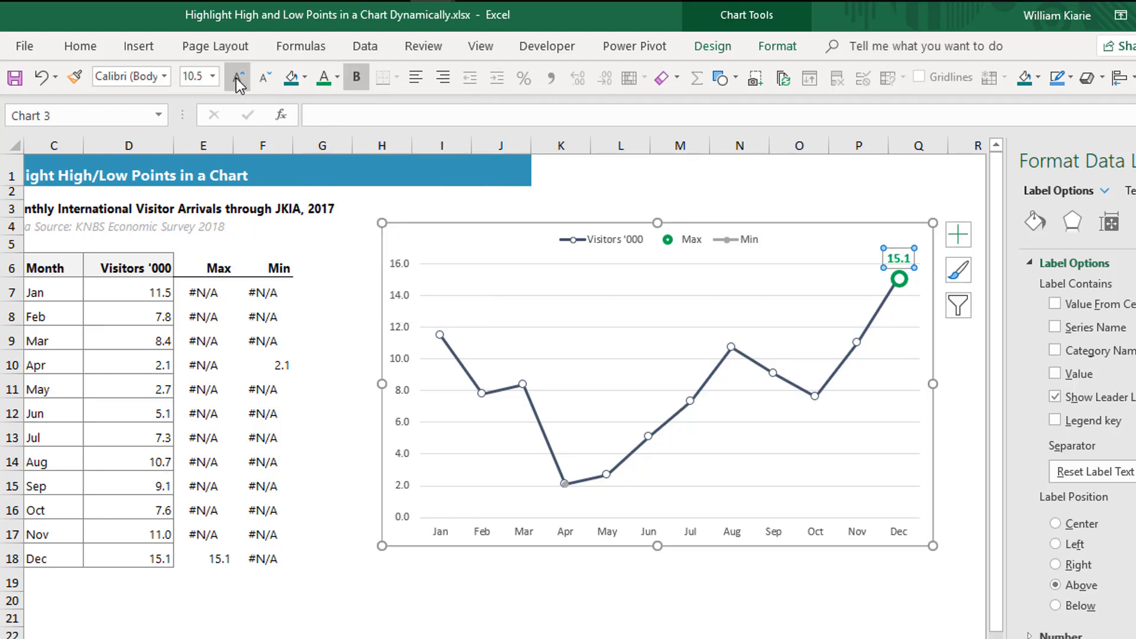
pyautogui.click(238, 77)
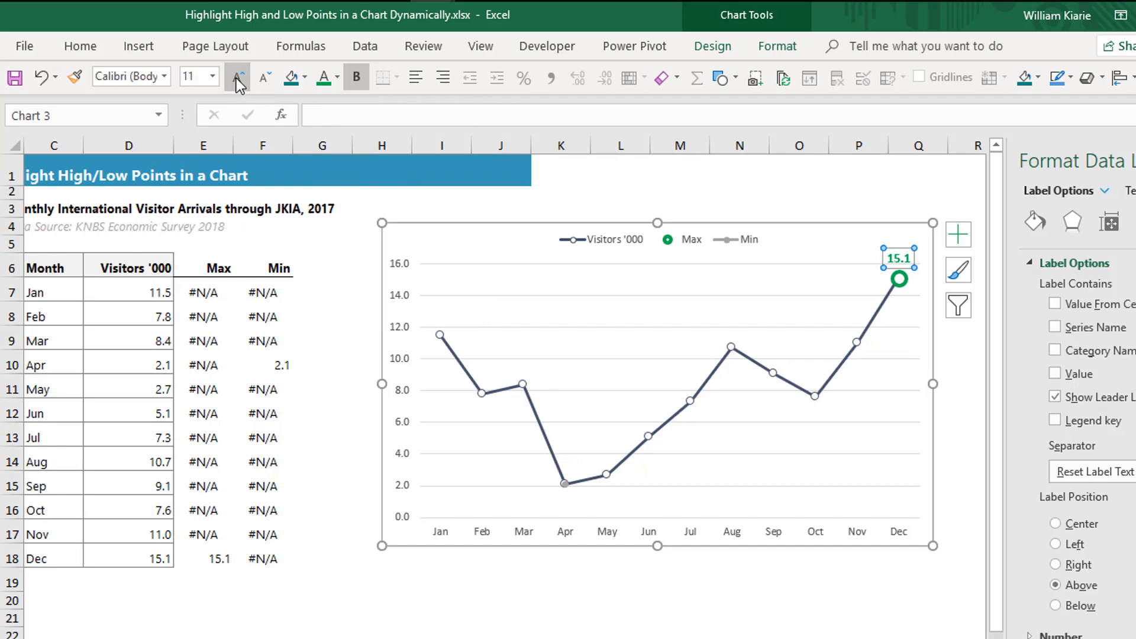
pyautogui.scroll(-3)
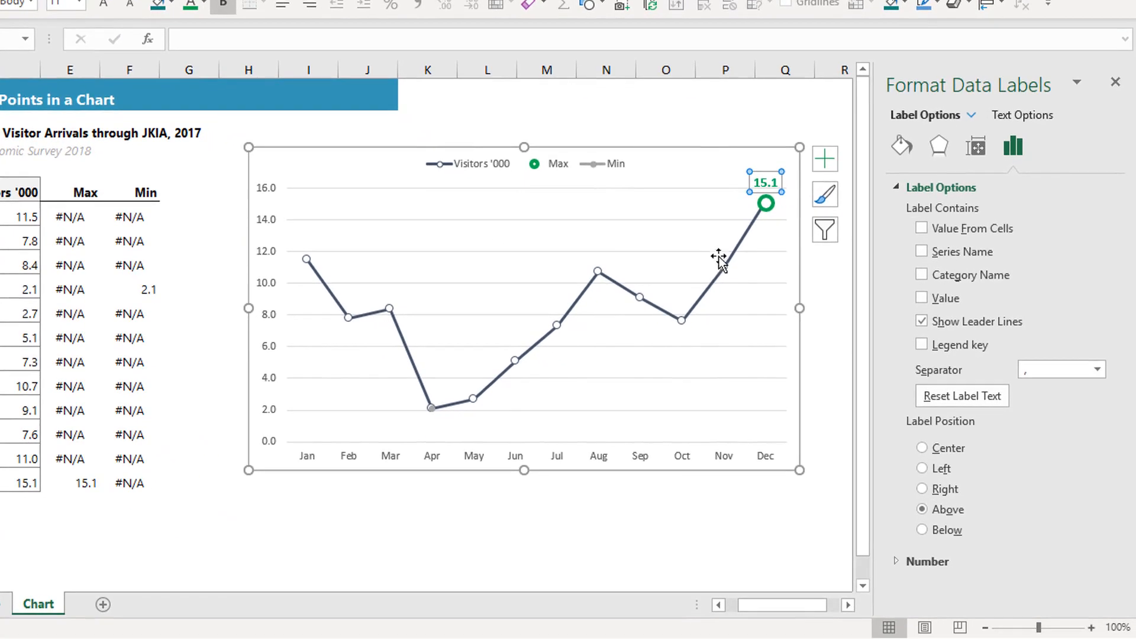
pyautogui.moveTo(743, 246)
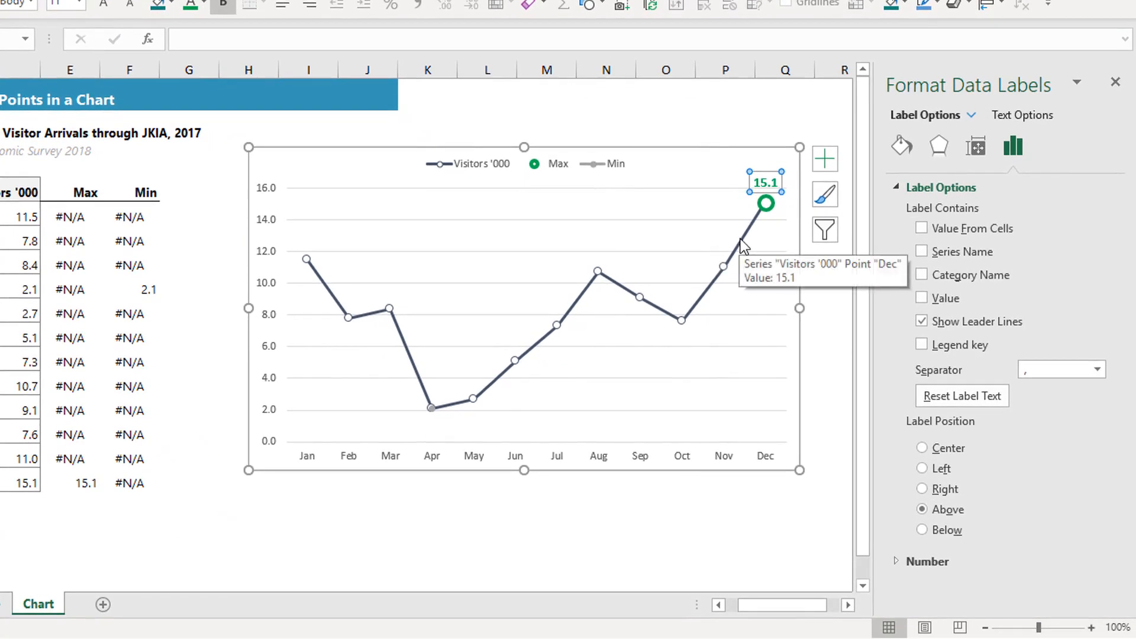
# Select the Min series in the format pane and set its line to No line.
pyautogui.click(517, 359)
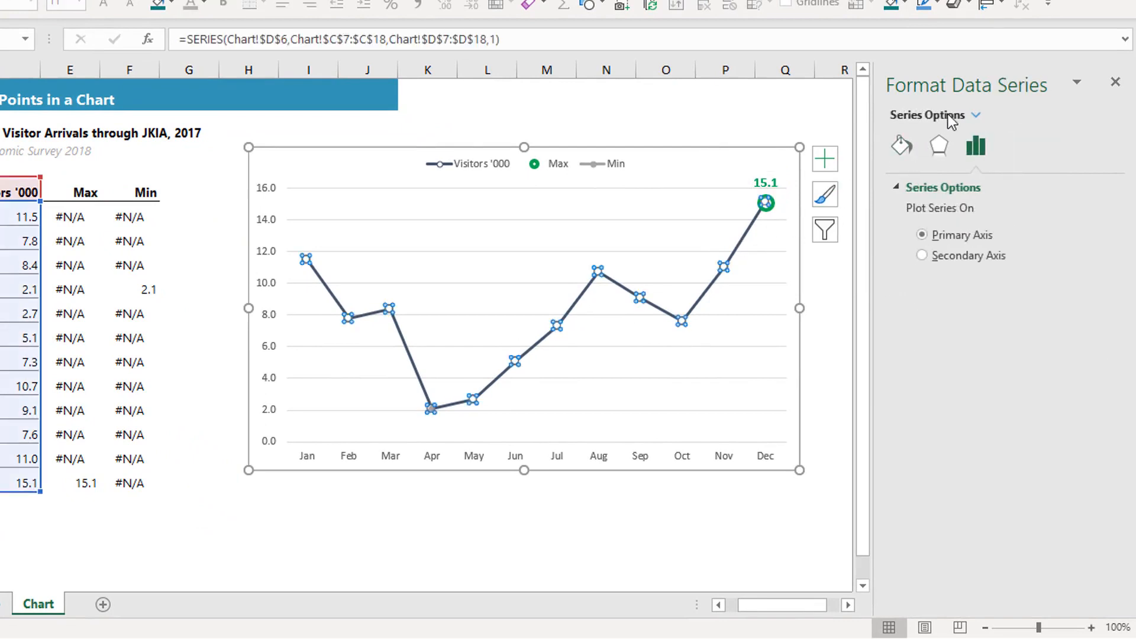
pyautogui.click(977, 114)
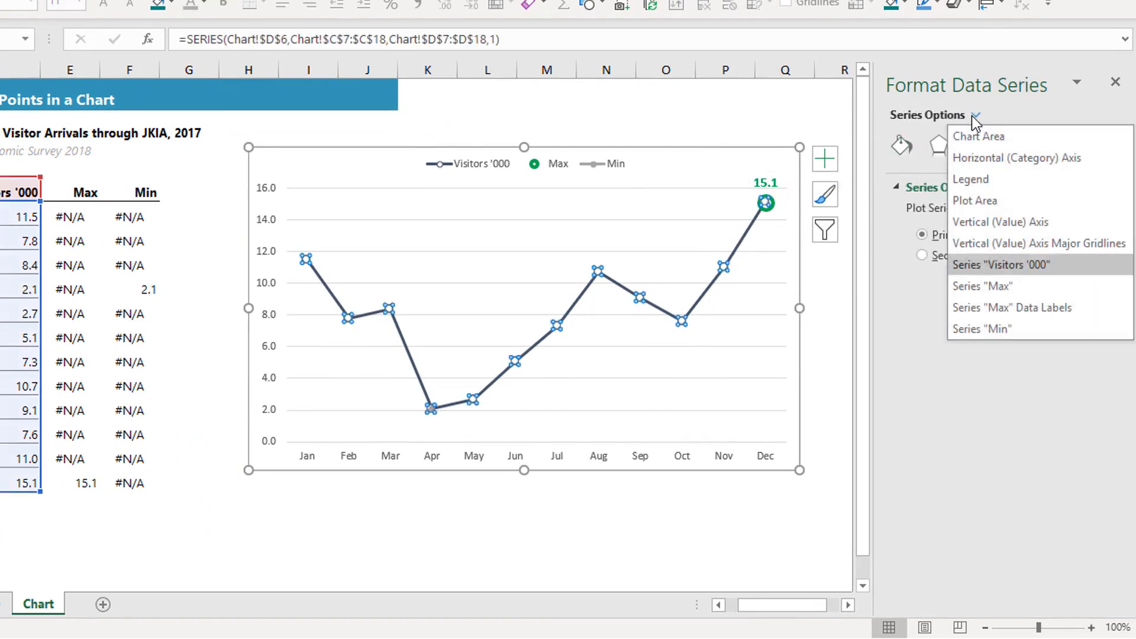
pyautogui.click(1001, 264)
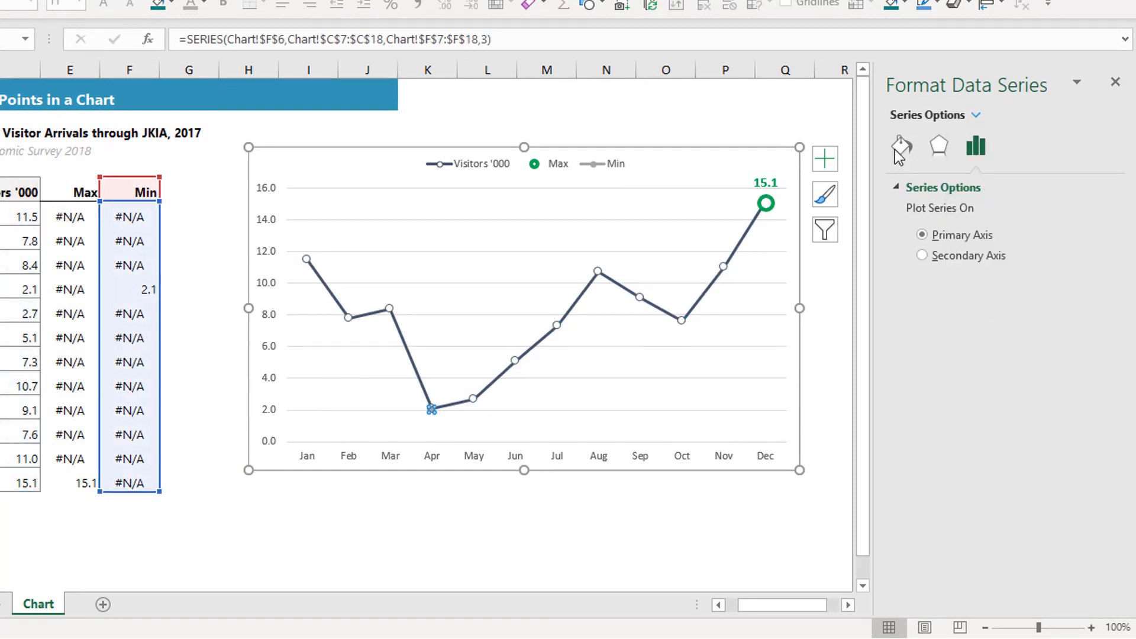
pyautogui.moveTo(900, 145)
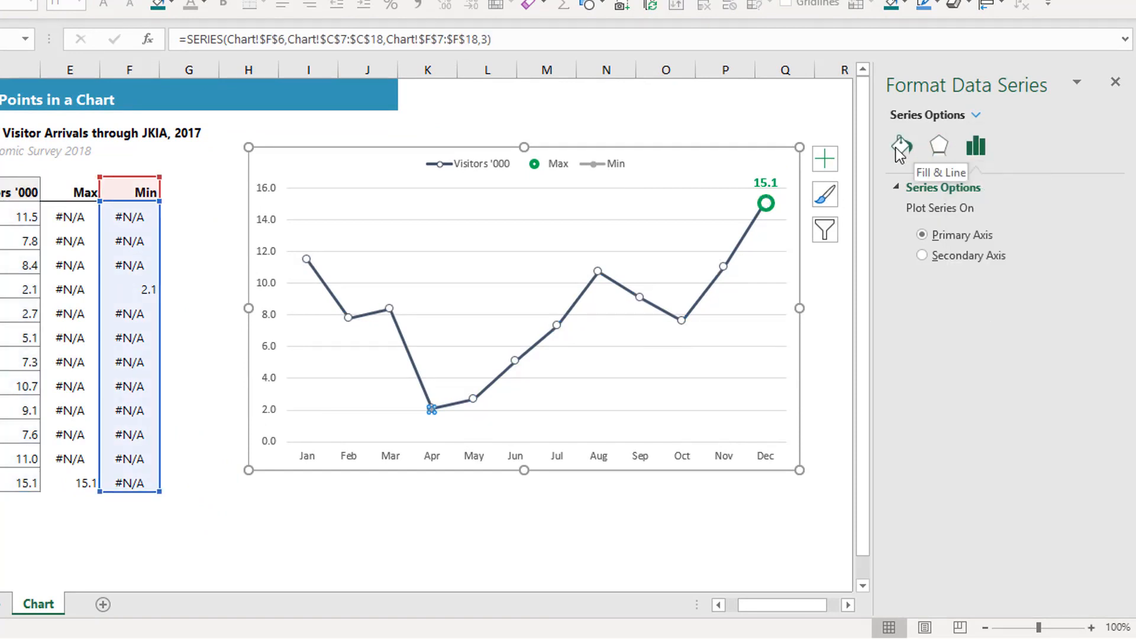
pyautogui.click(901, 145)
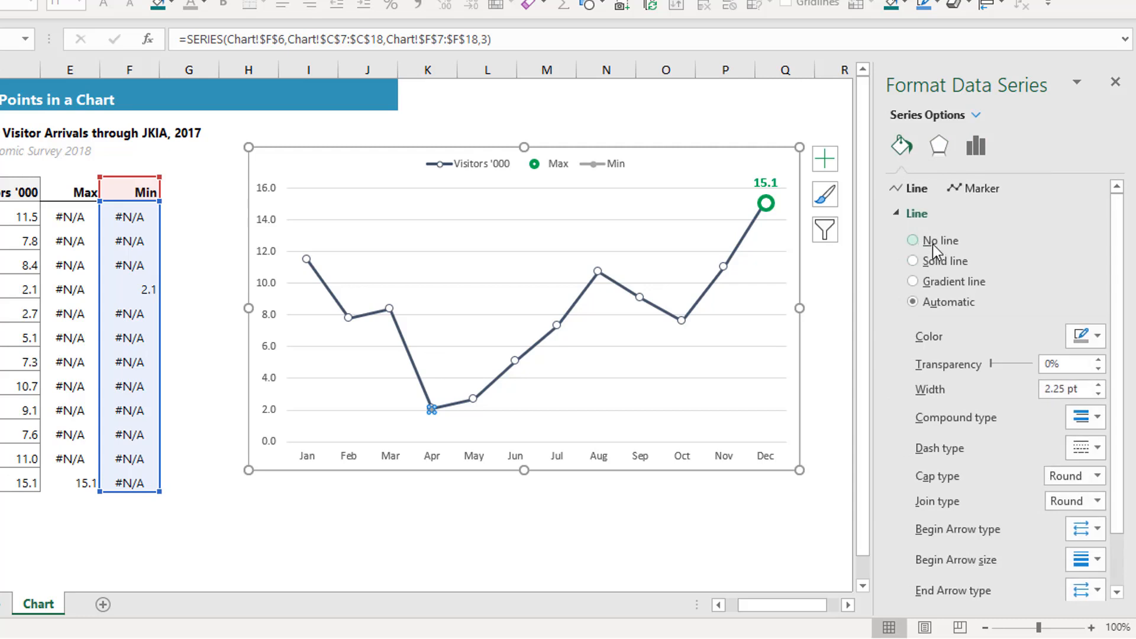
pyautogui.click(913, 239)
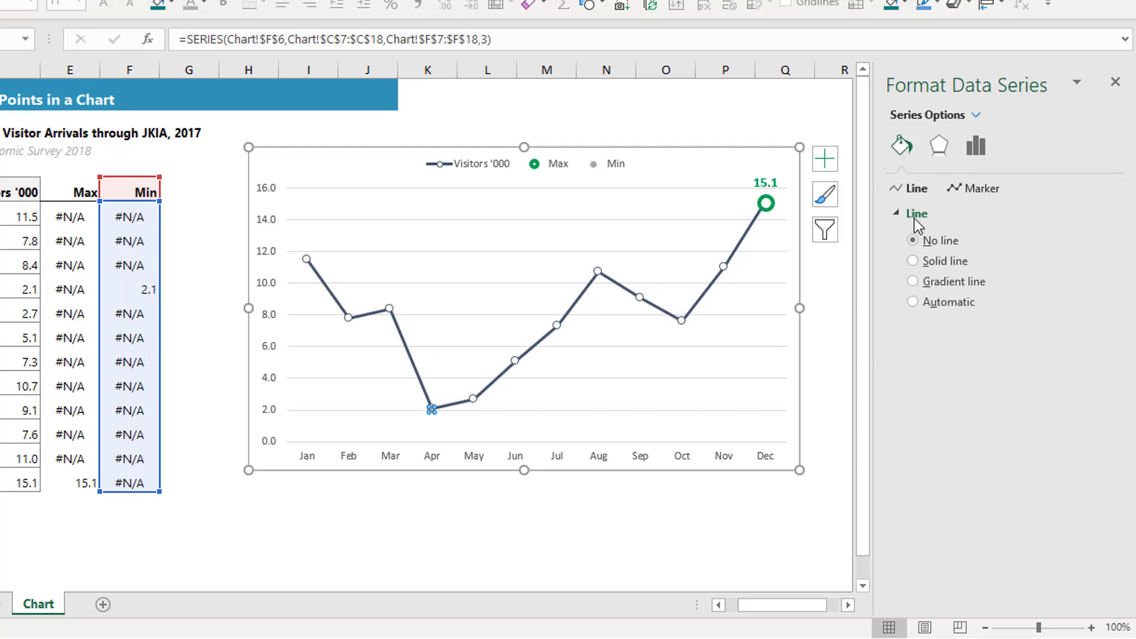
pyautogui.click(916, 213)
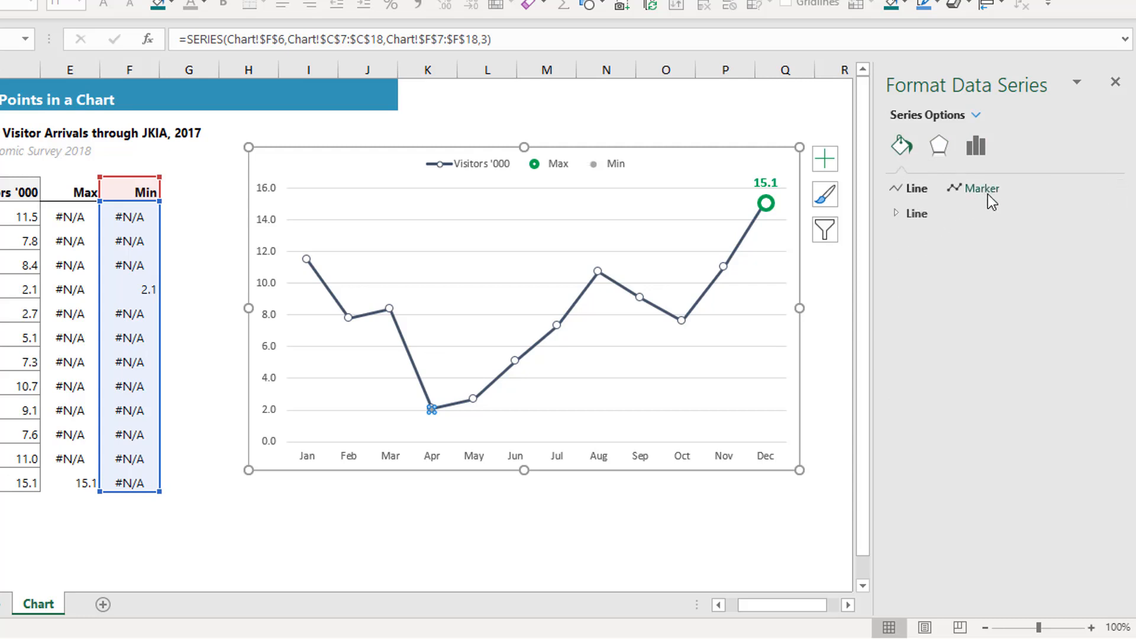
# Give the Min series markers a solid red border.
pyautogui.click(980, 188)
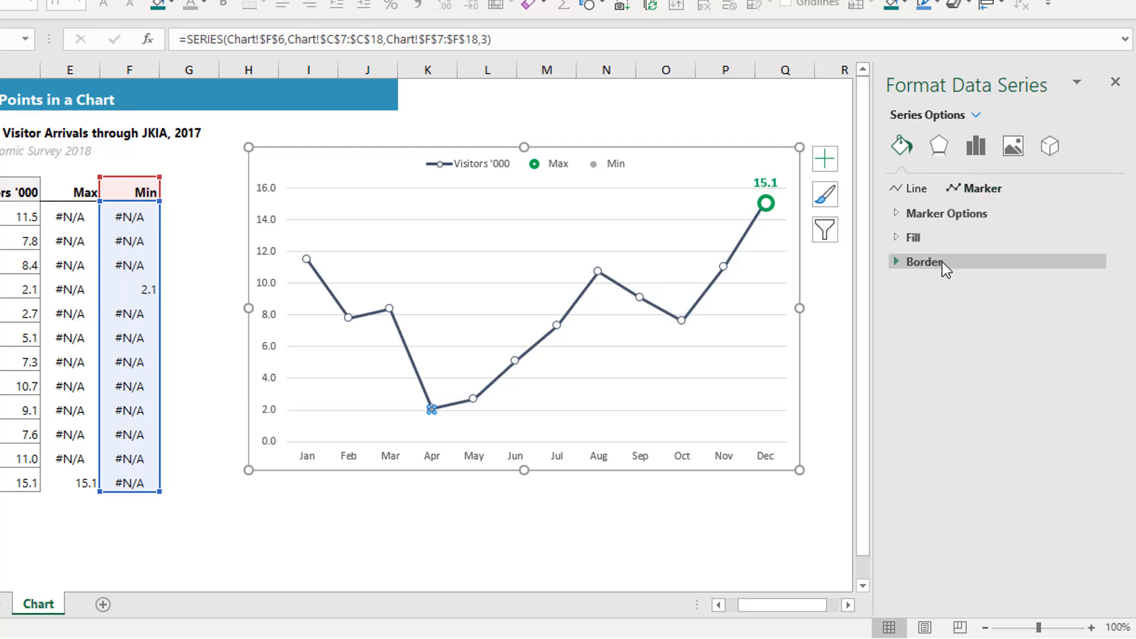
pyautogui.click(924, 261)
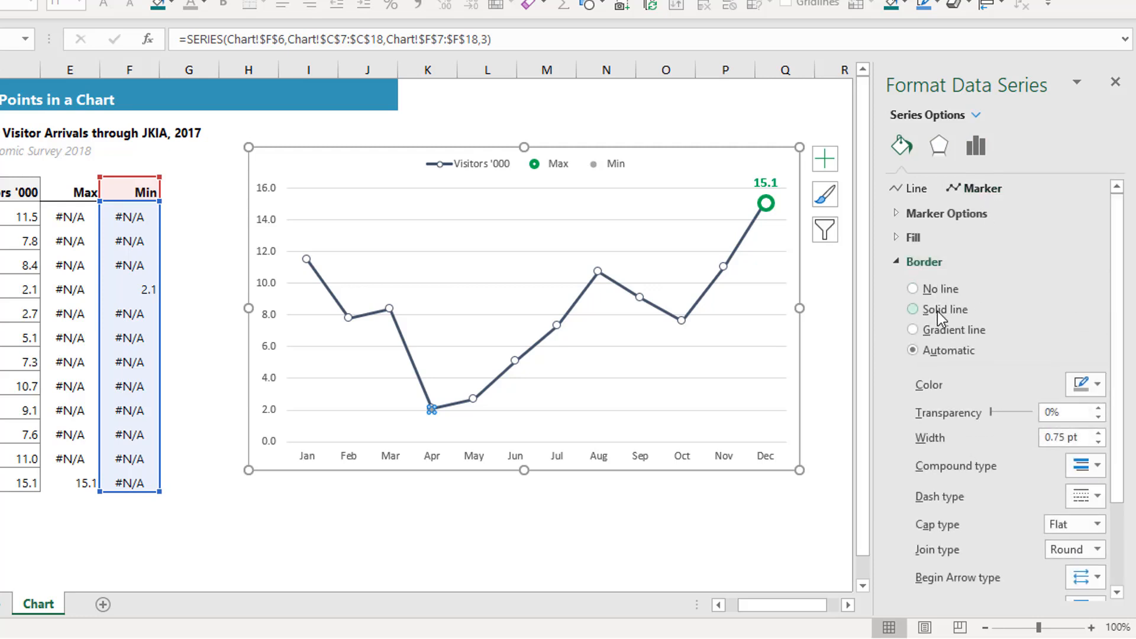
pyautogui.click(912, 309)
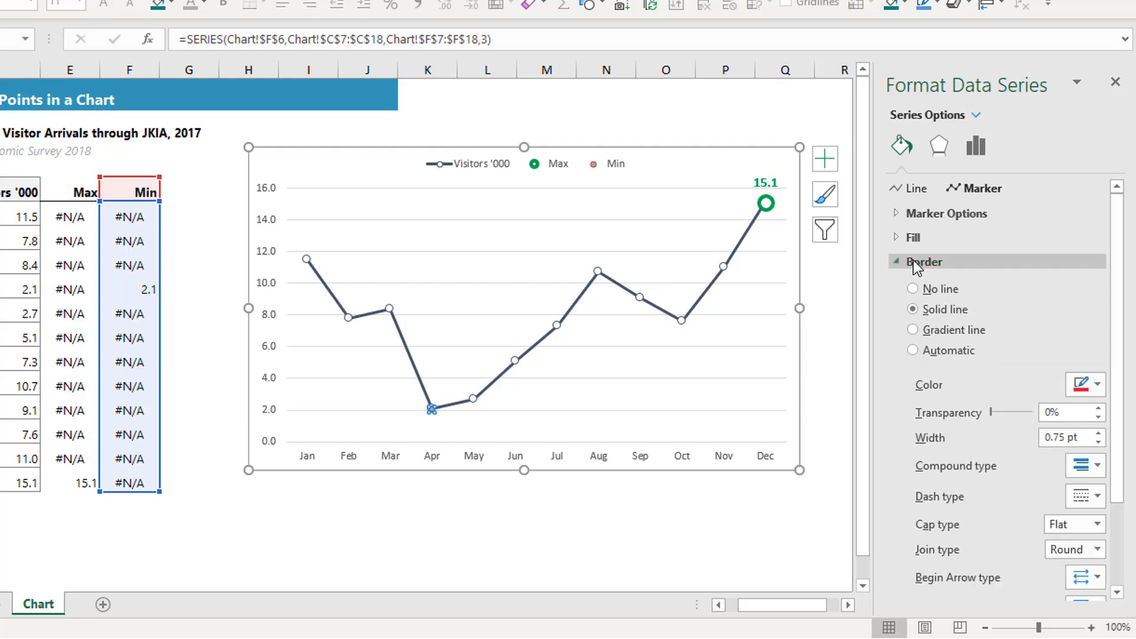
pyautogui.click(910, 236)
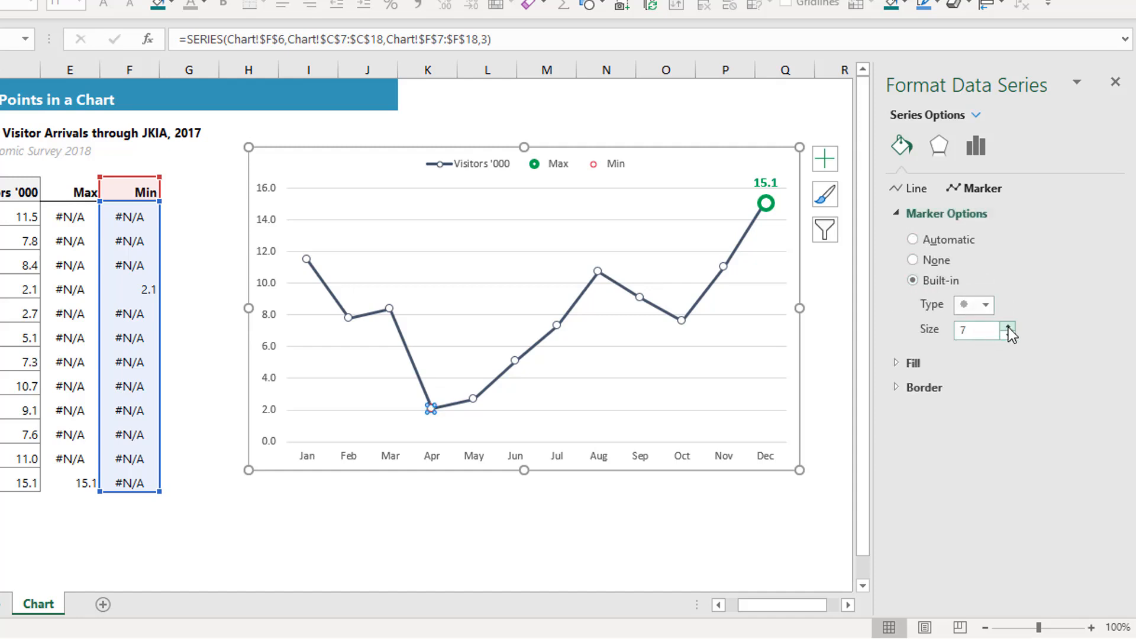
# Increase the April Min marker's red border width to 2.5 pt.
pyautogui.click(1007, 325)
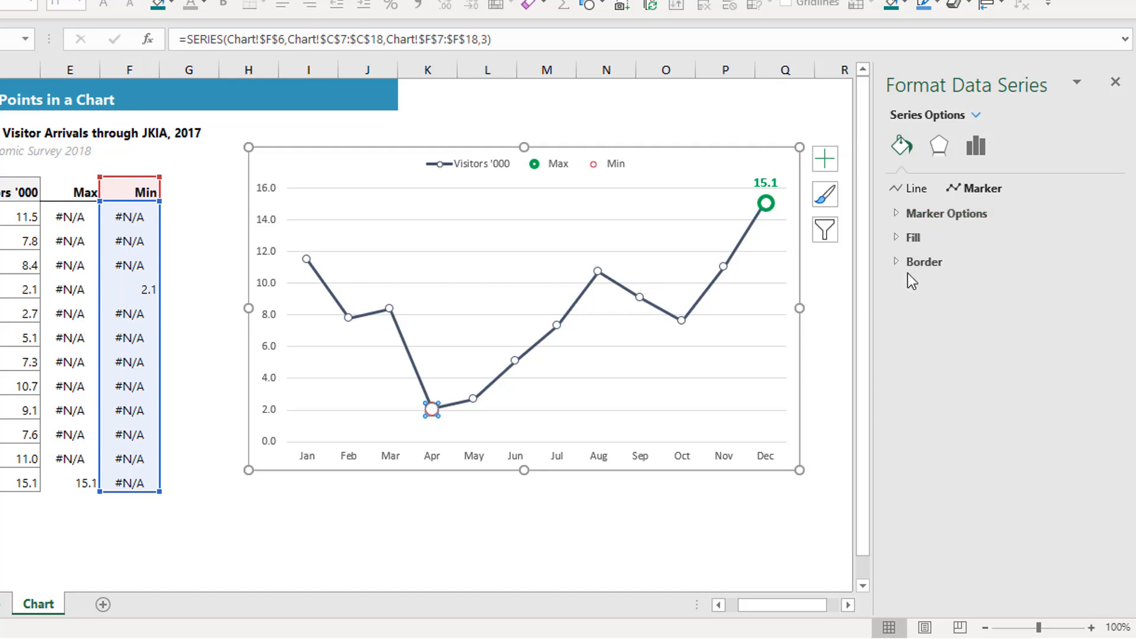
pyautogui.click(924, 261)
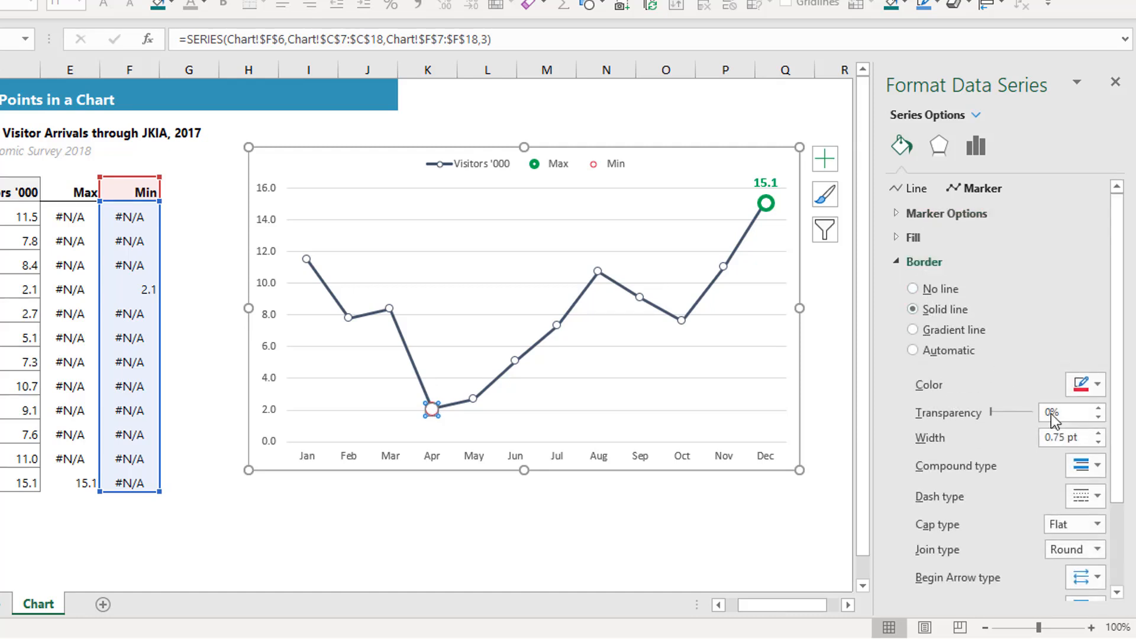
pyautogui.click(1098, 433)
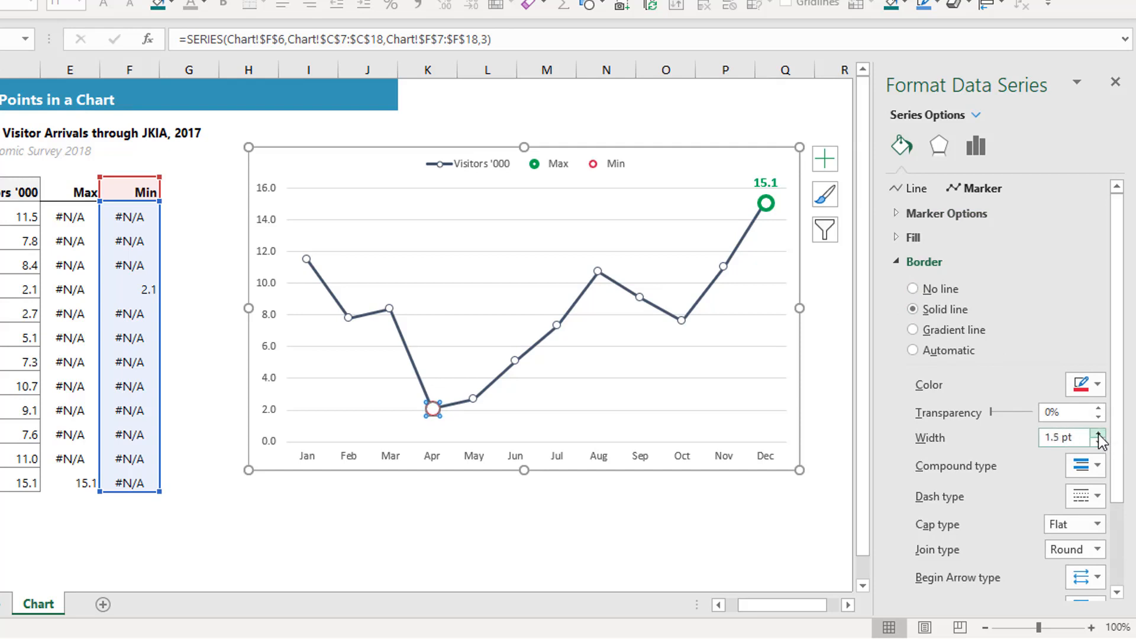
pyautogui.click(1100, 433)
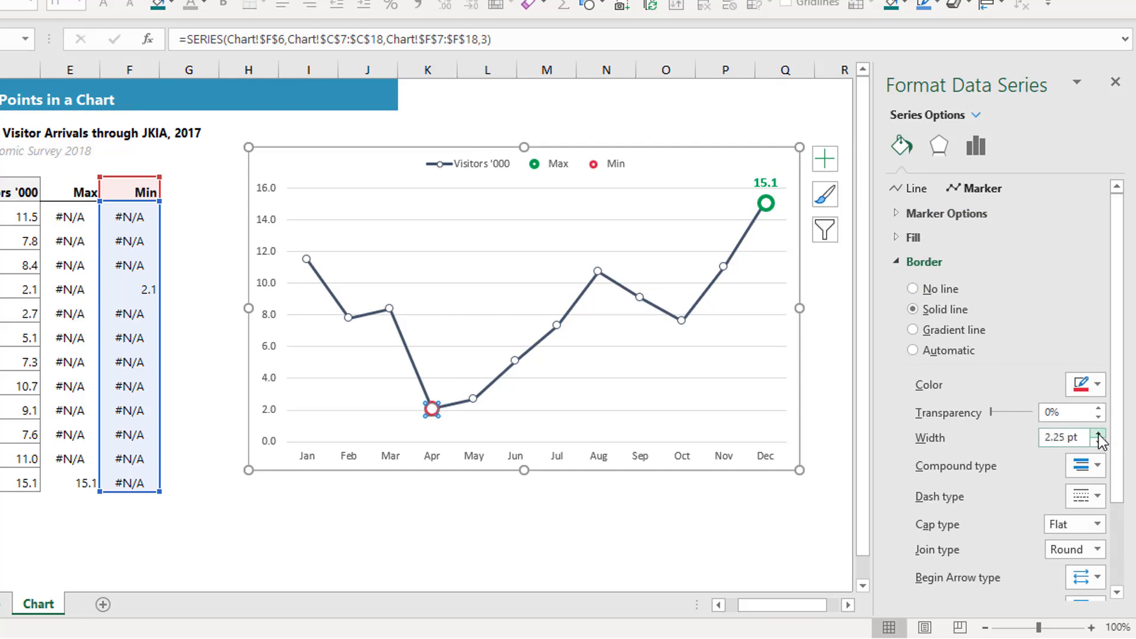
pyautogui.click(1100, 432)
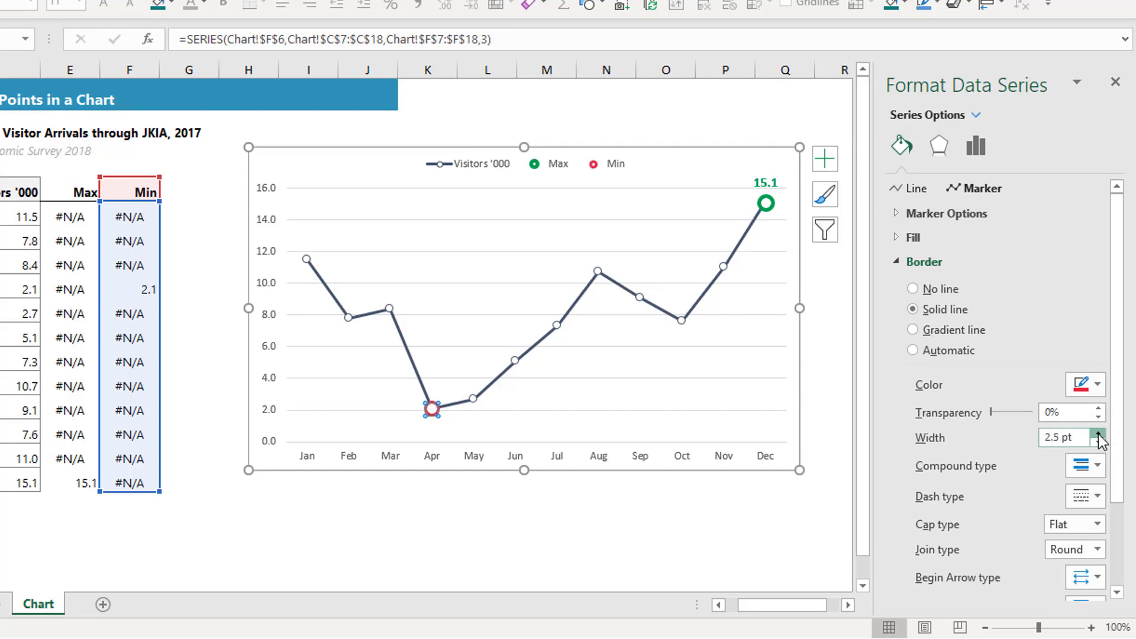
pyautogui.click(1100, 433)
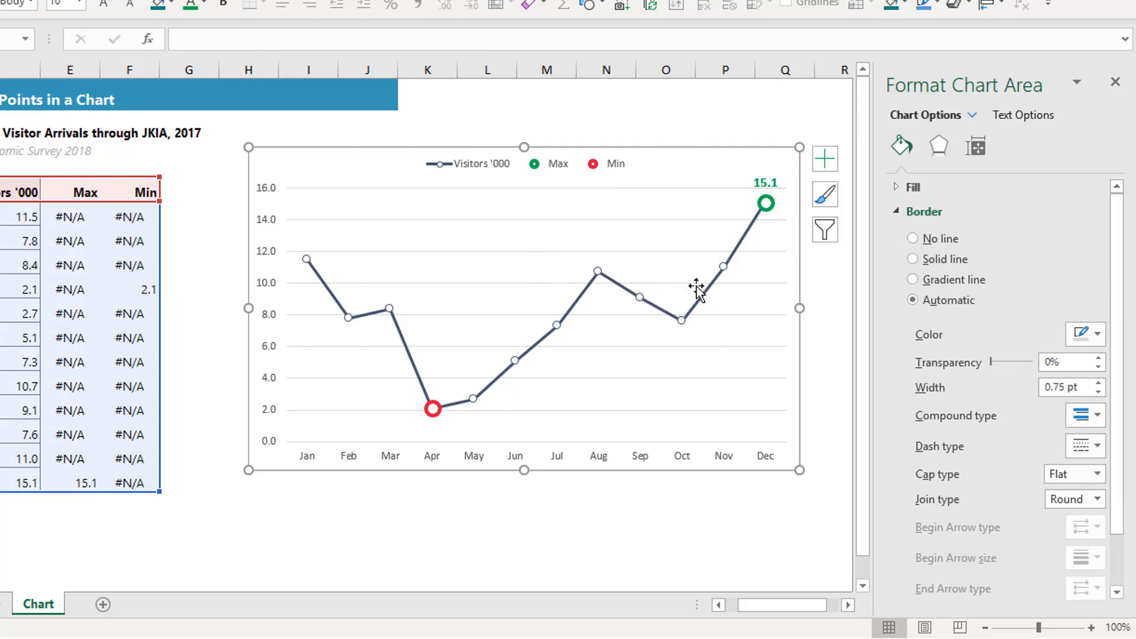
pyautogui.moveTo(585, 366)
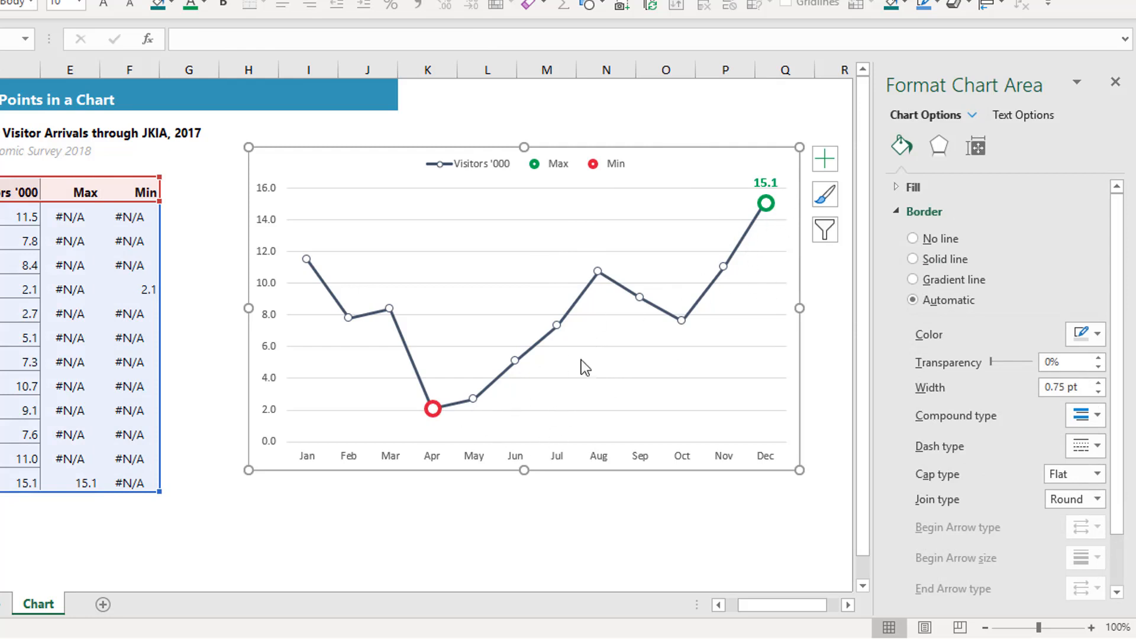
# Add a 2.1 data label to the April Min point, positioned below without leader lines.
pyautogui.click(432, 408)
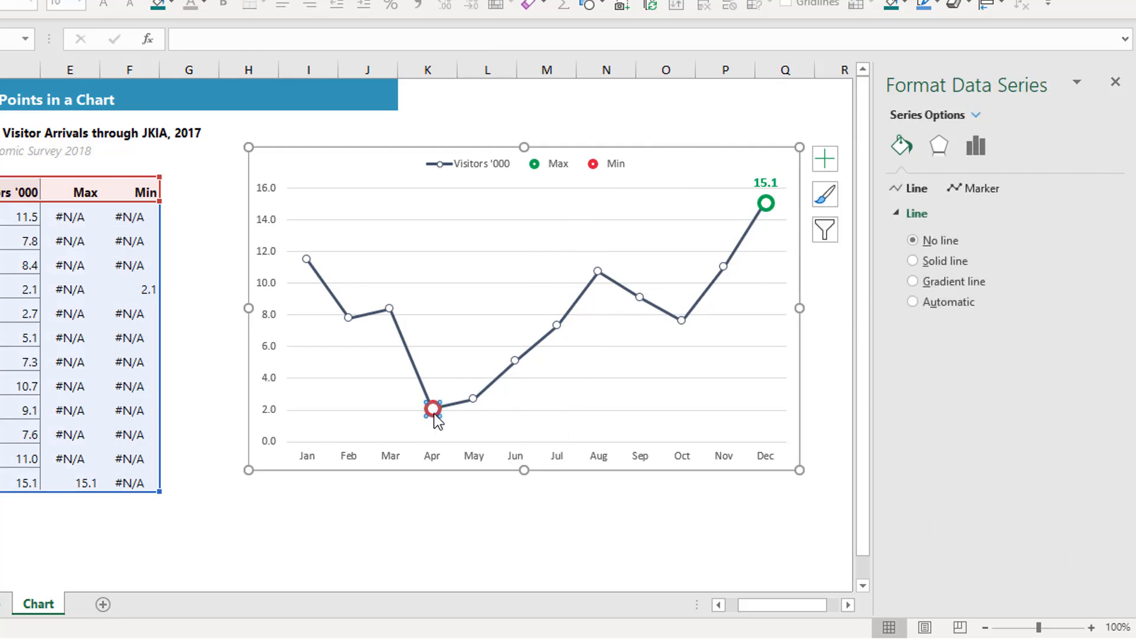
pyautogui.click(434, 409)
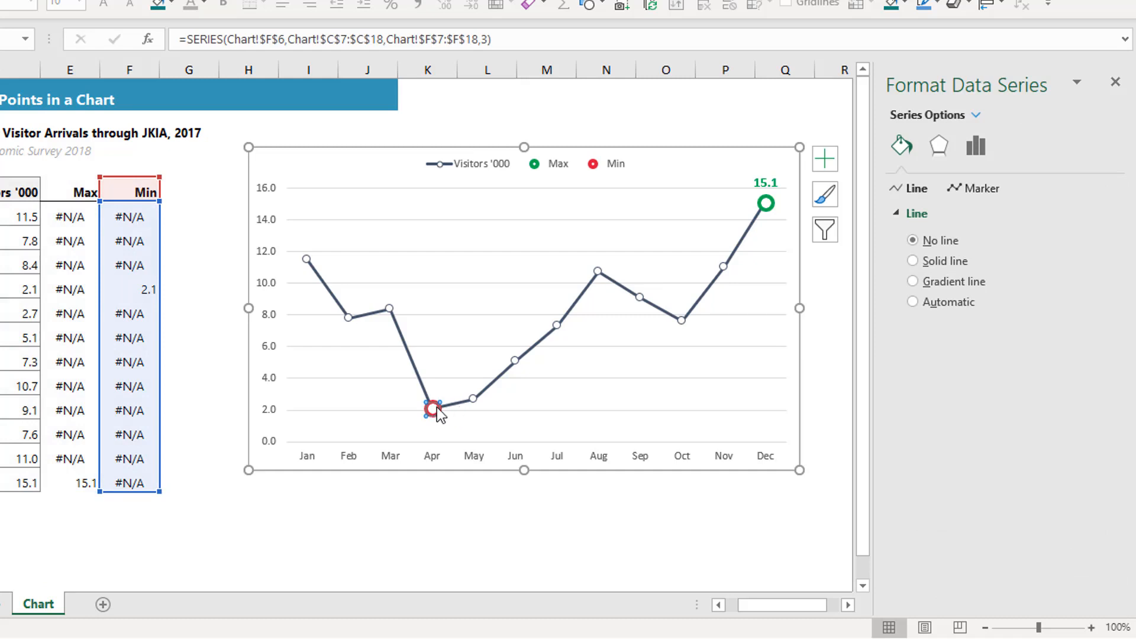
pyautogui.rightClick(432, 408)
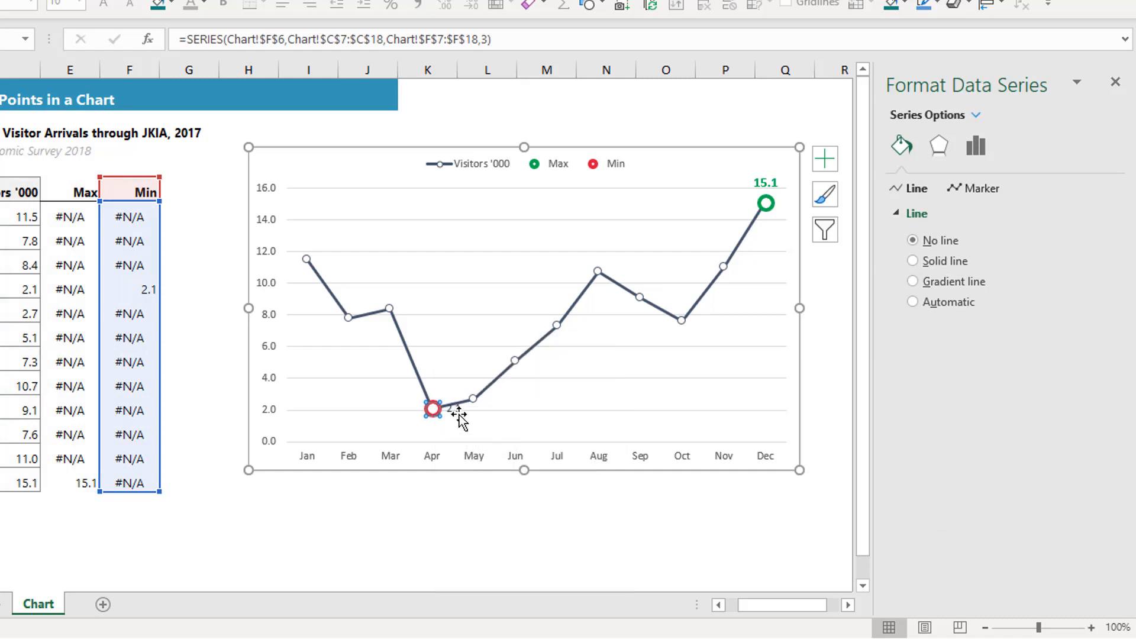
pyautogui.click(451, 408)
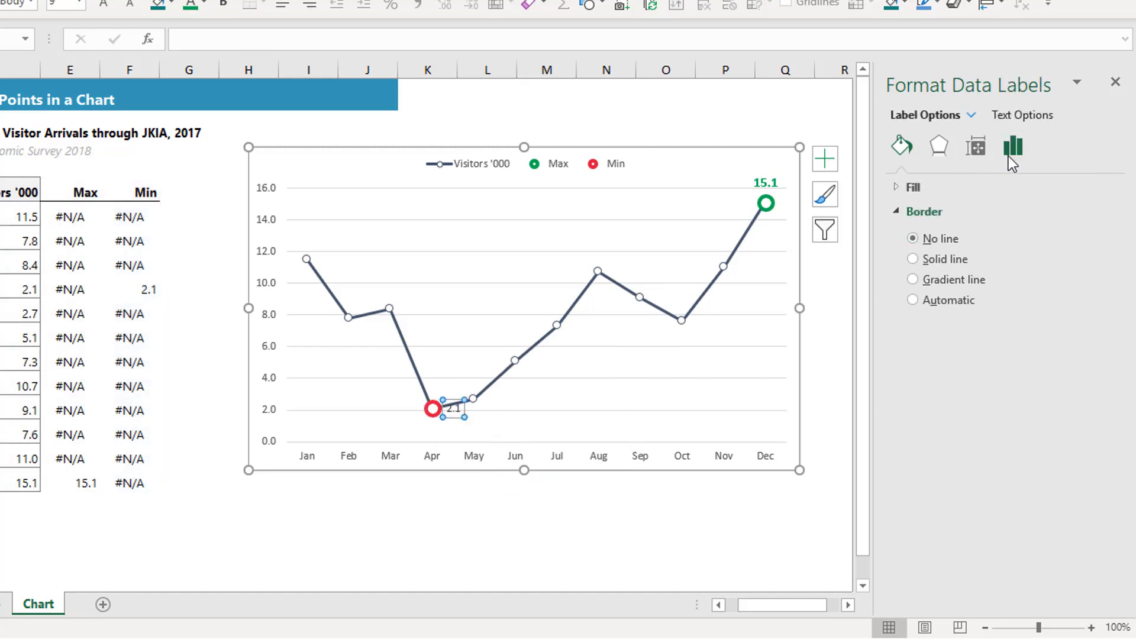
pyautogui.press('ctrl+1')
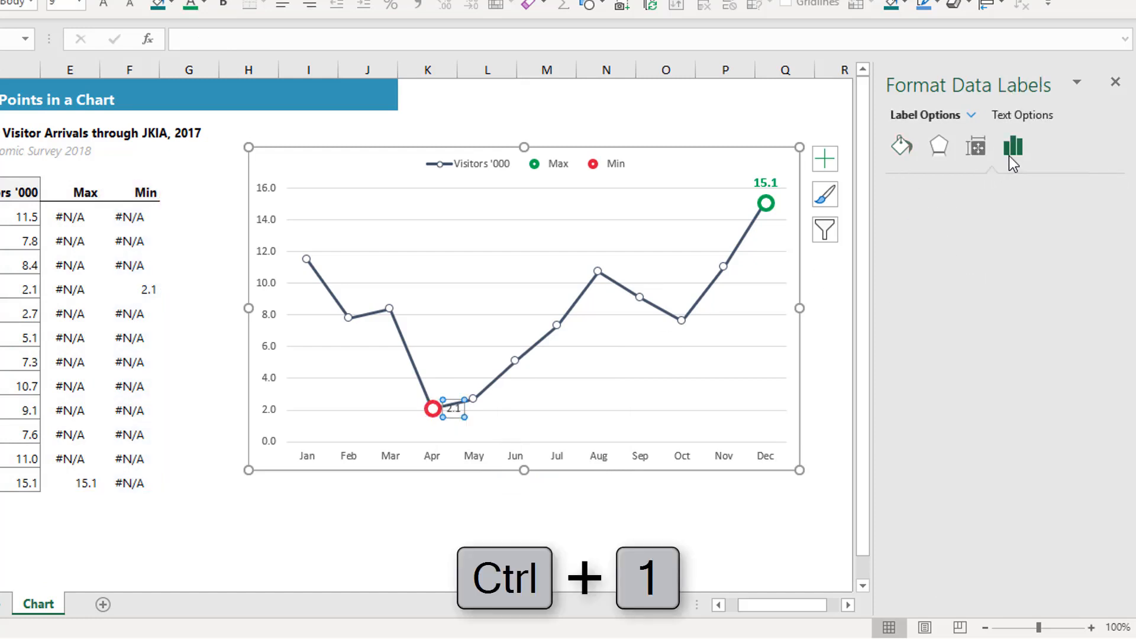
pyautogui.click(1013, 147)
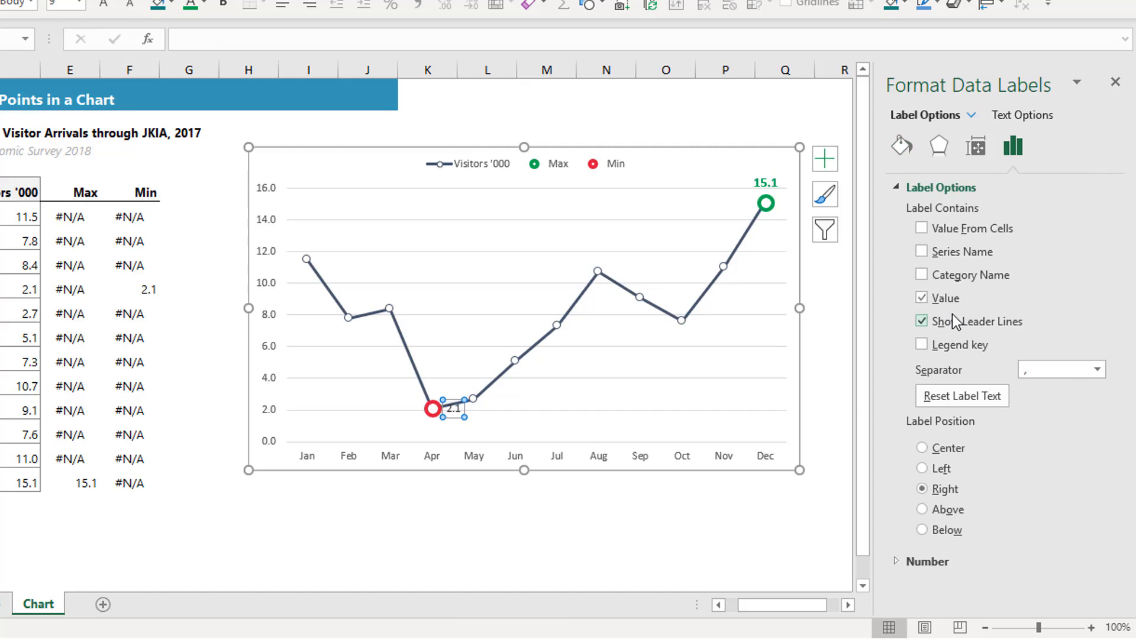
pyautogui.click(922, 320)
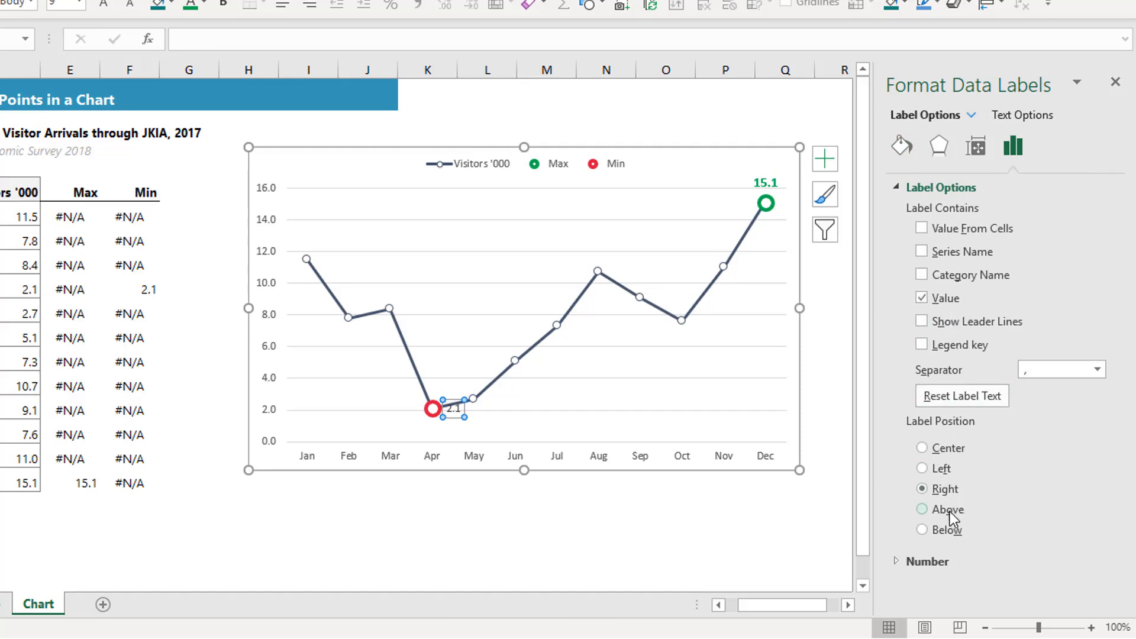
pyautogui.click(944, 529)
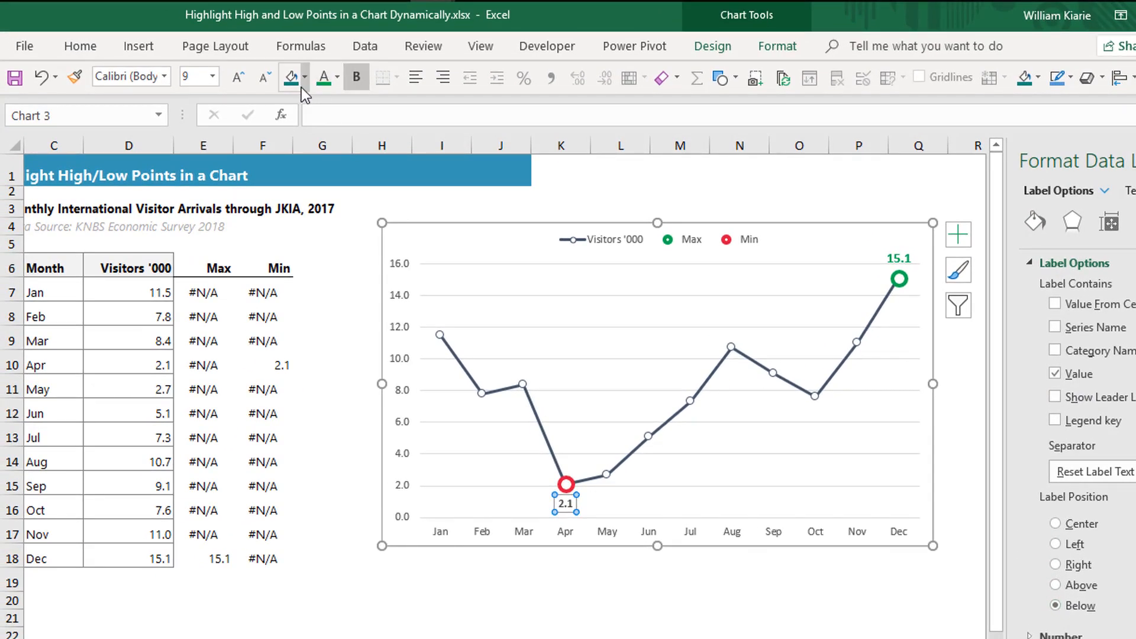
# Colour the April 2.1 Min label red and enlarge it to size 12.
pyautogui.click(335, 77)
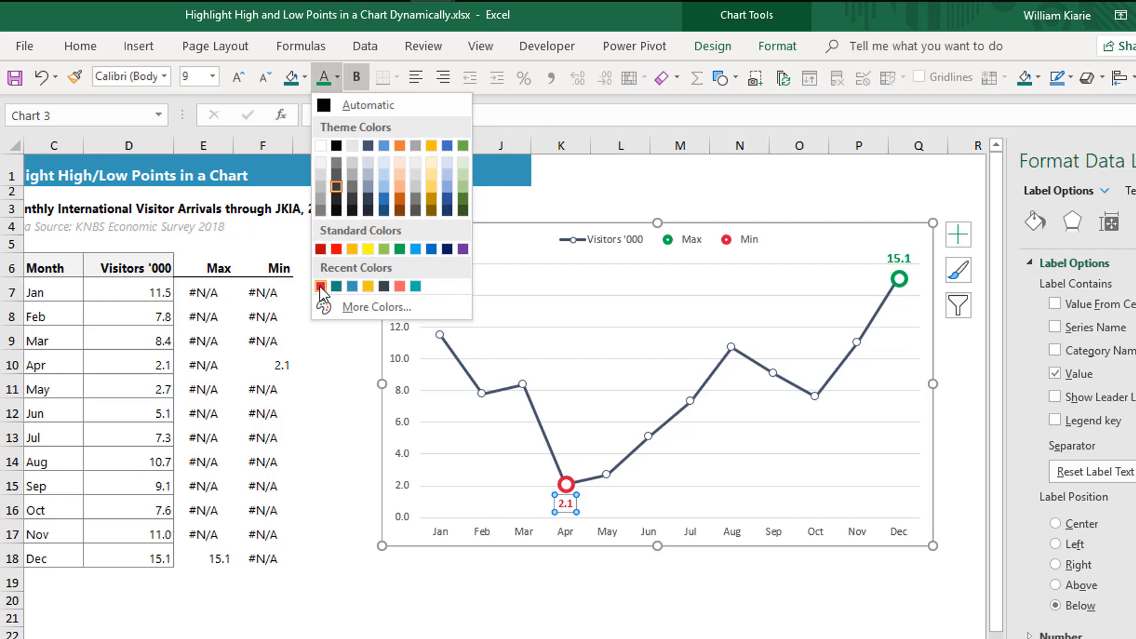
pyautogui.click(321, 287)
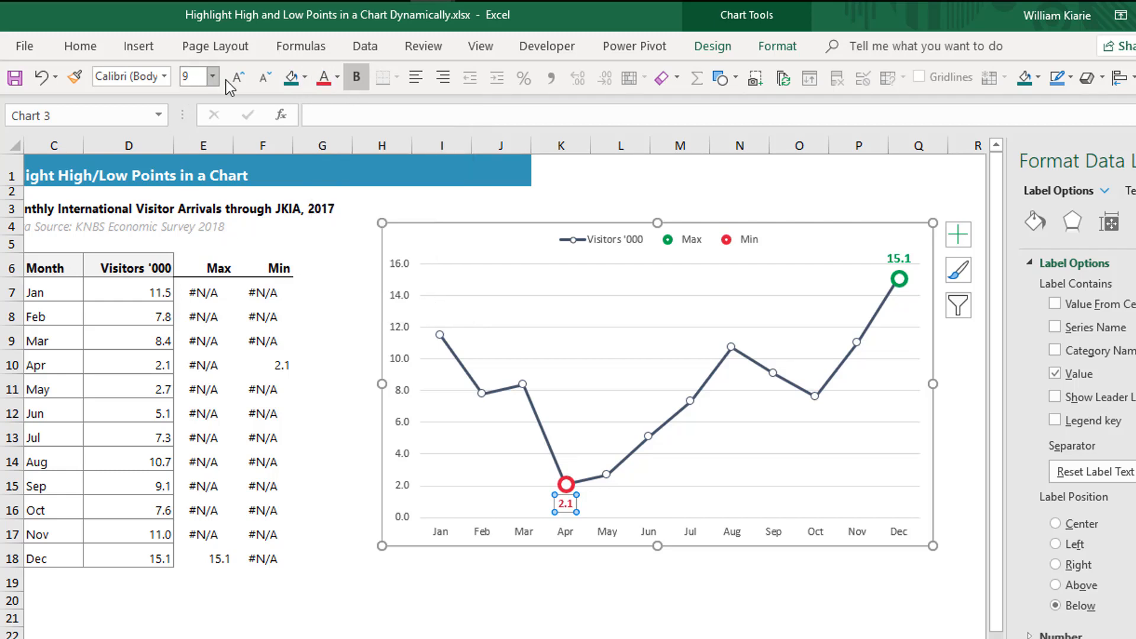
pyautogui.click(236, 77)
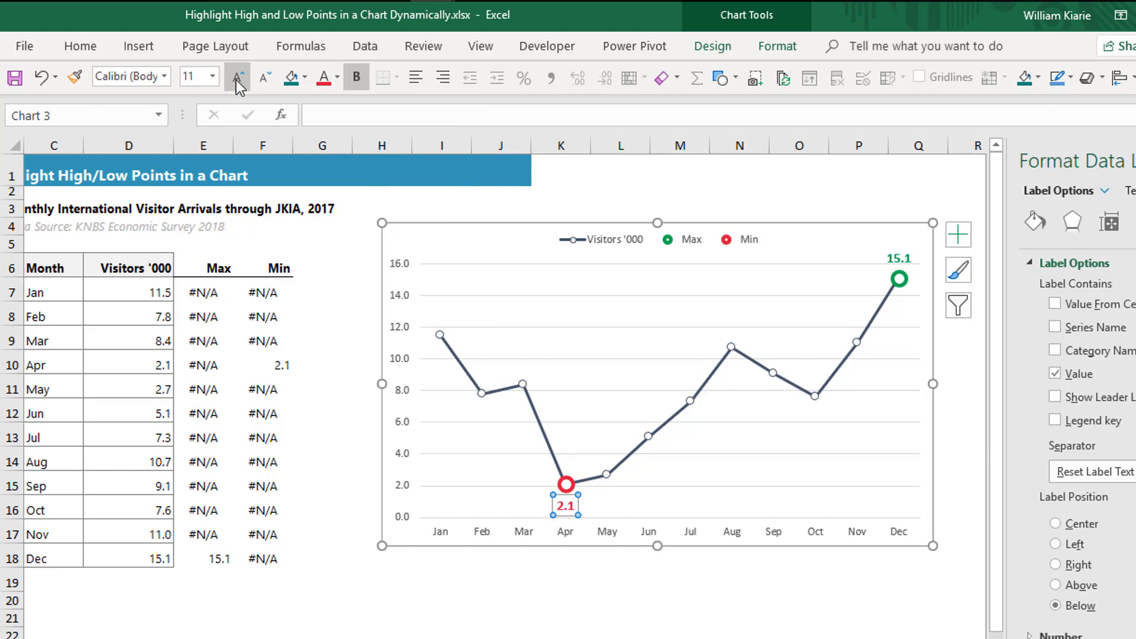
pyautogui.click(238, 77)
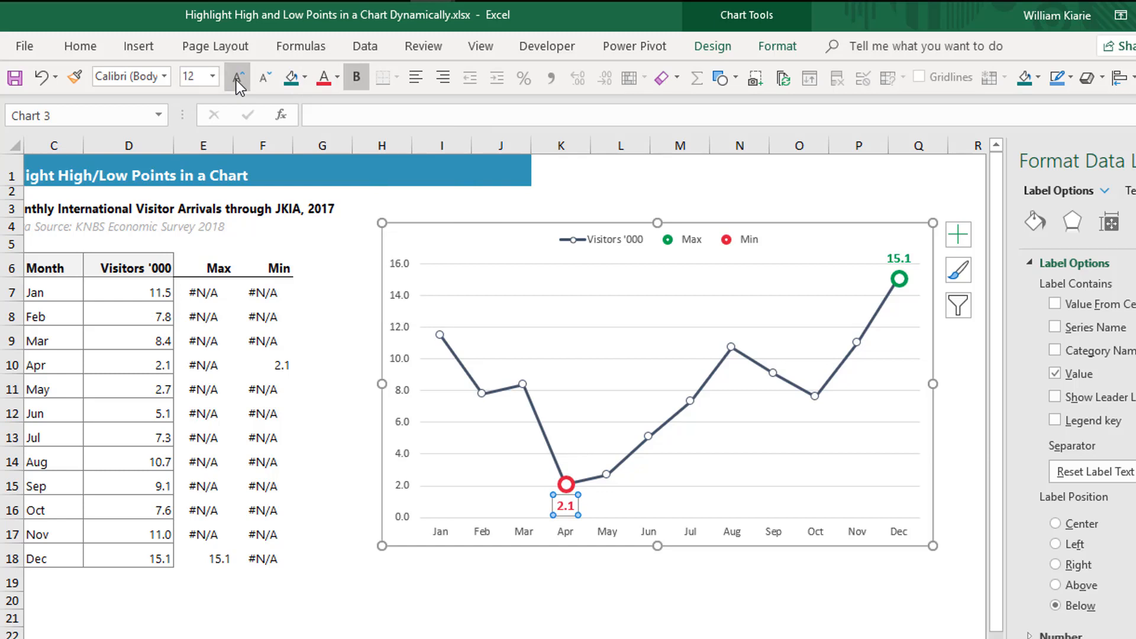
pyautogui.moveTo(882, 236)
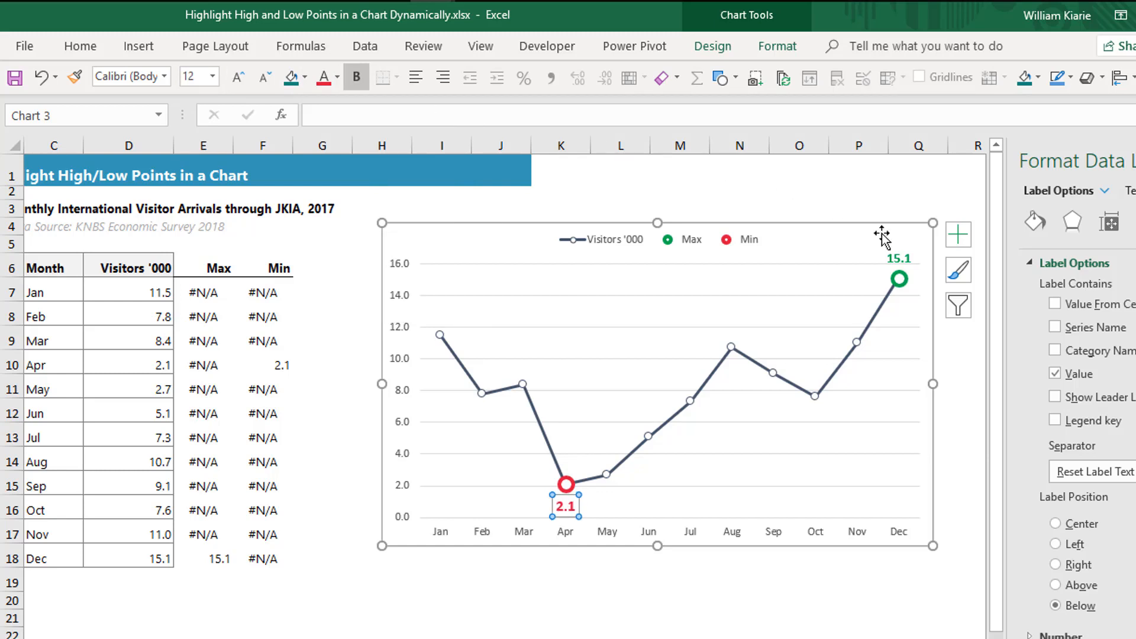
pyautogui.click(1056, 585)
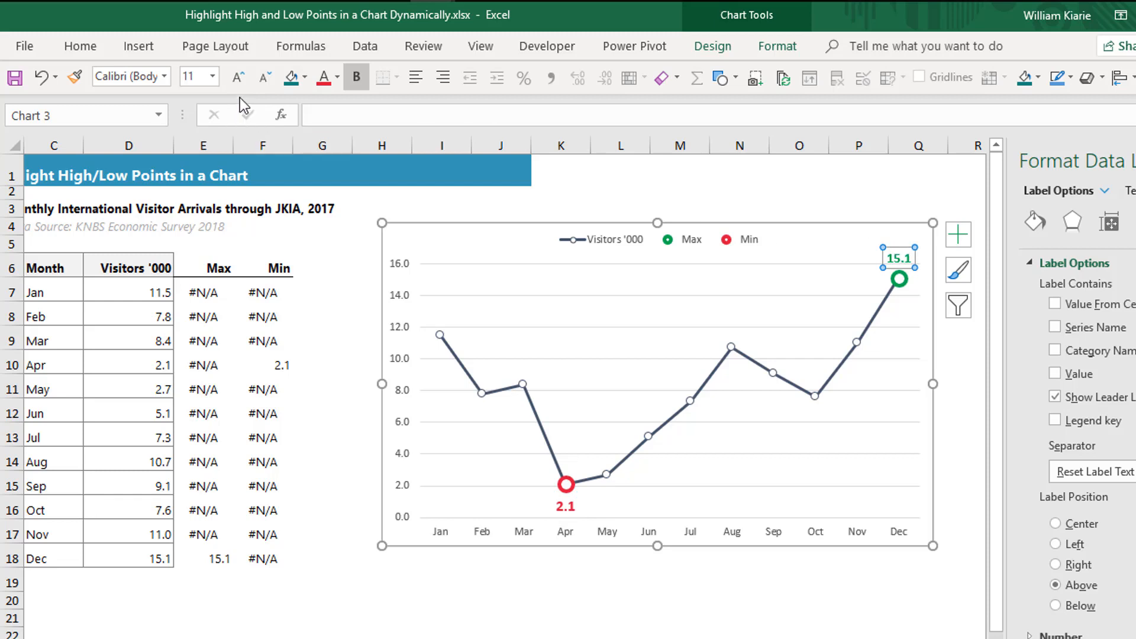
# Deselect the chart, close the Format pane, and select an empty cell.
pyautogui.click(679, 193)
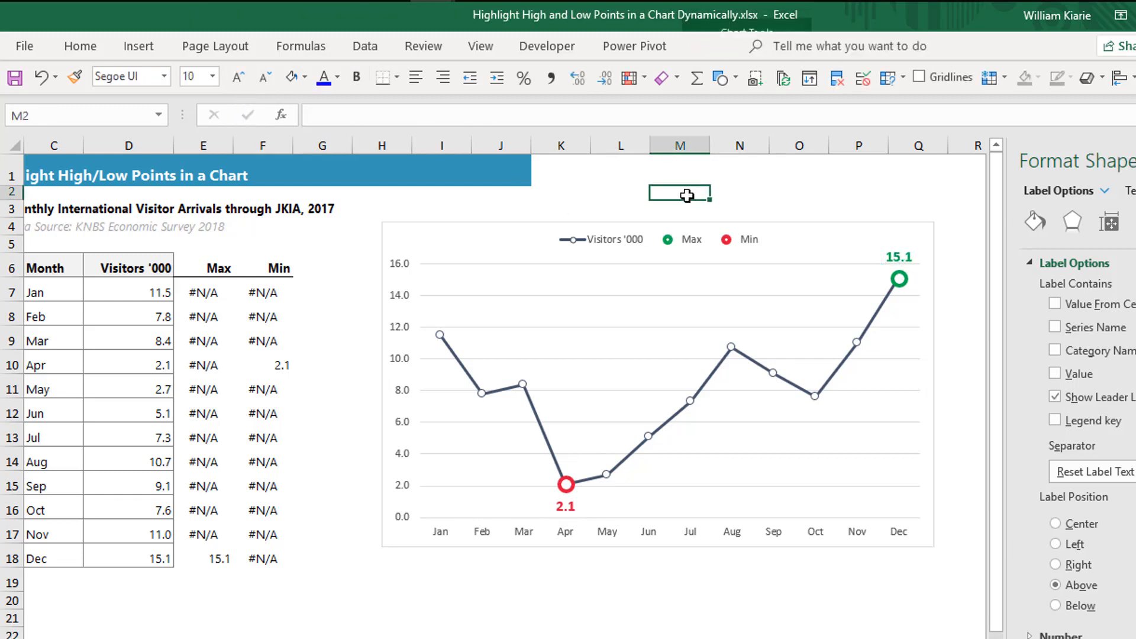
pyautogui.click(1010, 216)
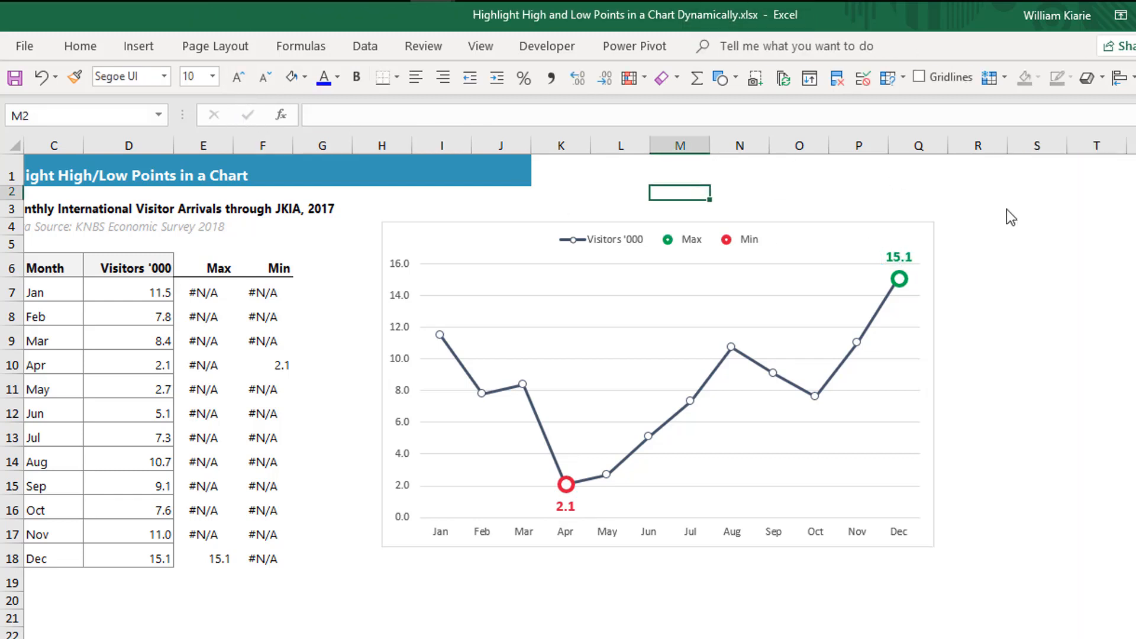
pyautogui.click(1035, 361)
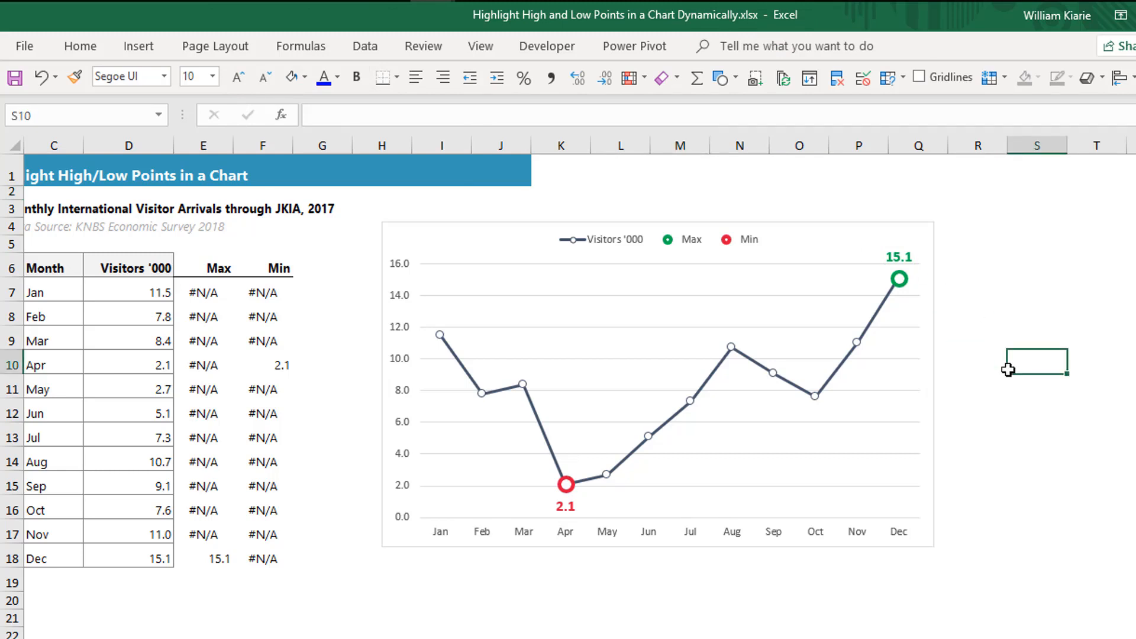
pyautogui.moveTo(270, 454)
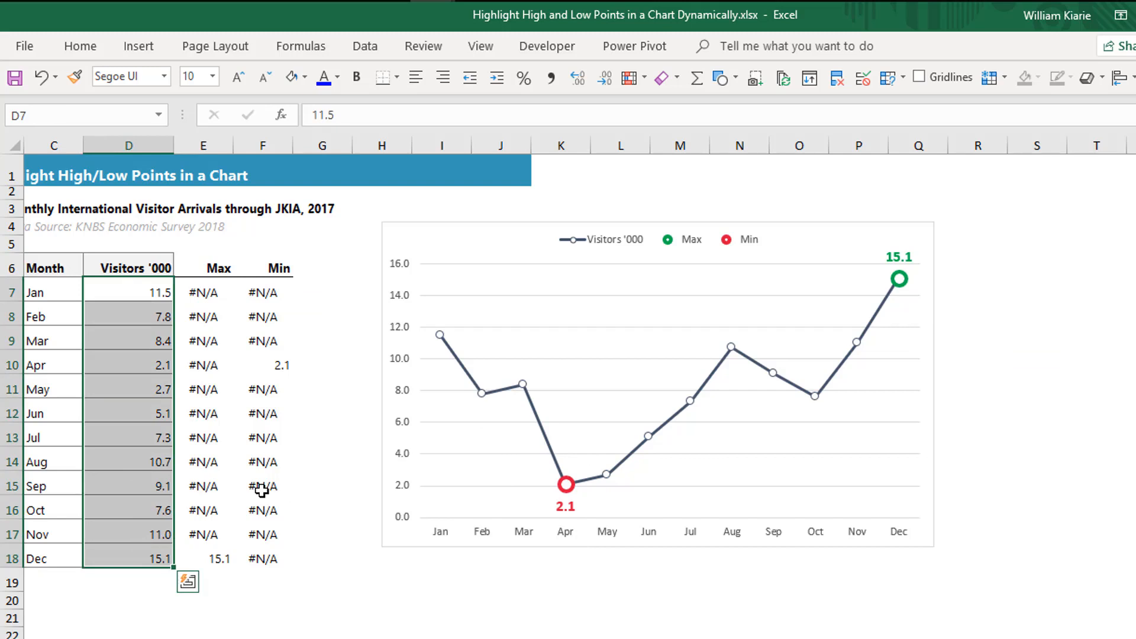
pyautogui.moveTo(206, 459)
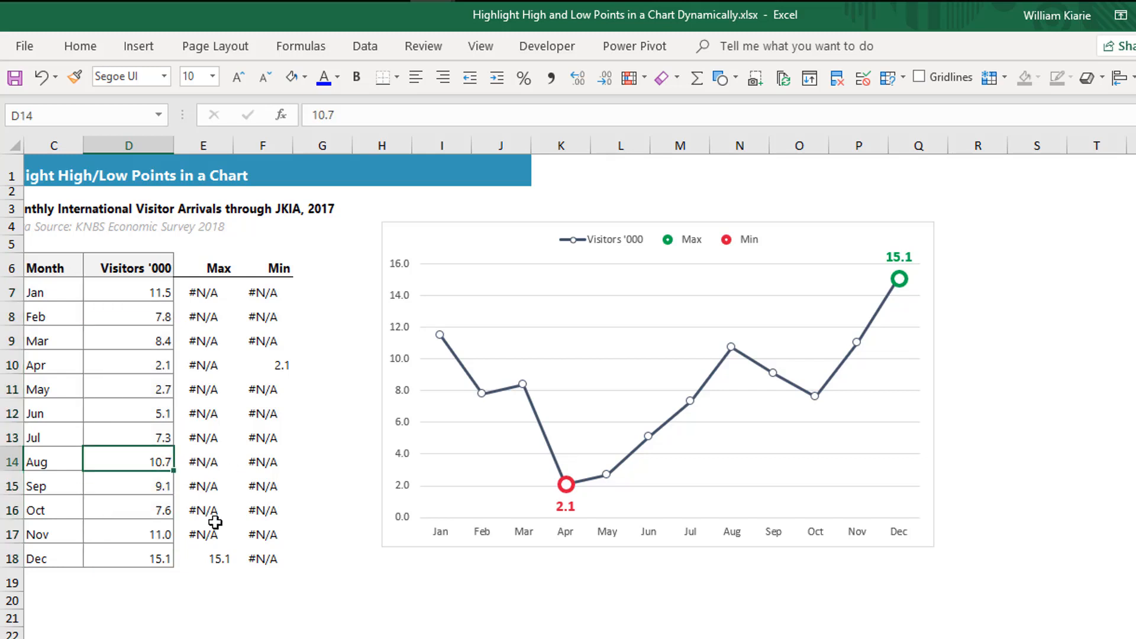
# Change August's visitors to 17.4 and February's to 1.9.
pyautogui.write('17')
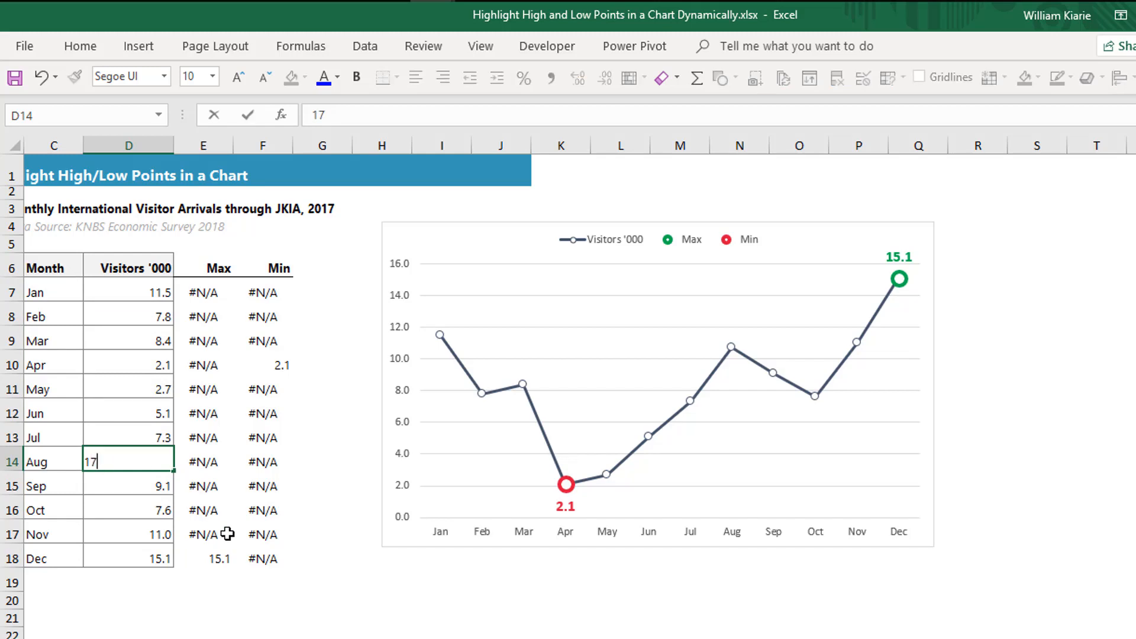
pyautogui.write('.')
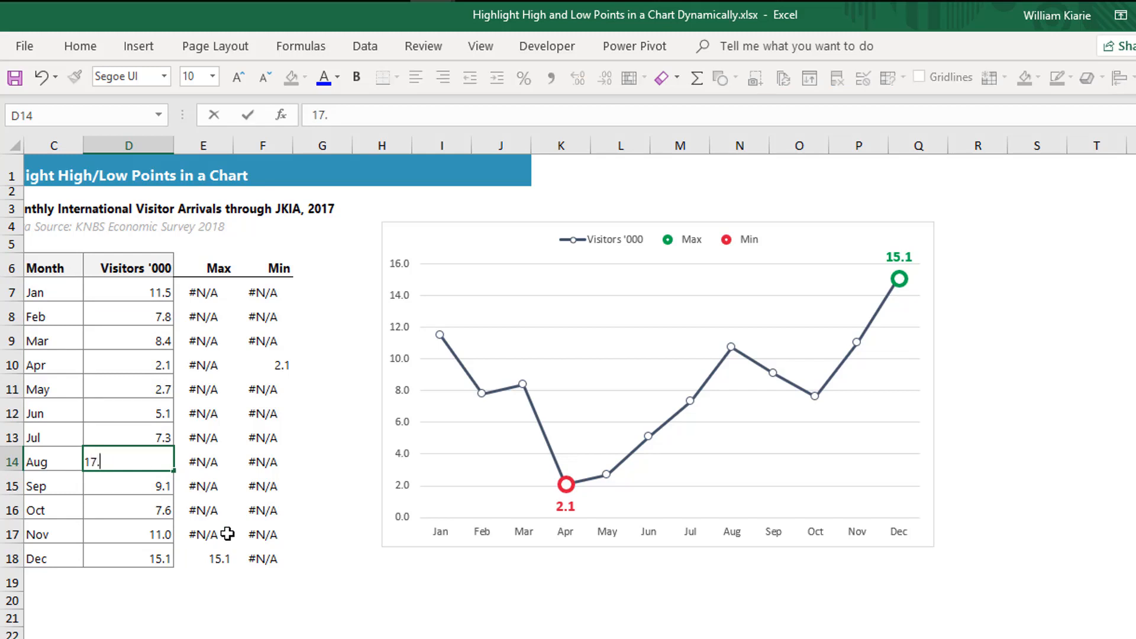
pyautogui.press('Return')
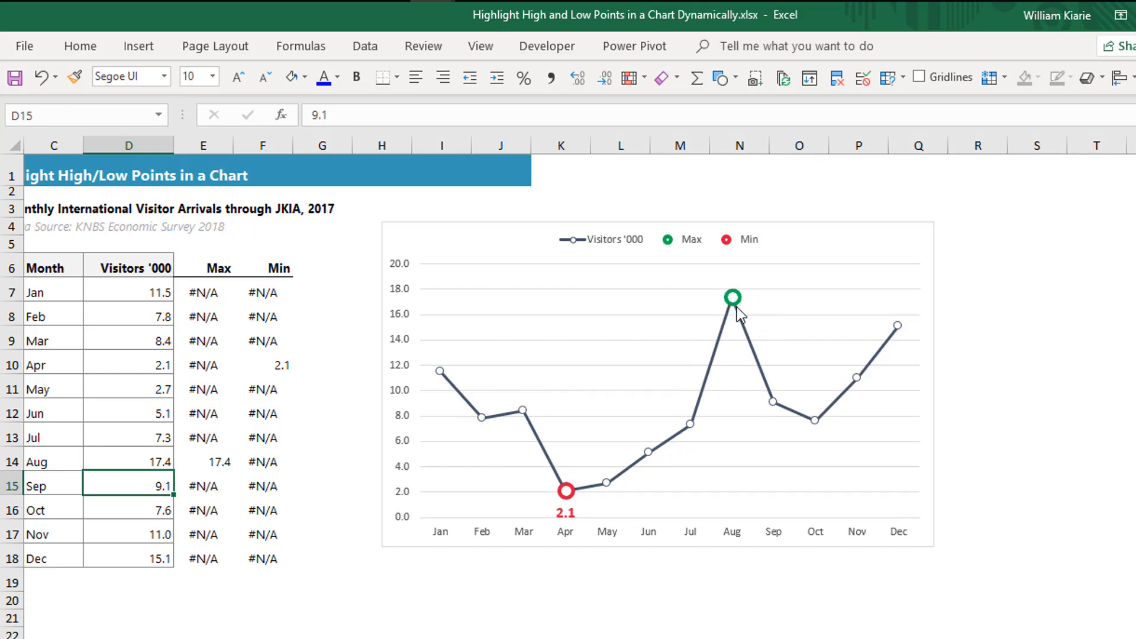
pyautogui.moveTo(732, 297)
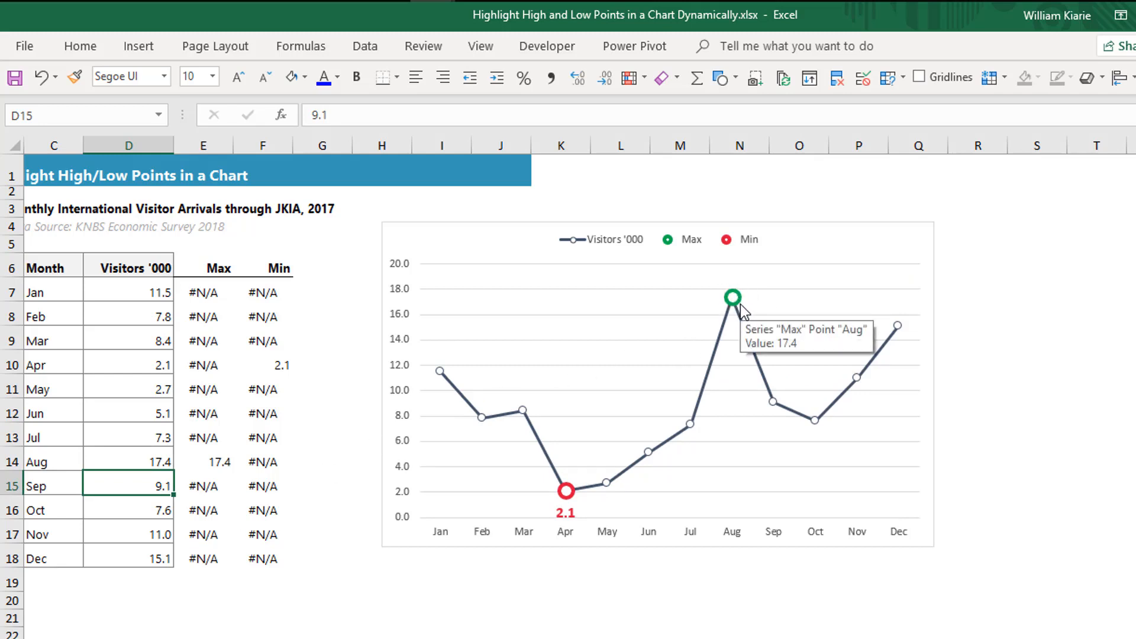
pyautogui.moveTo(391, 482)
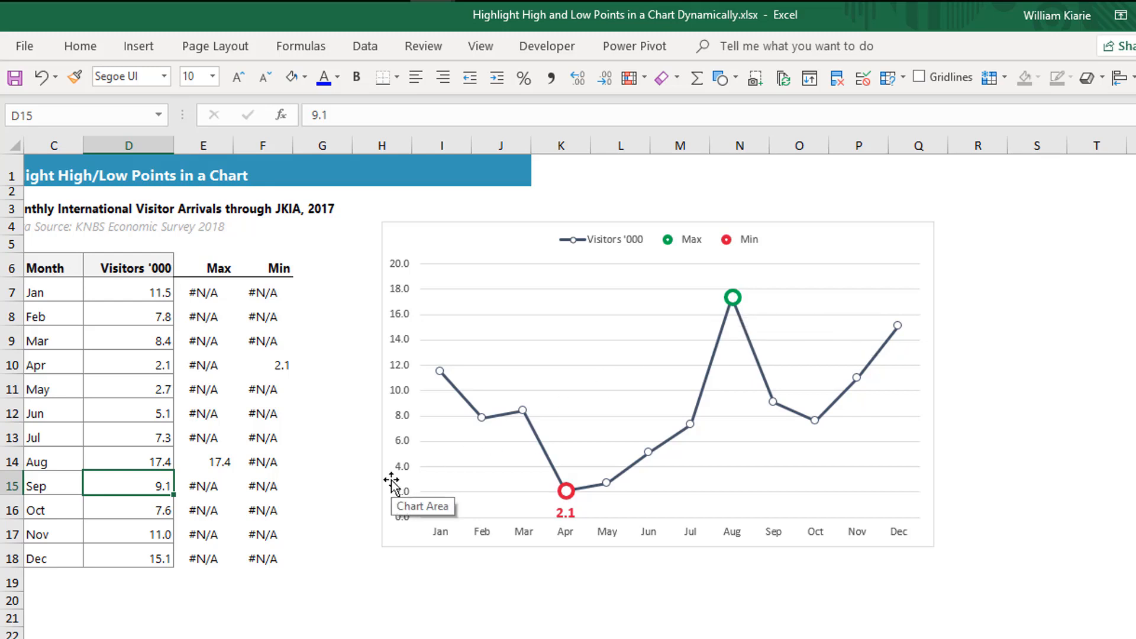
pyautogui.moveTo(146, 378)
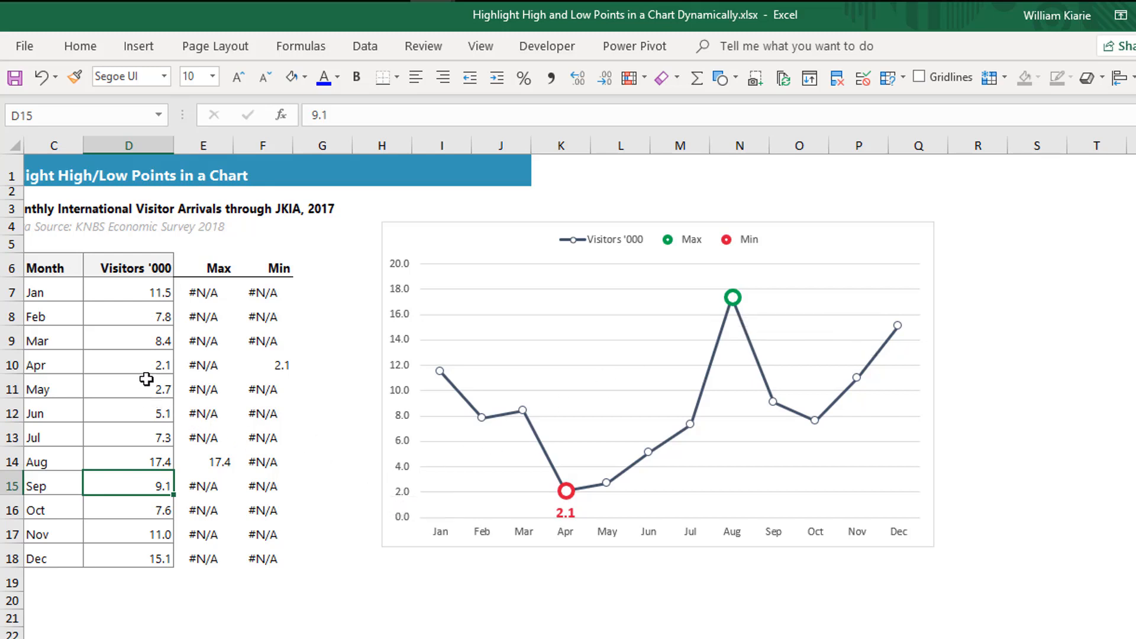
pyautogui.moveTo(162, 394)
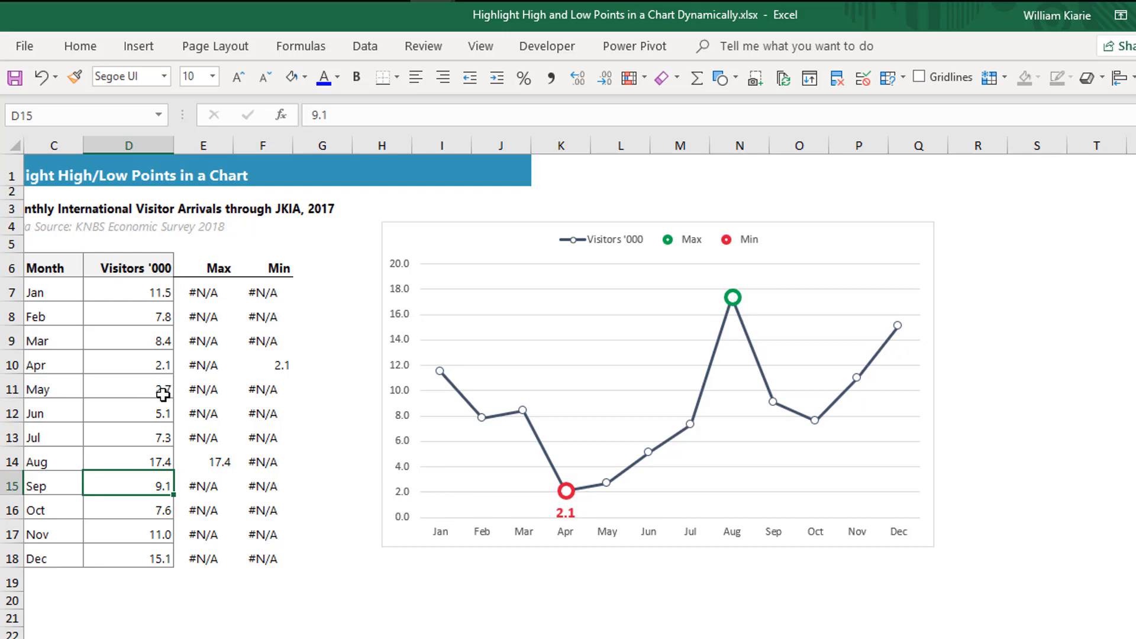
pyautogui.moveTo(152, 319)
pyautogui.write('1.9')
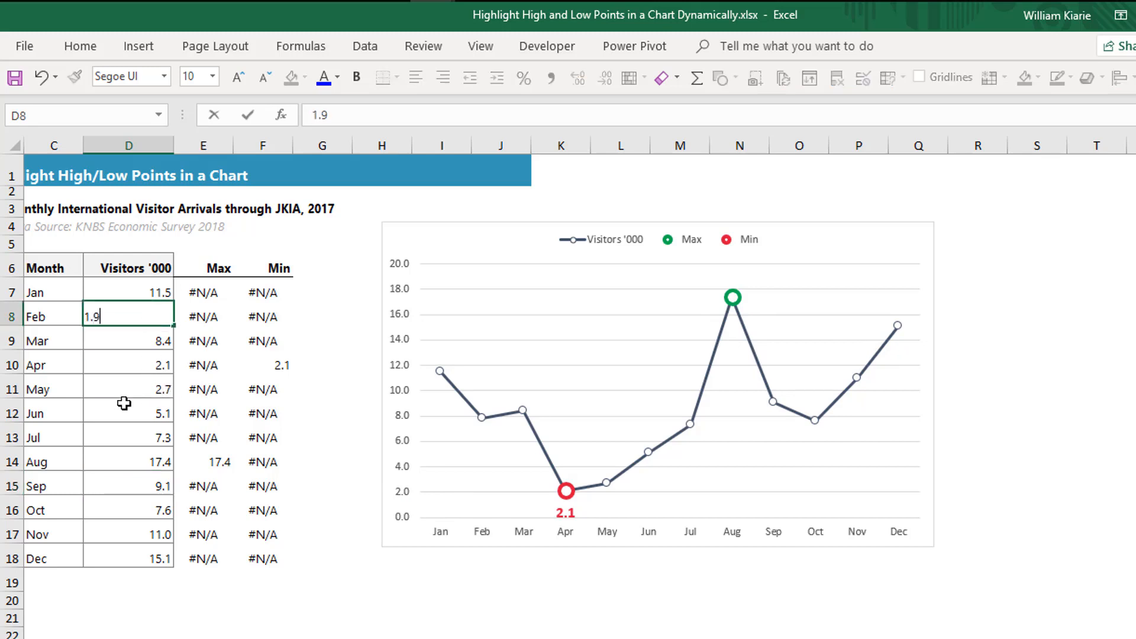
pyautogui.press('Return')
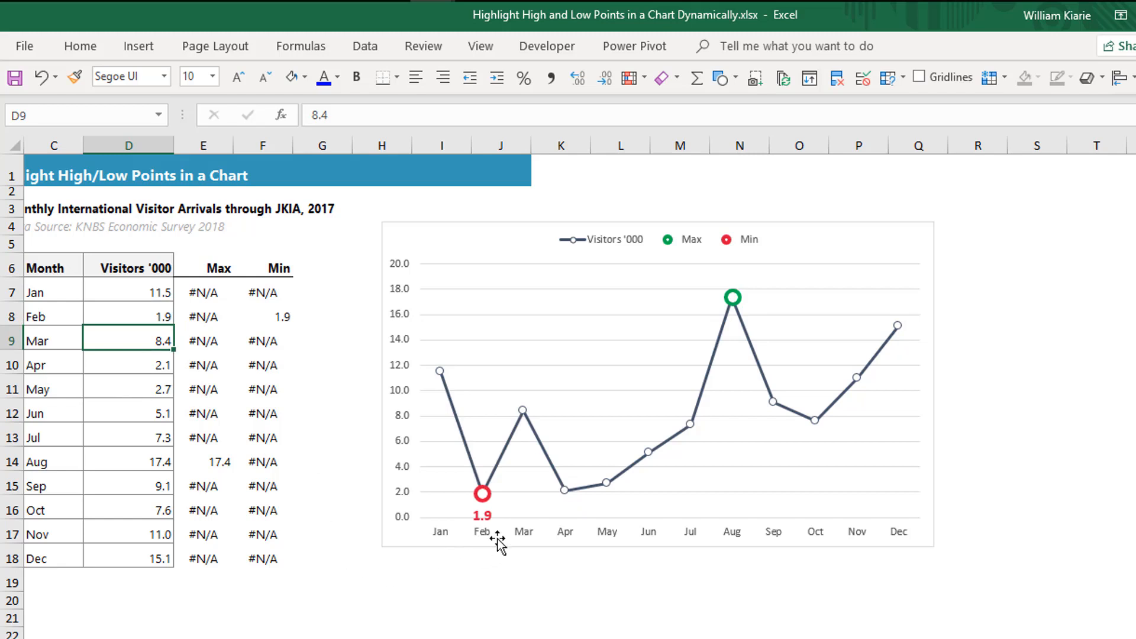
pyautogui.moveTo(498, 518)
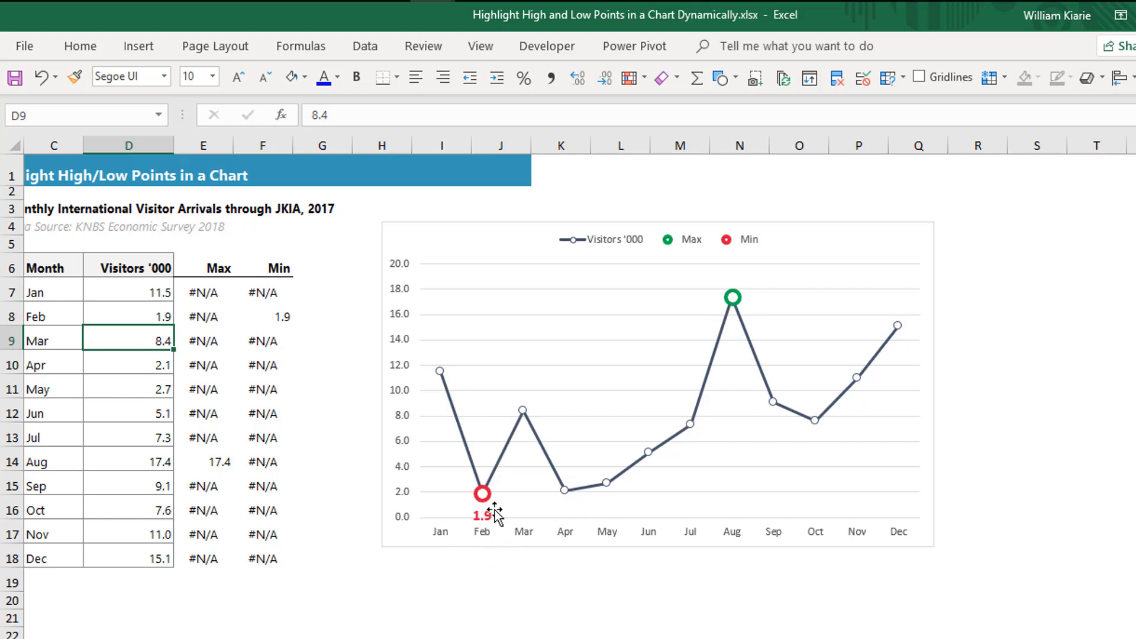
pyautogui.click(259, 457)
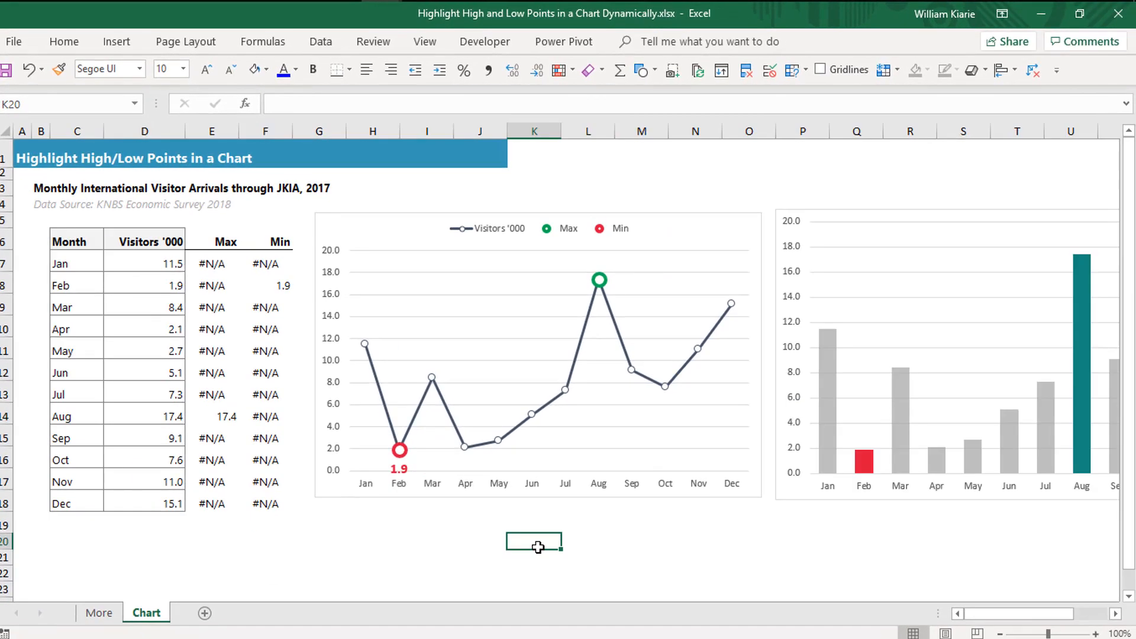
pyautogui.moveTo(223, 251)
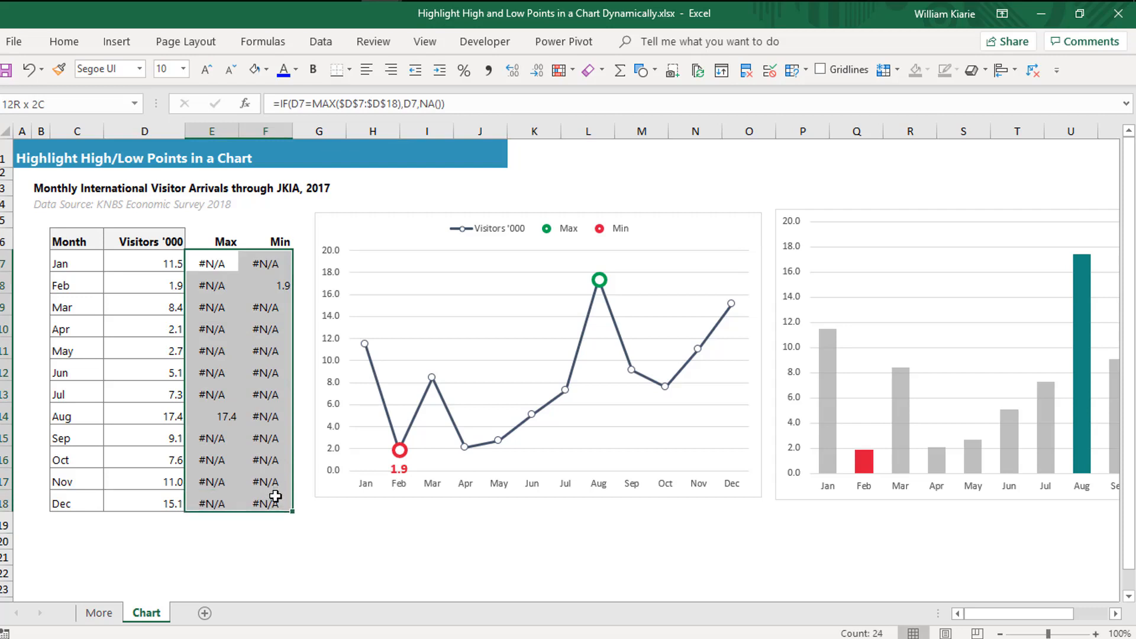
# Select the Max and Min helper columns E:F and start grouping them to hide them.
pyautogui.click(212, 349)
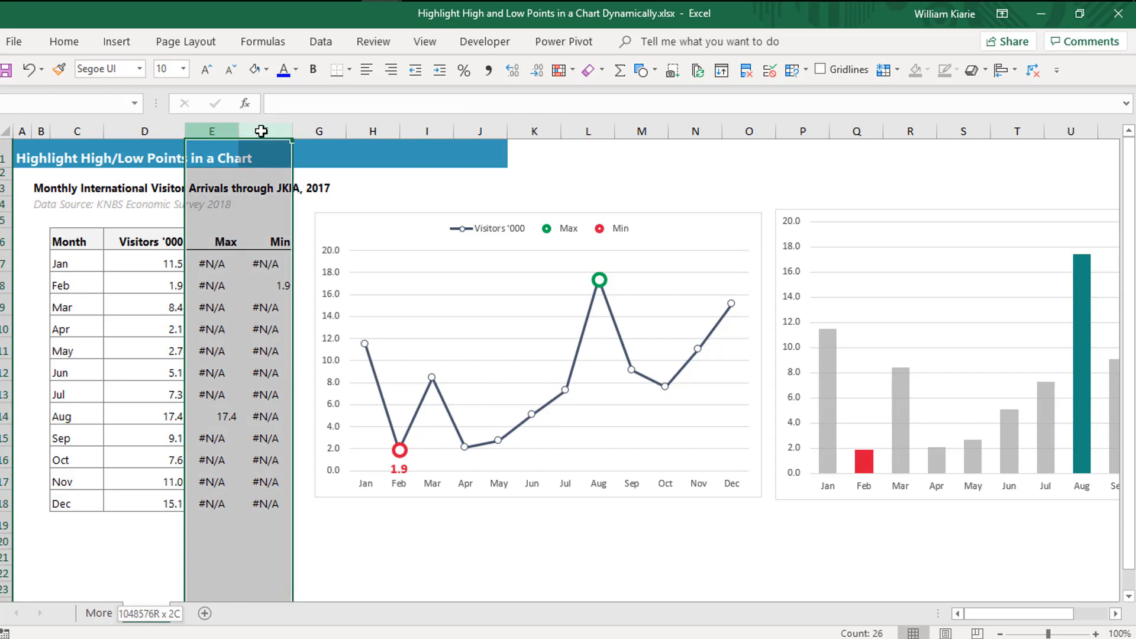
pyautogui.rightClick(261, 131)
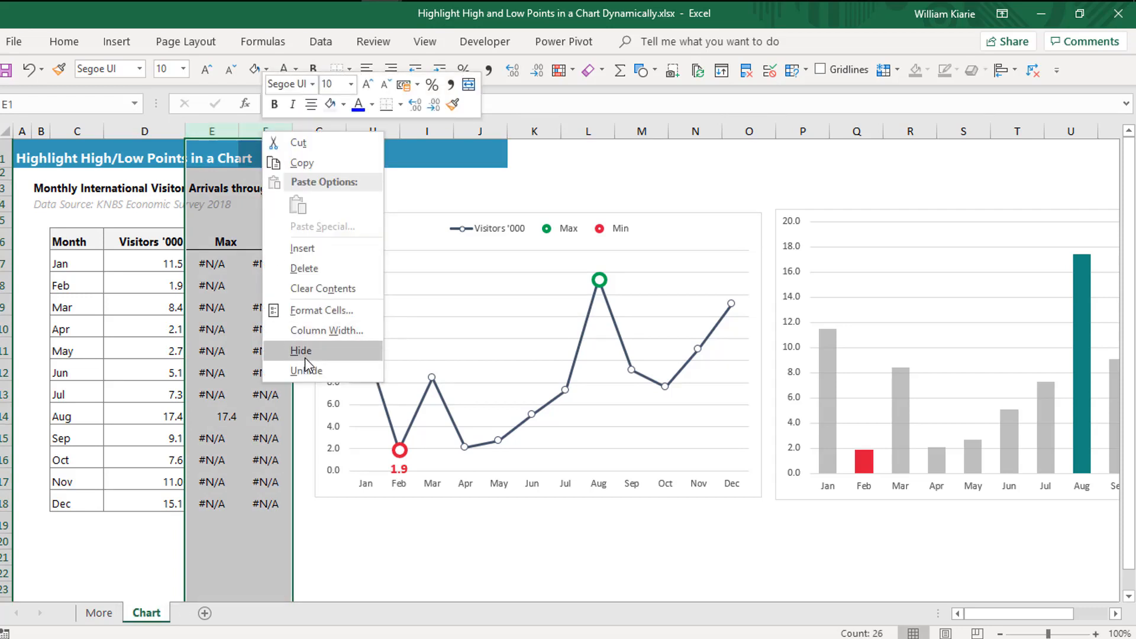
pyautogui.click(301, 351)
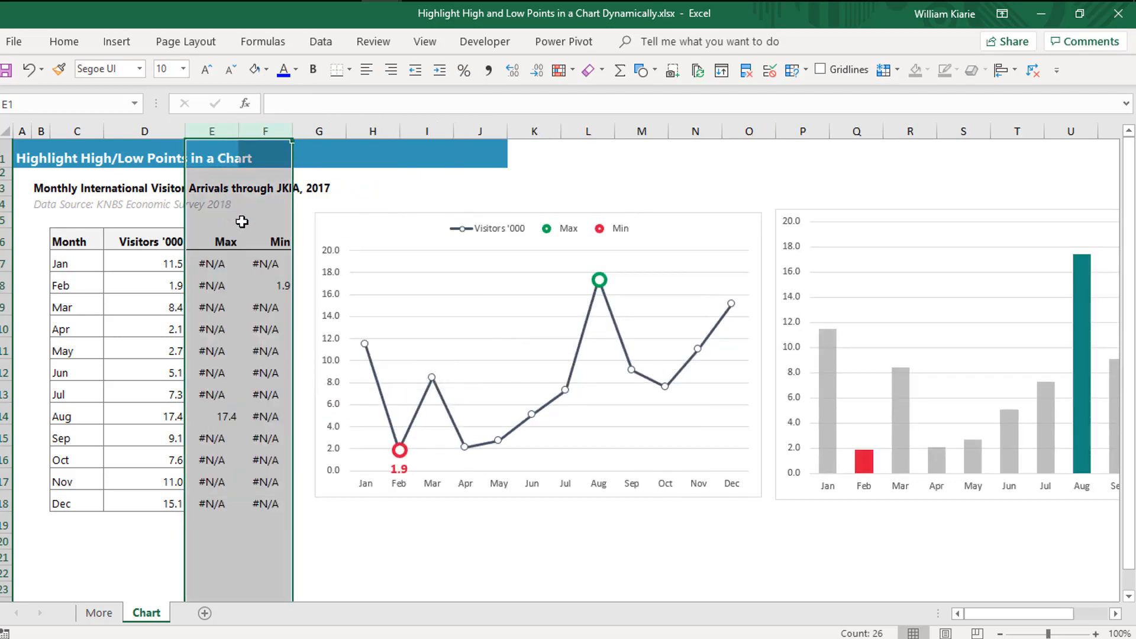
pyautogui.moveTo(262, 41)
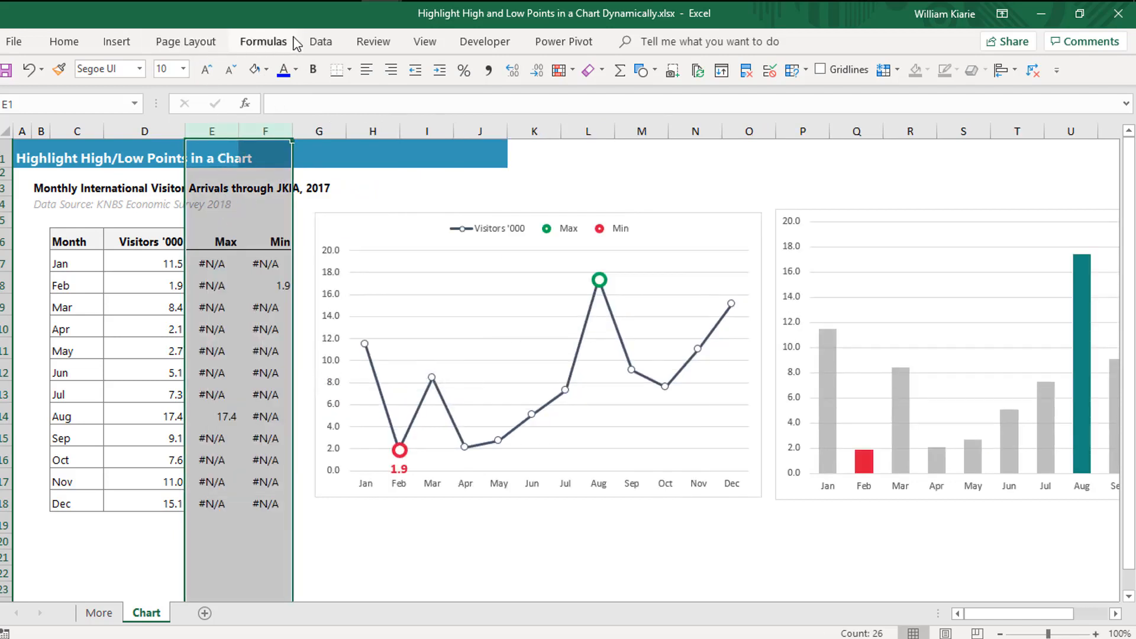
pyautogui.click(320, 42)
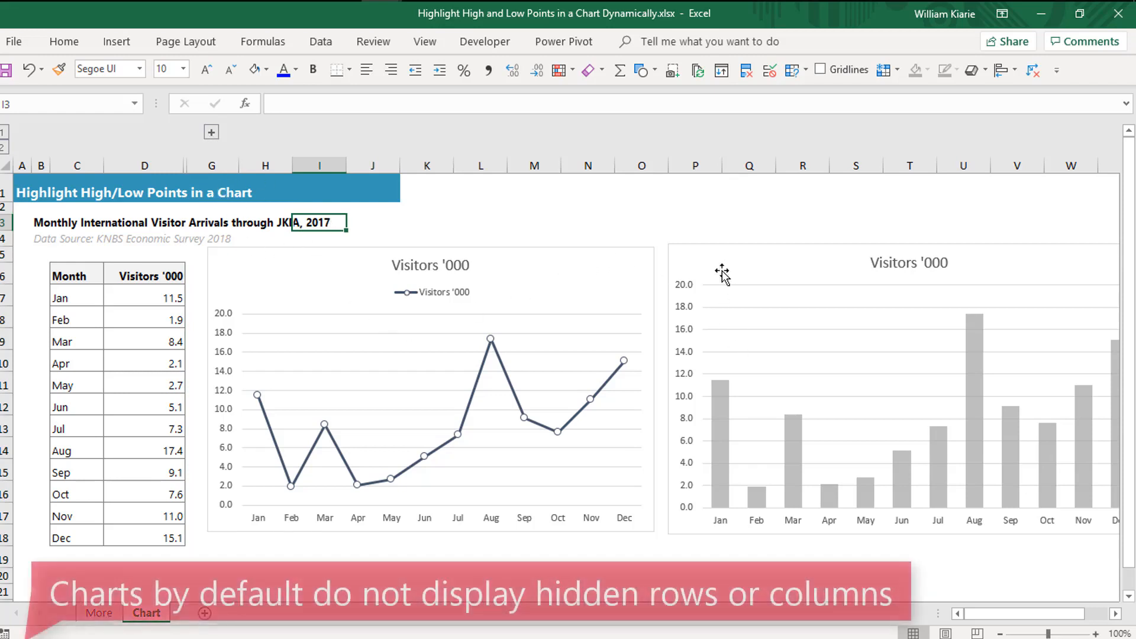
pyautogui.moveTo(278, 267)
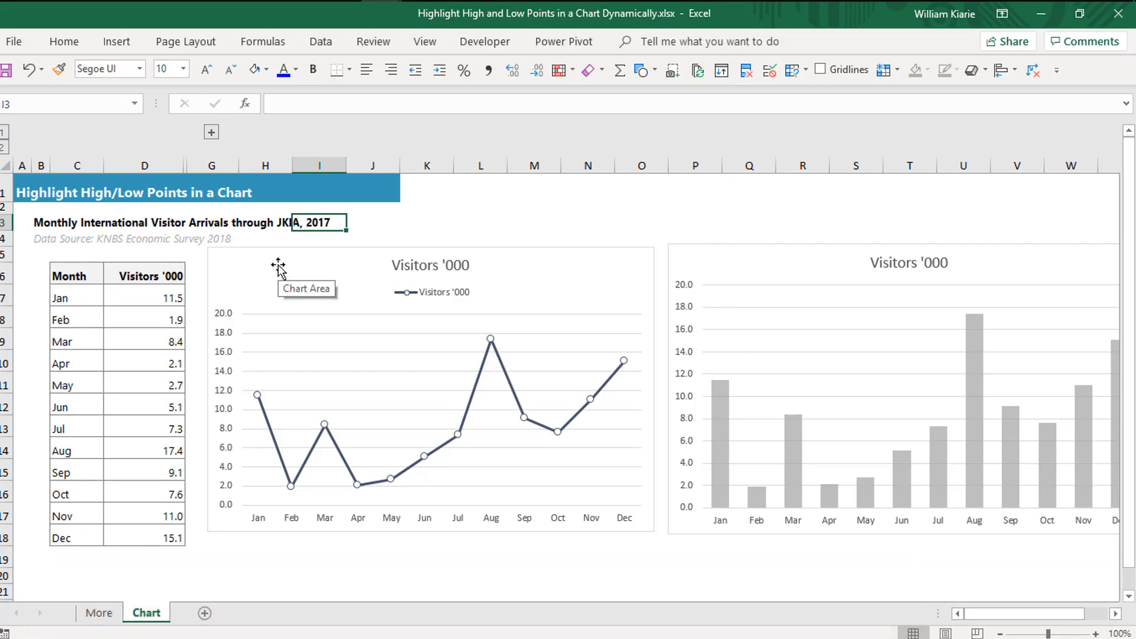
# Turn on 'Show data in hidden rows and columns' for the line chart.
pyautogui.rightClick(278, 264)
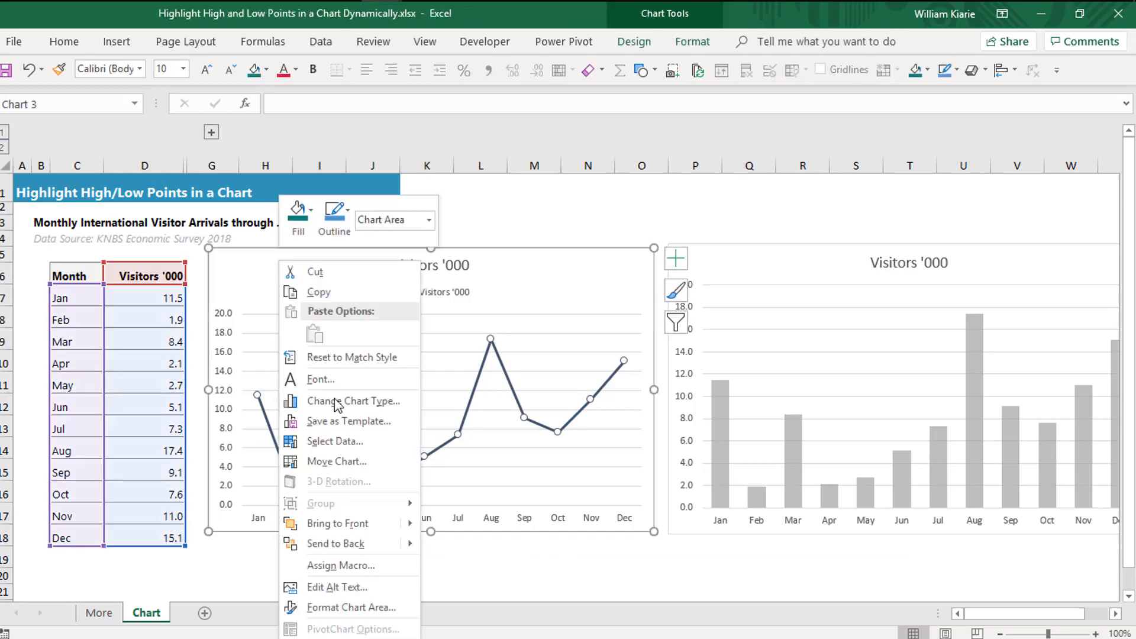
pyautogui.moveTo(337, 523)
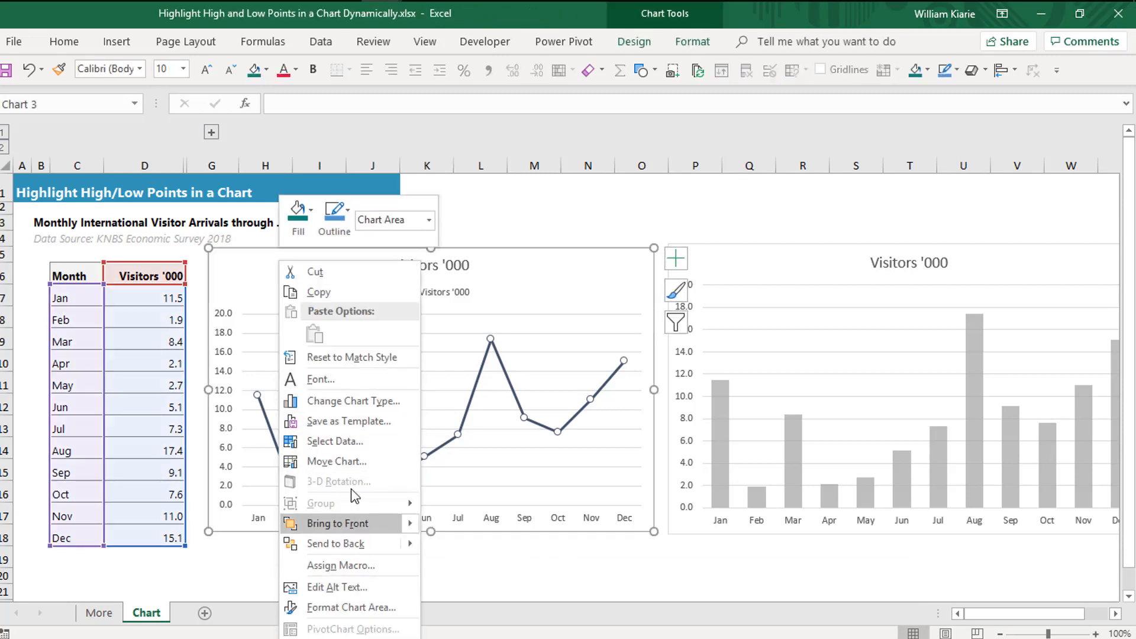
pyautogui.click(335, 442)
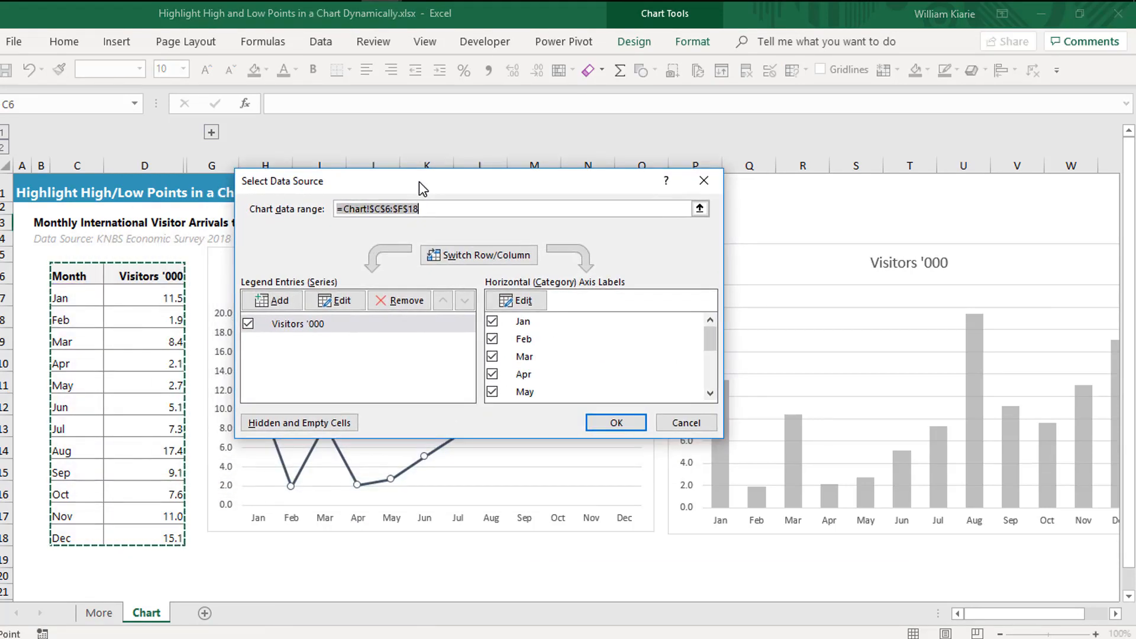
pyautogui.moveTo(299, 422)
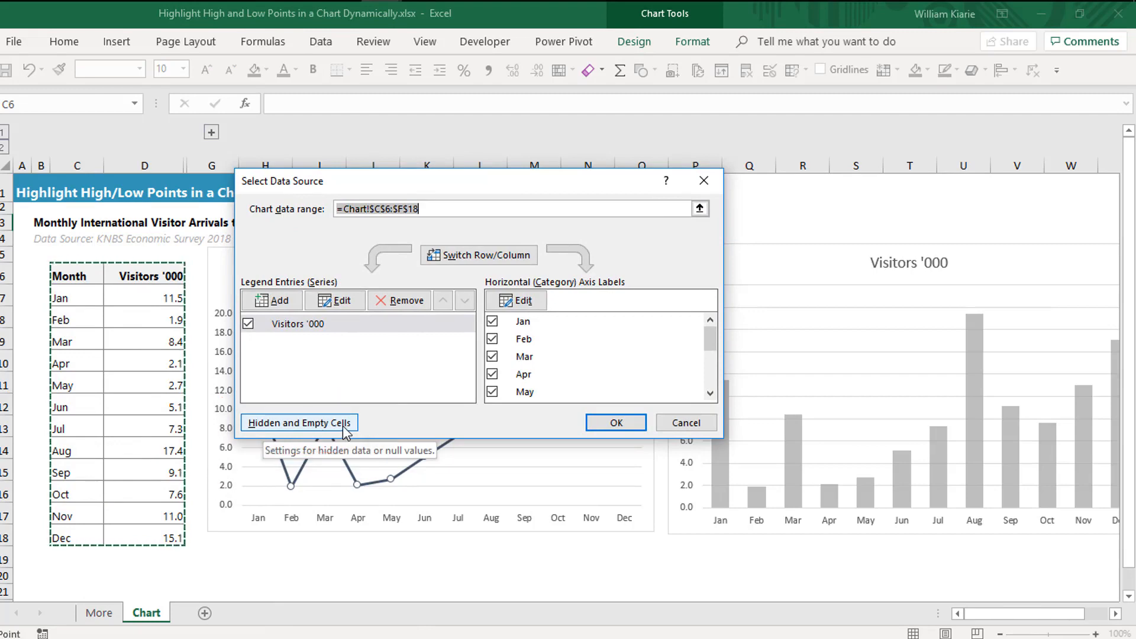
pyautogui.click(299, 422)
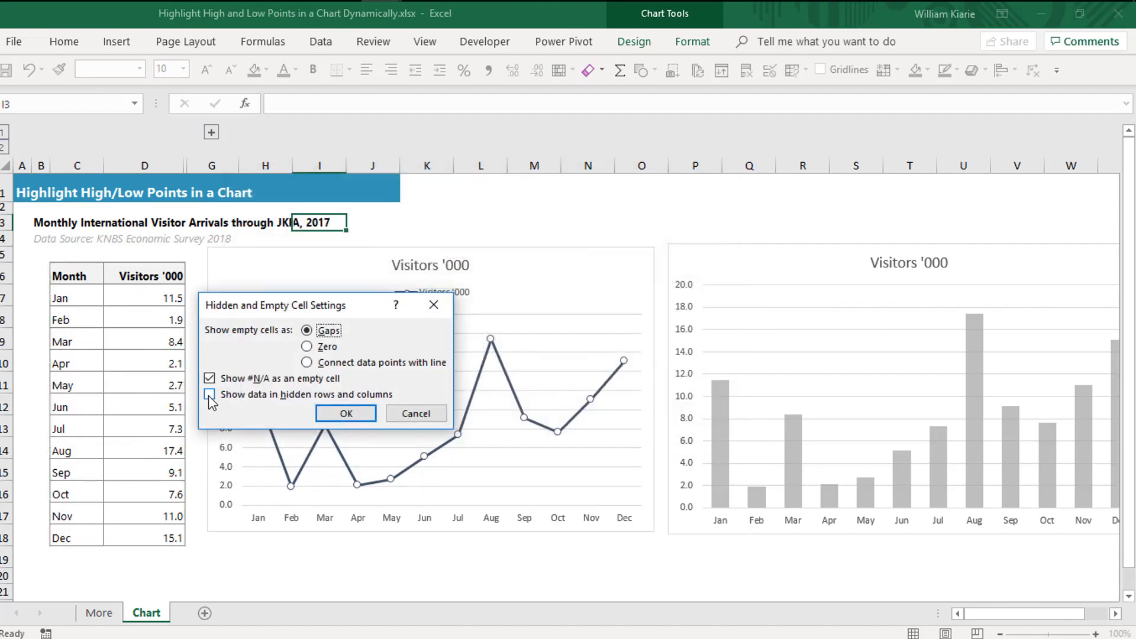
pyautogui.click(209, 394)
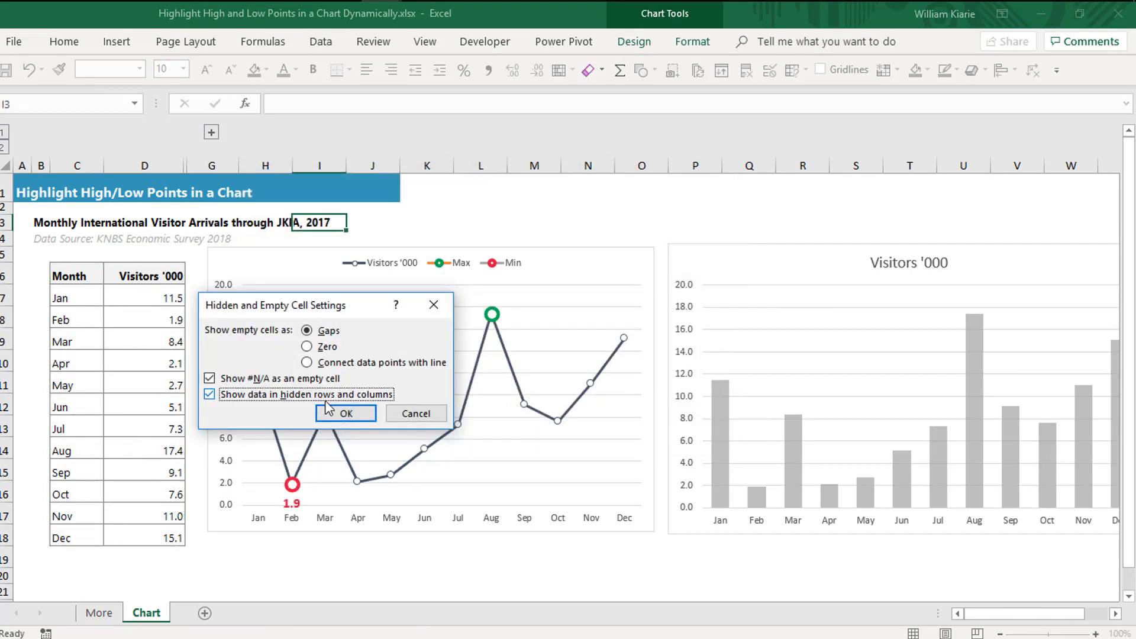
pyautogui.click(346, 413)
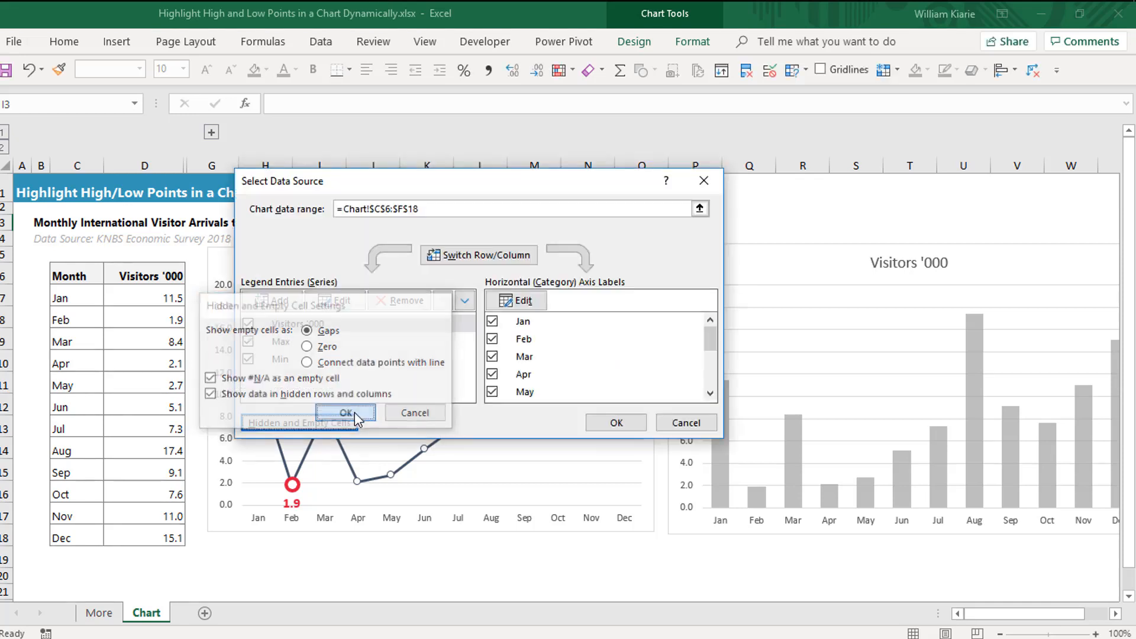
pyautogui.click(346, 412)
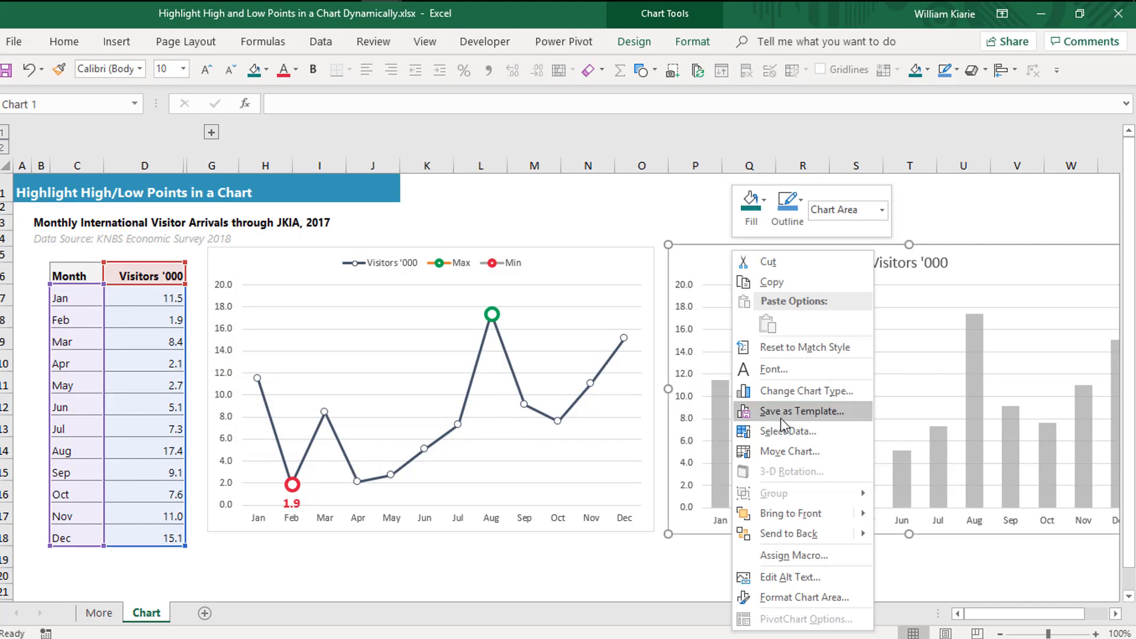
# Turn on 'Show data in hidden rows and columns' for the column chart.
pyautogui.click(786, 432)
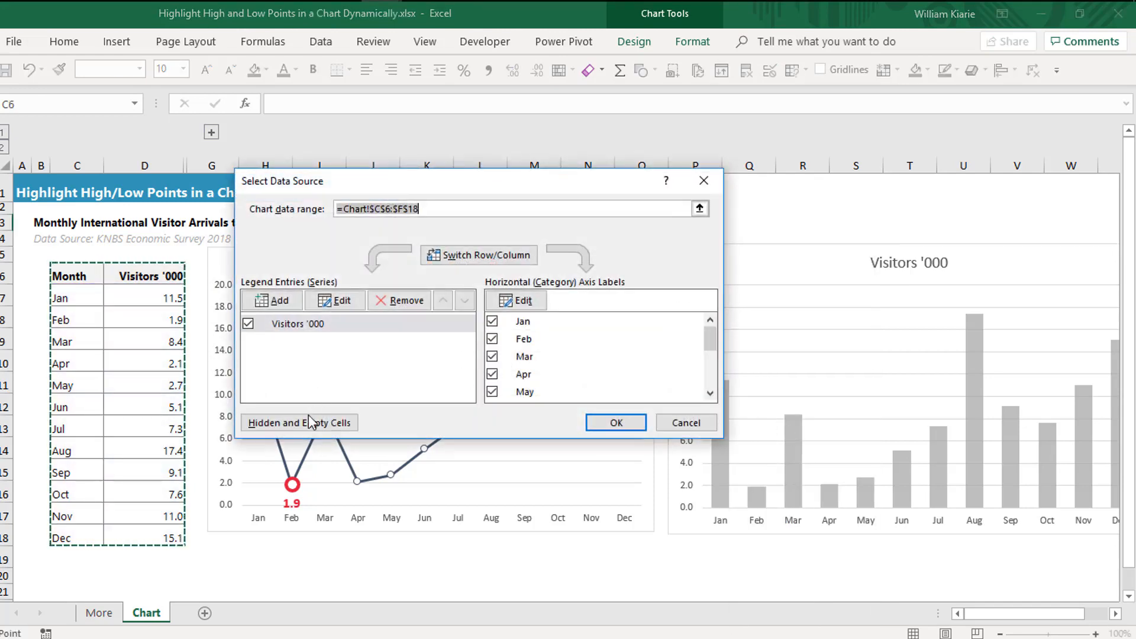
pyautogui.click(298, 423)
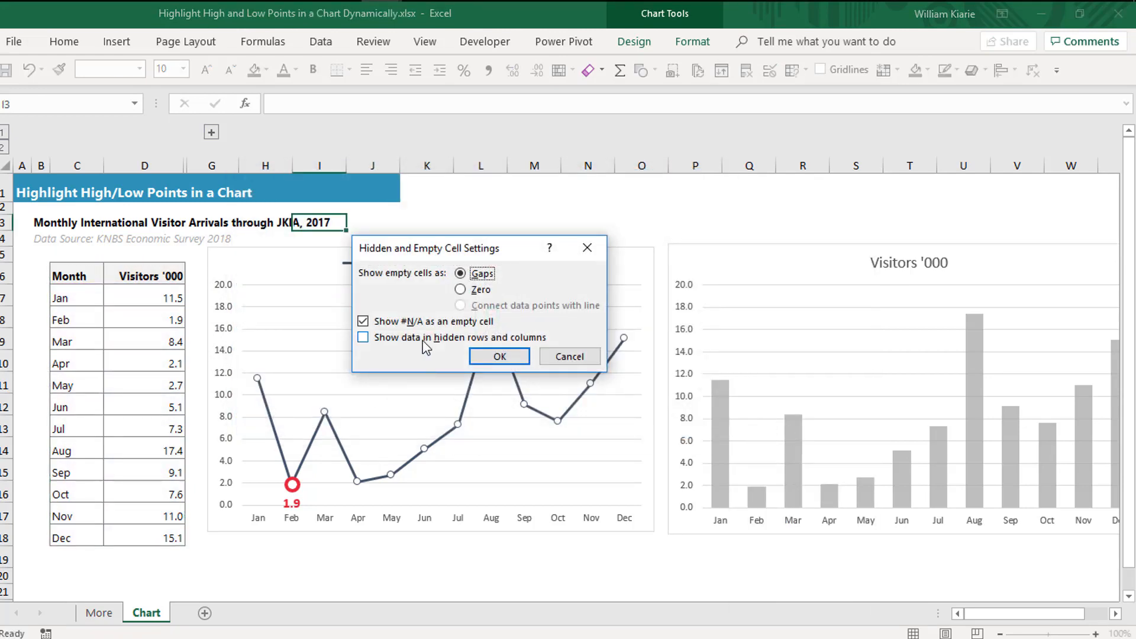
pyautogui.click(363, 336)
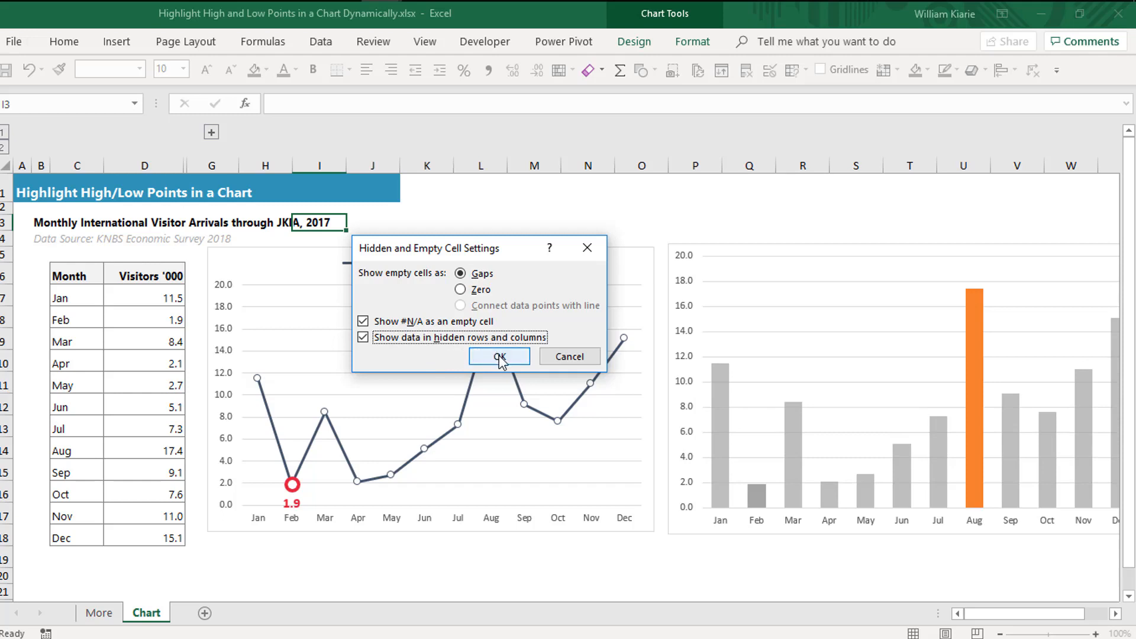
pyautogui.click(498, 356)
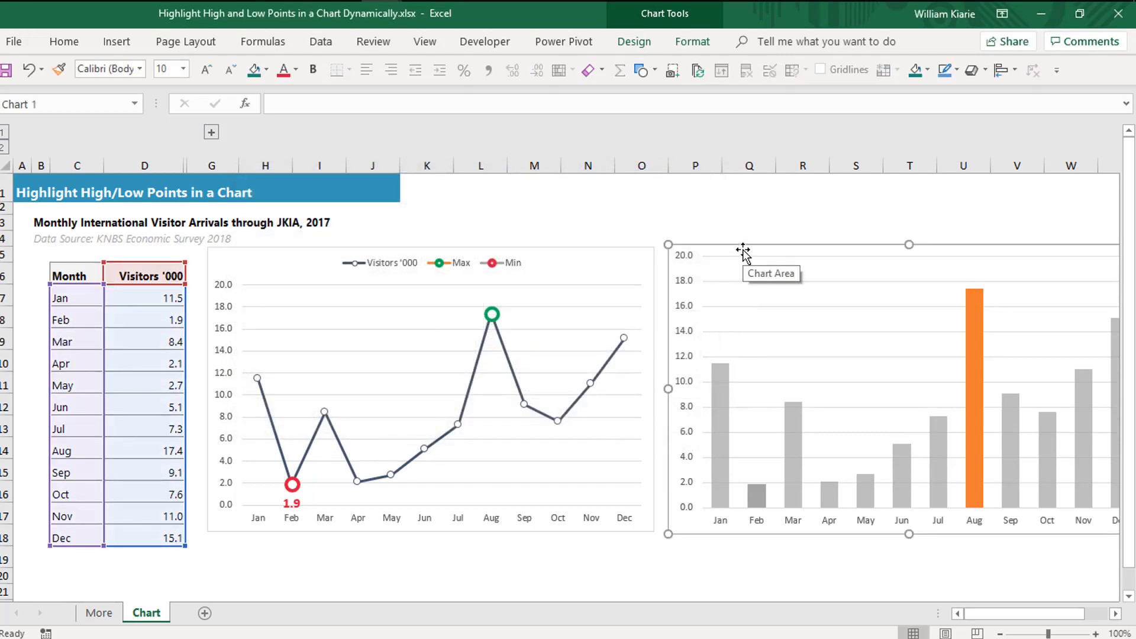
pyautogui.click(857, 274)
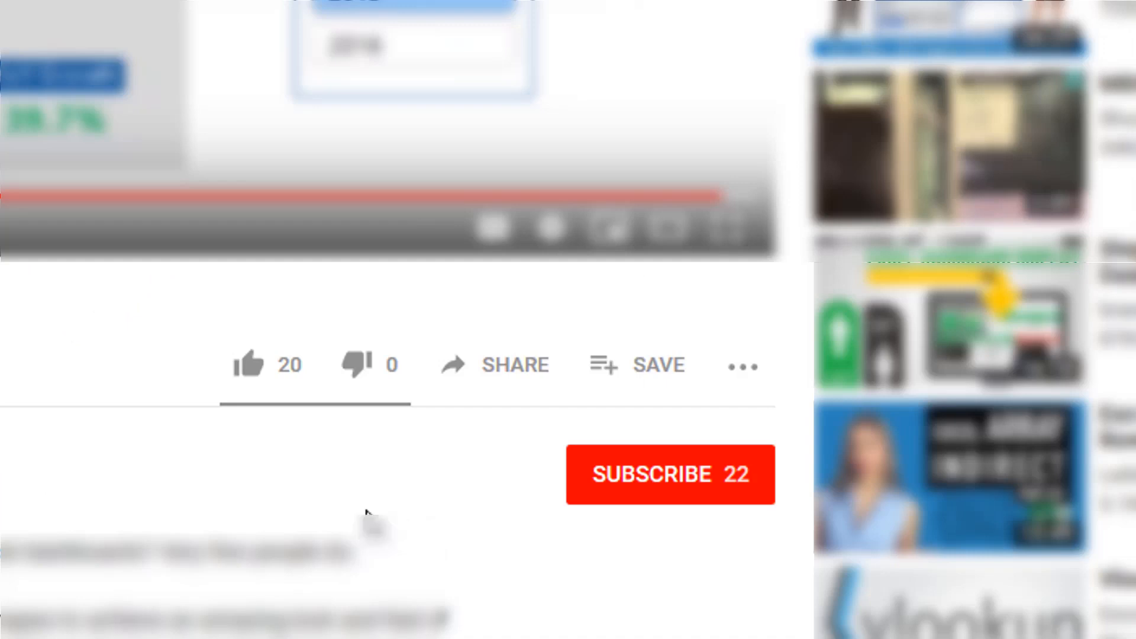
pyautogui.moveTo(250, 366)
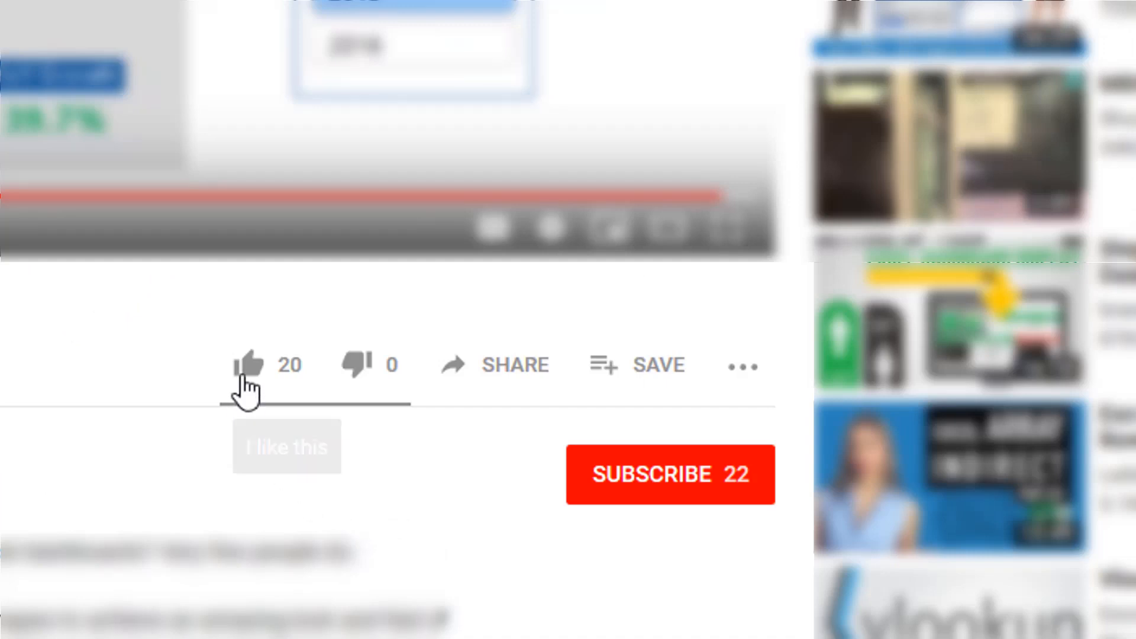
pyautogui.moveTo(449, 507)
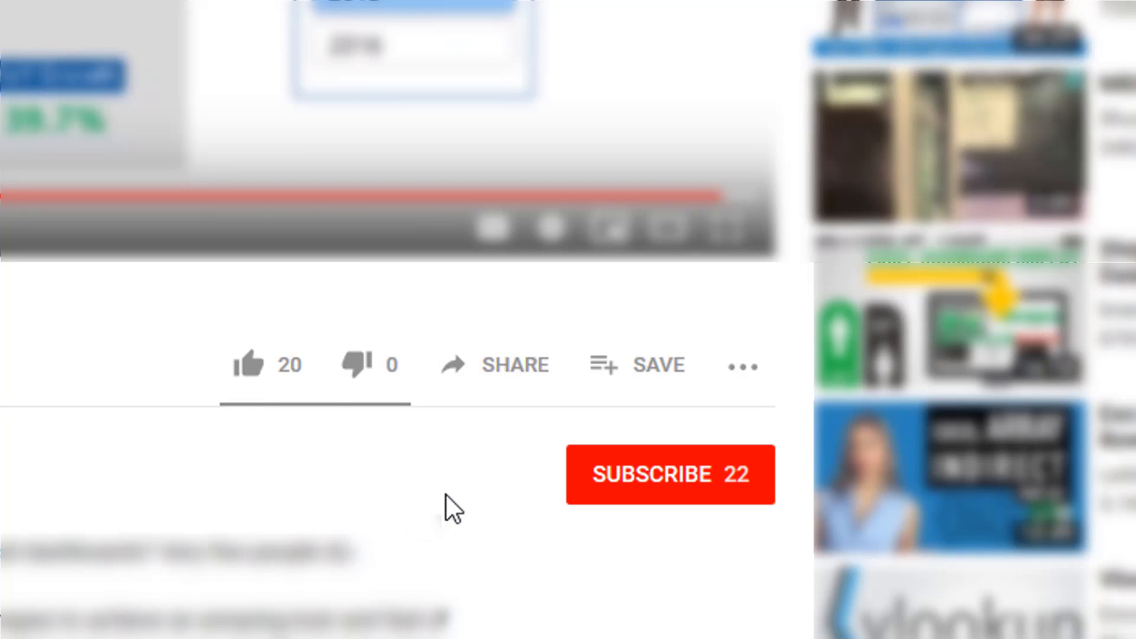
pyautogui.moveTo(426, 493)
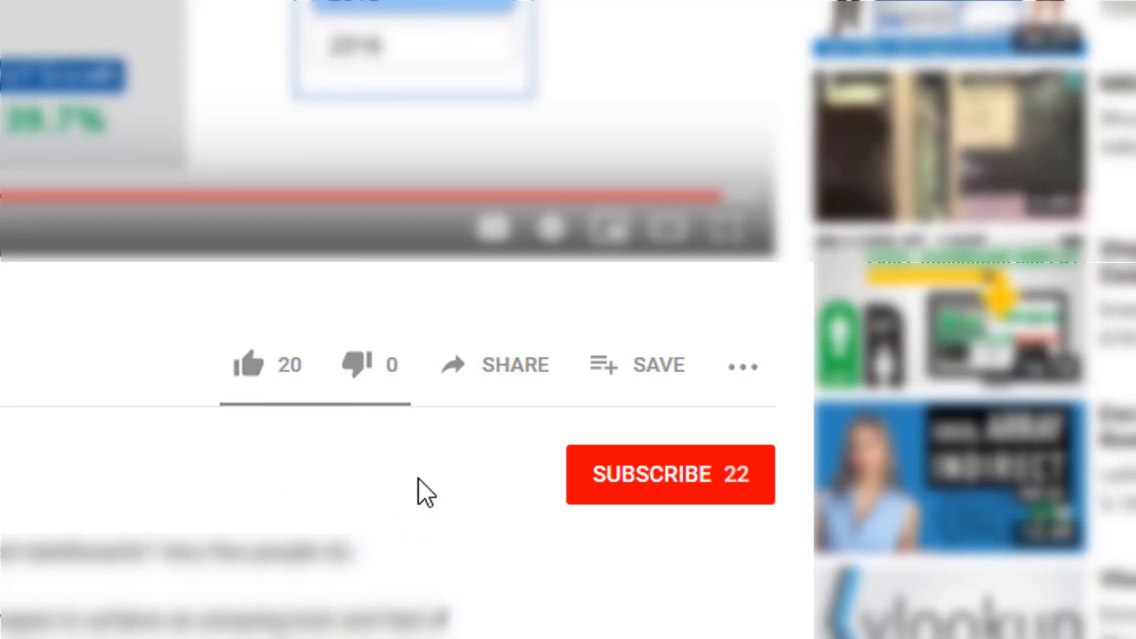